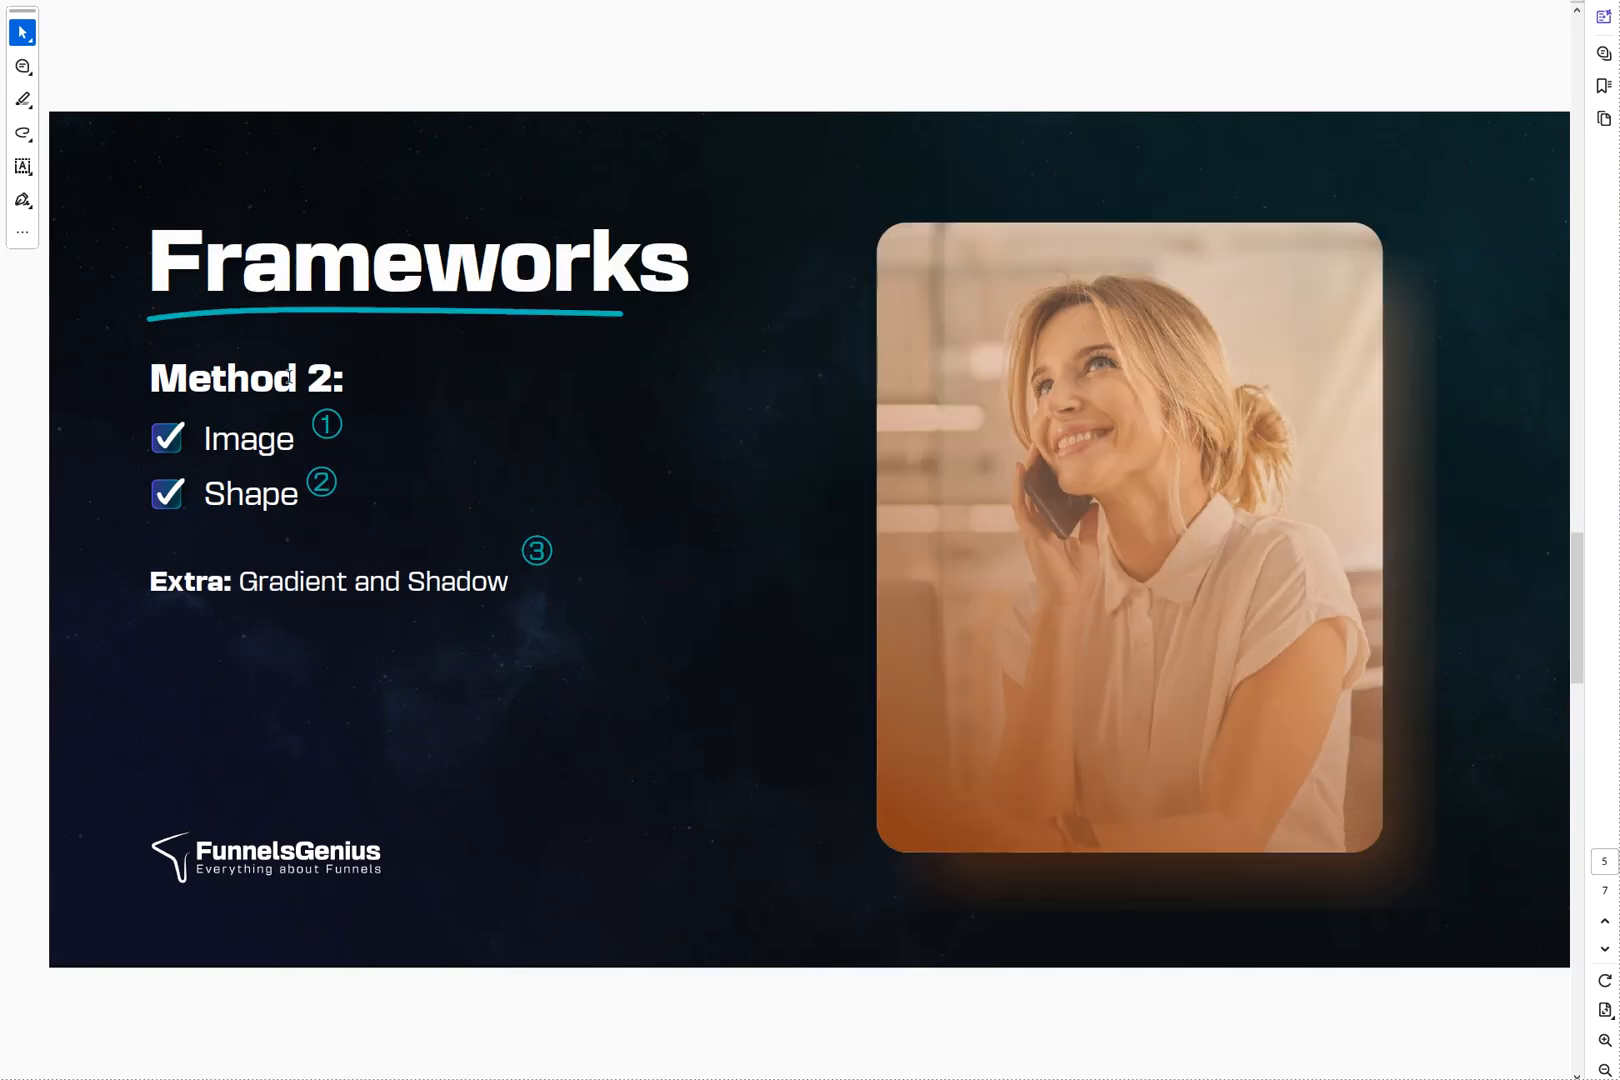
mouse_move(606, 488)
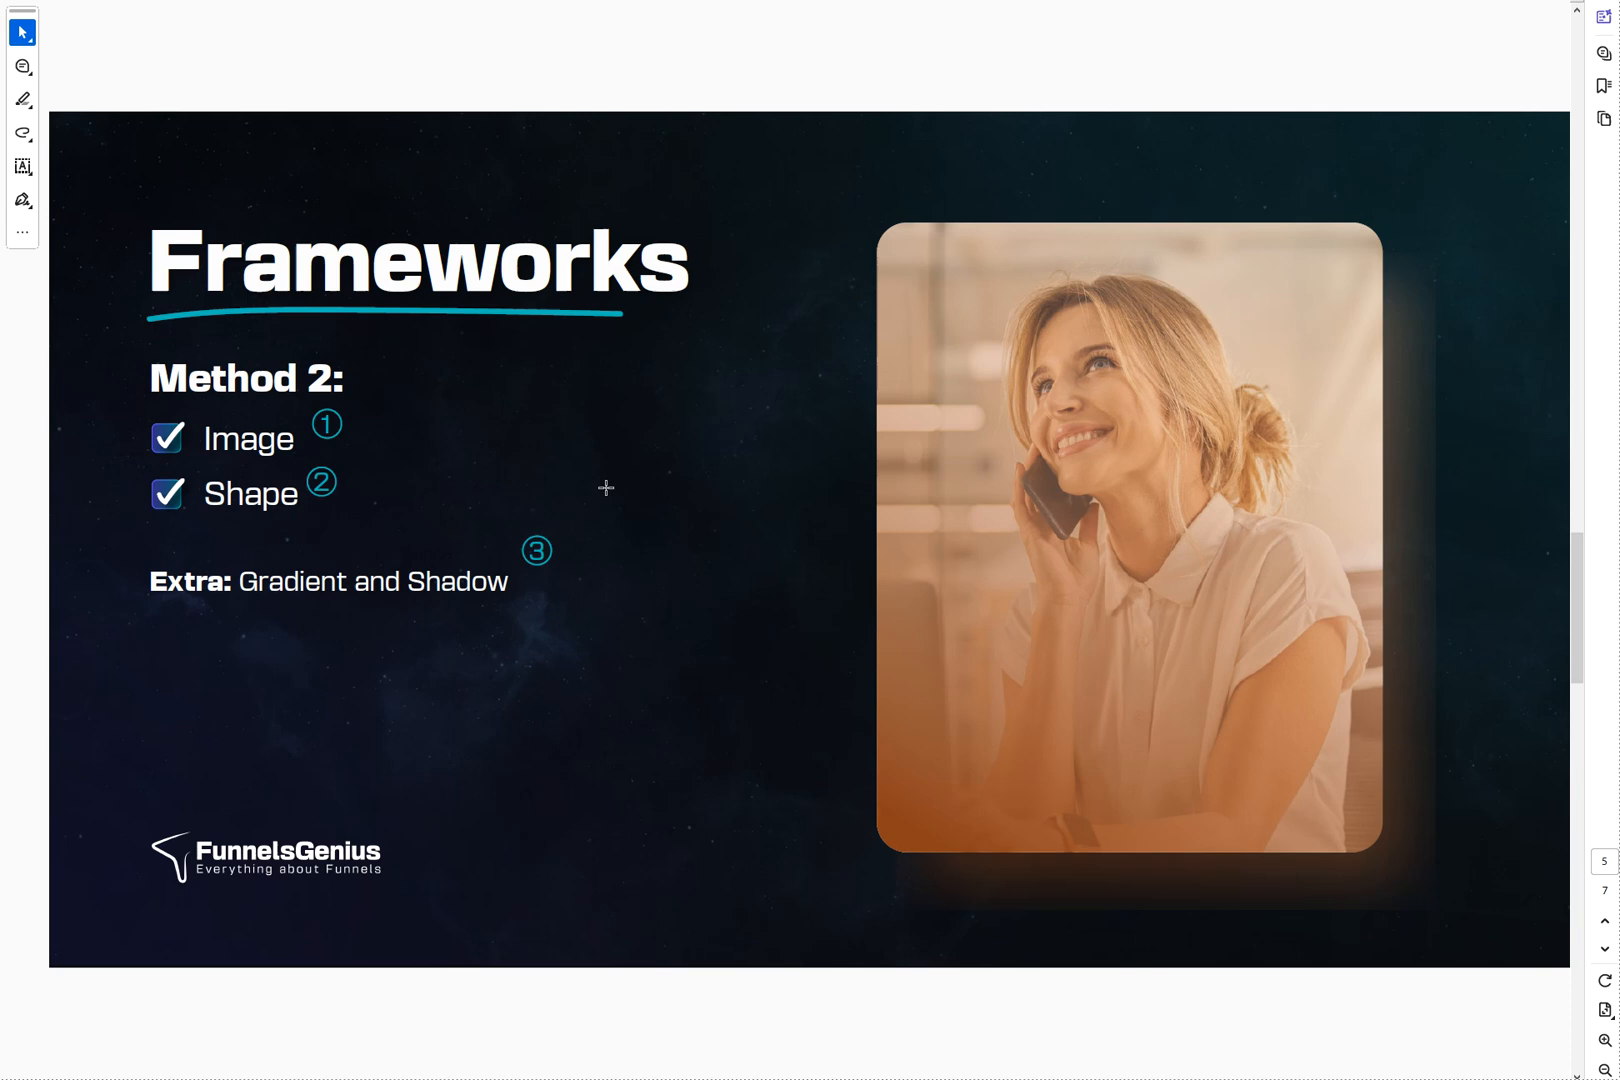
mouse_move(624, 494)
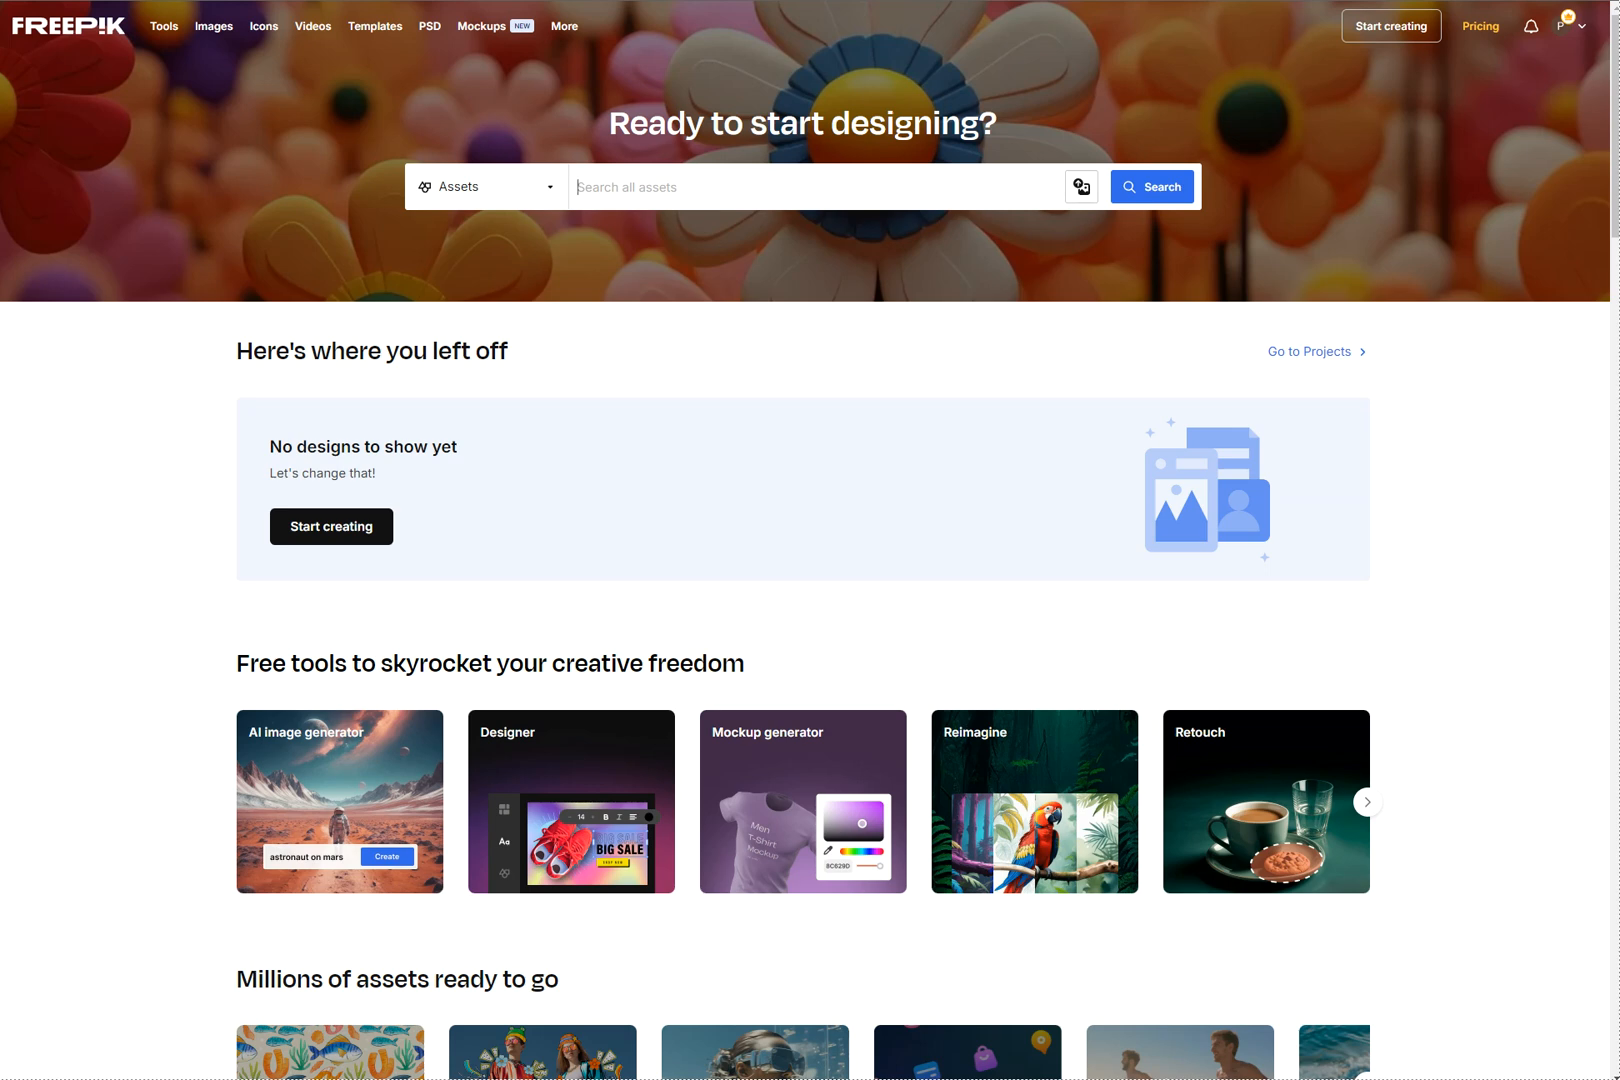
mouse_move(976, 242)
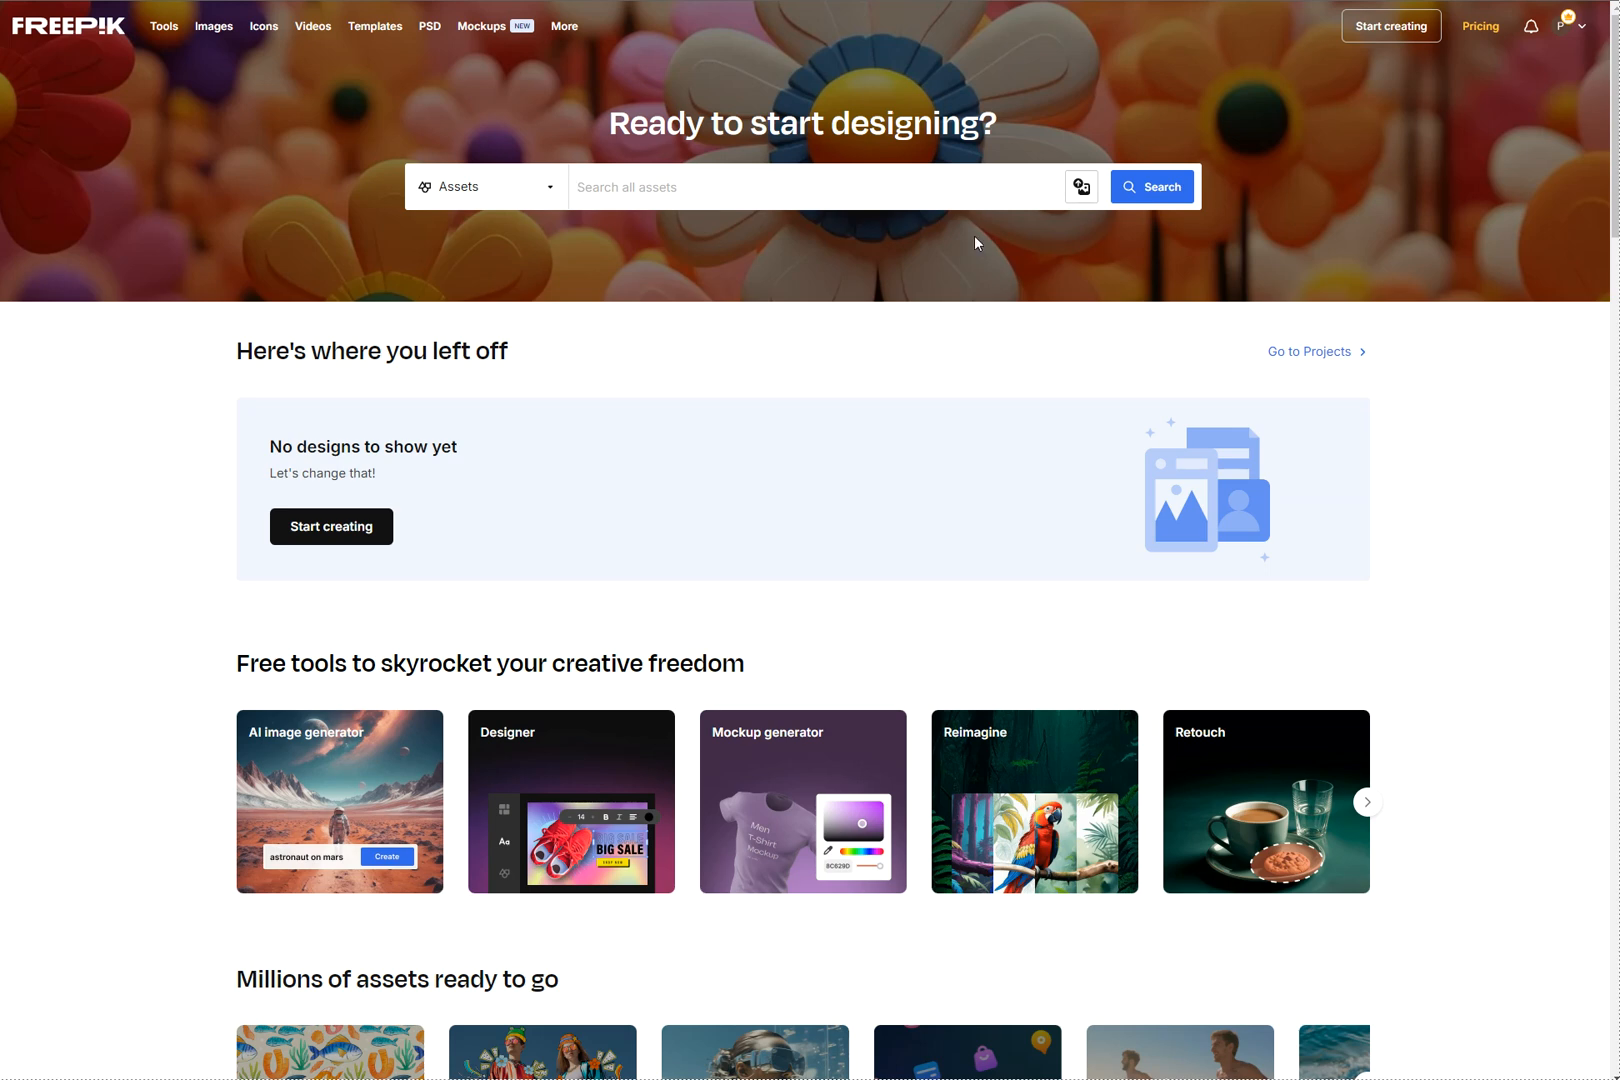
Step: Search Freepik assets for 'kid' and browse the resulting image grid
text(kid using a compute)
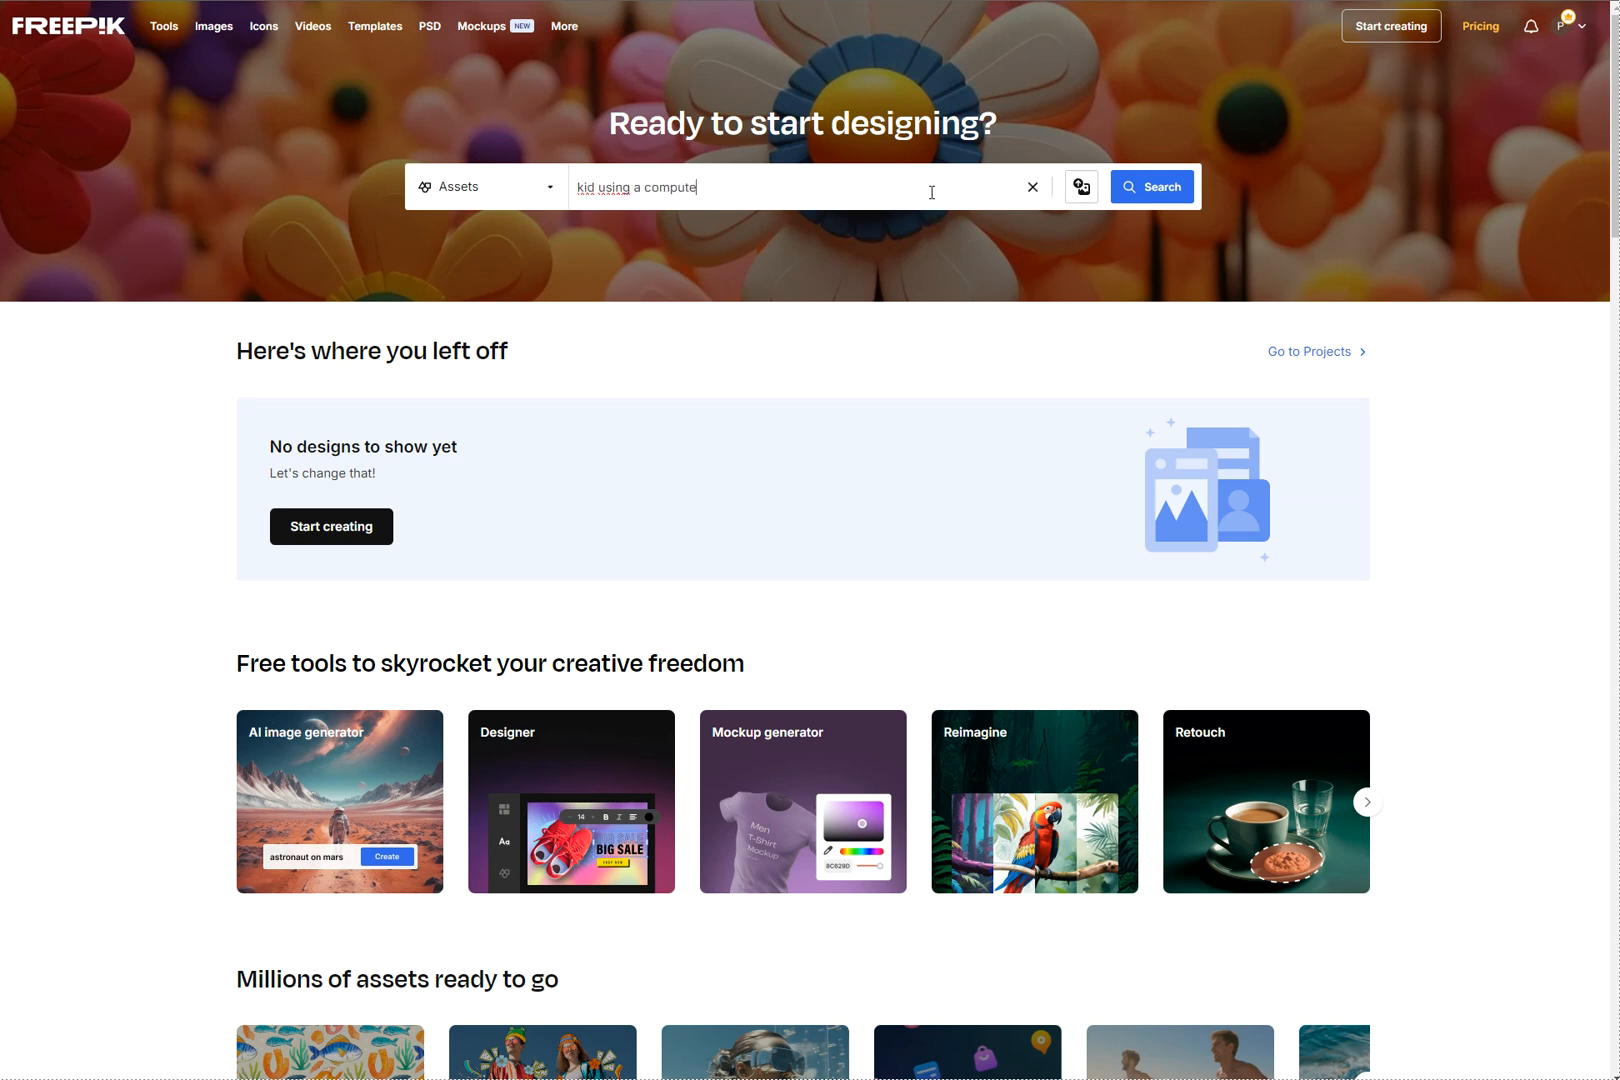
click(1152, 188)
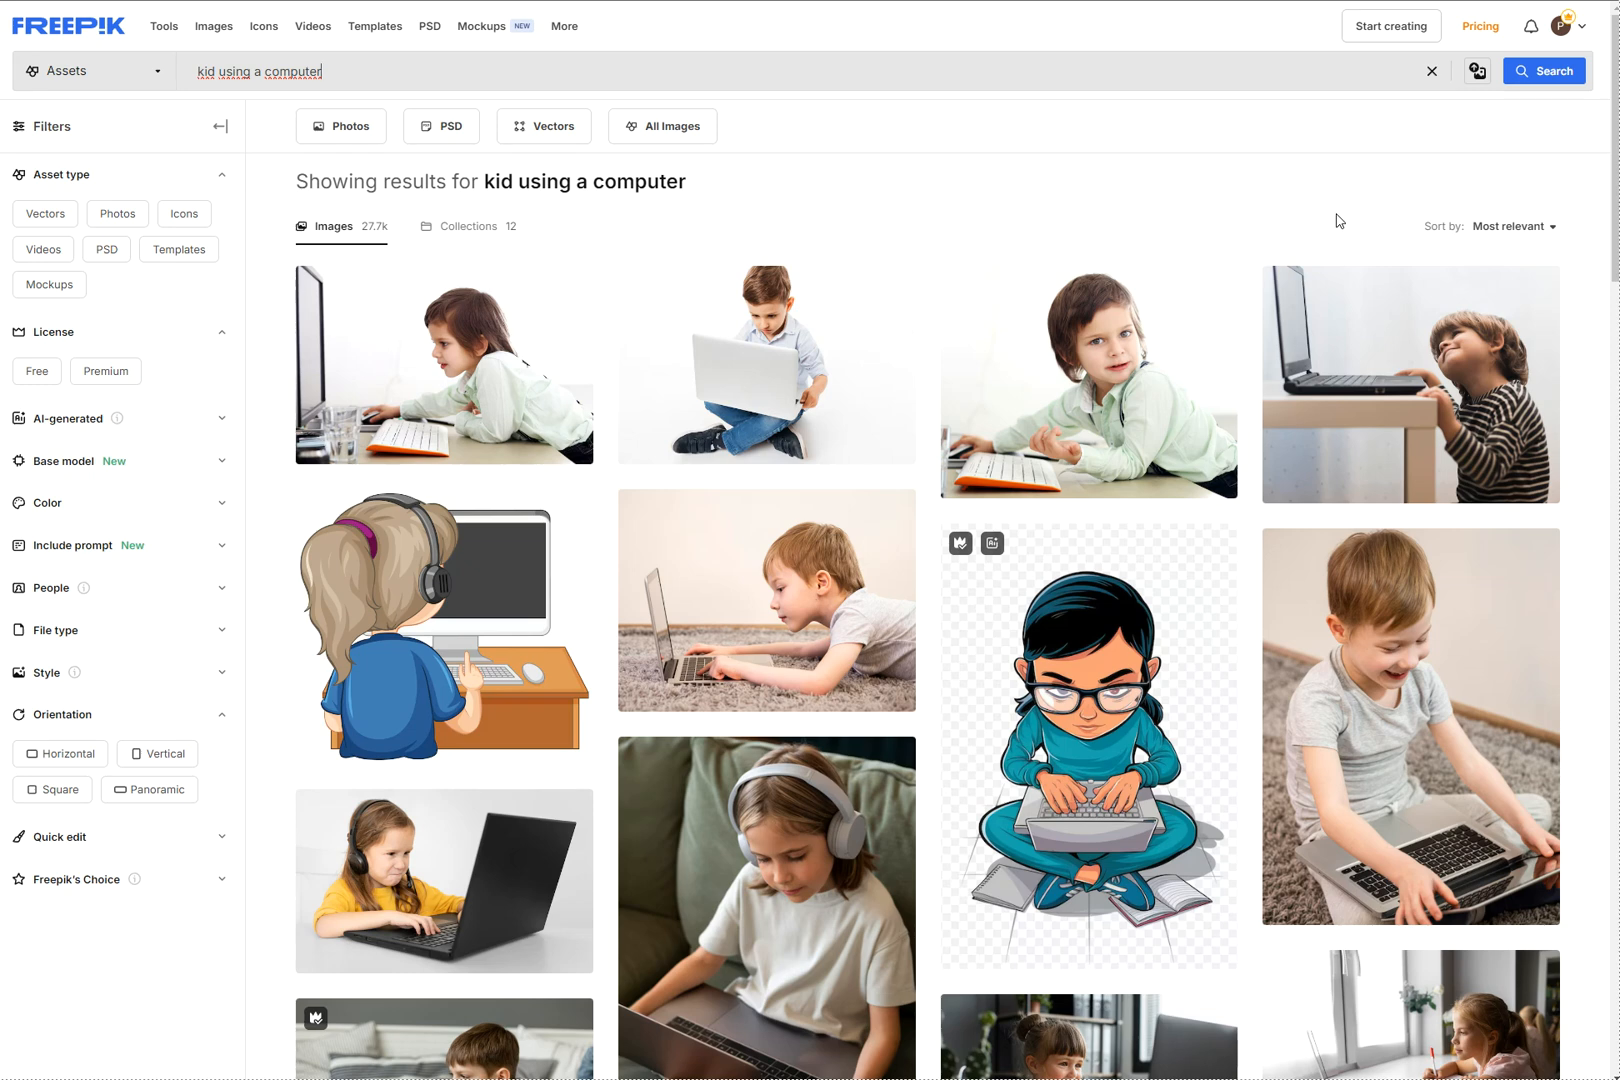
scroll(down, 3)
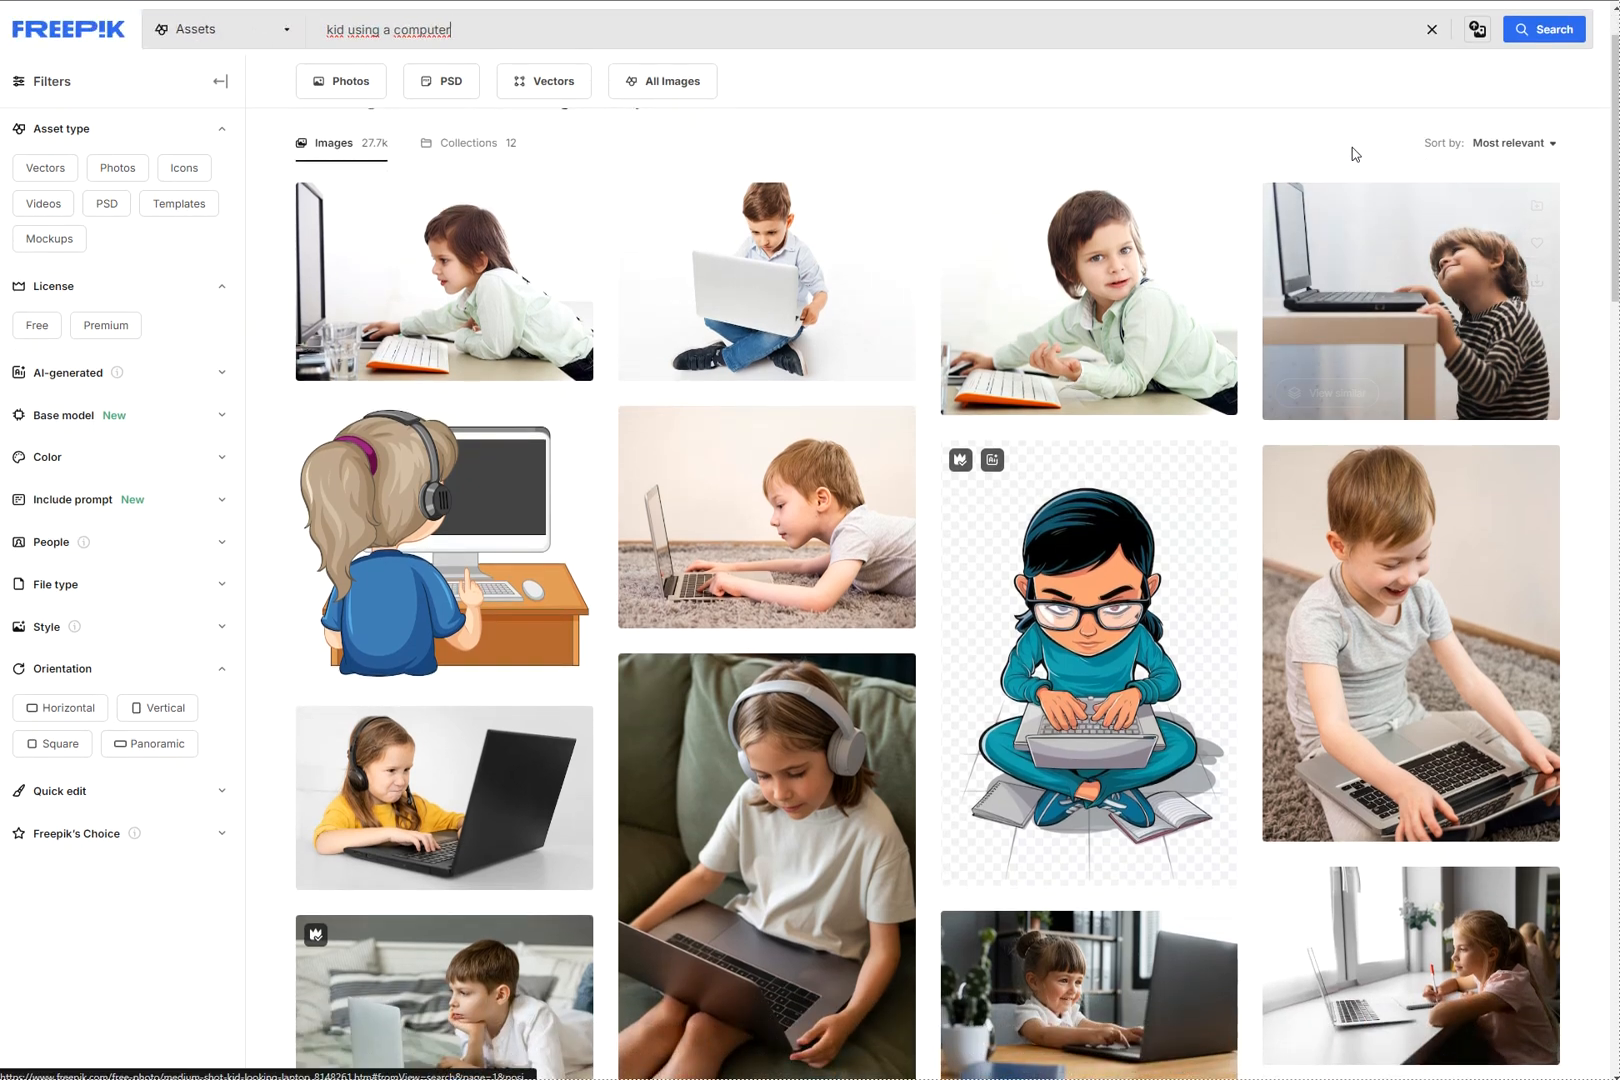
mouse_move(1312, 170)
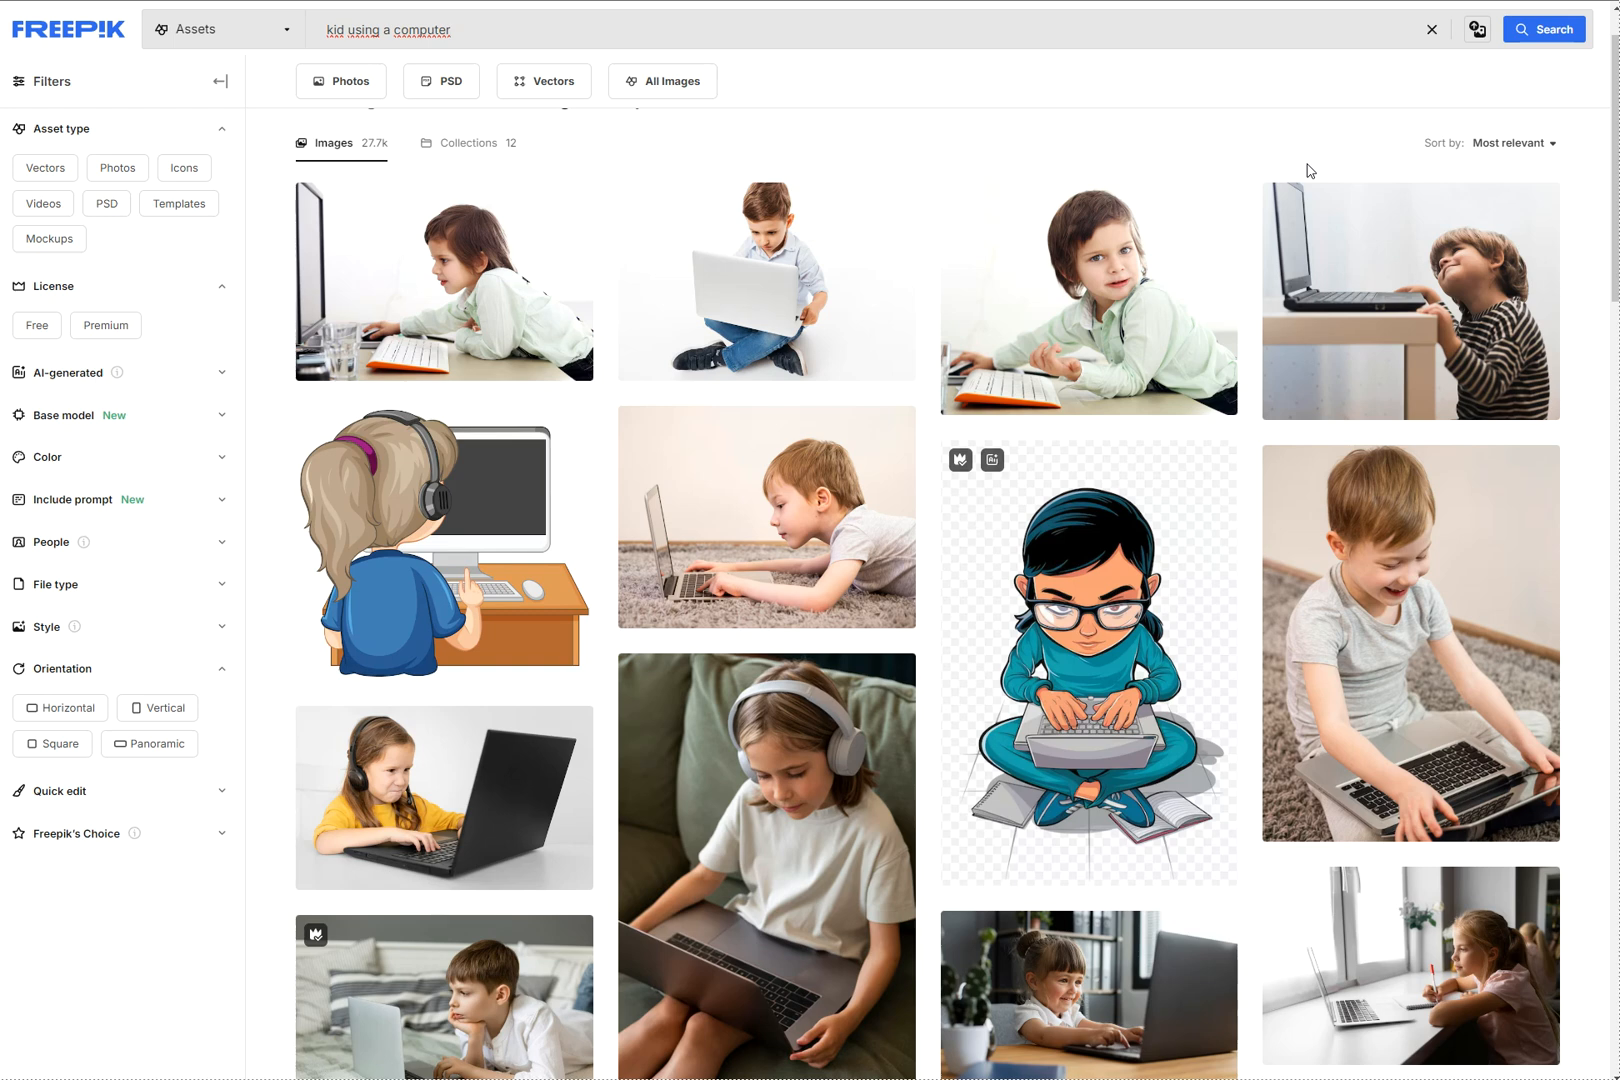
scroll(down, 3)
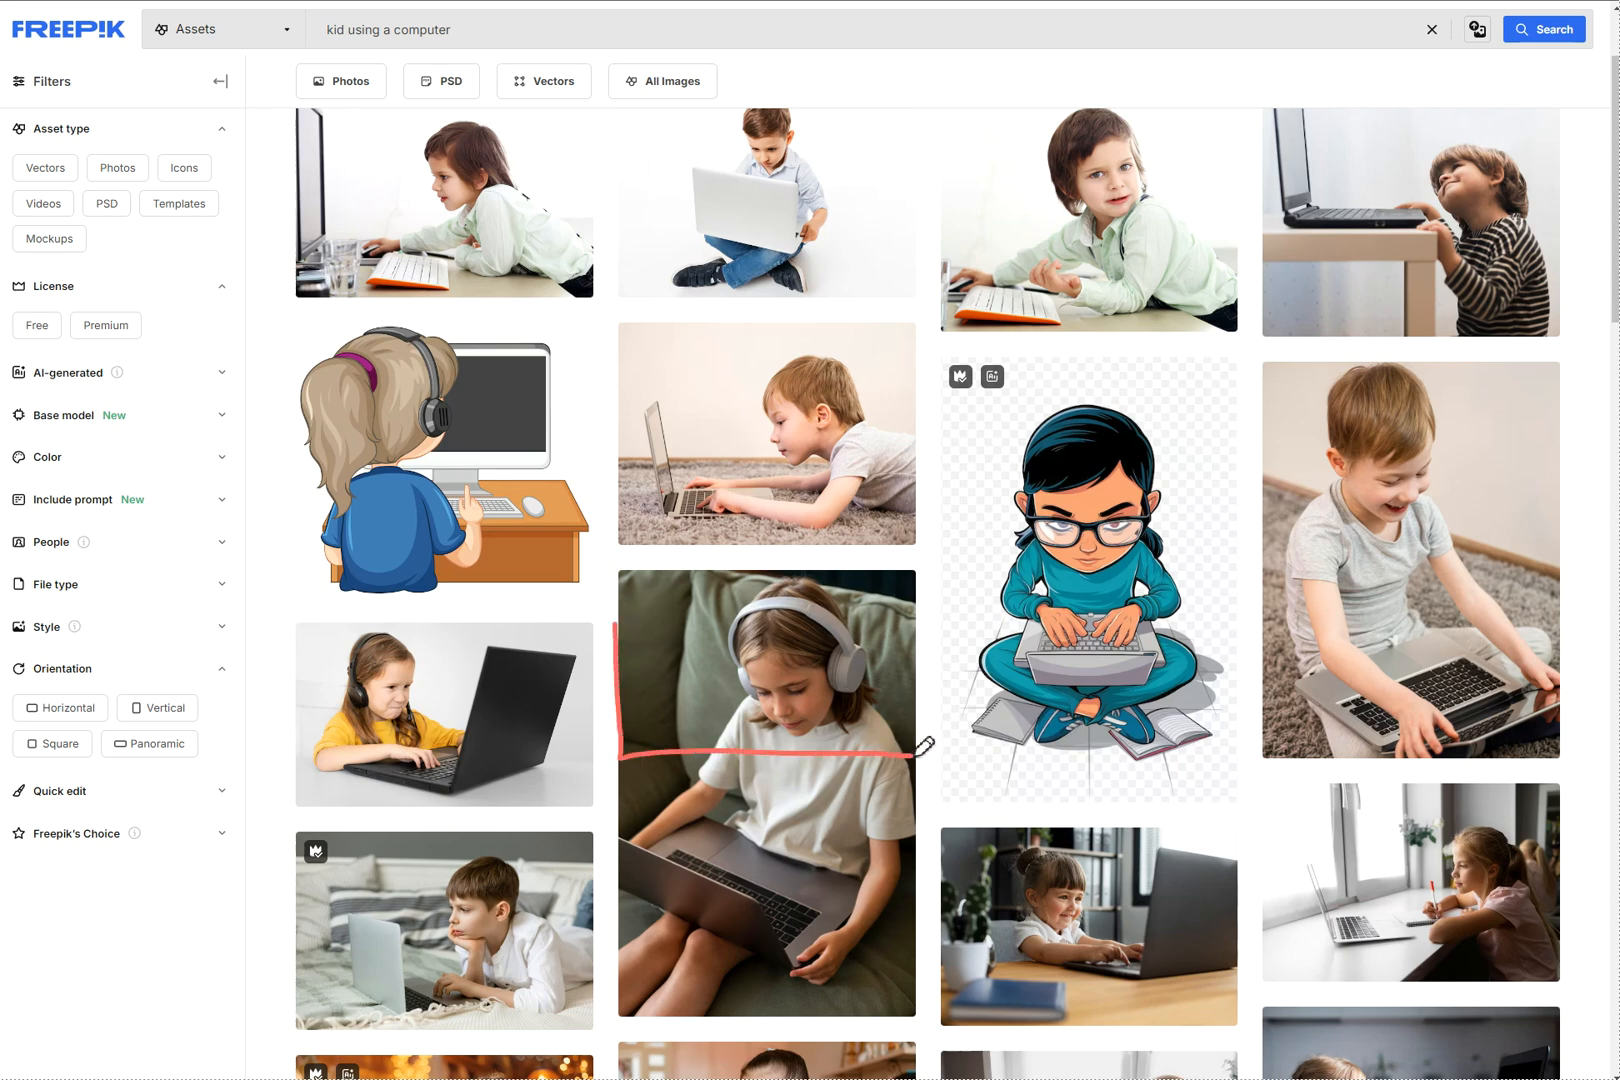
drag(620, 626, 920, 754)
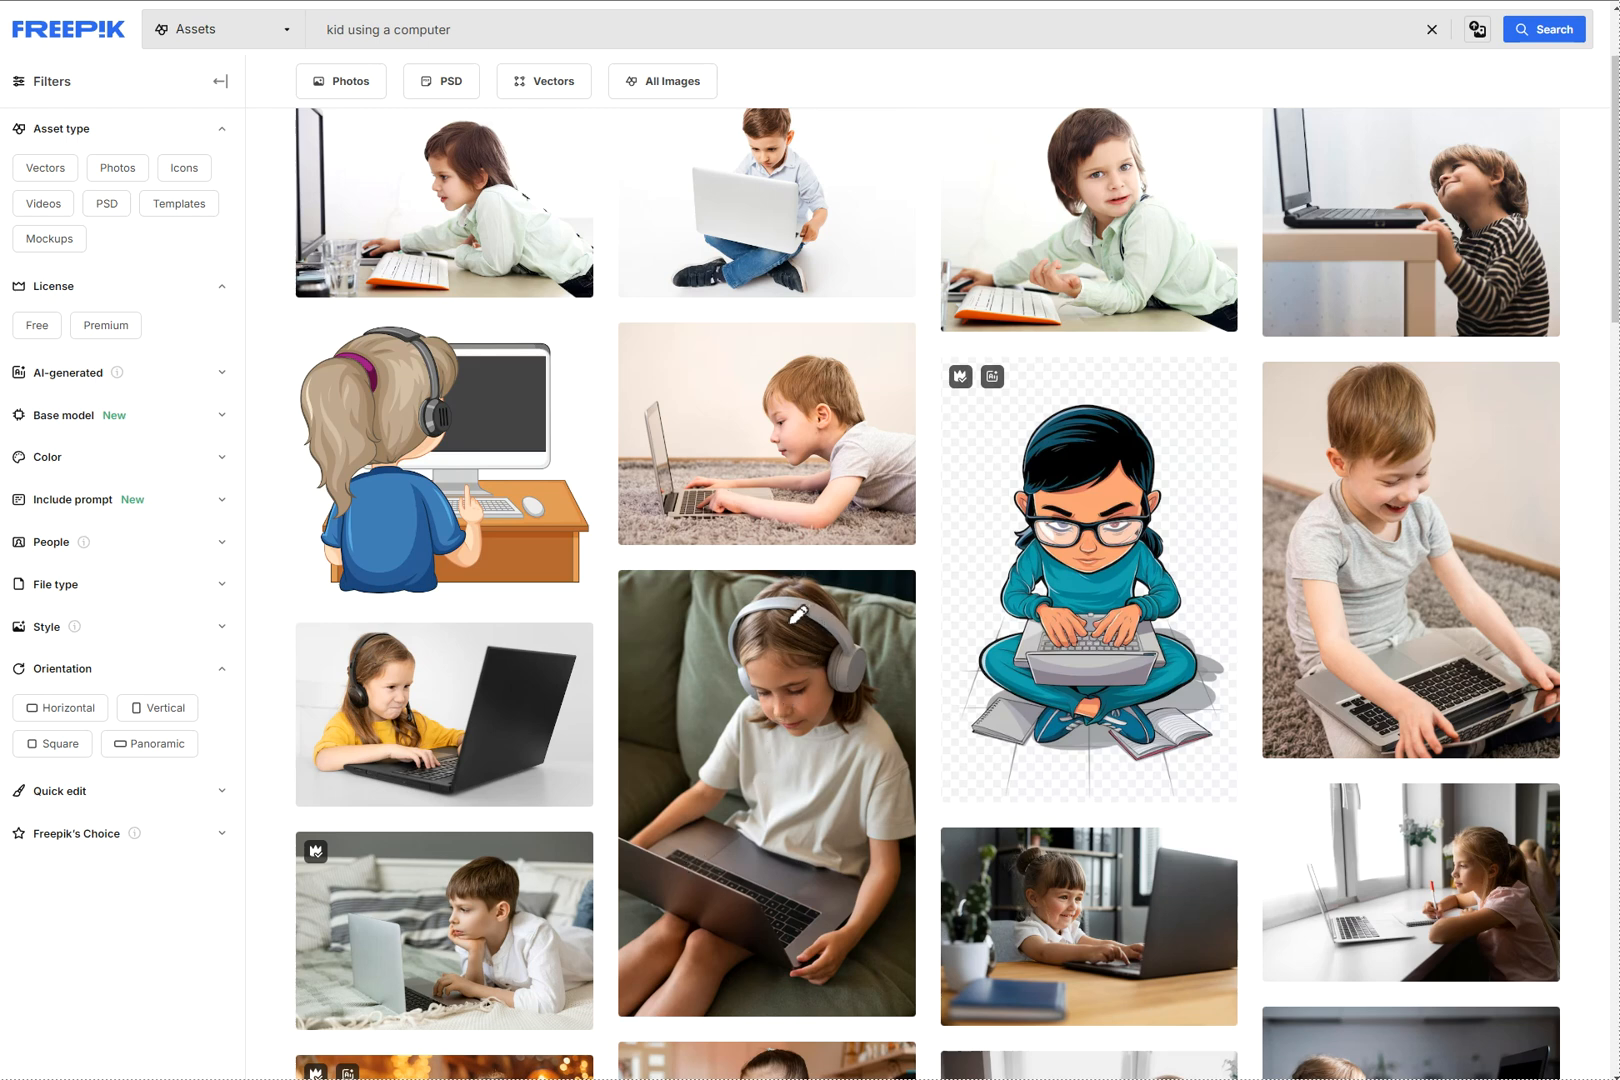
mouse_move(1094, 432)
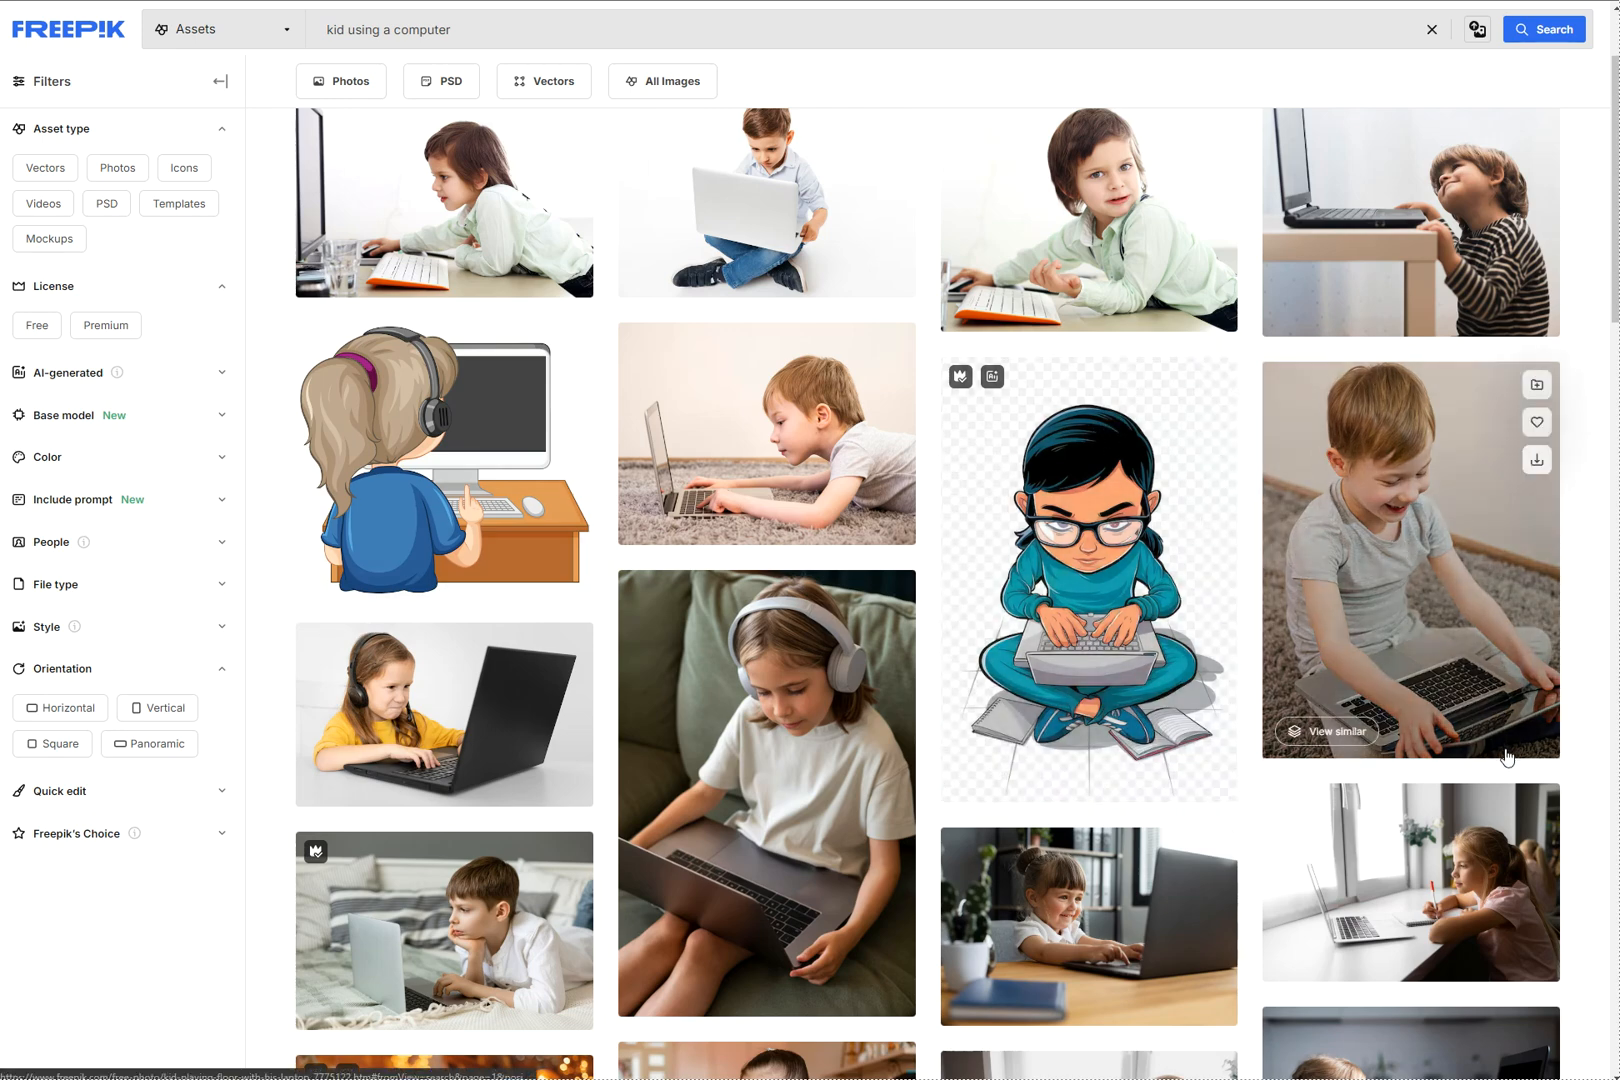
Step: Scroll down through the search results toward the girl-with-laptop photo
scroll(down, 3)
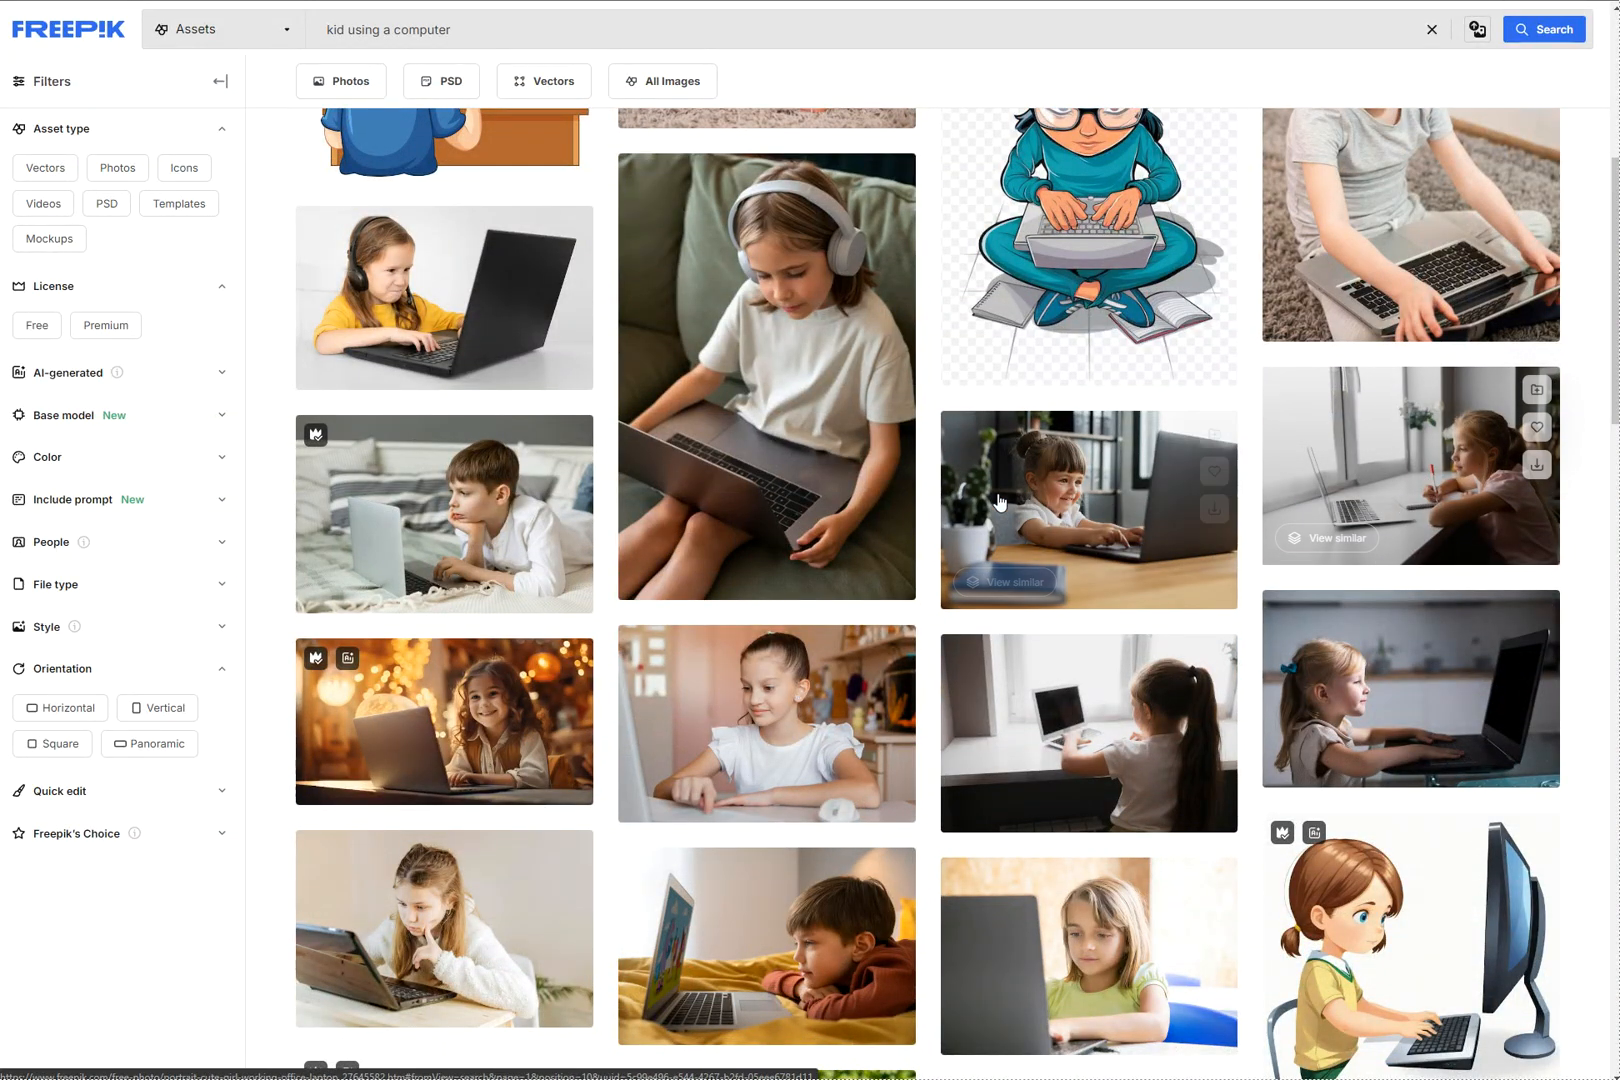
scroll(down, 3)
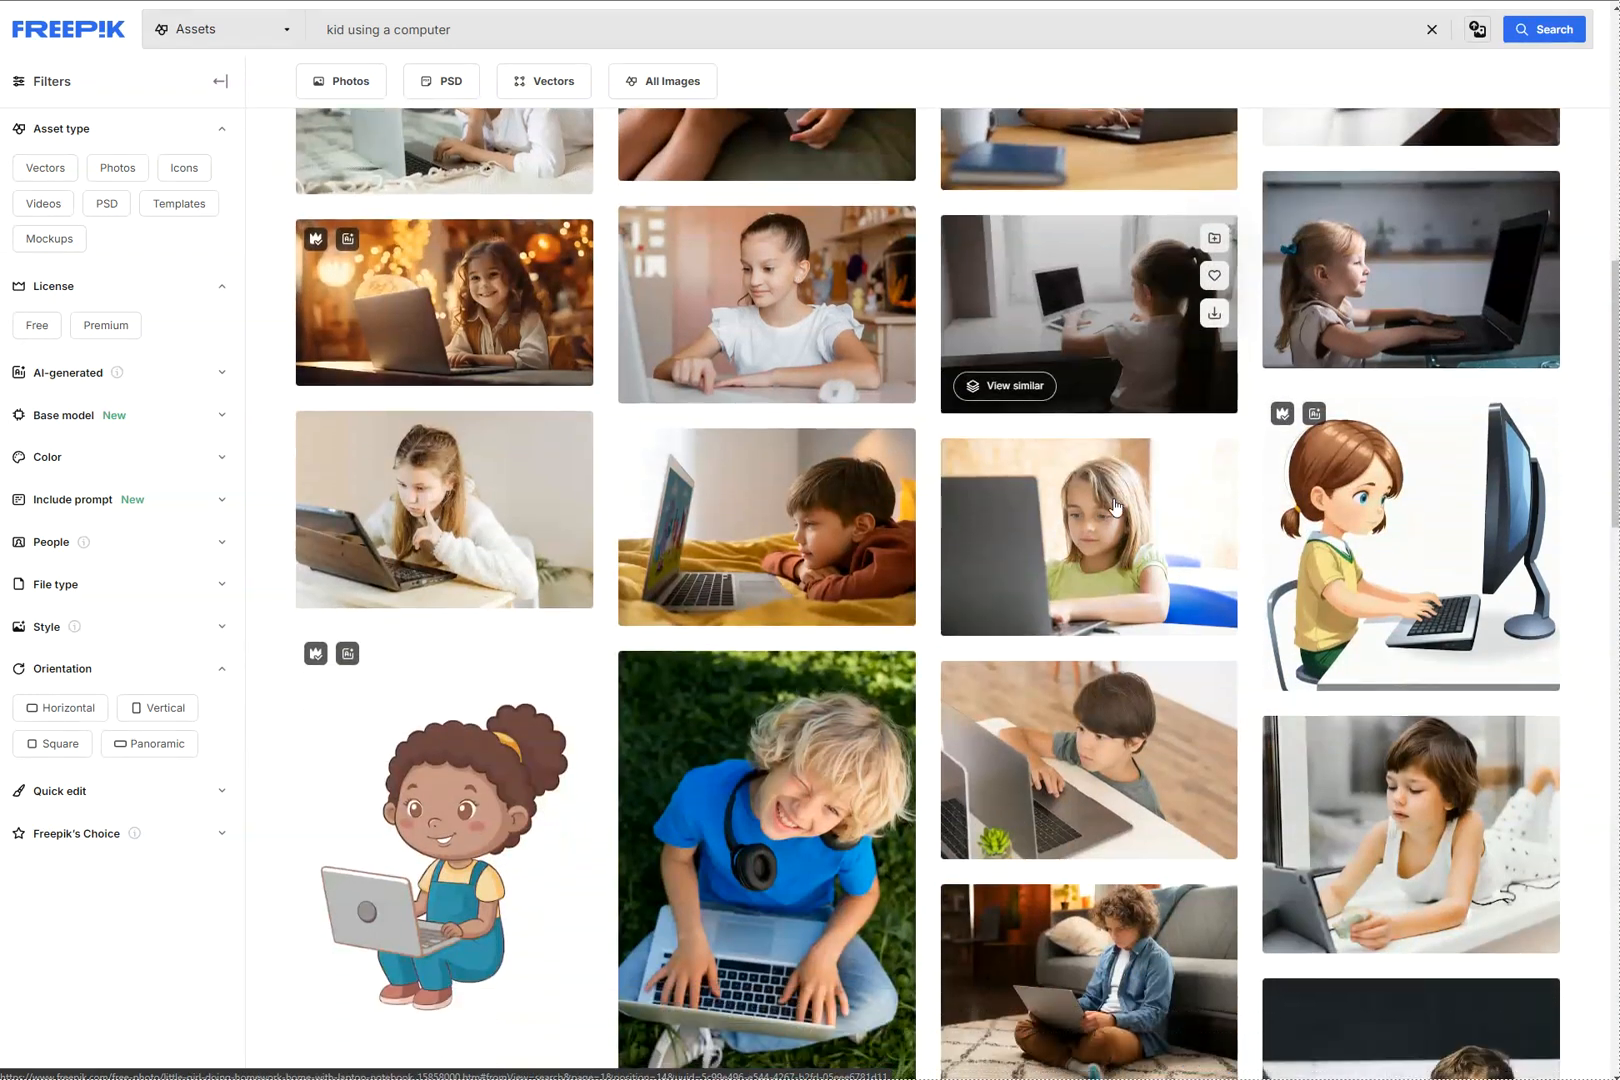
scroll(down, 3)
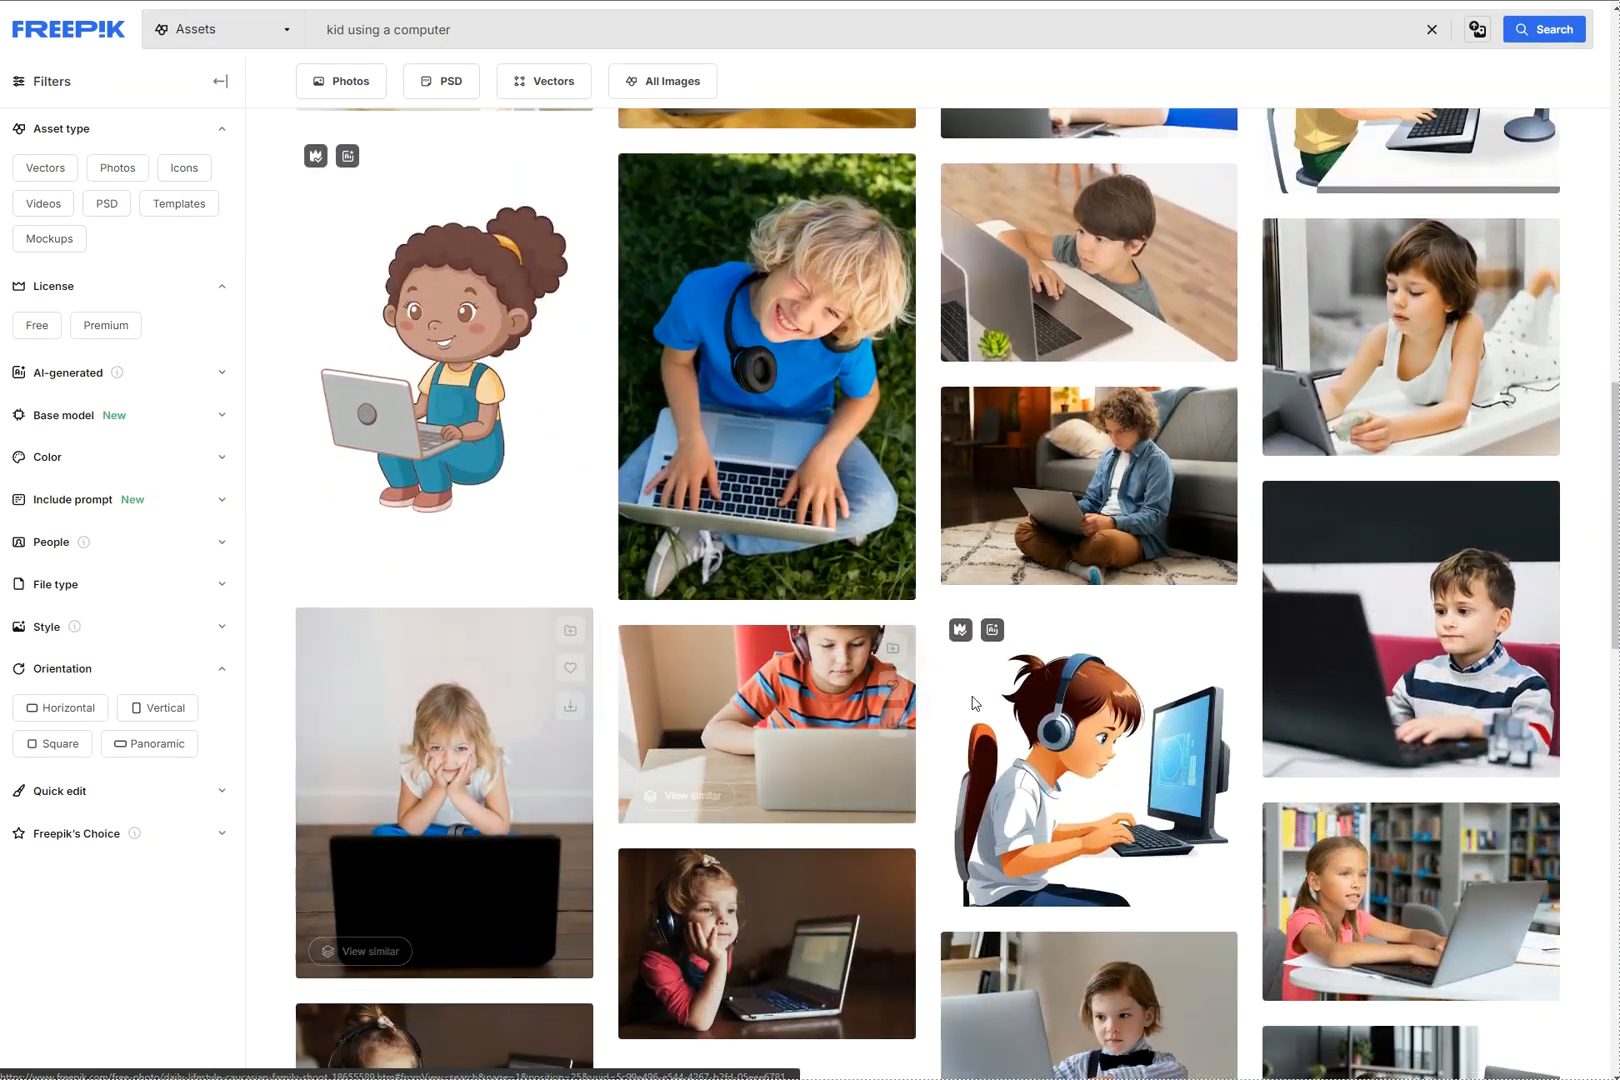
scroll(down, 3)
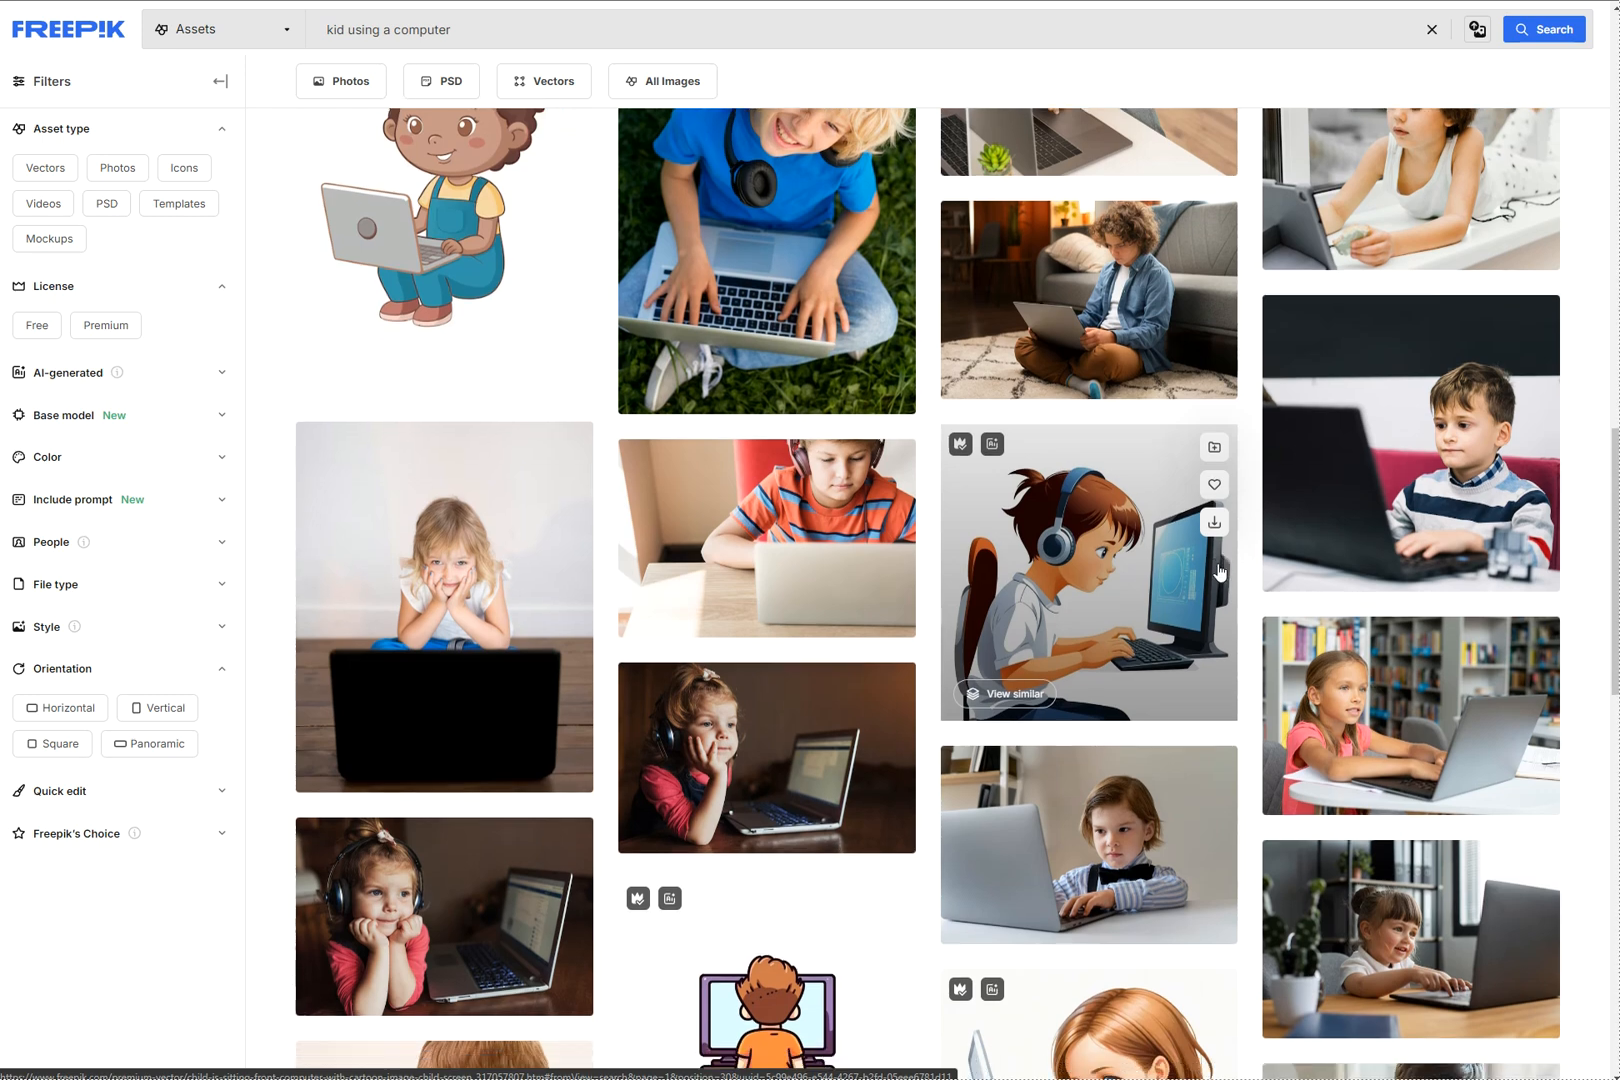
scroll(down, 3)
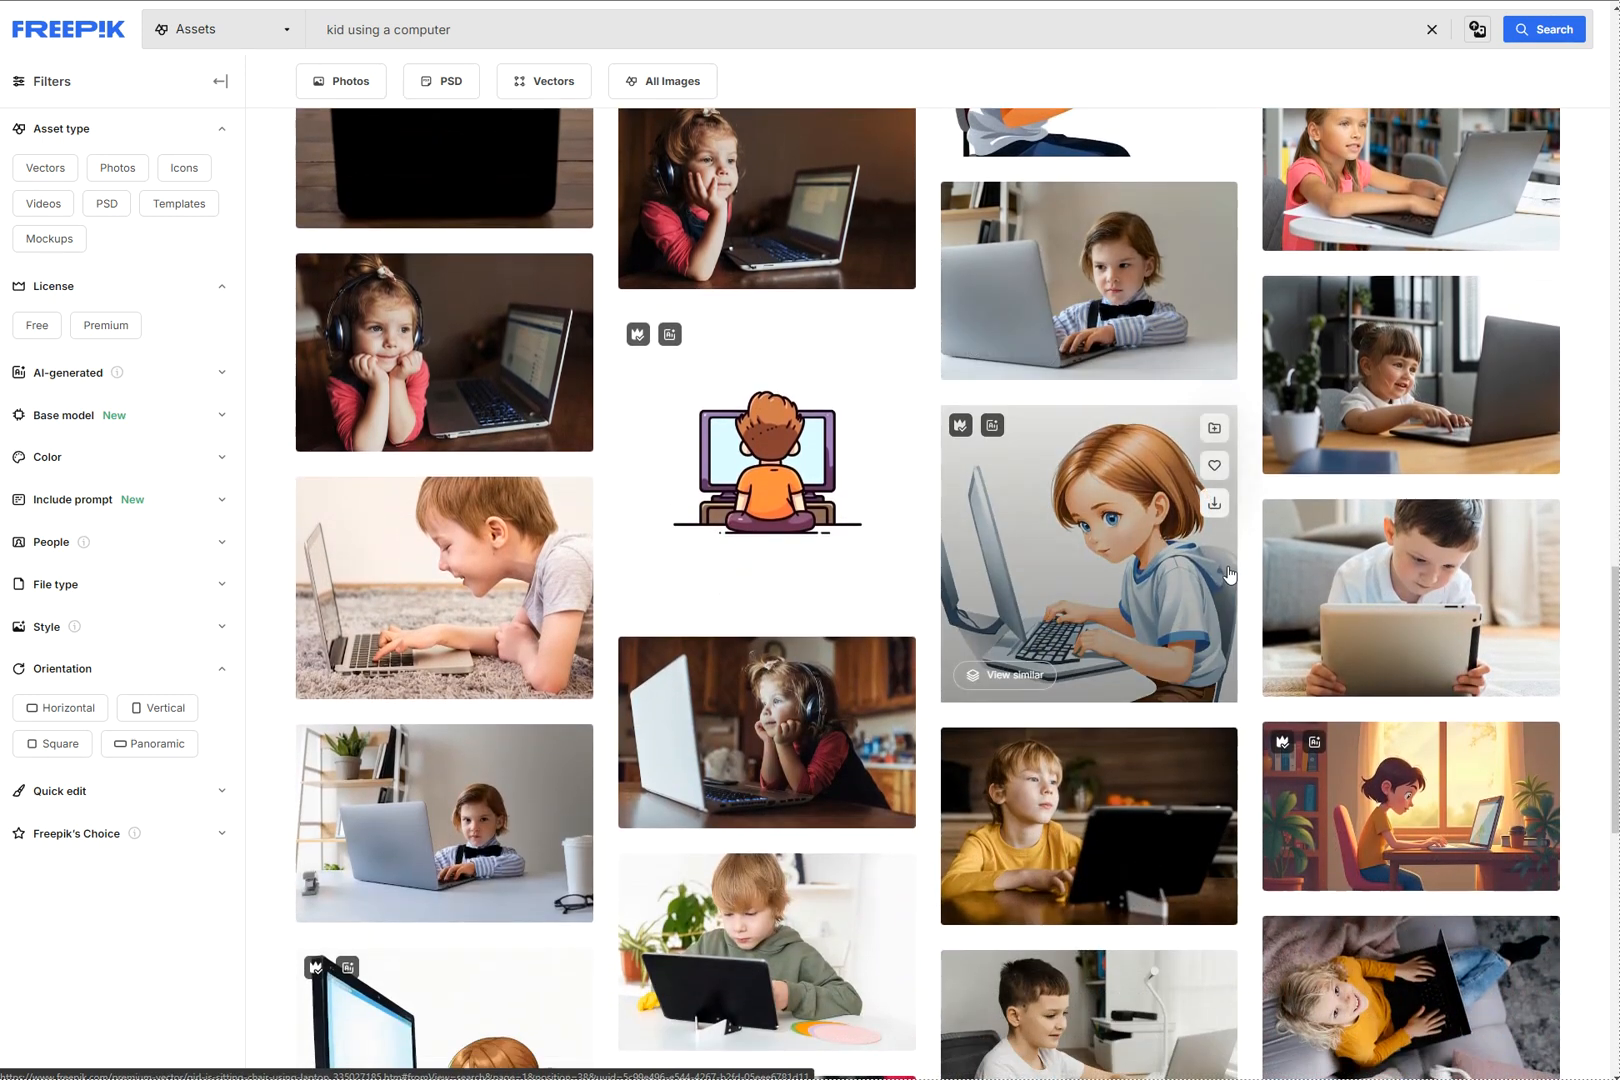
scroll(down, 3)
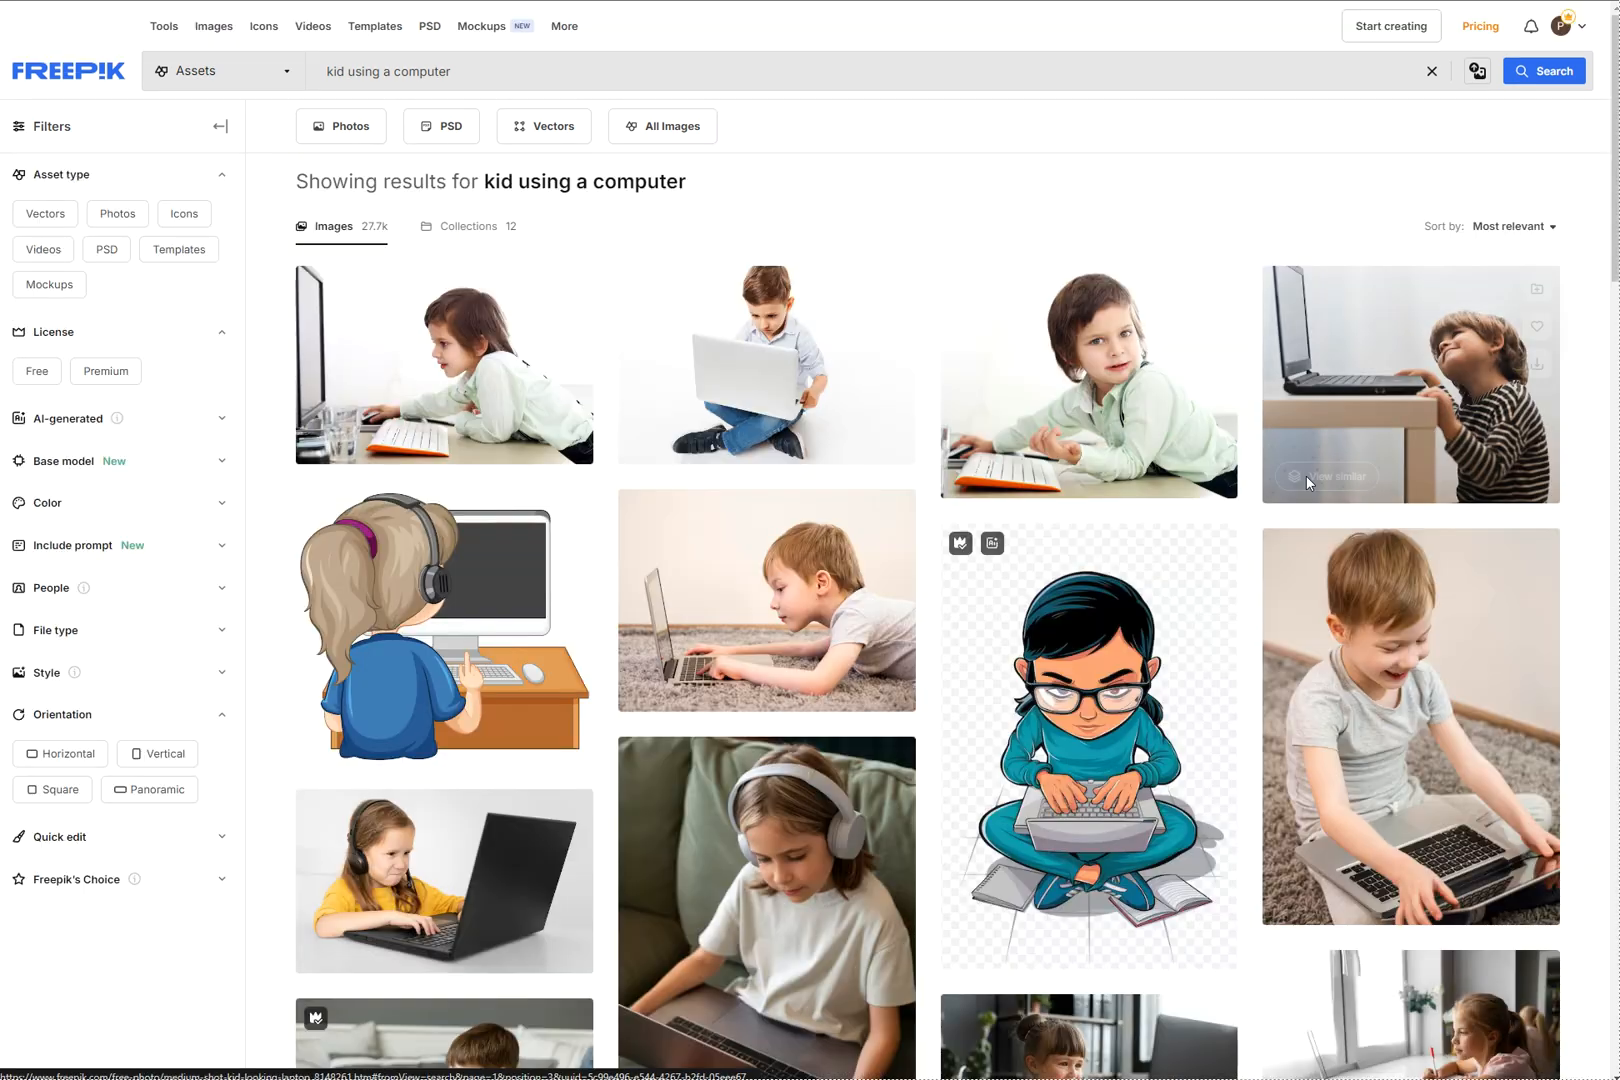
scroll(down, 3)
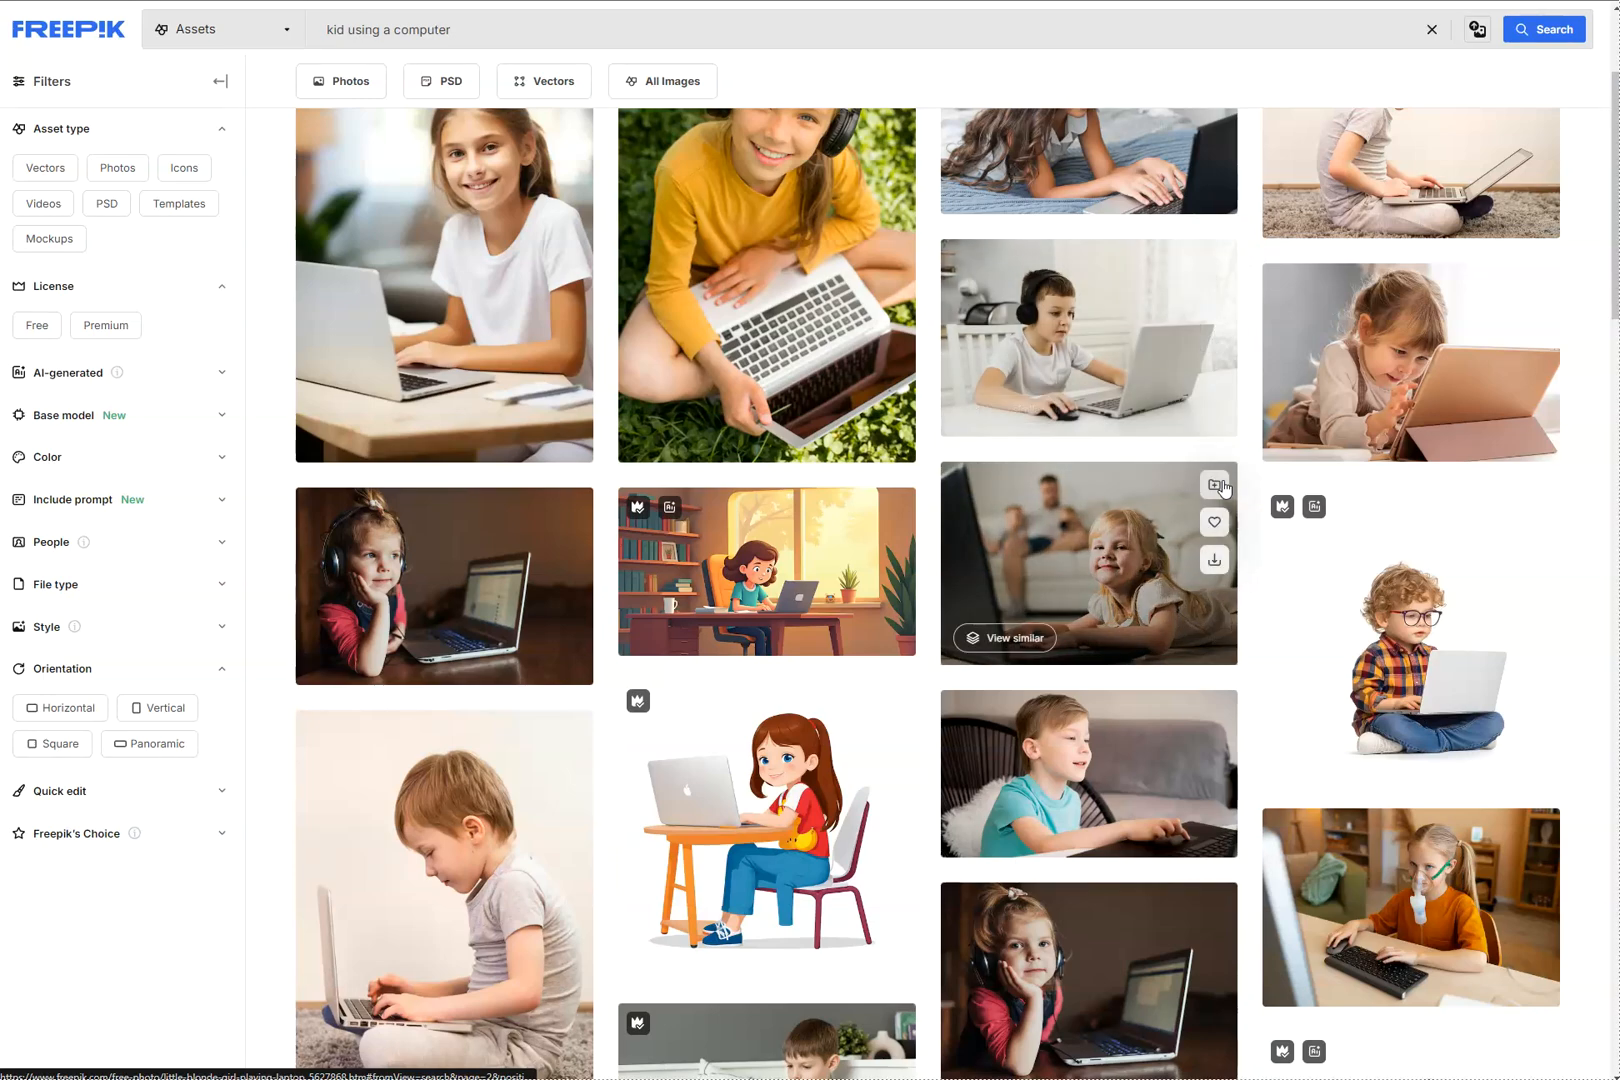
scroll(down, 3)
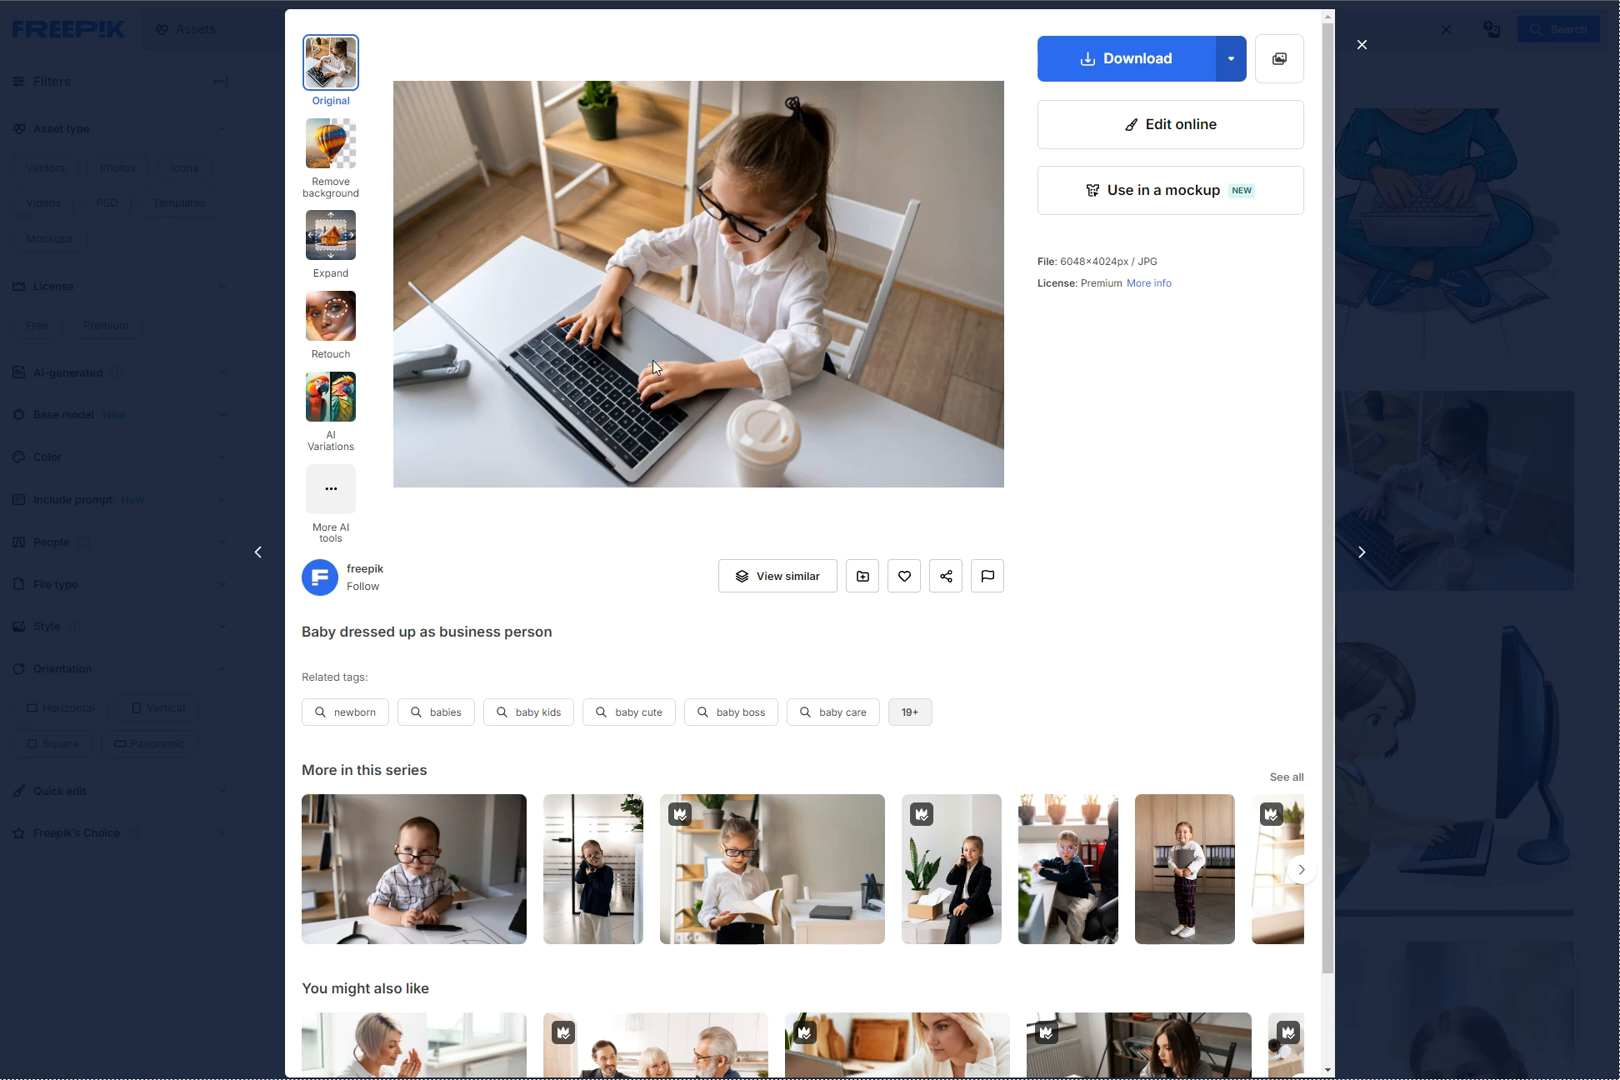
mouse_move(612, 382)
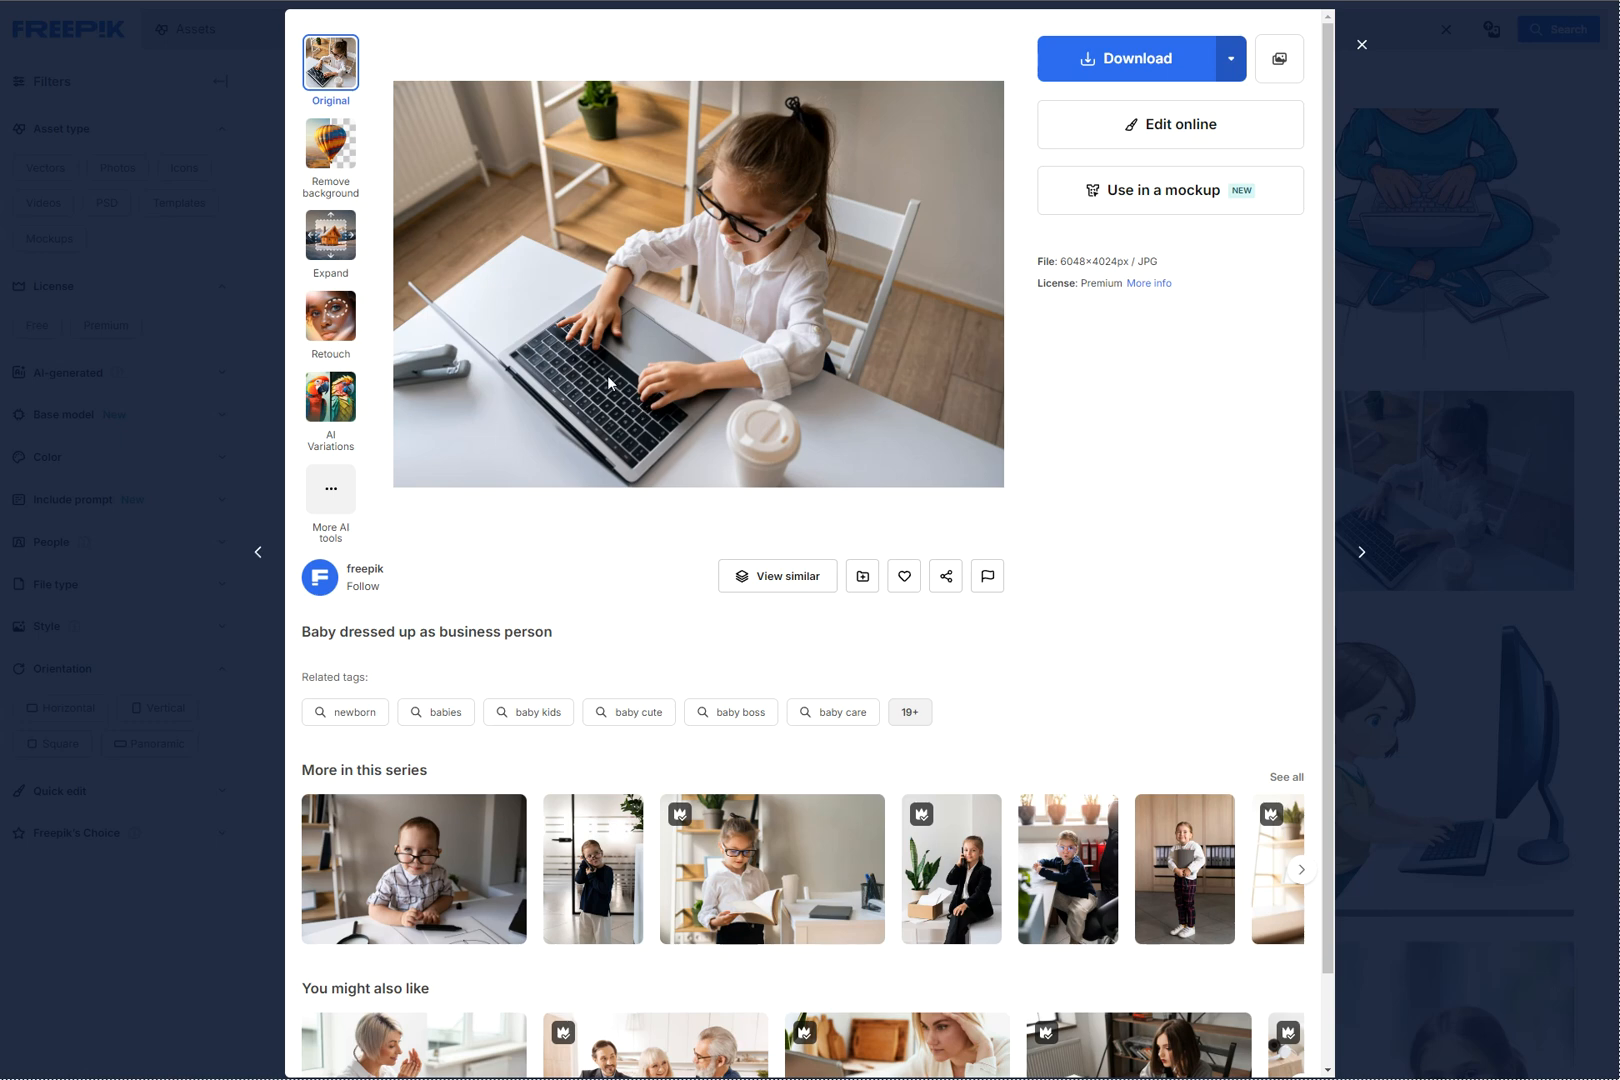
mouse_move(548, 430)
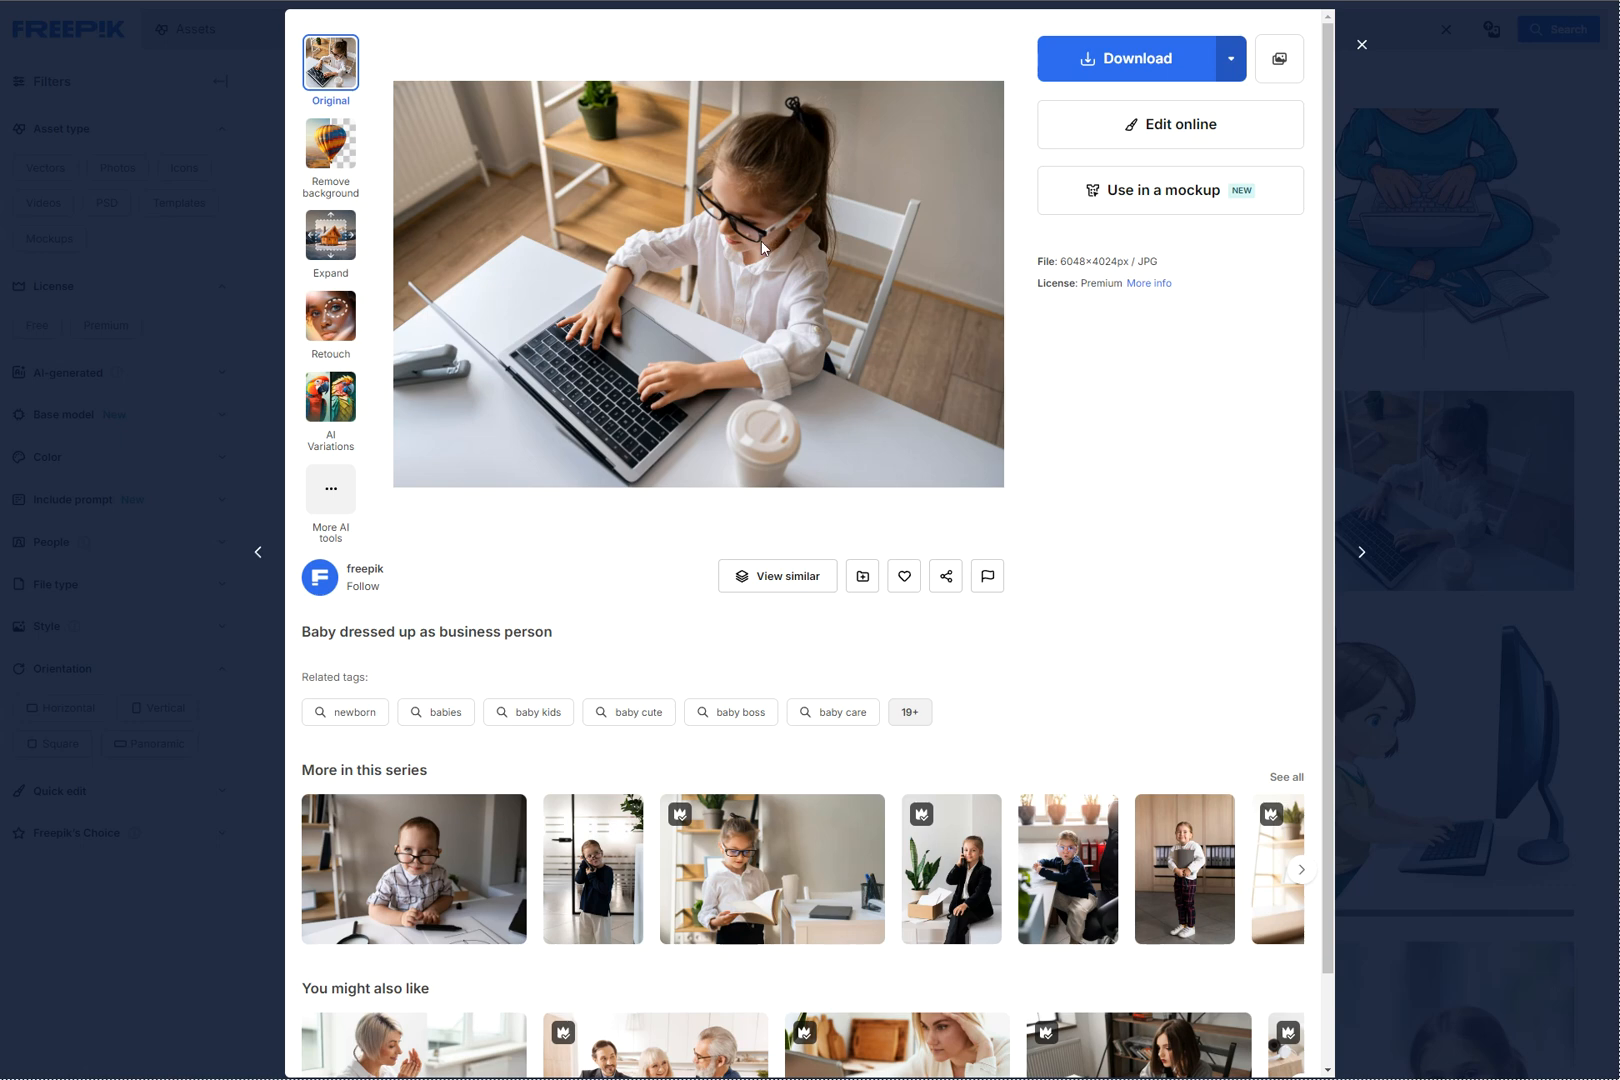
mouse_move(1060, 222)
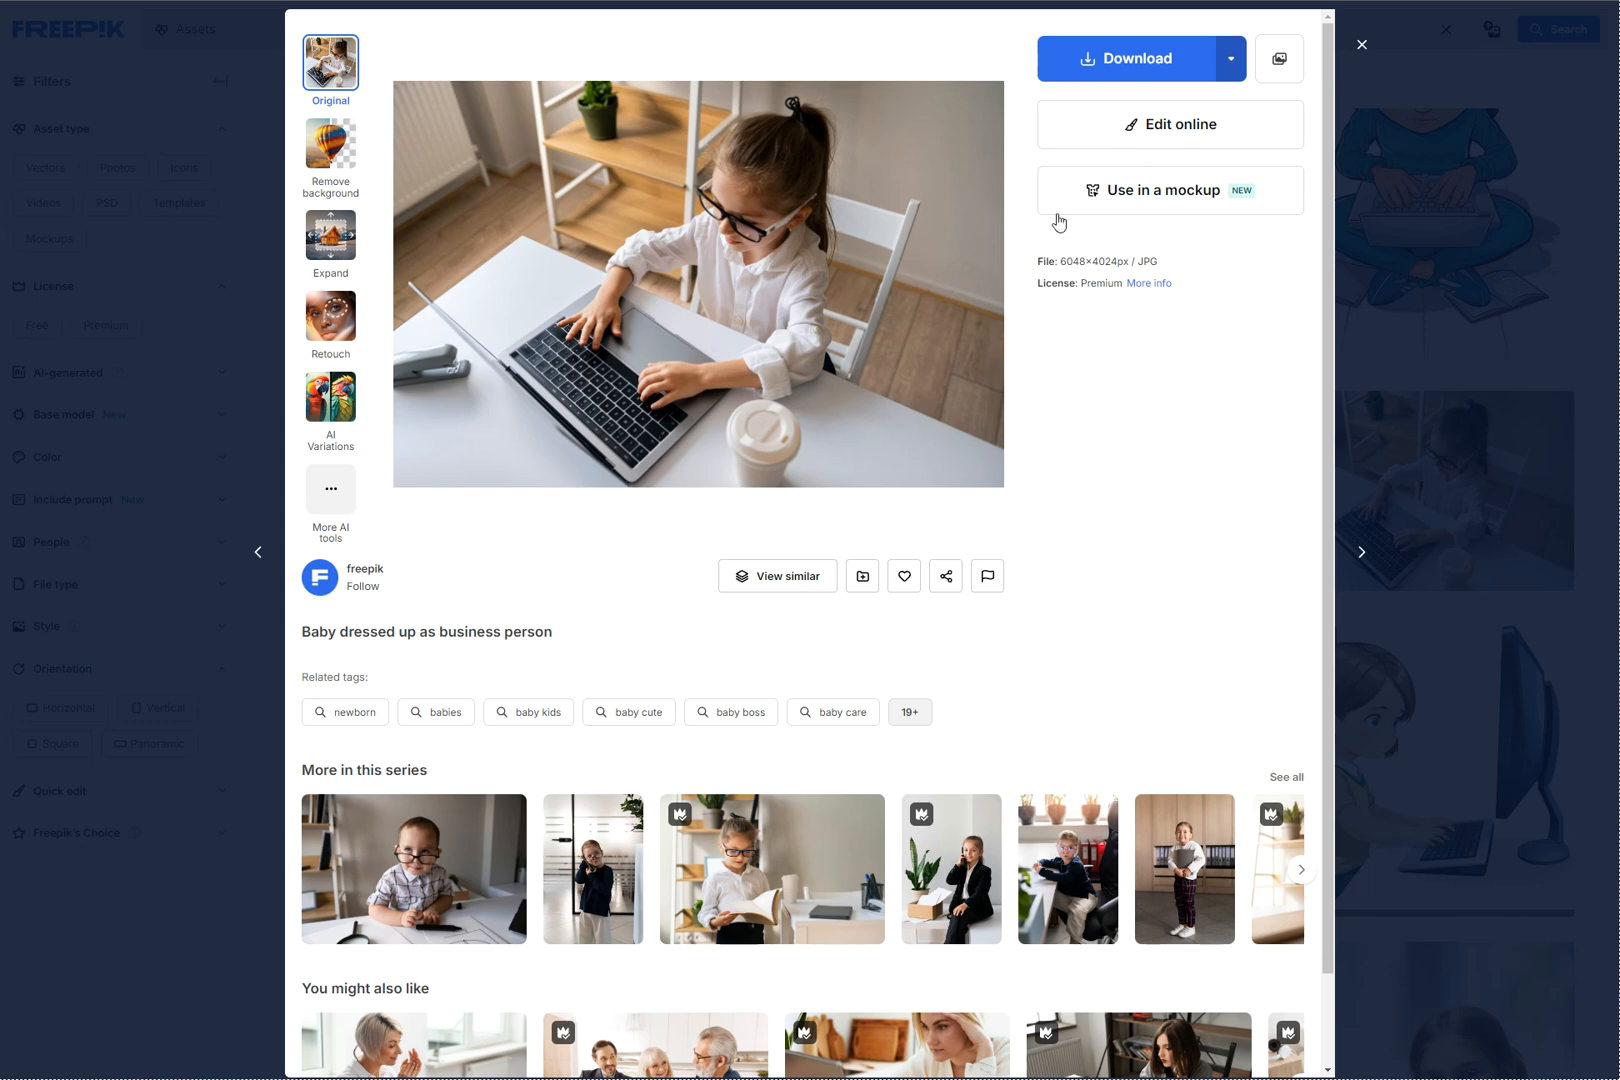
mouse_move(860, 356)
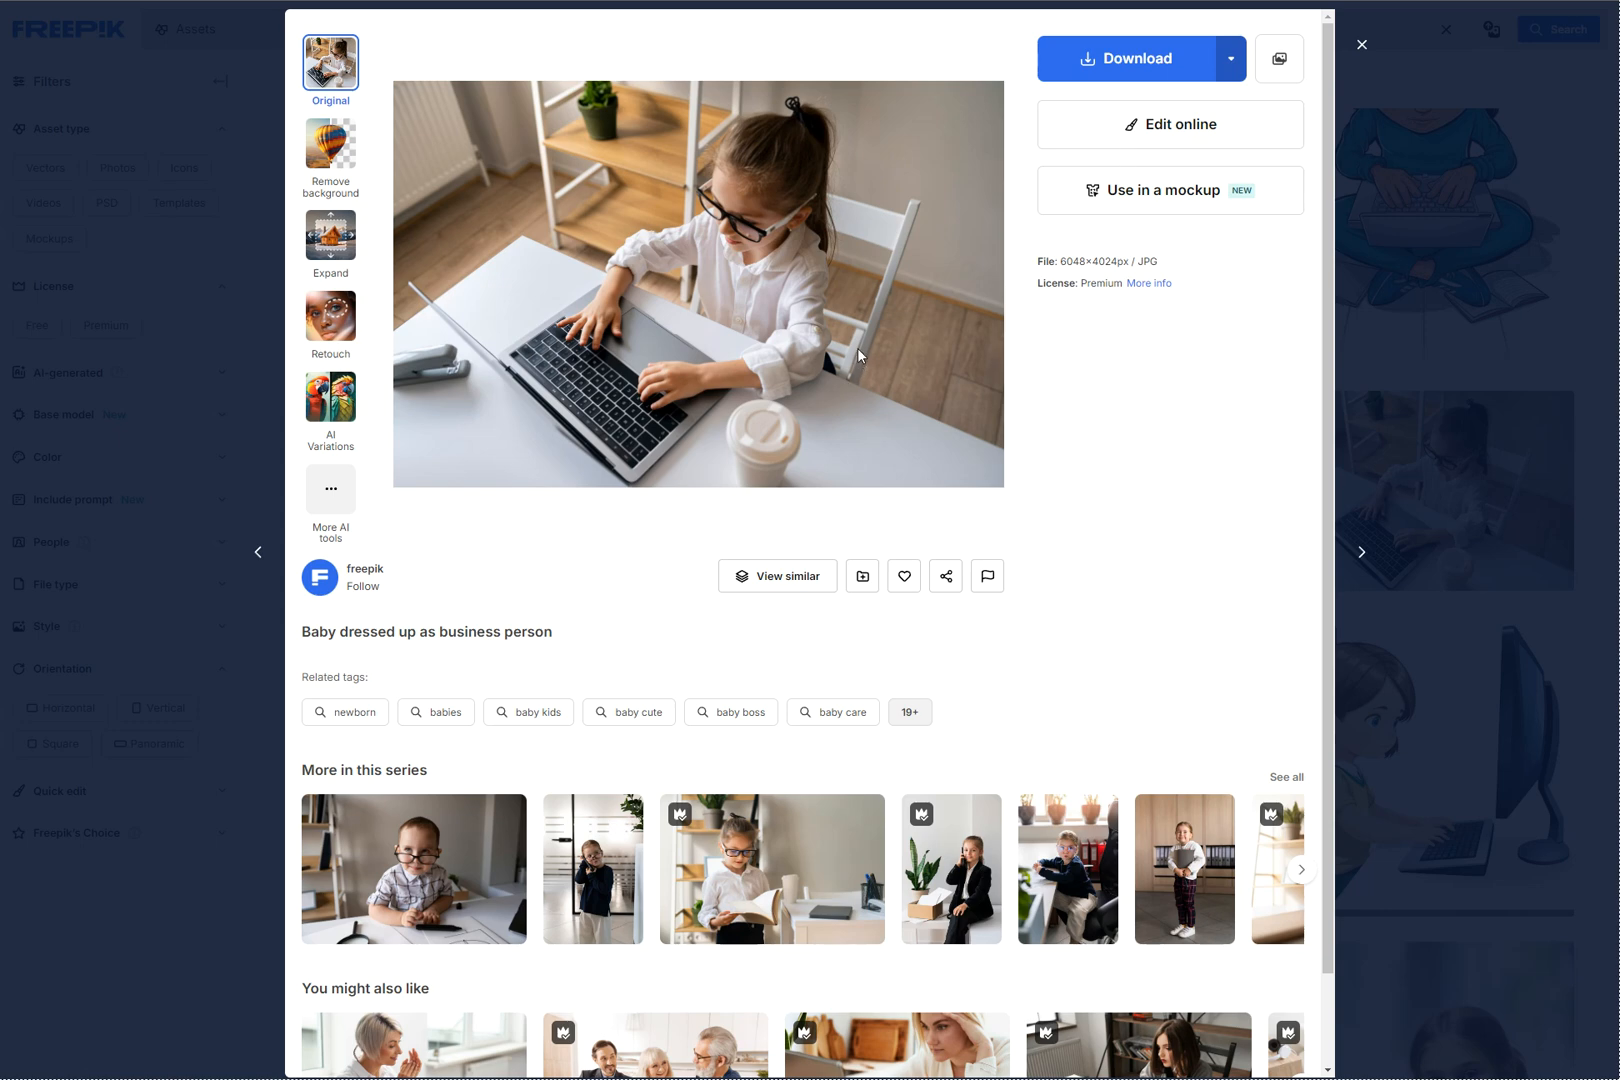
Step: Advance the preview to the next photo, the bored boy in headphones beside a laptop
click(1364, 46)
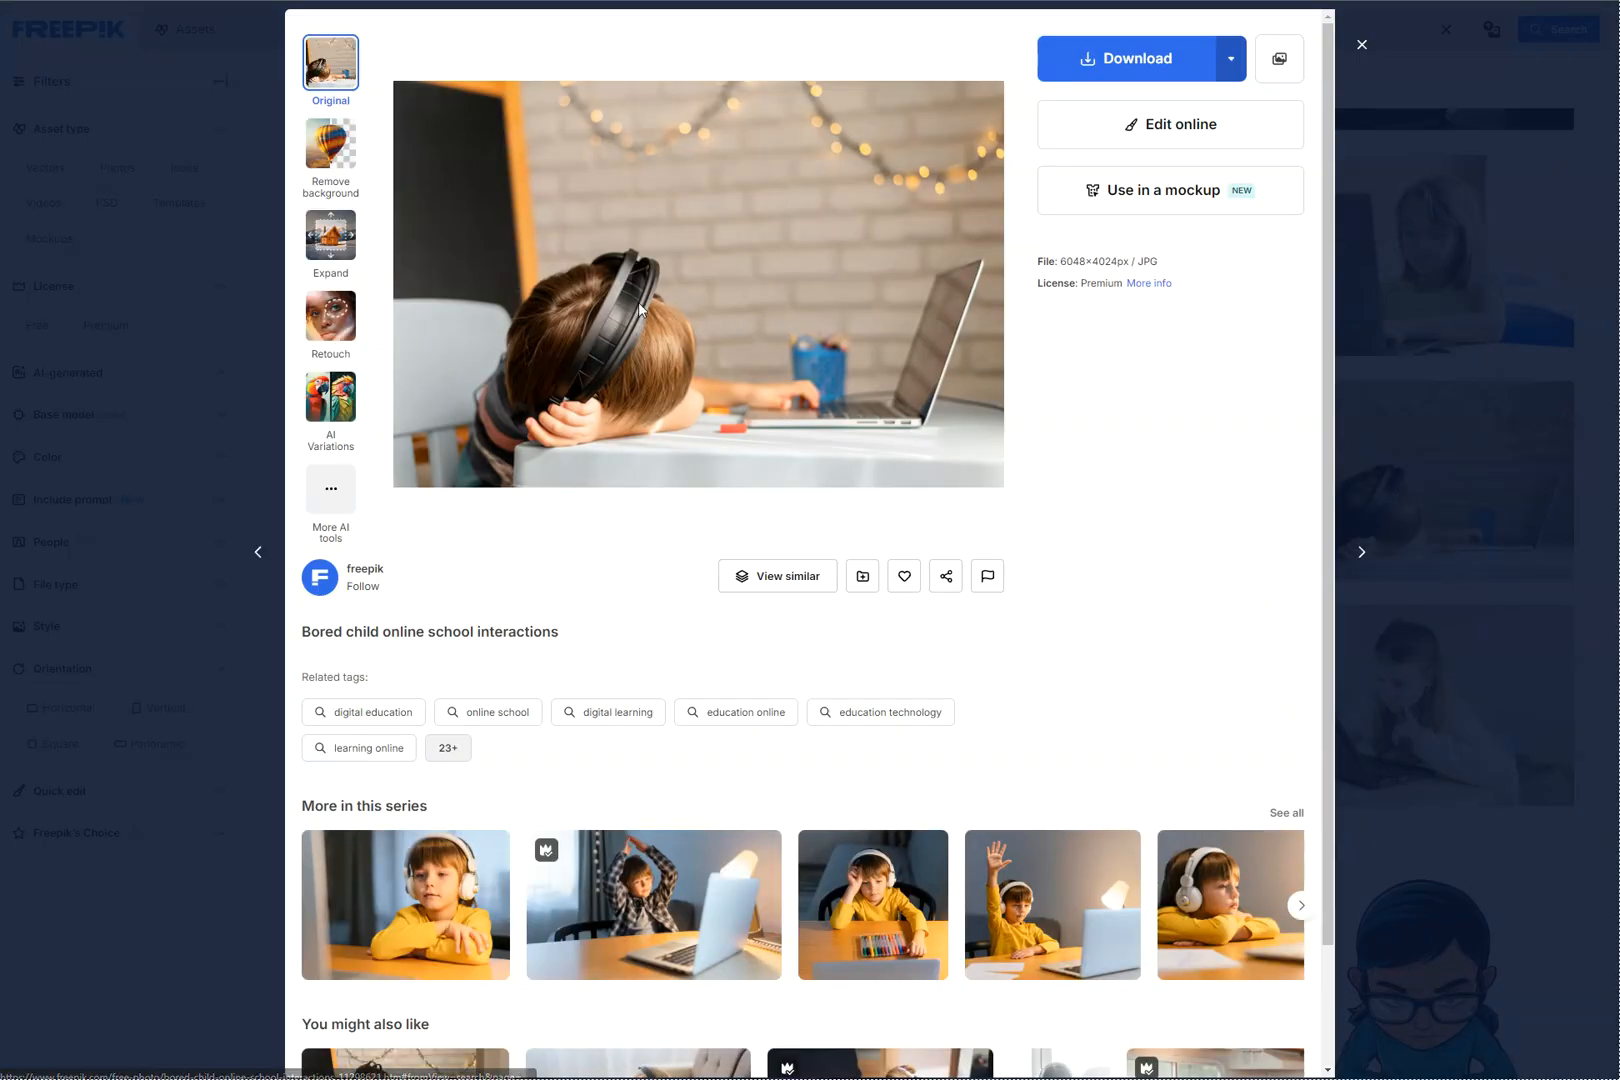
mouse_move(680, 430)
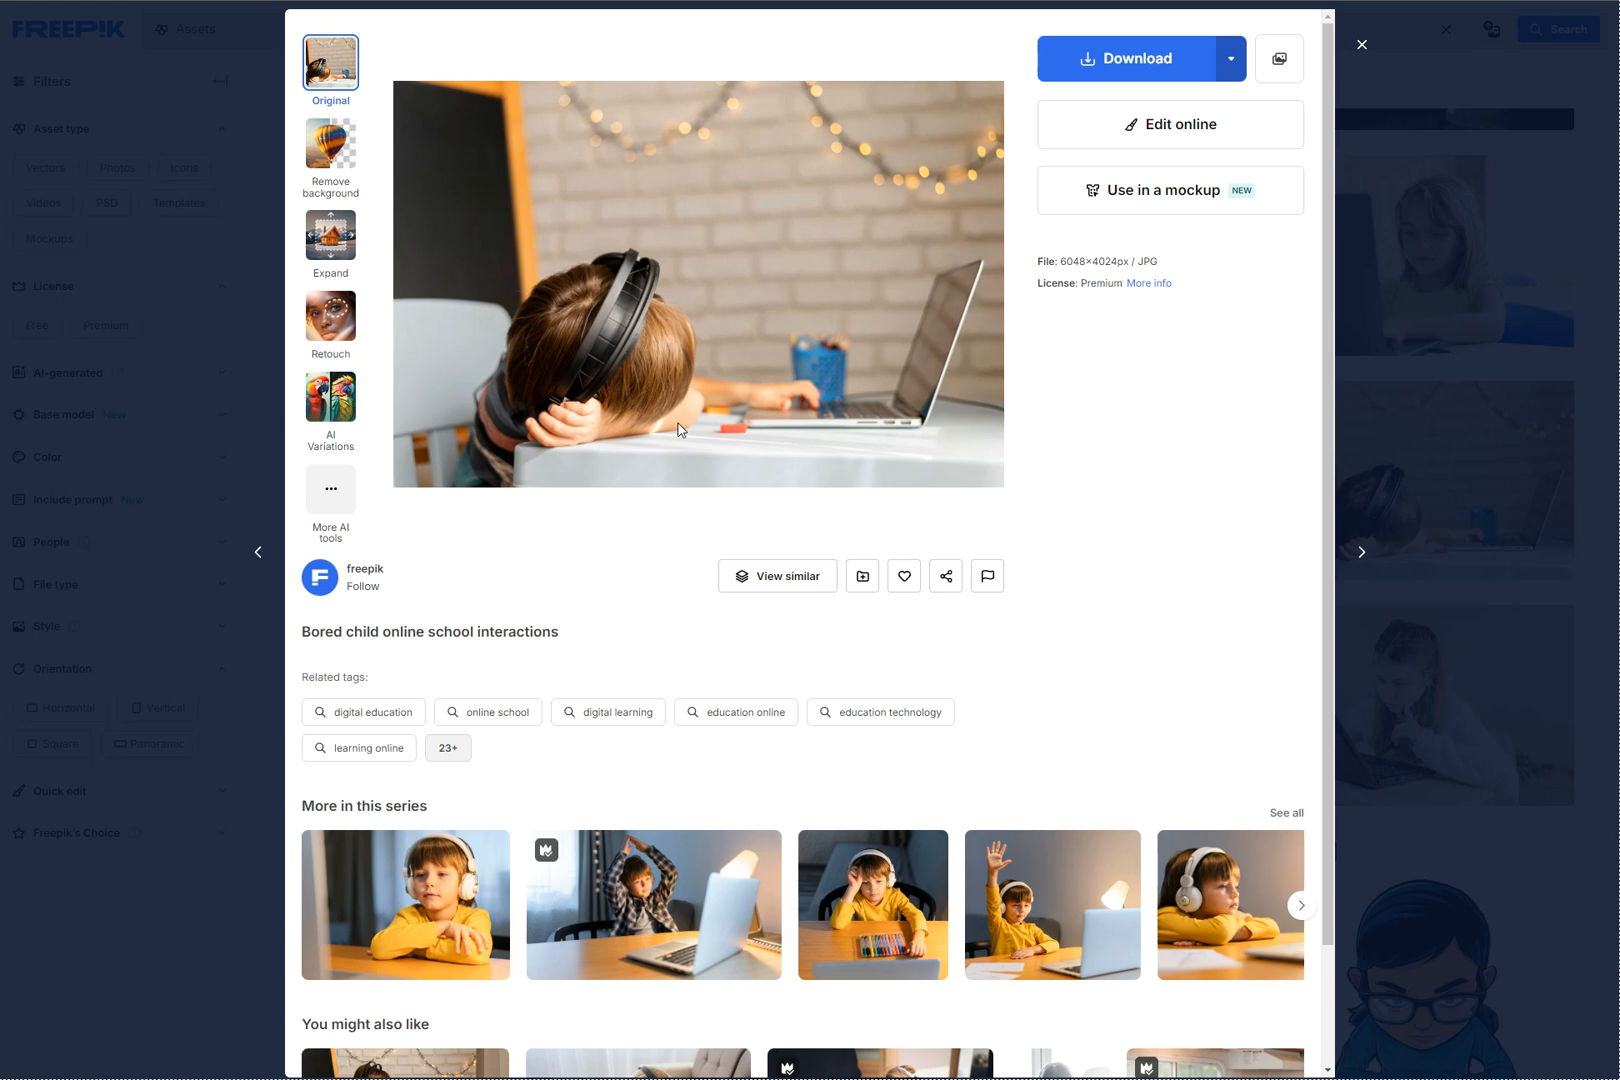
mouse_move(624, 430)
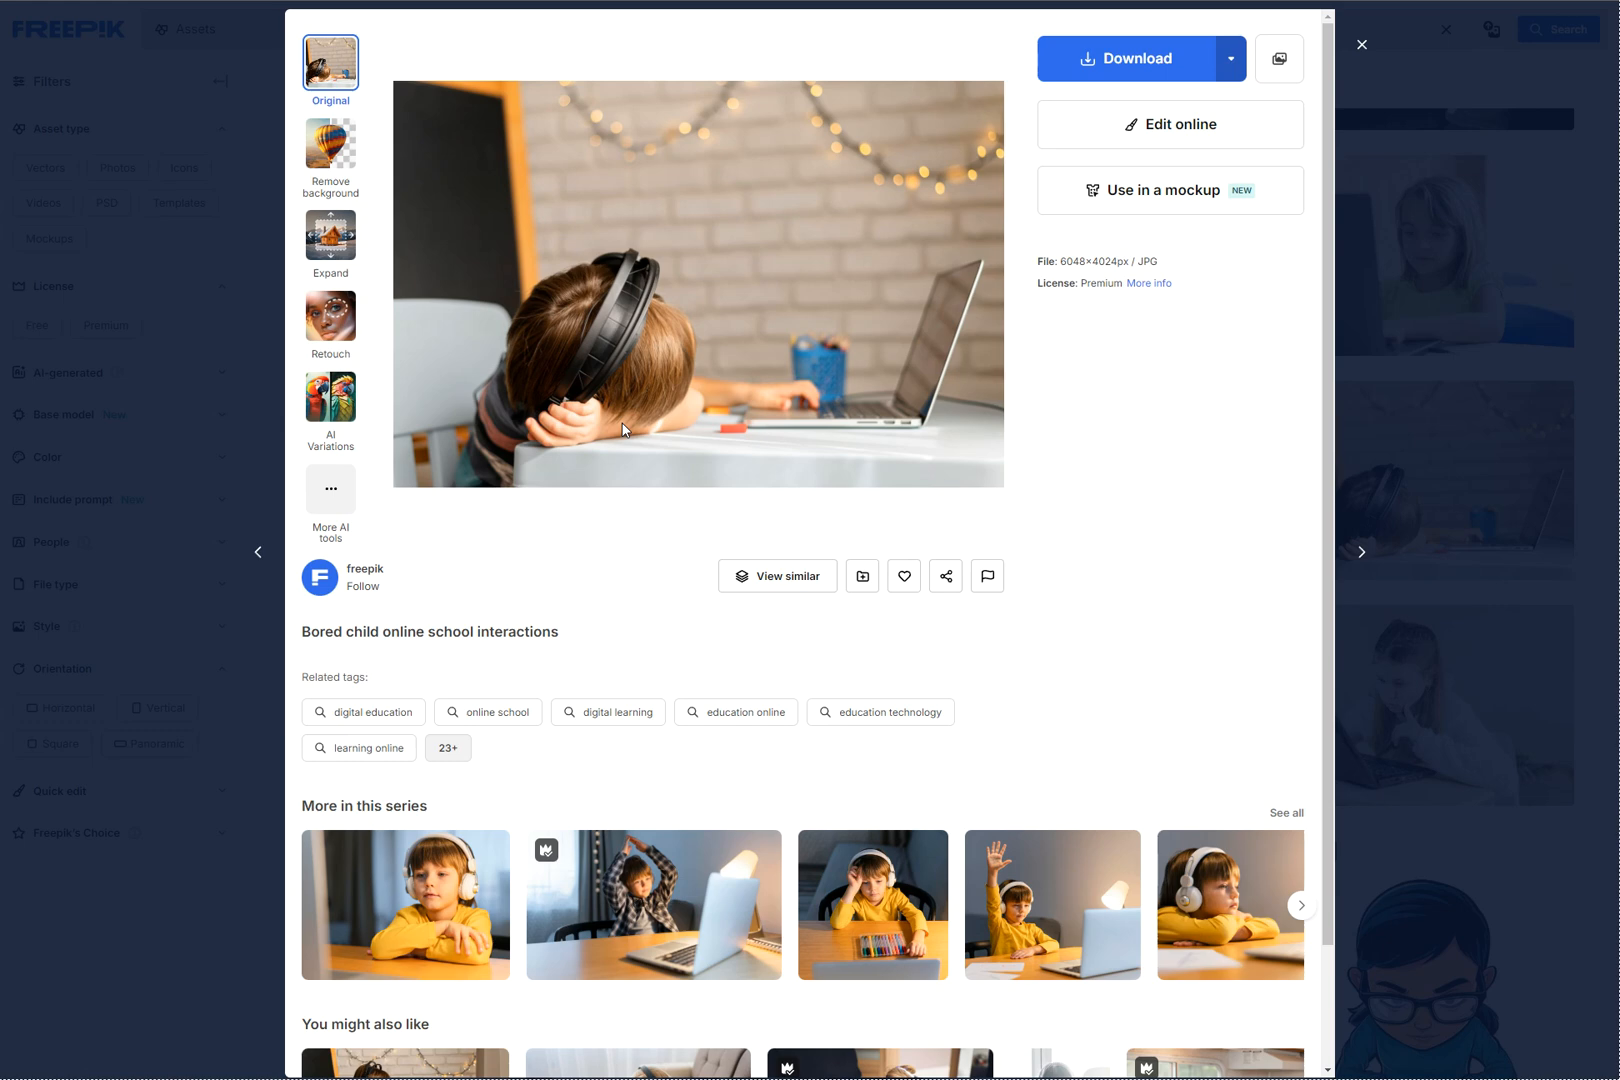
mouse_move(708, 278)
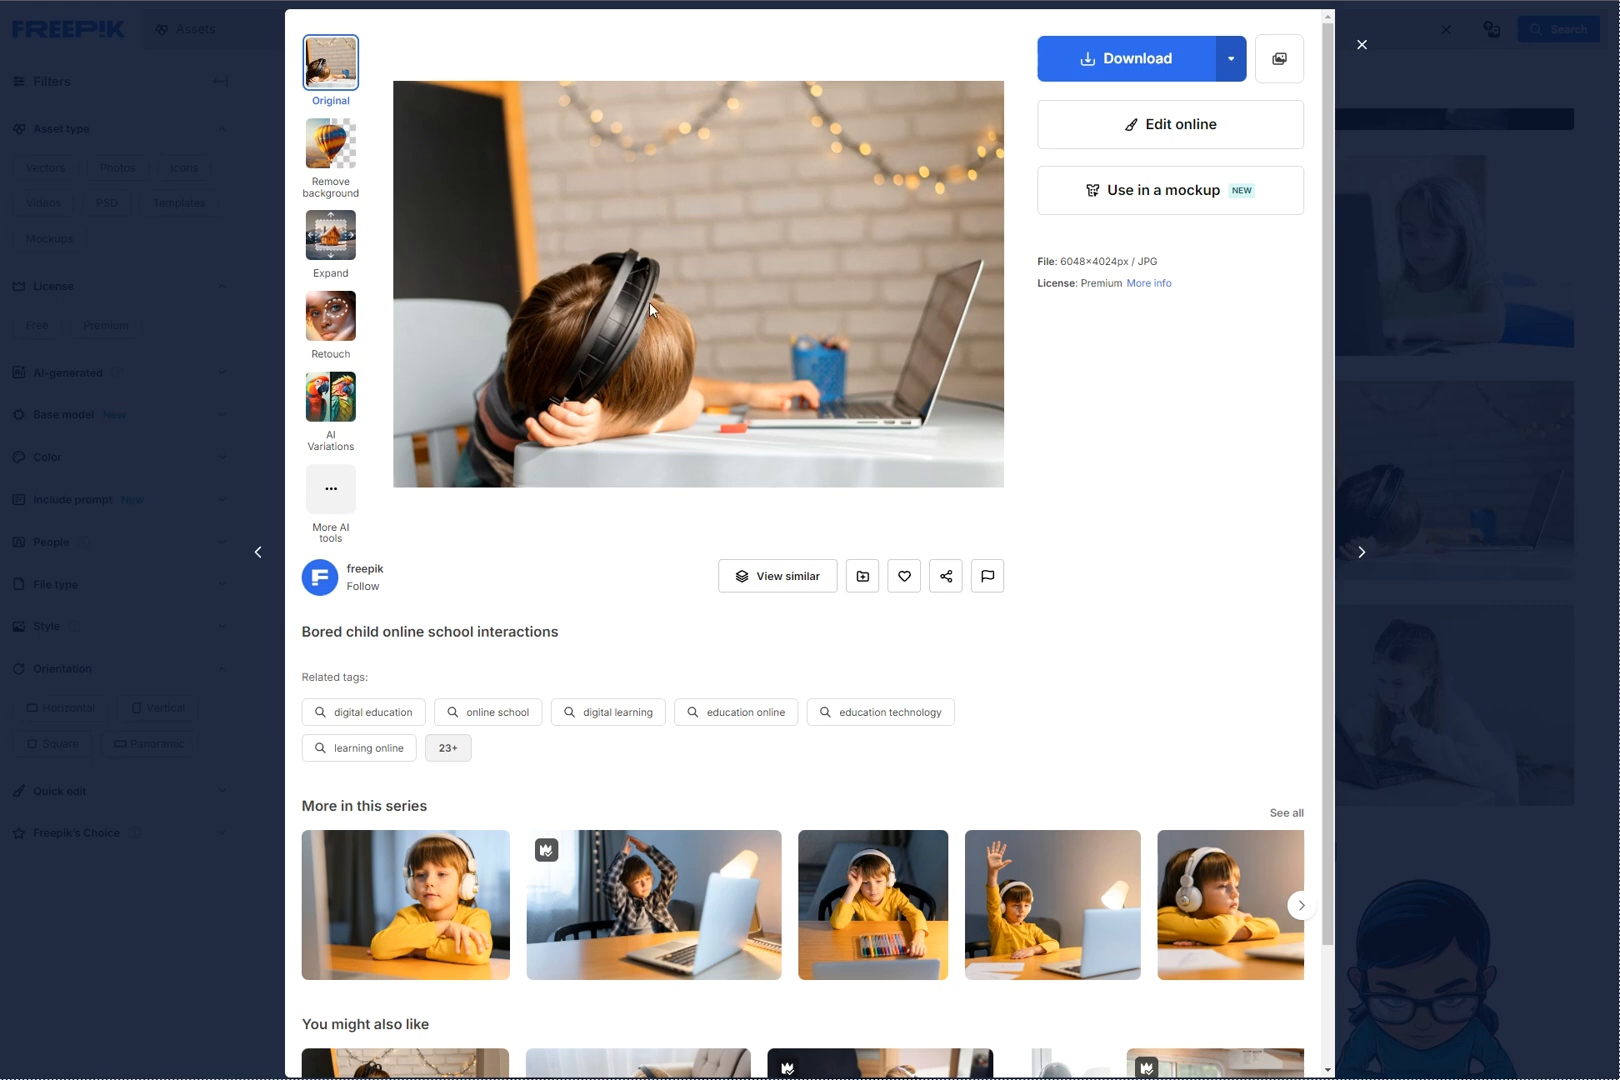
mouse_move(670, 384)
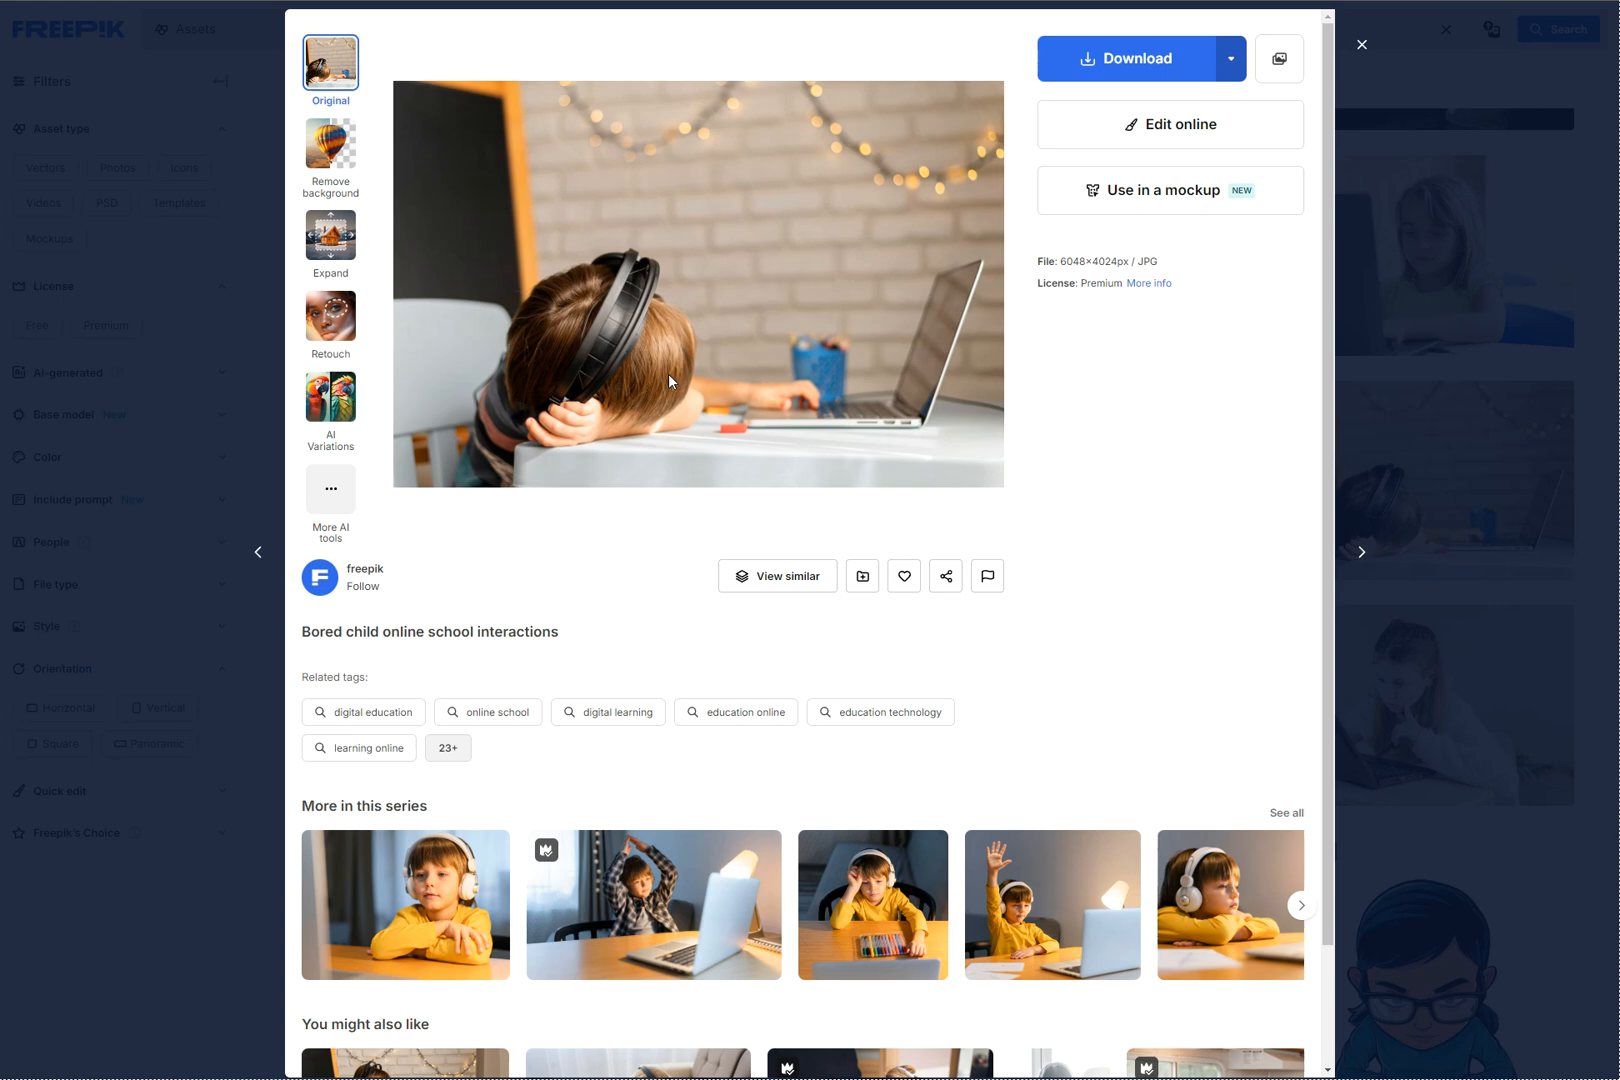
click(330, 148)
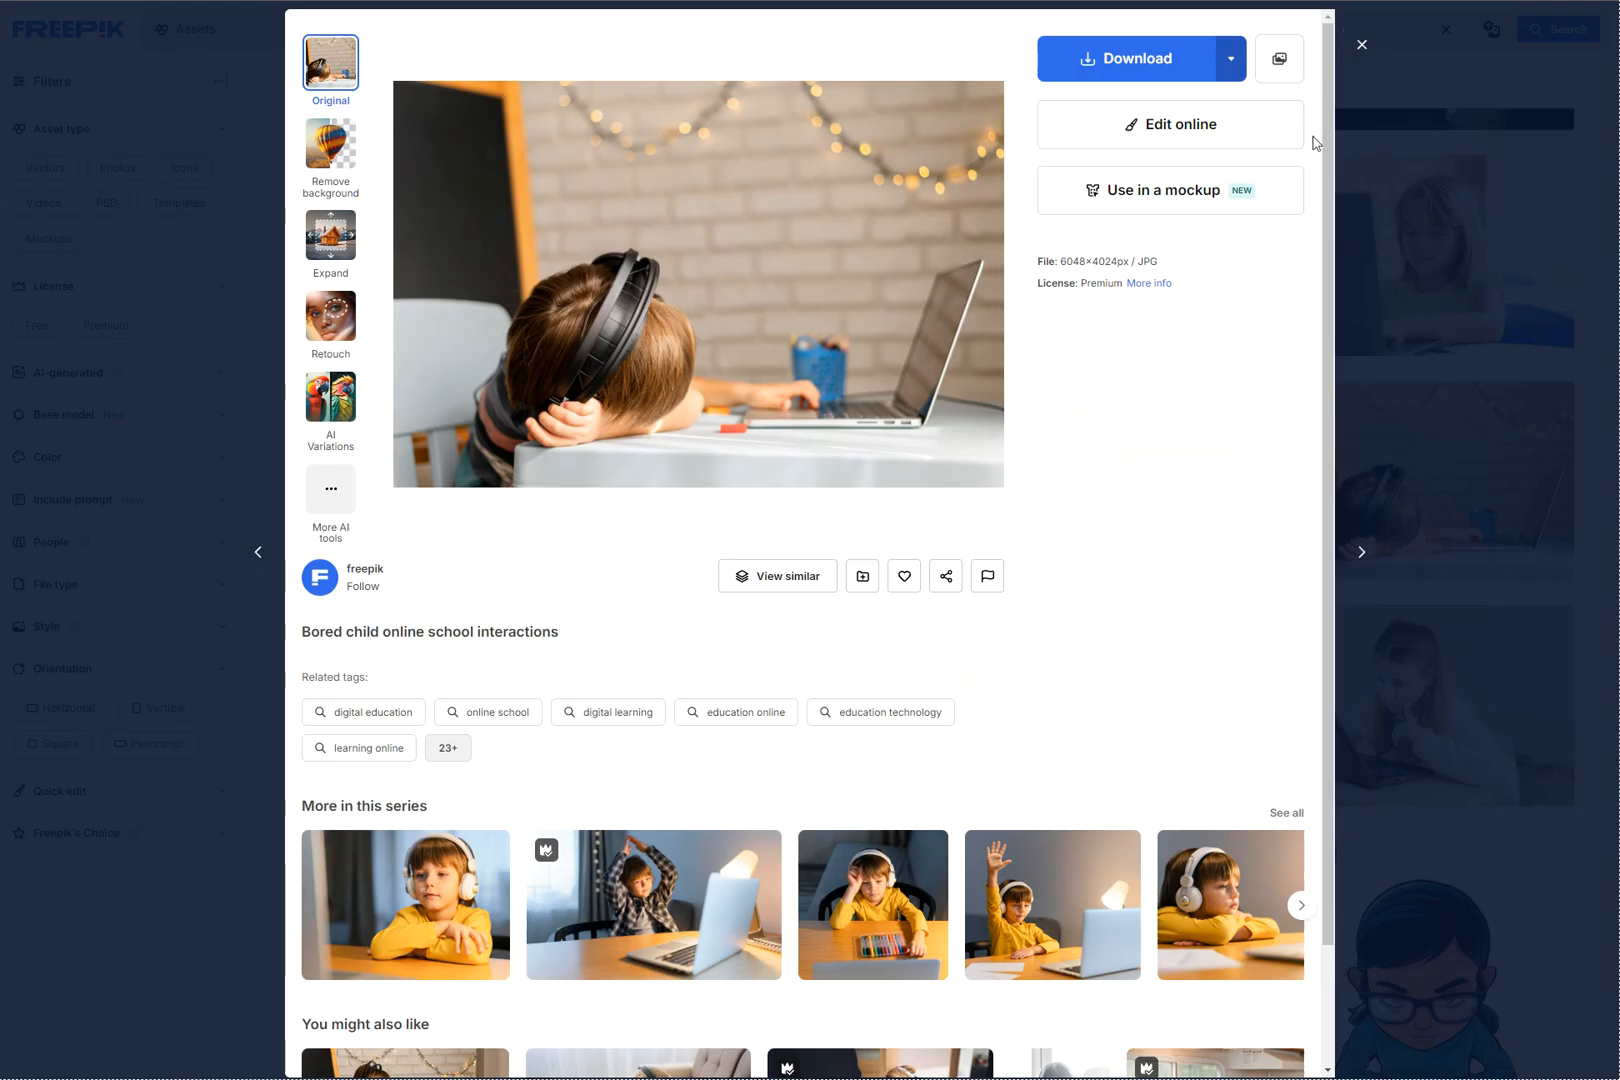
Step: Refine the search to 'kid using a computer' and open the smiling boy-at-laptop photo
click(1362, 46)
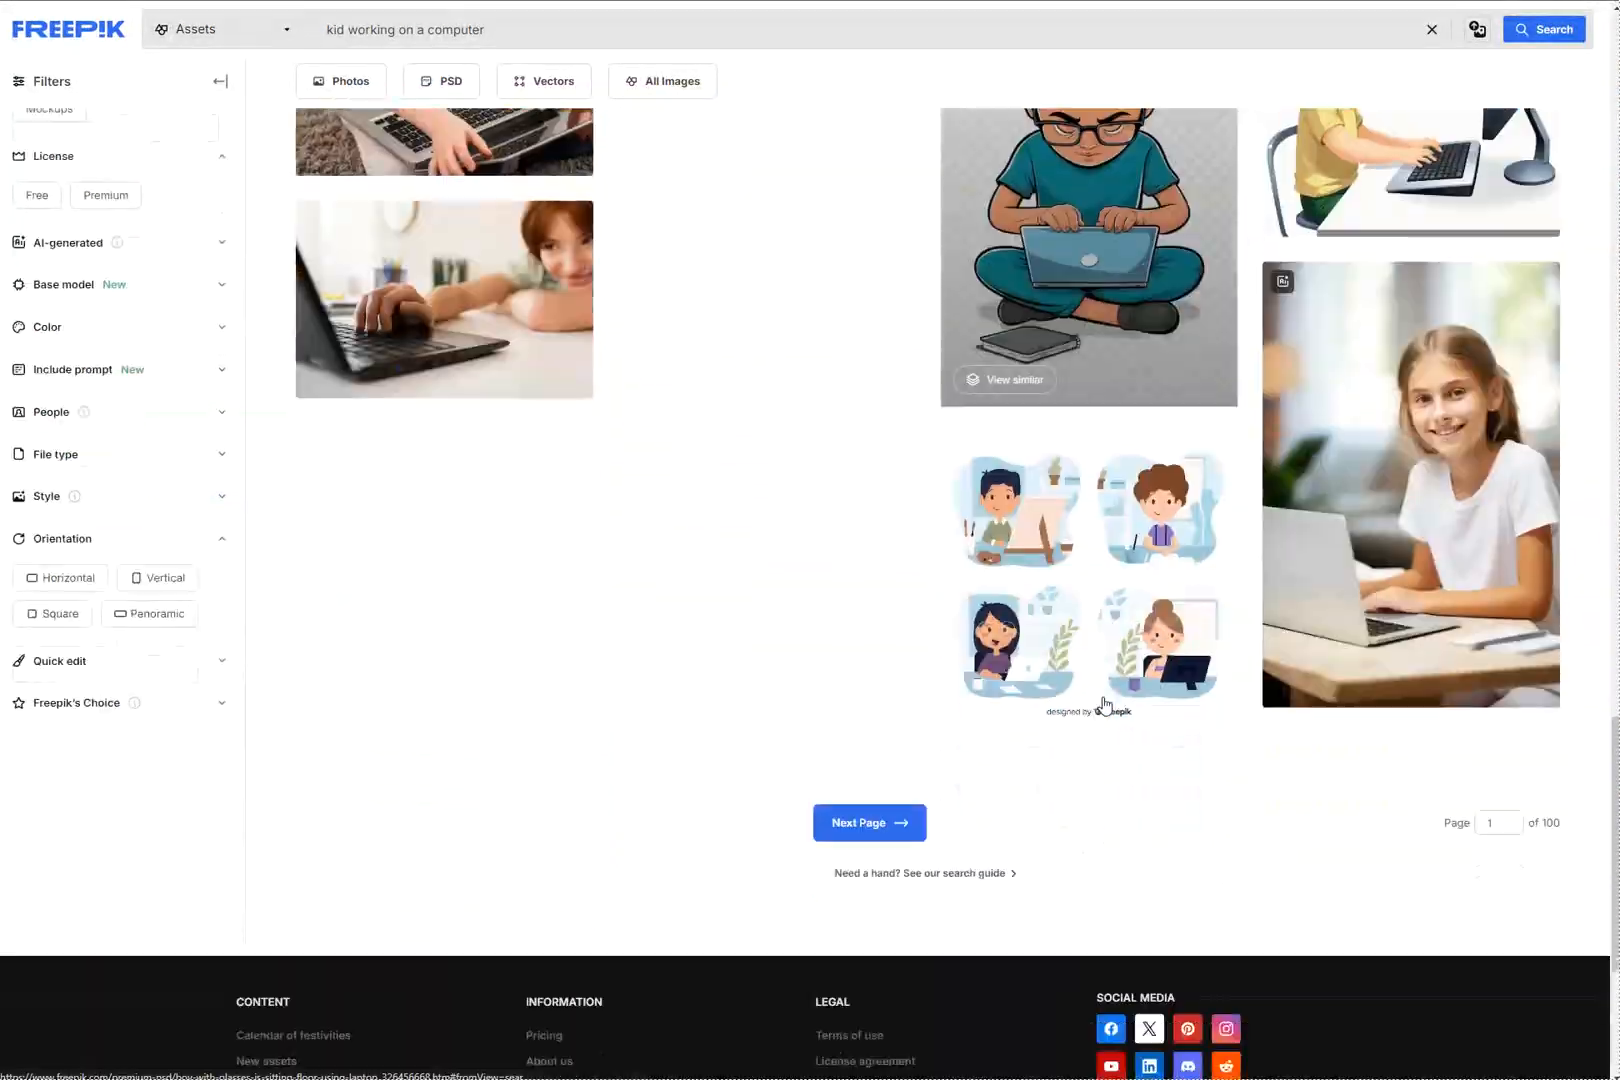
click(1412, 494)
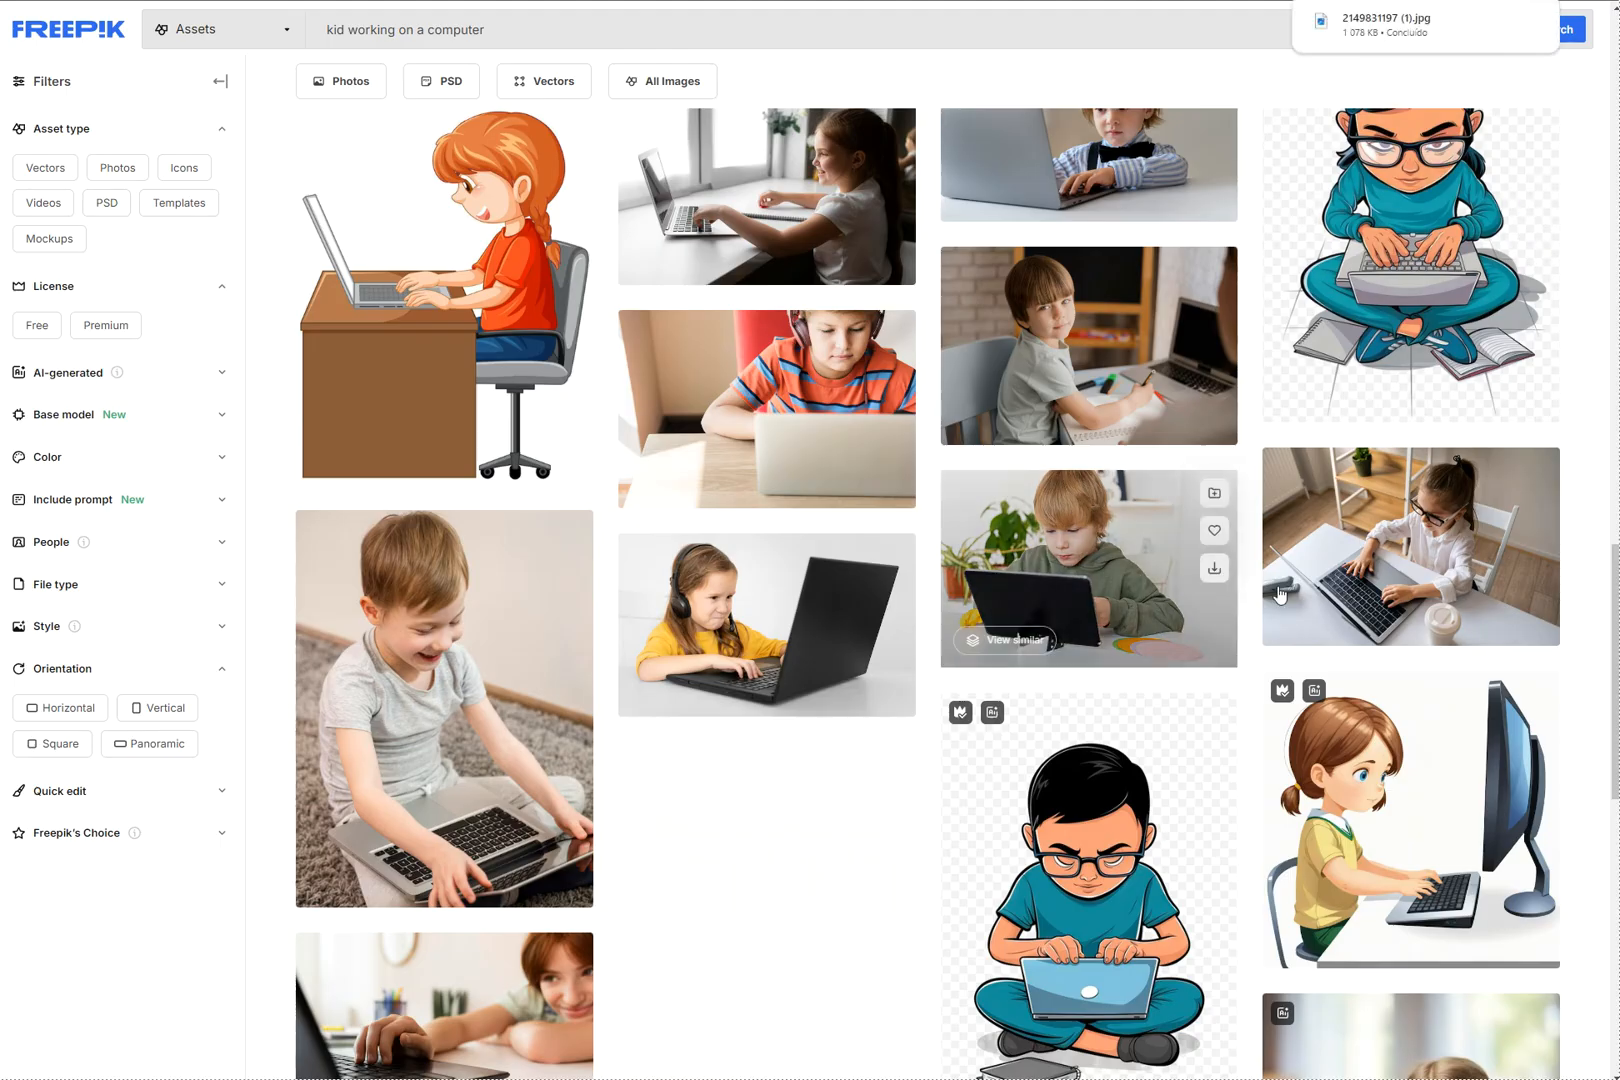
text(kid using a computer)
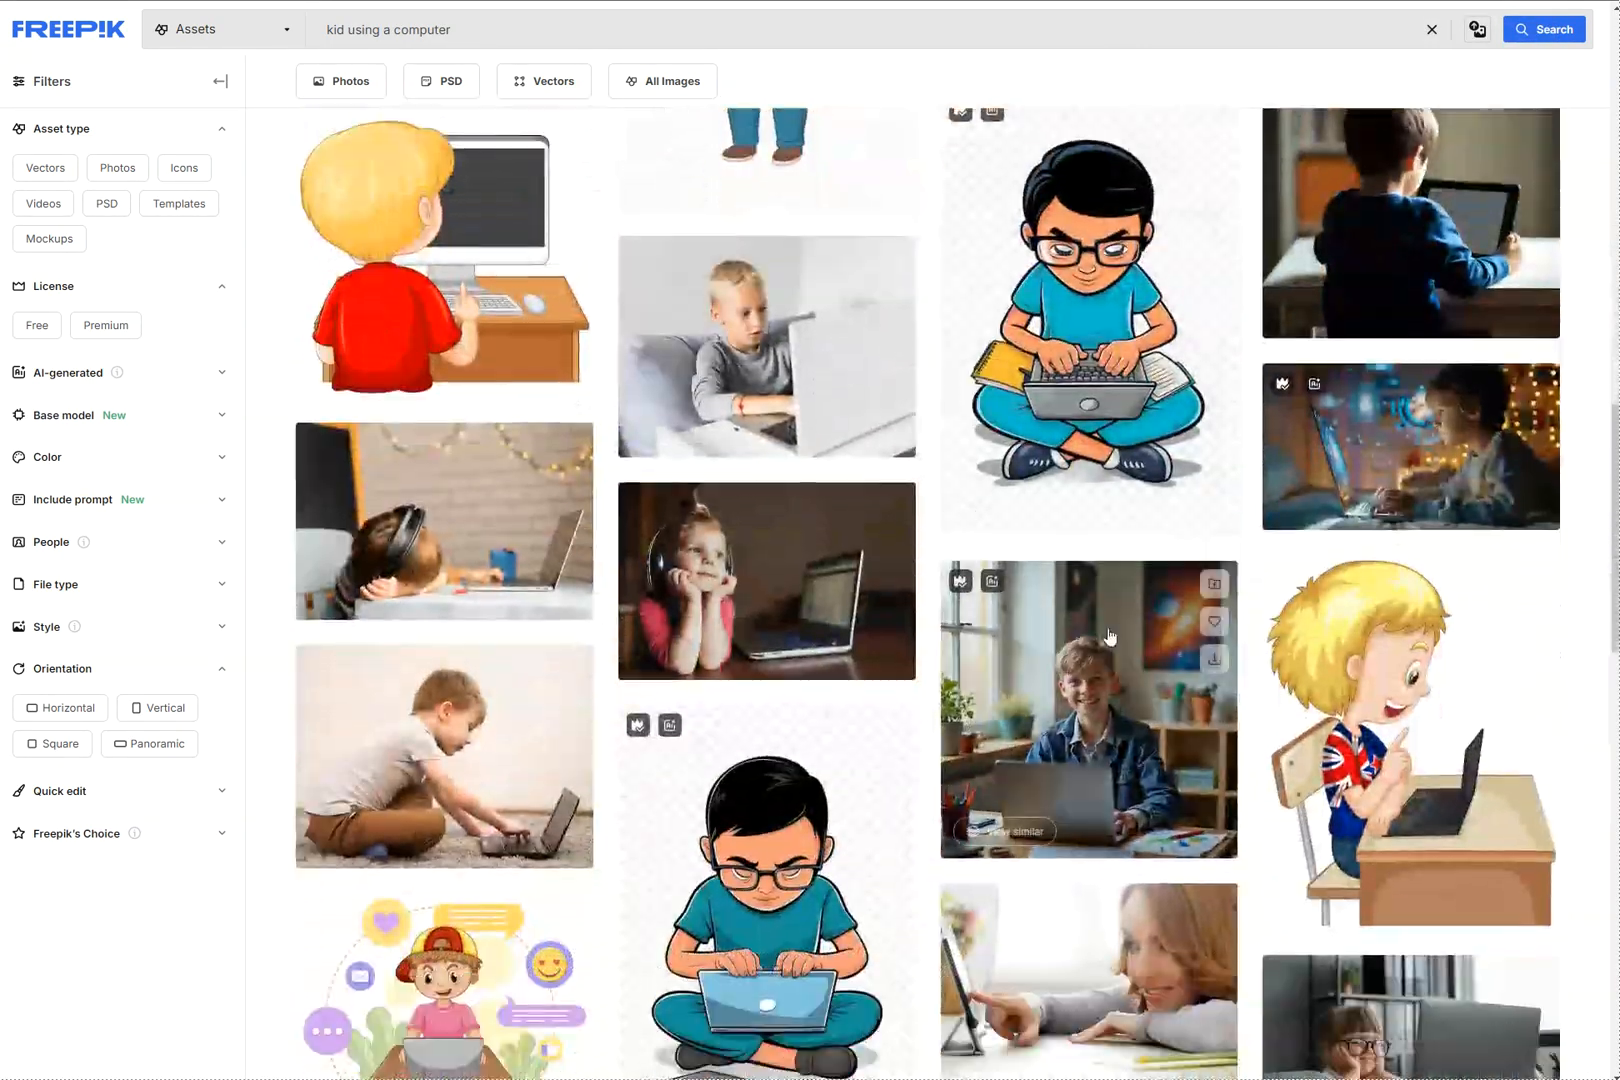
scroll(down, 3)
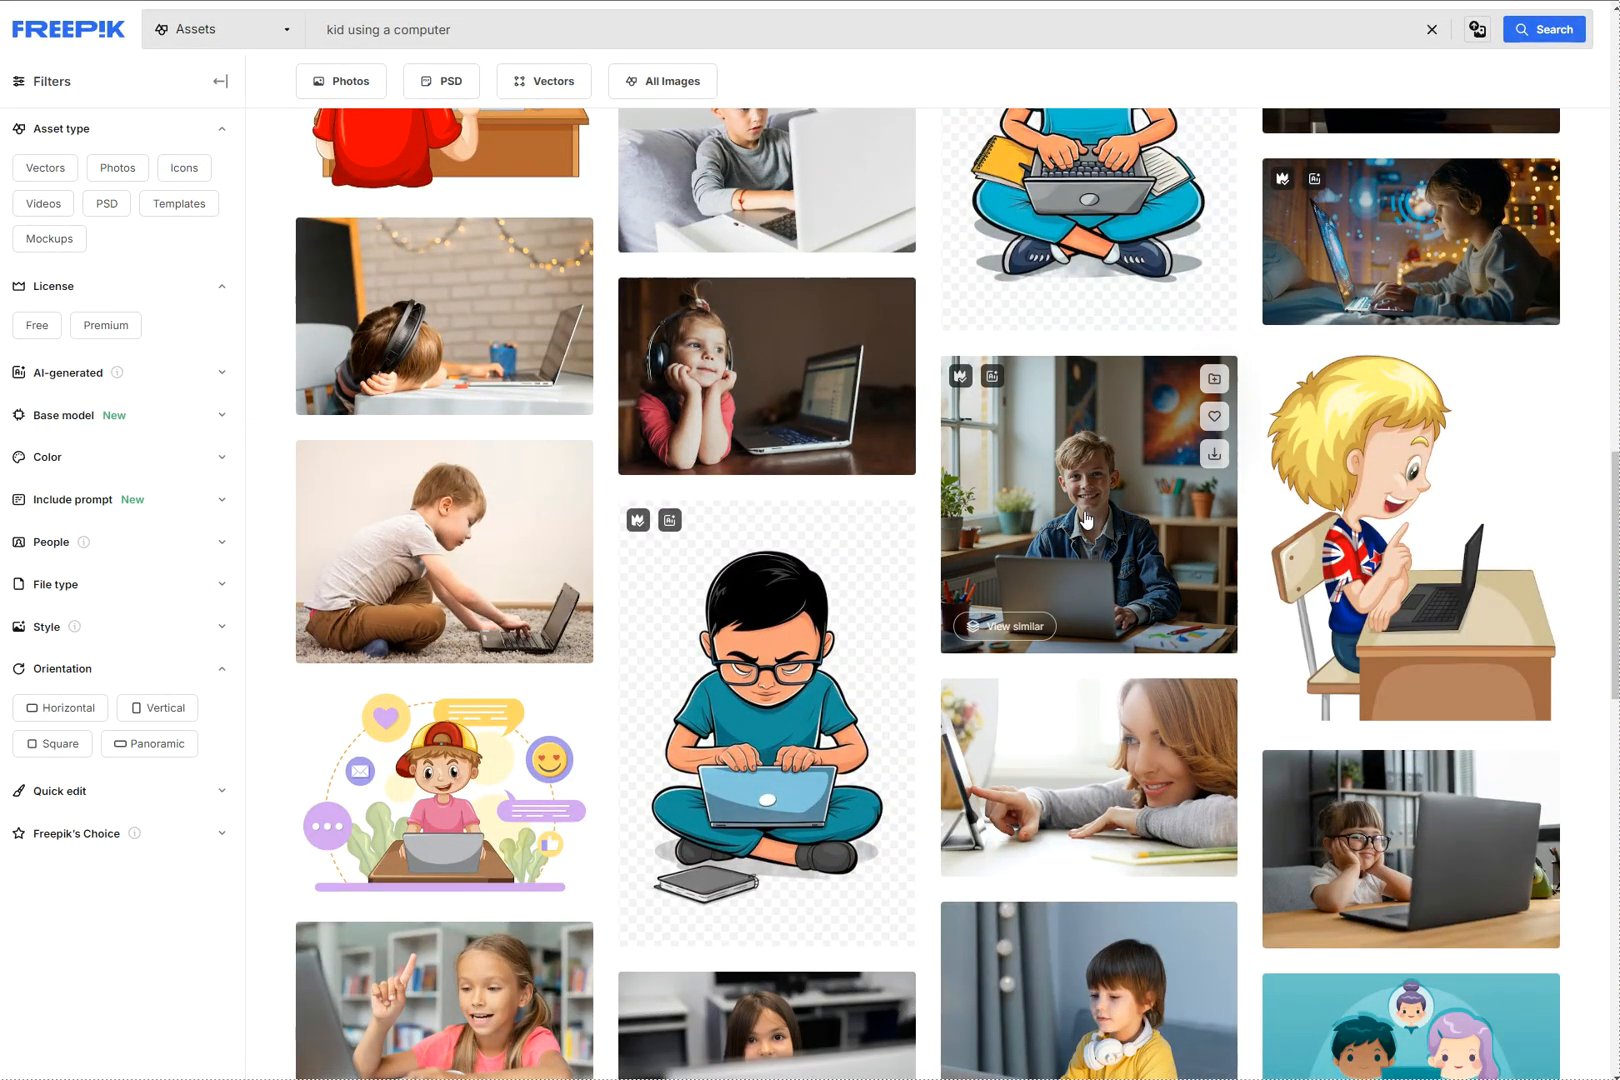
click(1088, 520)
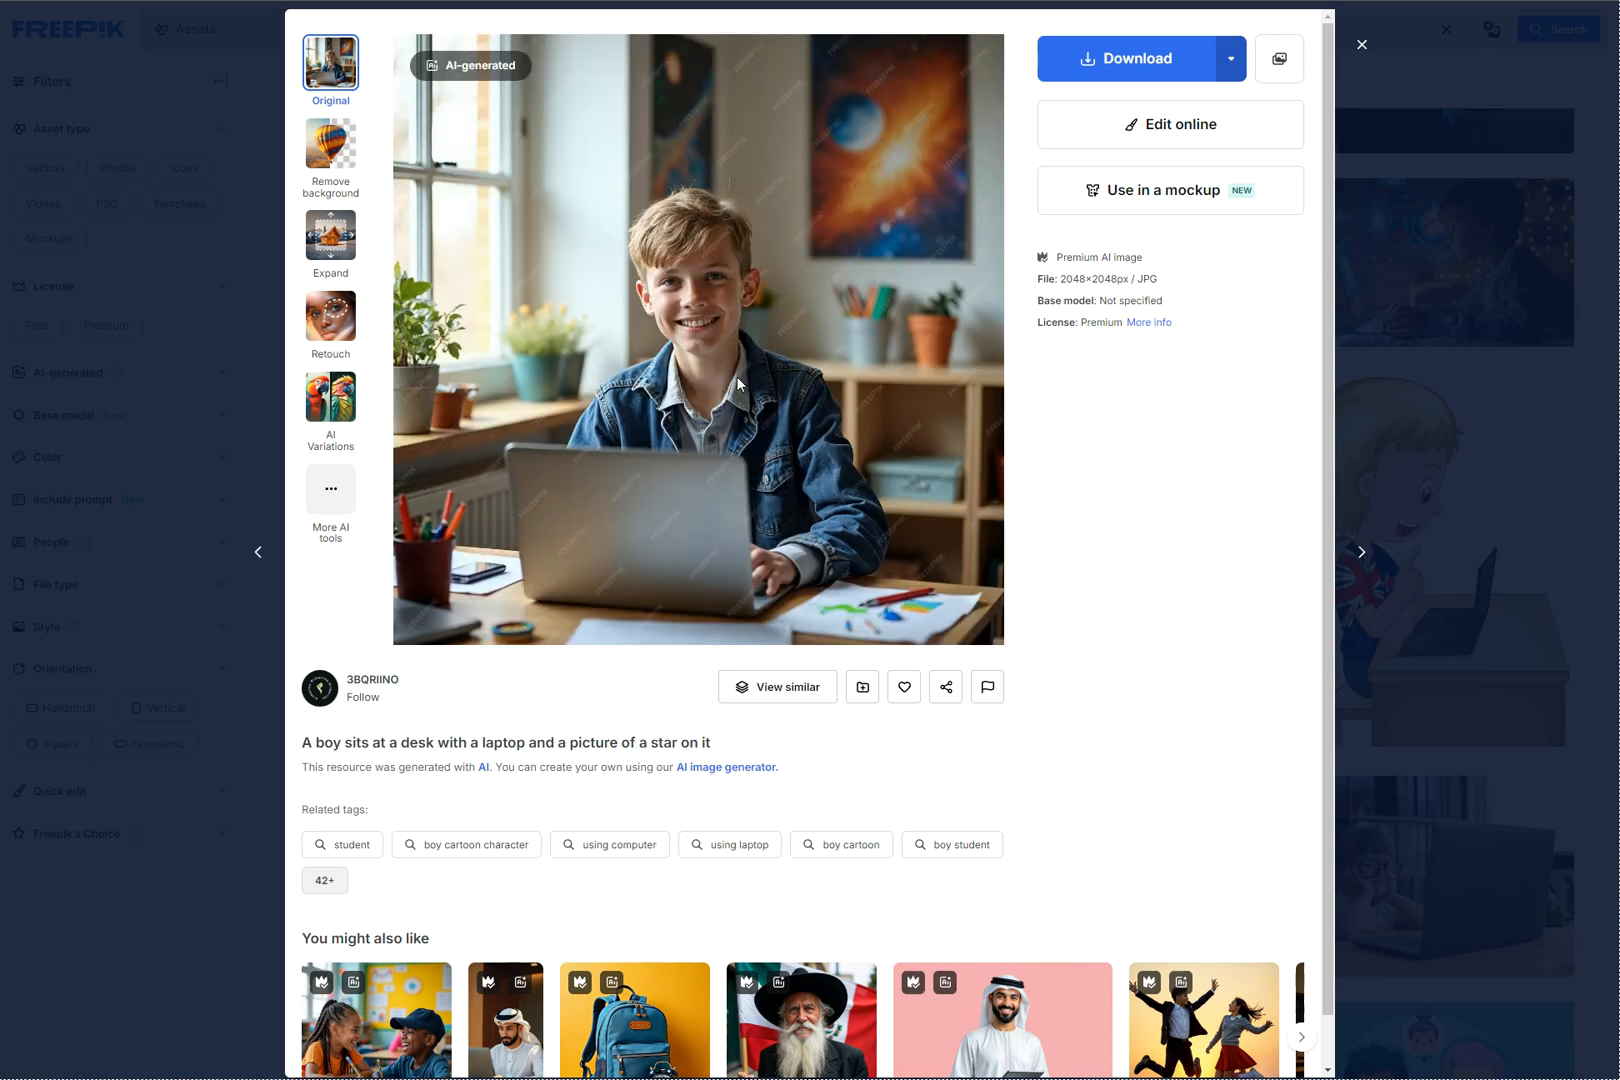
mouse_move(730, 496)
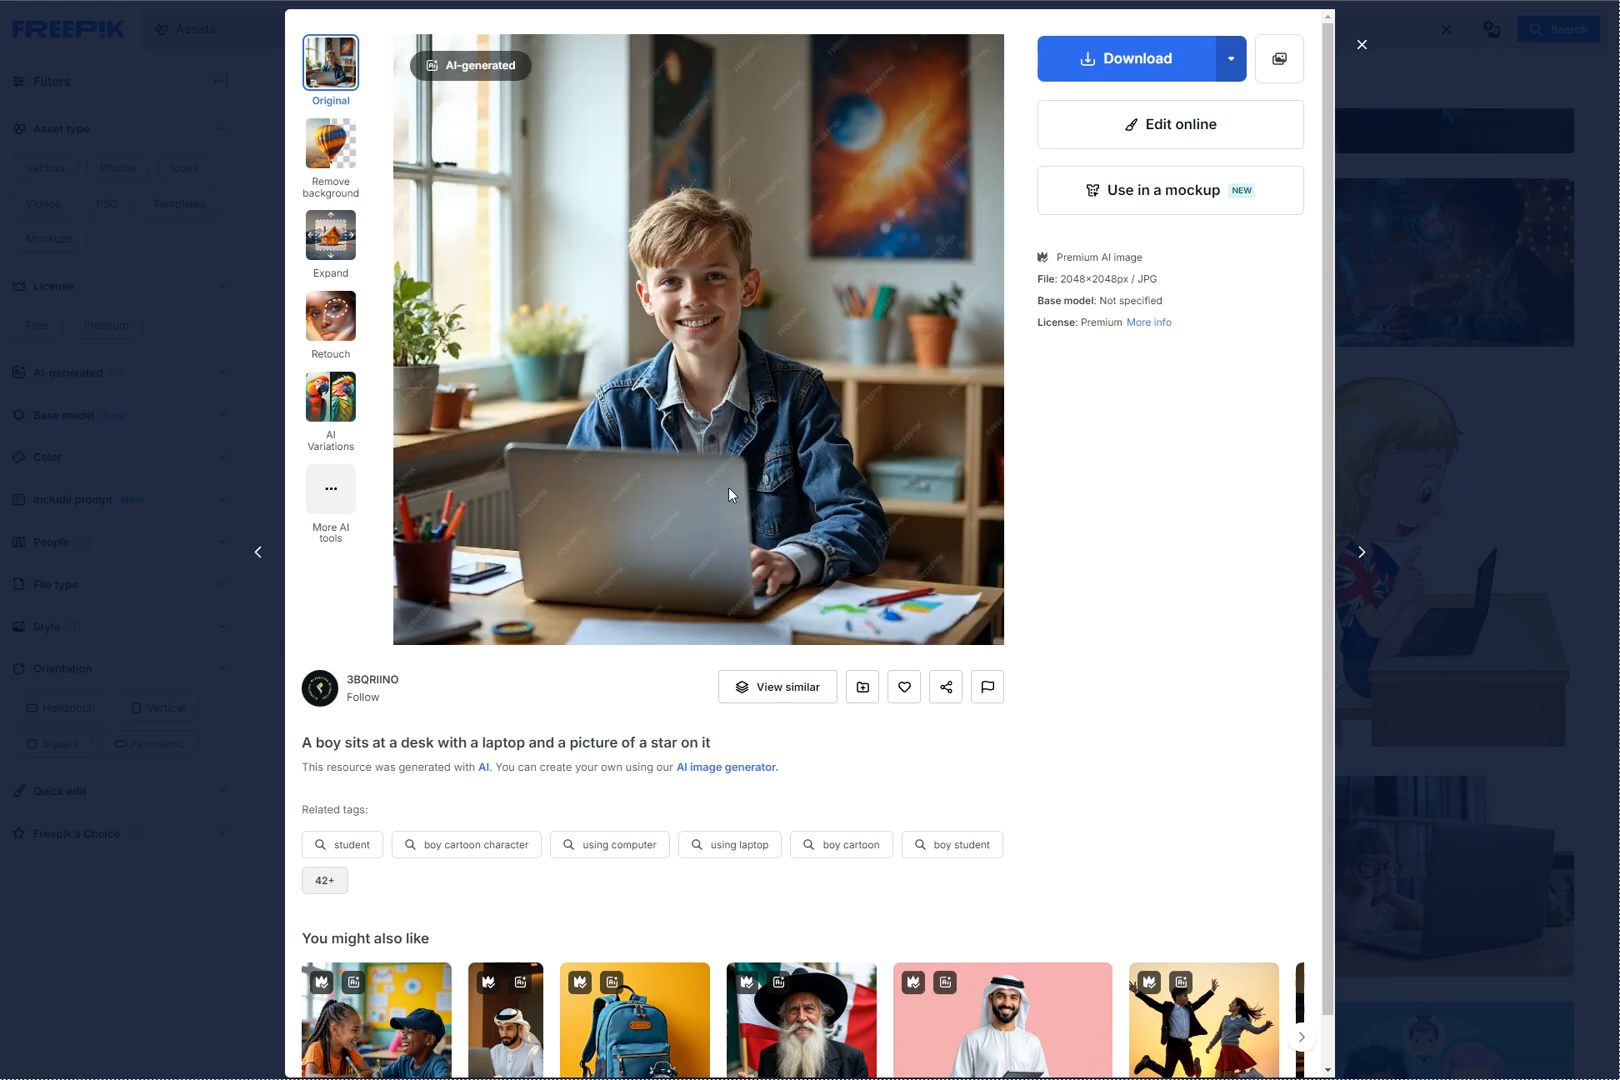
Step: Download the boy's photo and dismiss the post-download popup
click(1360, 46)
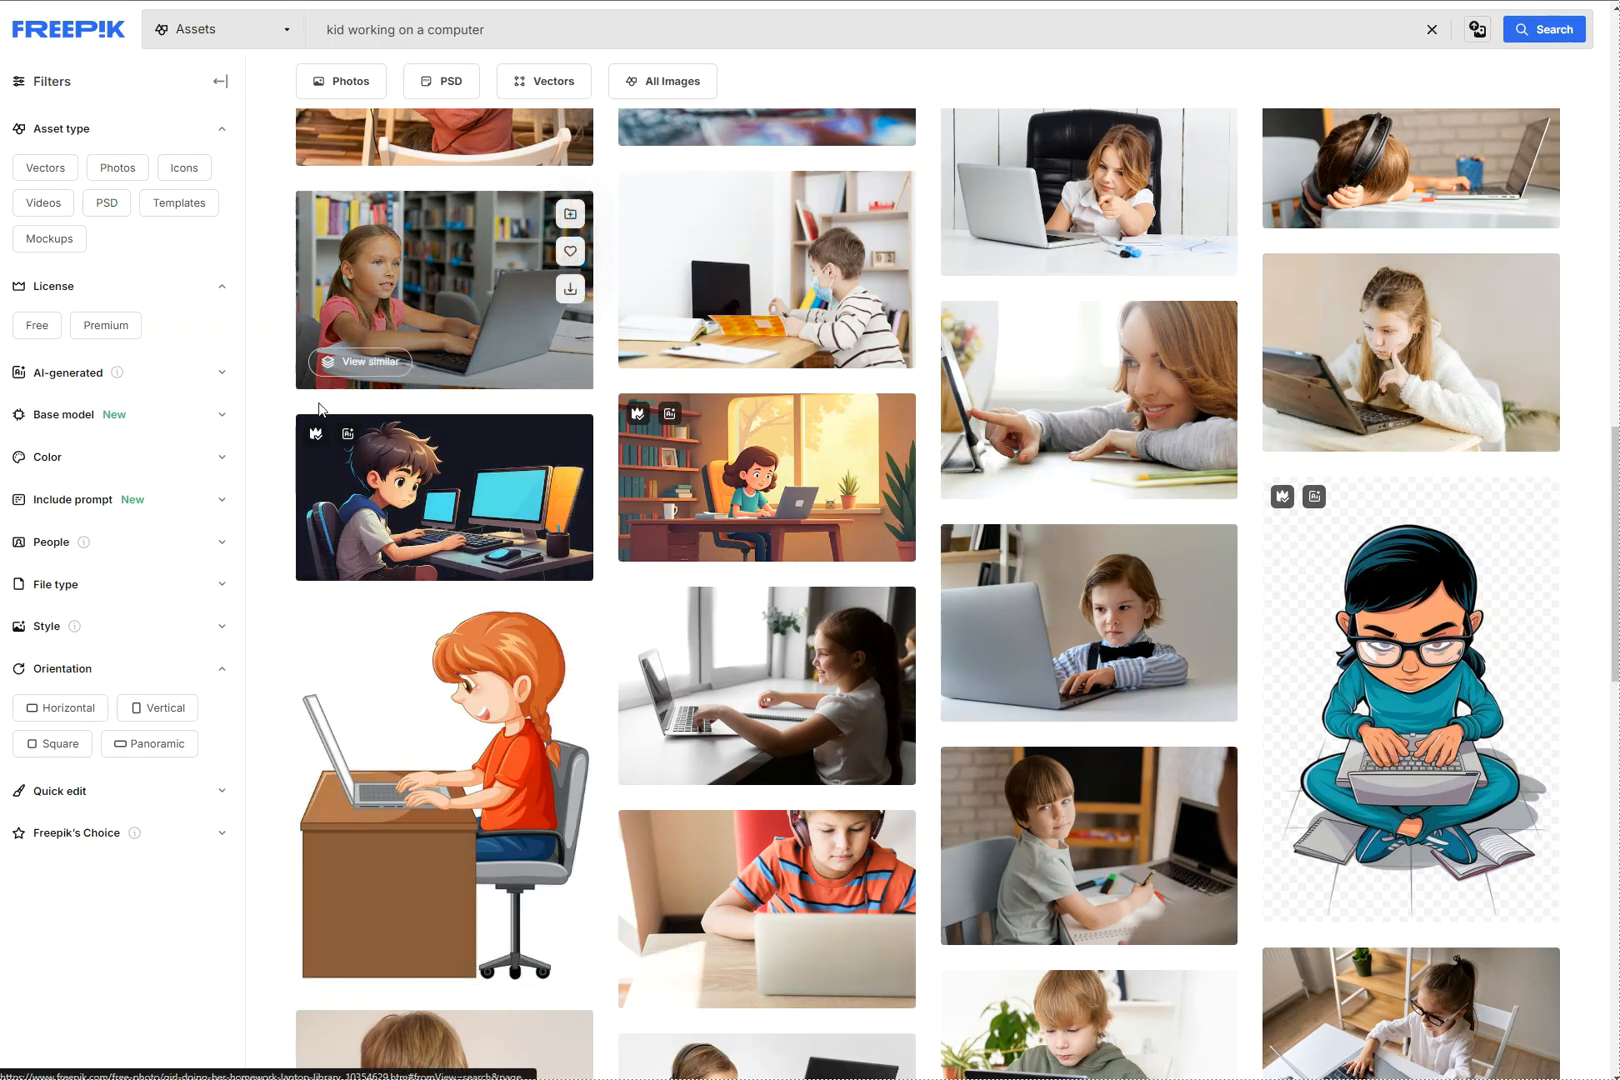
scroll(down, 3)
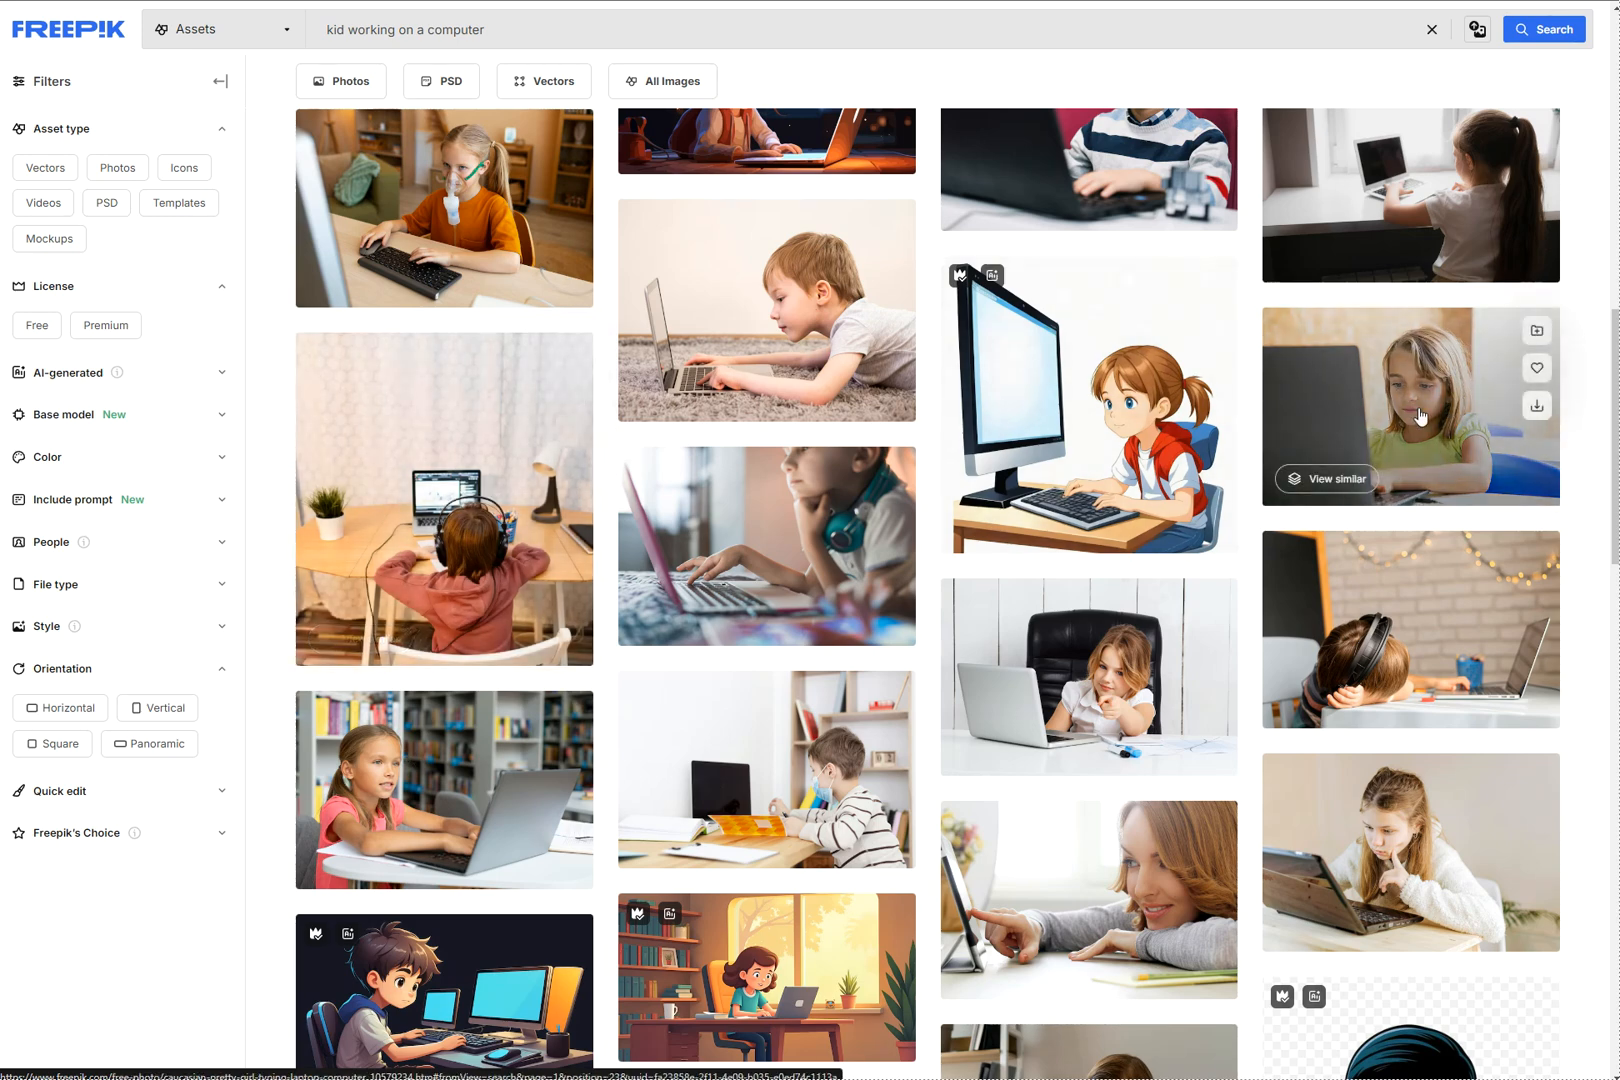
mouse_move(1384, 396)
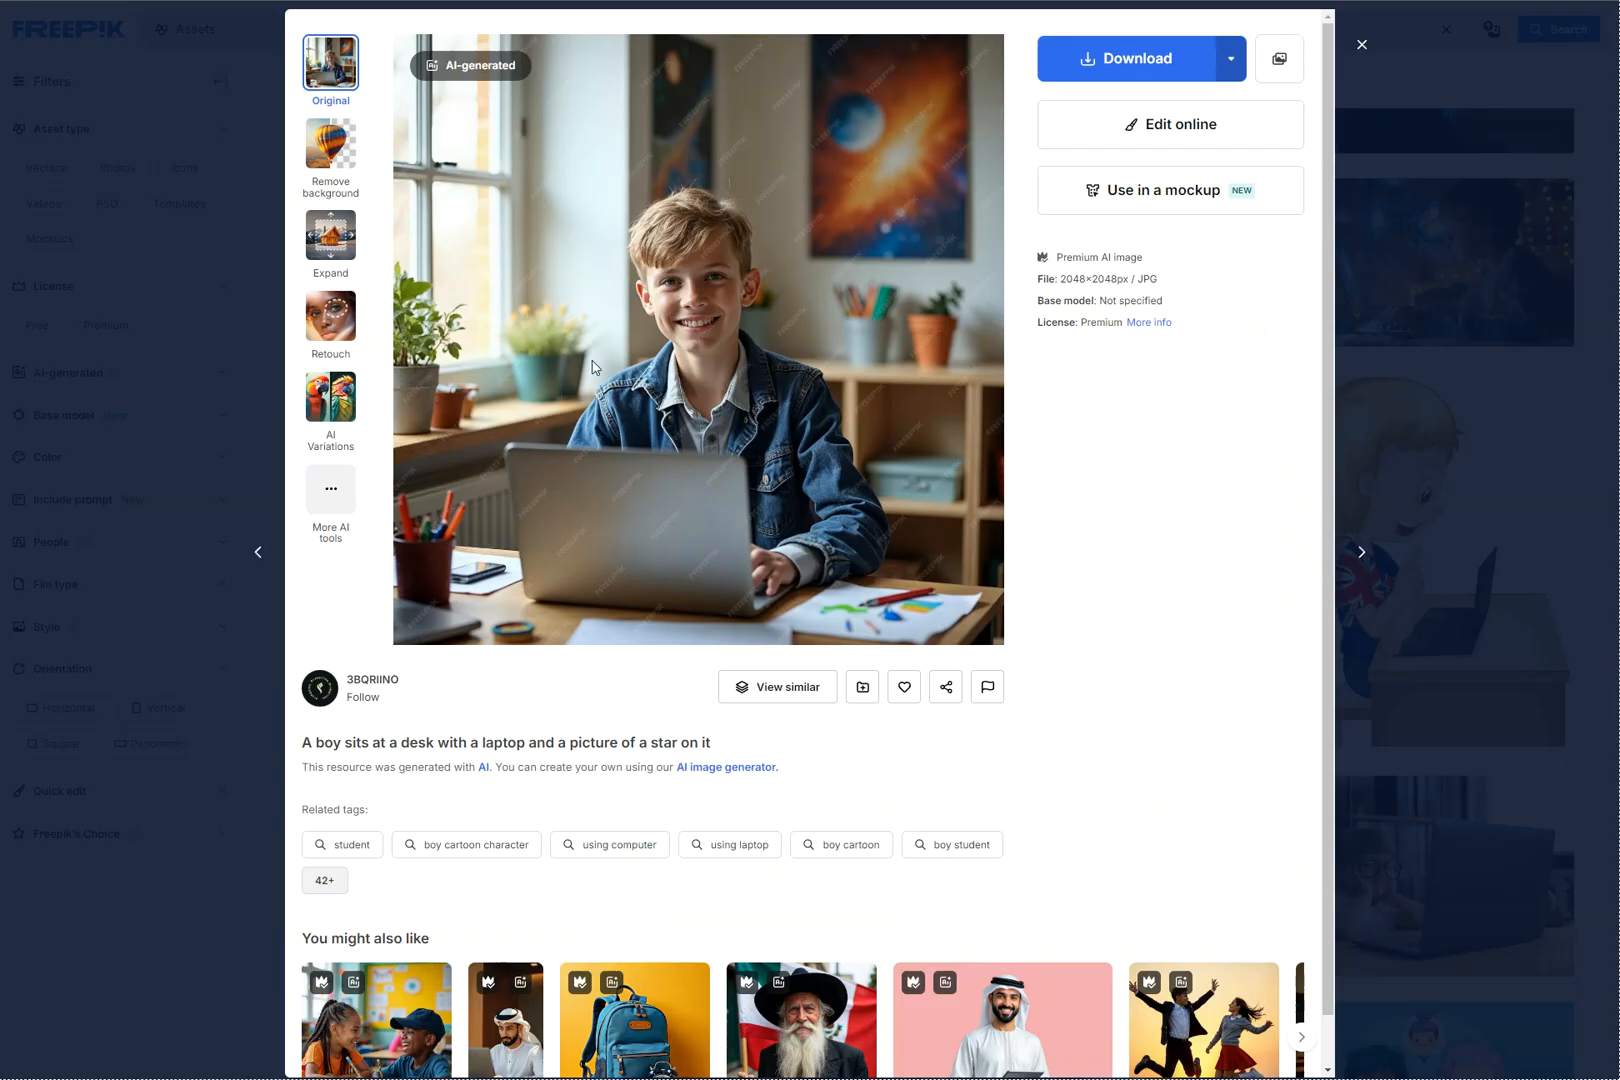
mouse_move(1064, 174)
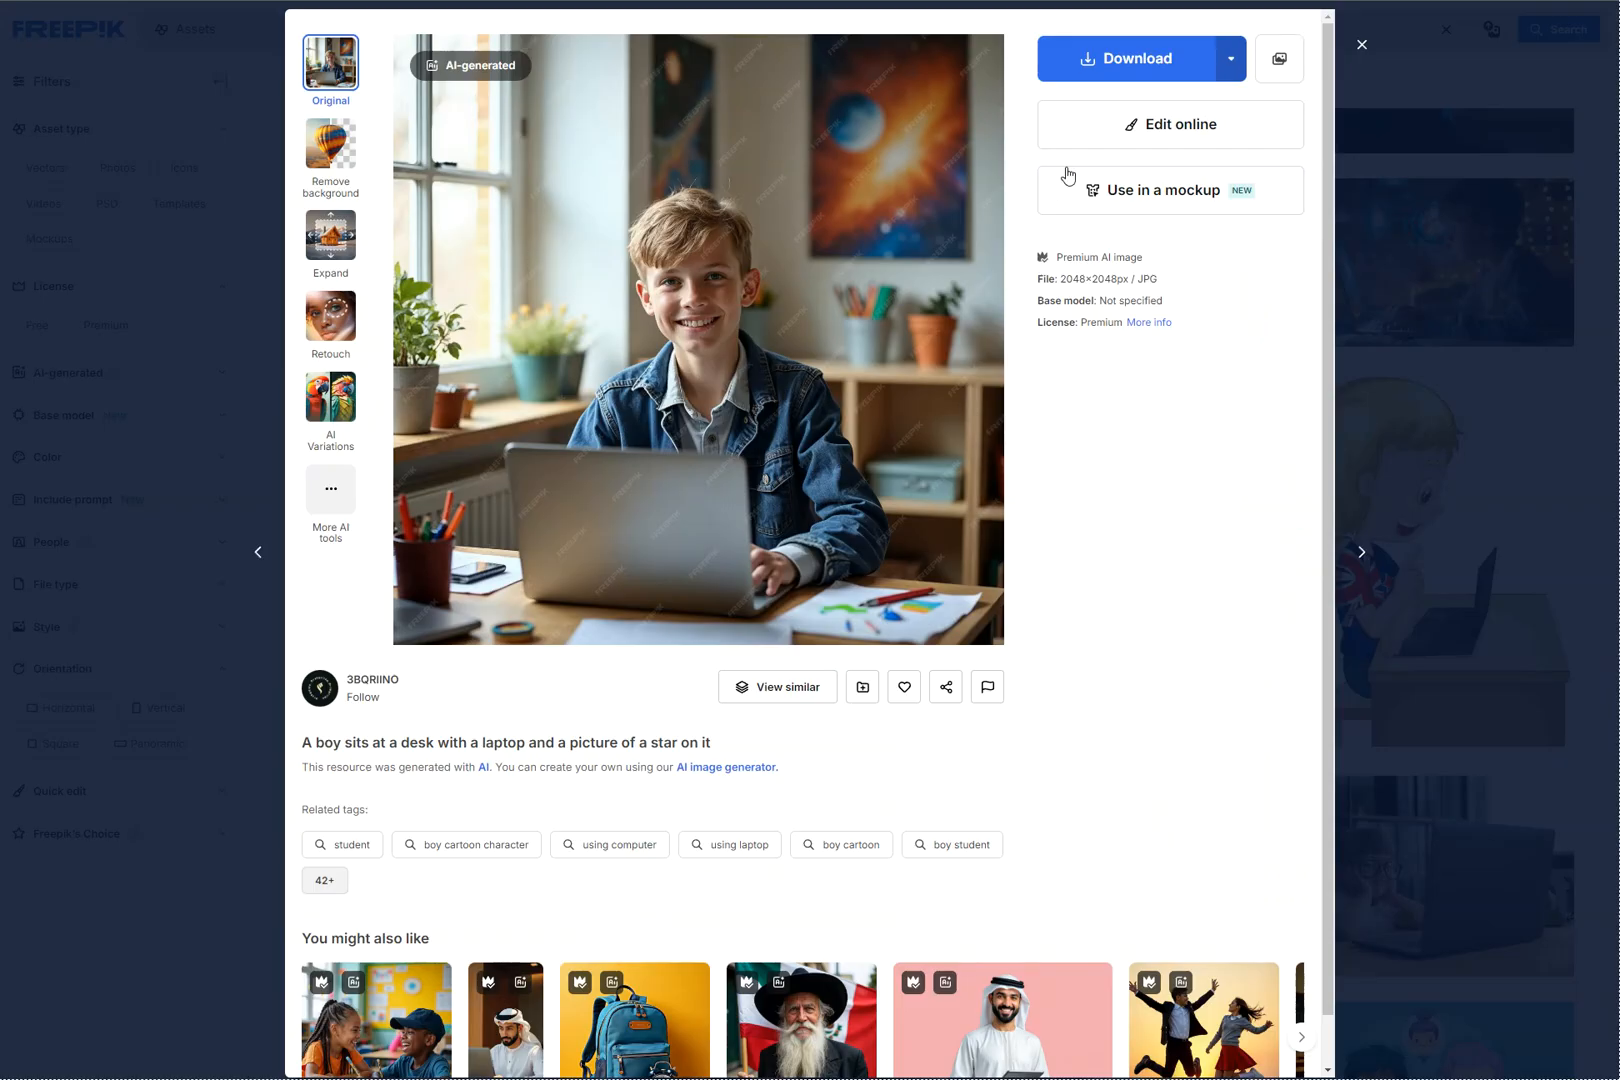
click(1230, 58)
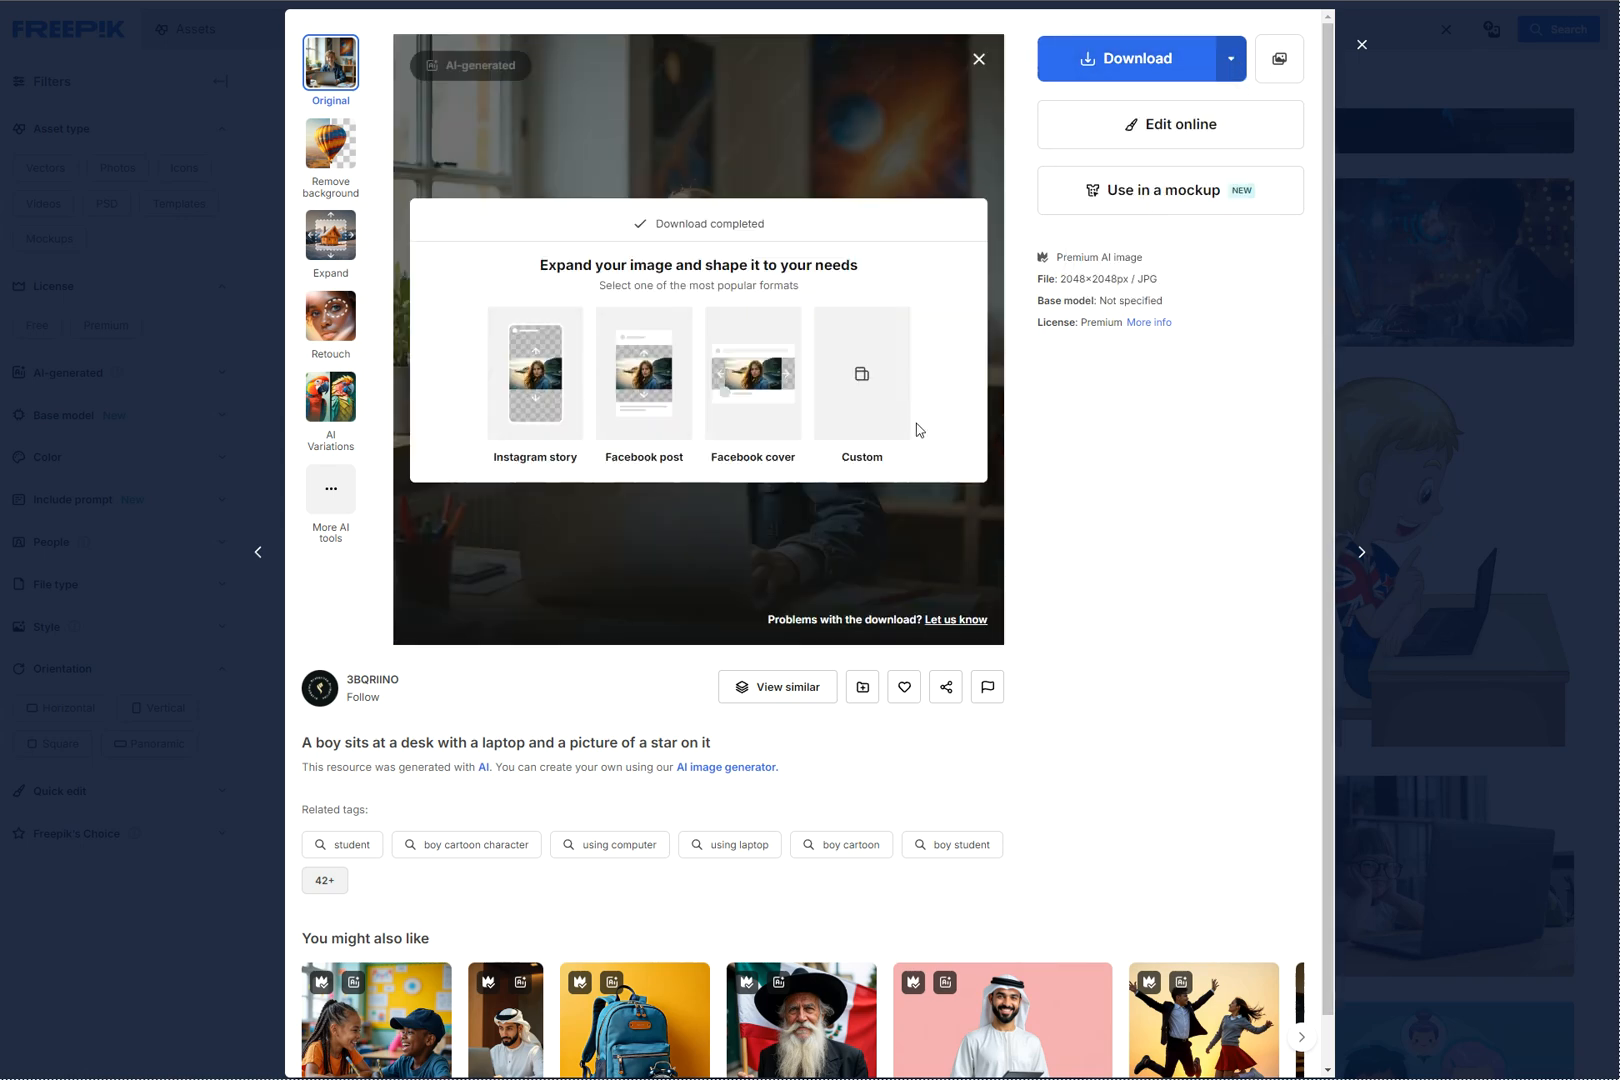
click(980, 60)
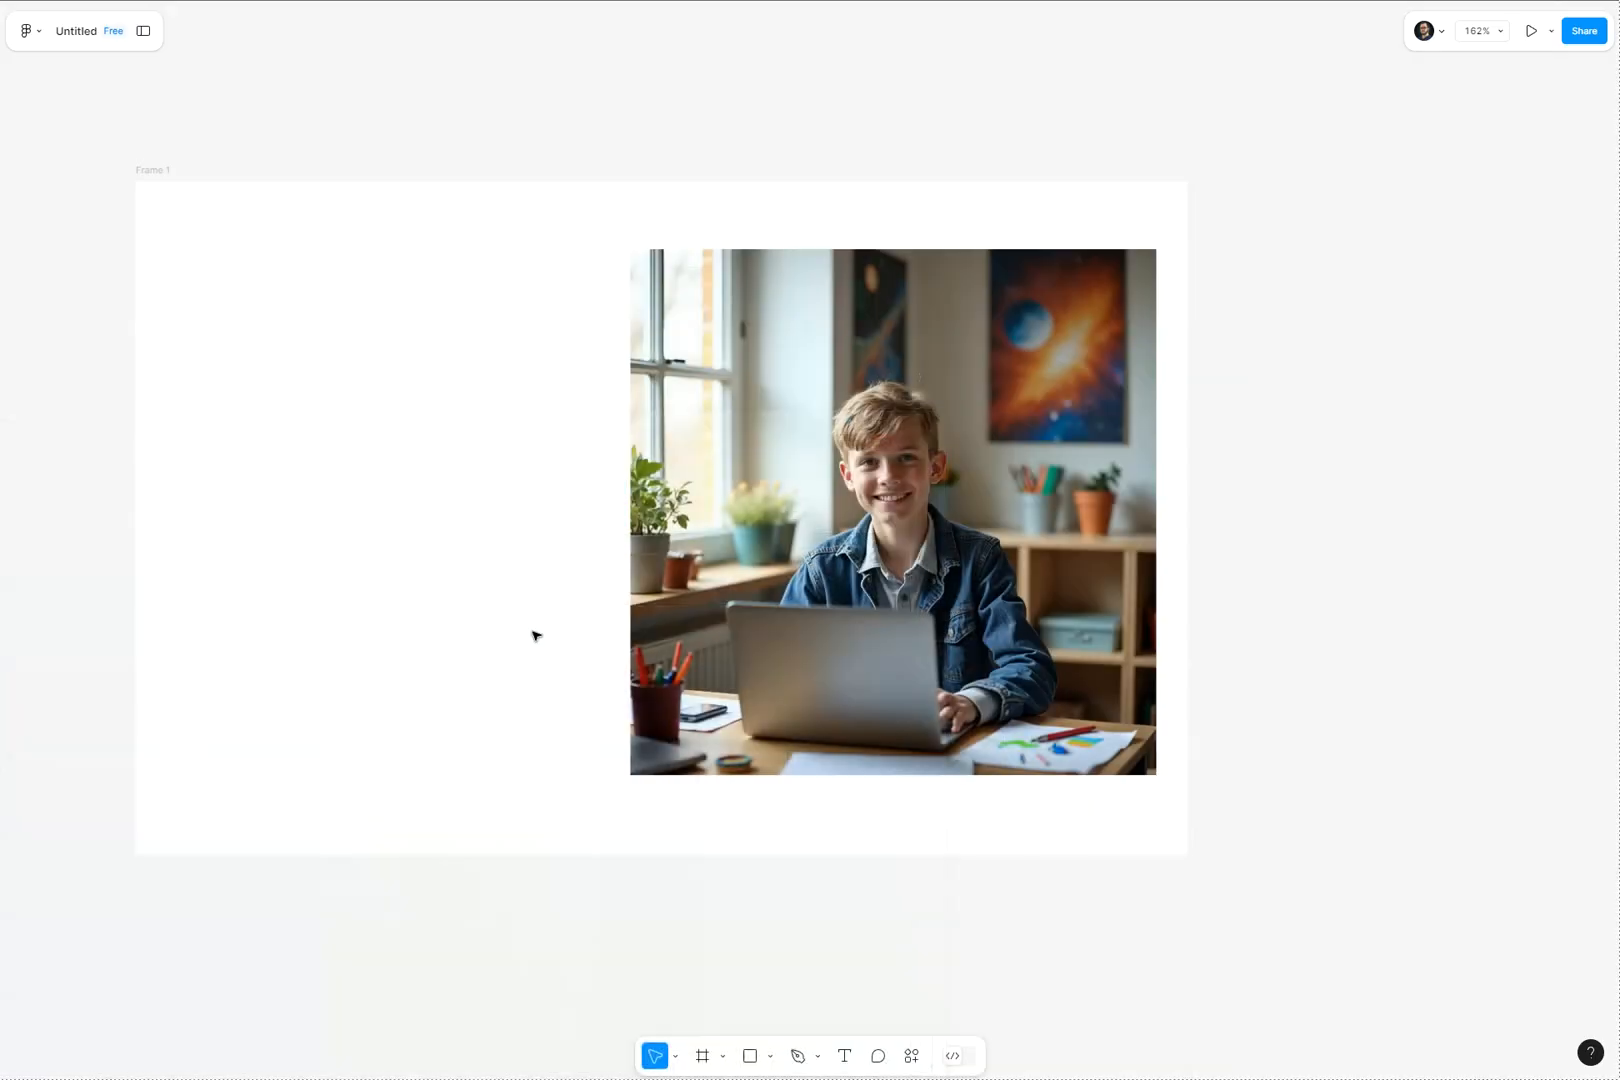
Step: Open the shape tool list in Figma's bottom toolbar
click(772, 1056)
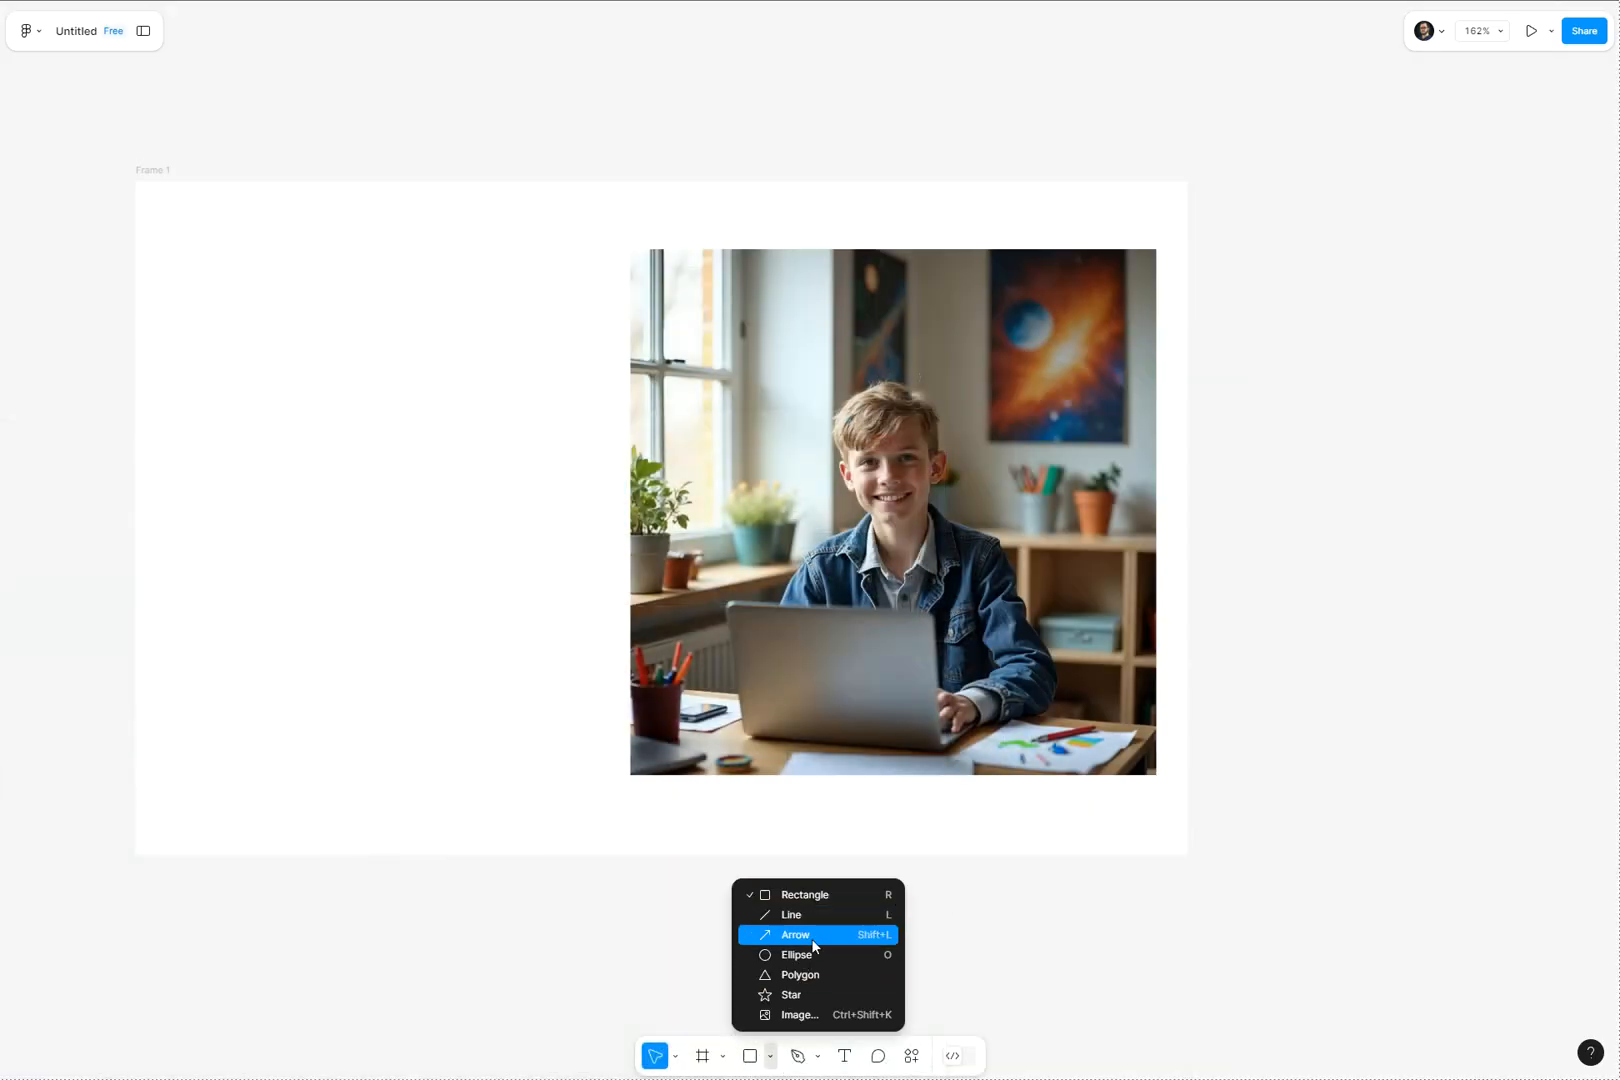
mouse_move(796, 990)
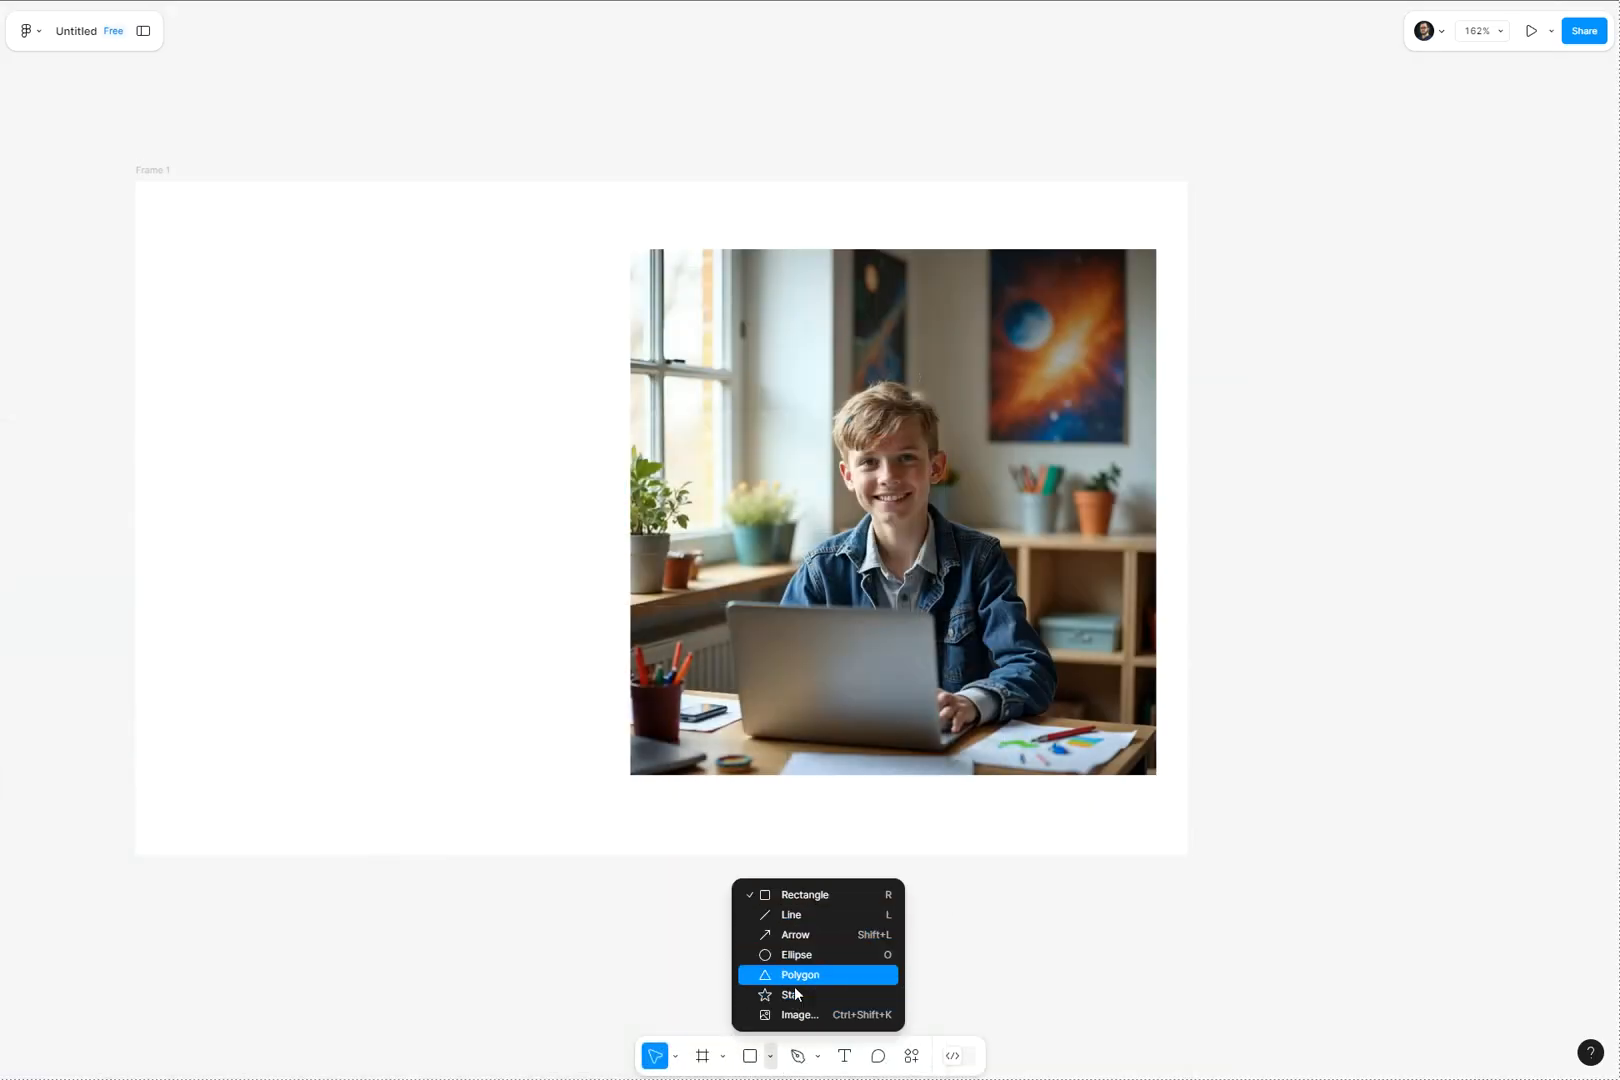
mouse_move(800, 996)
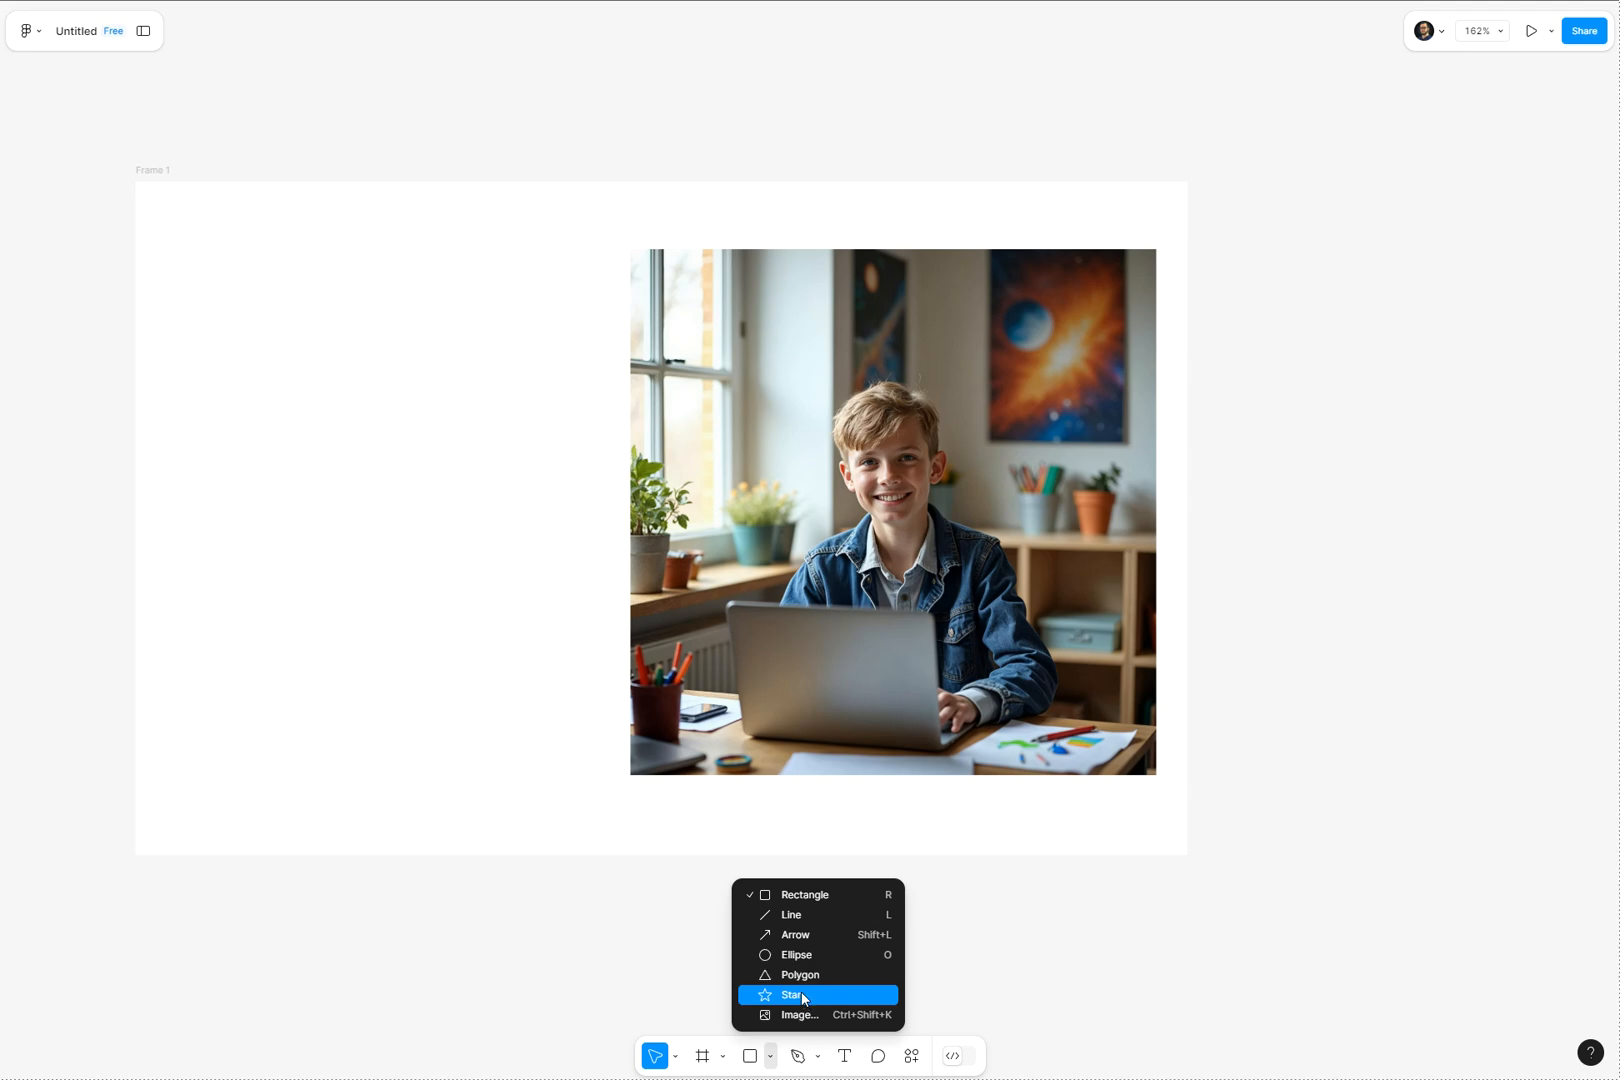
Step: Draw a large grey ellipse left of the photo and a small dark blue circle near the bottom left
click(792, 996)
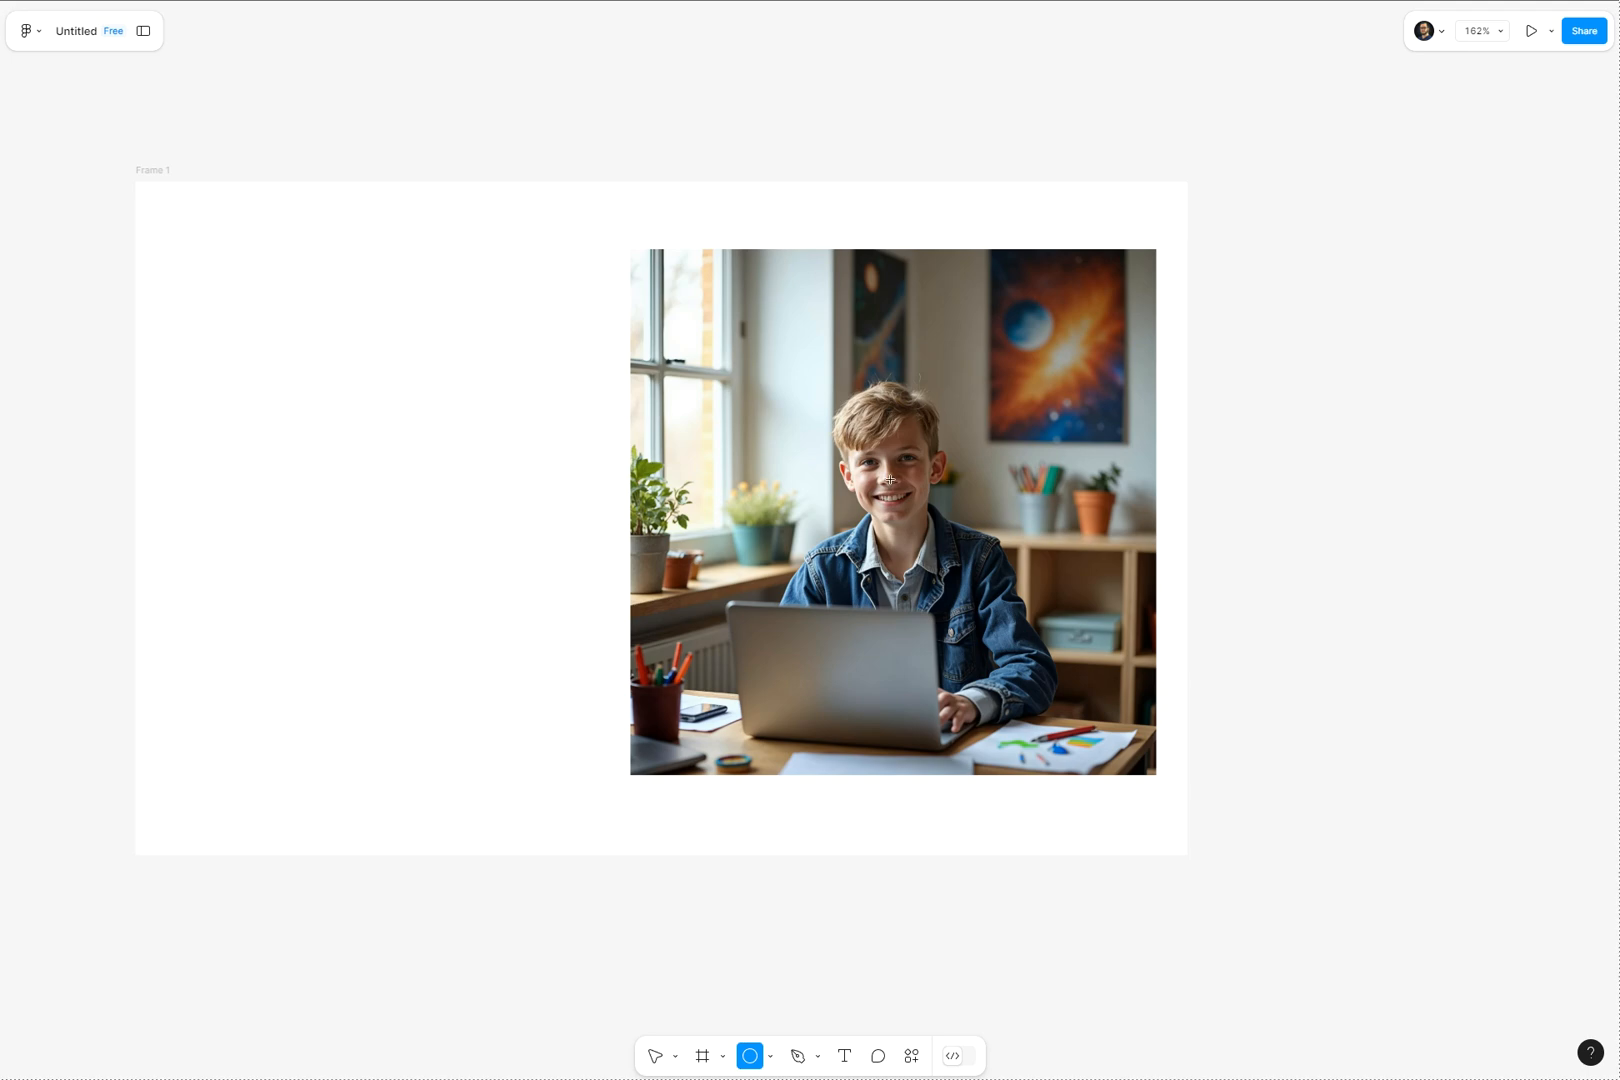
drag(816, 338, 958, 664)
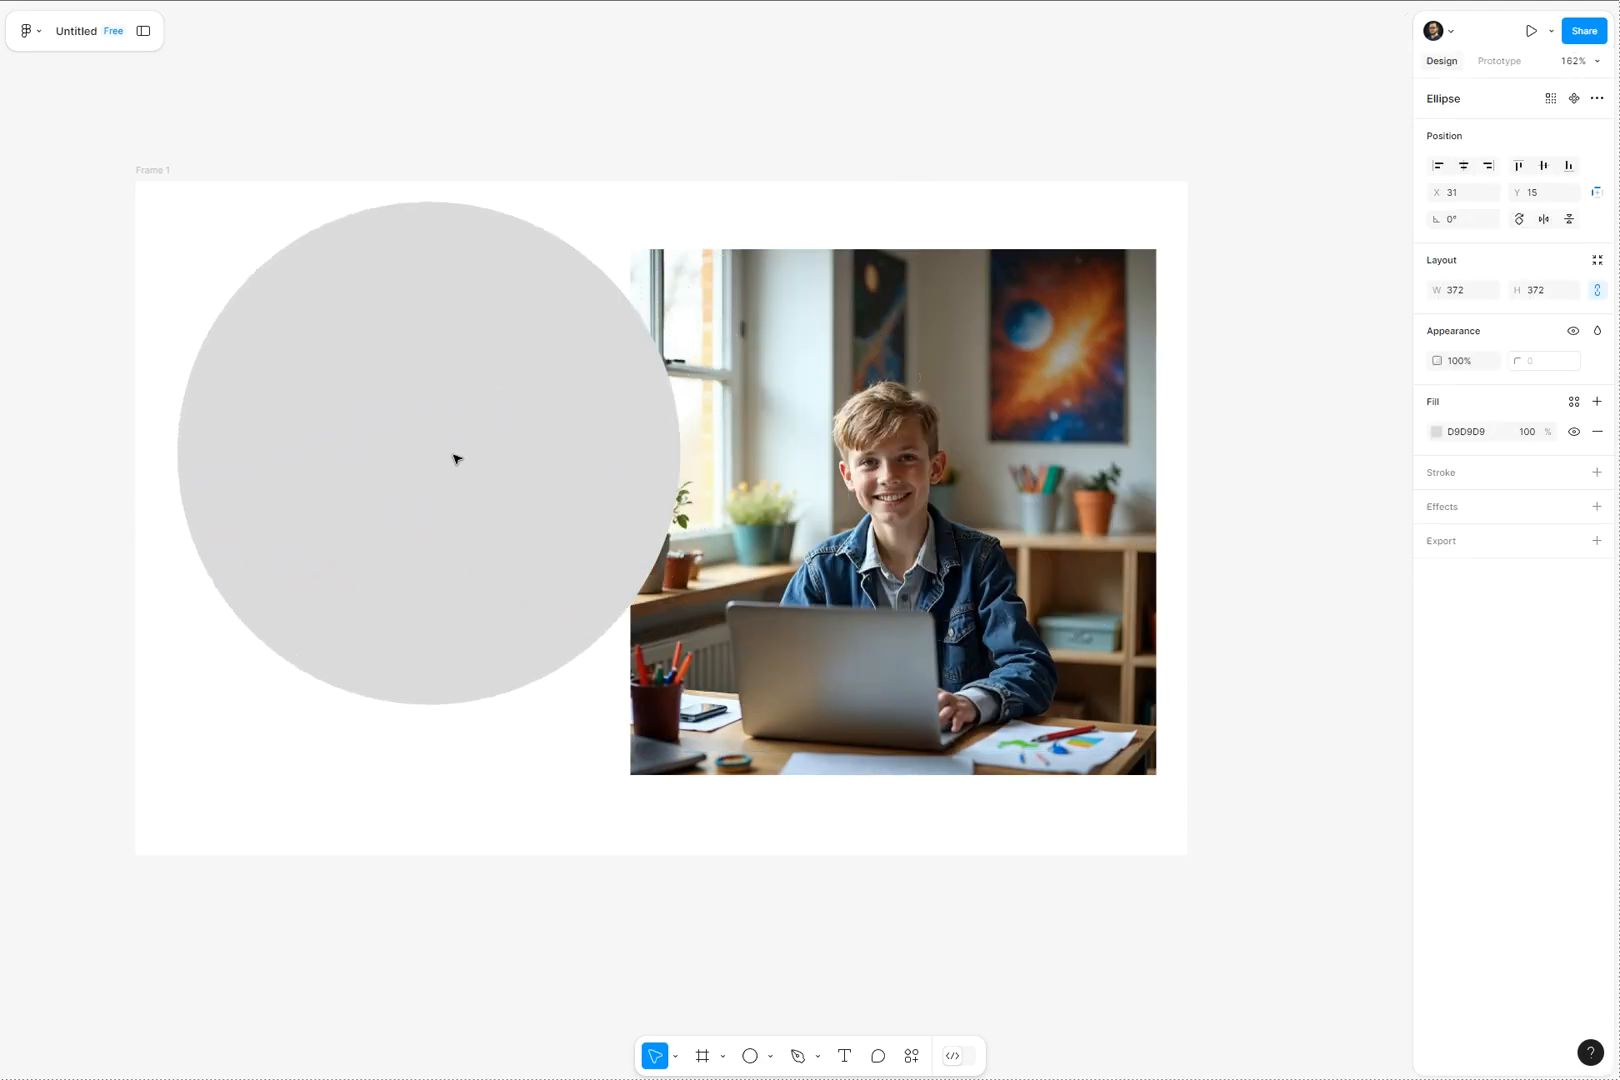
drag(454, 458, 918, 562)
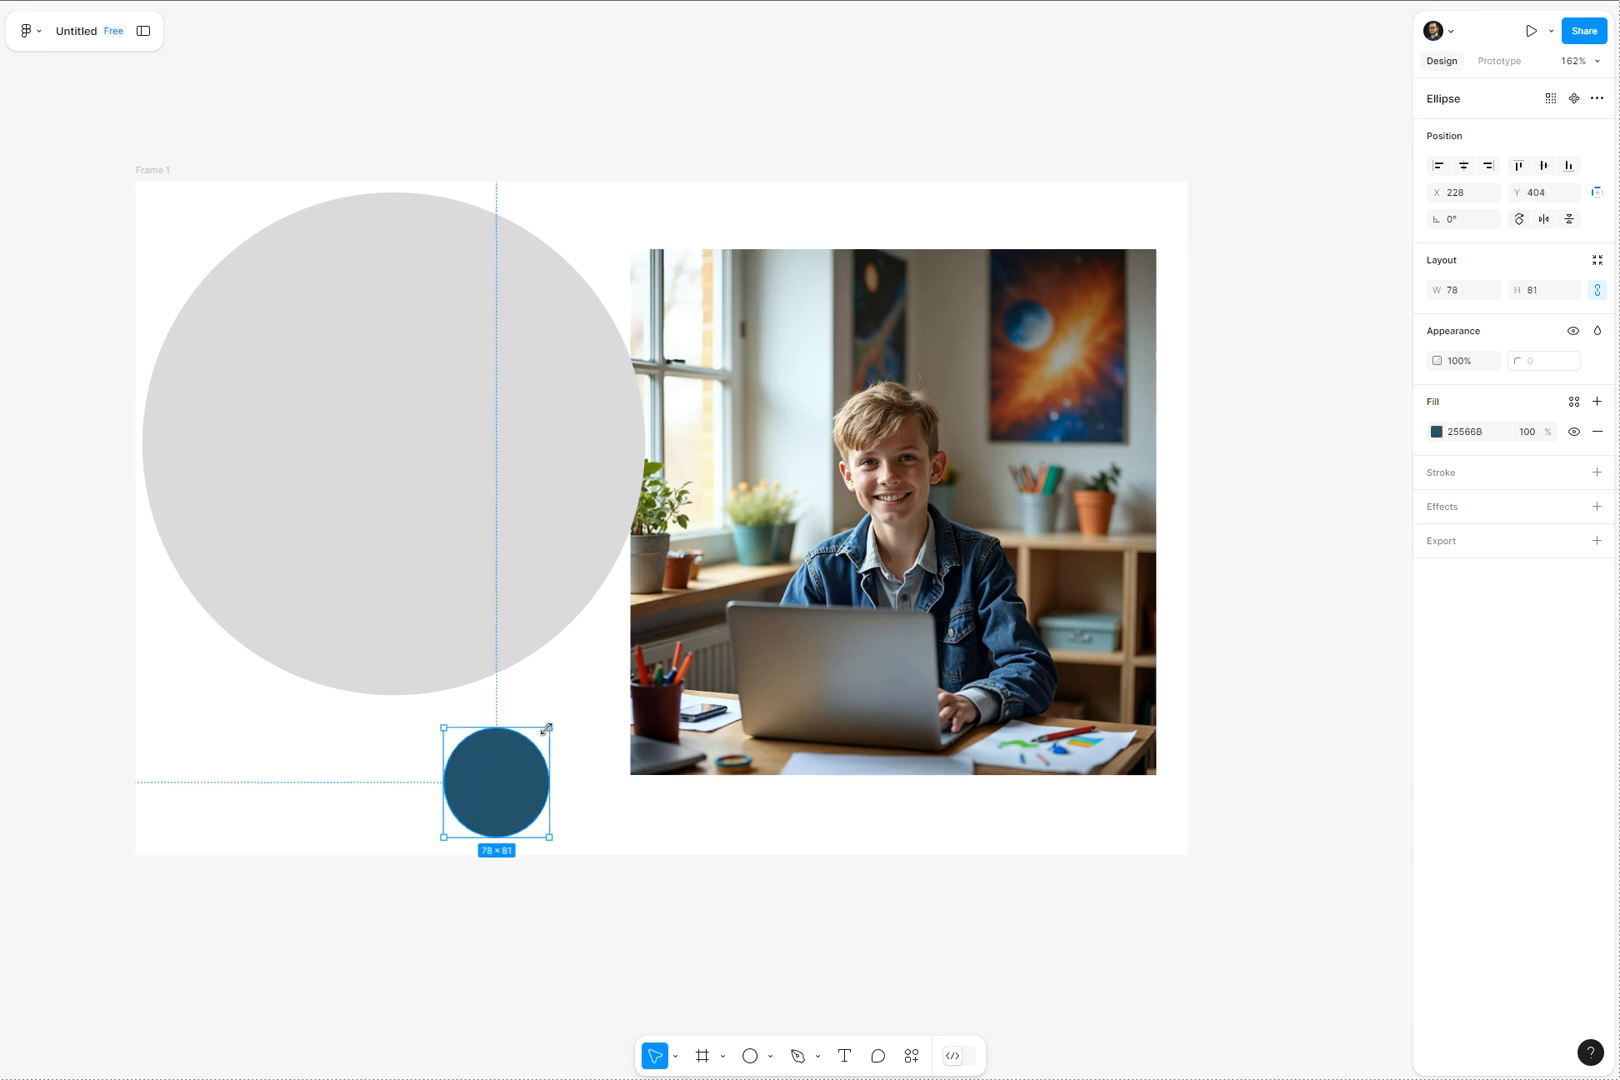
click(632, 900)
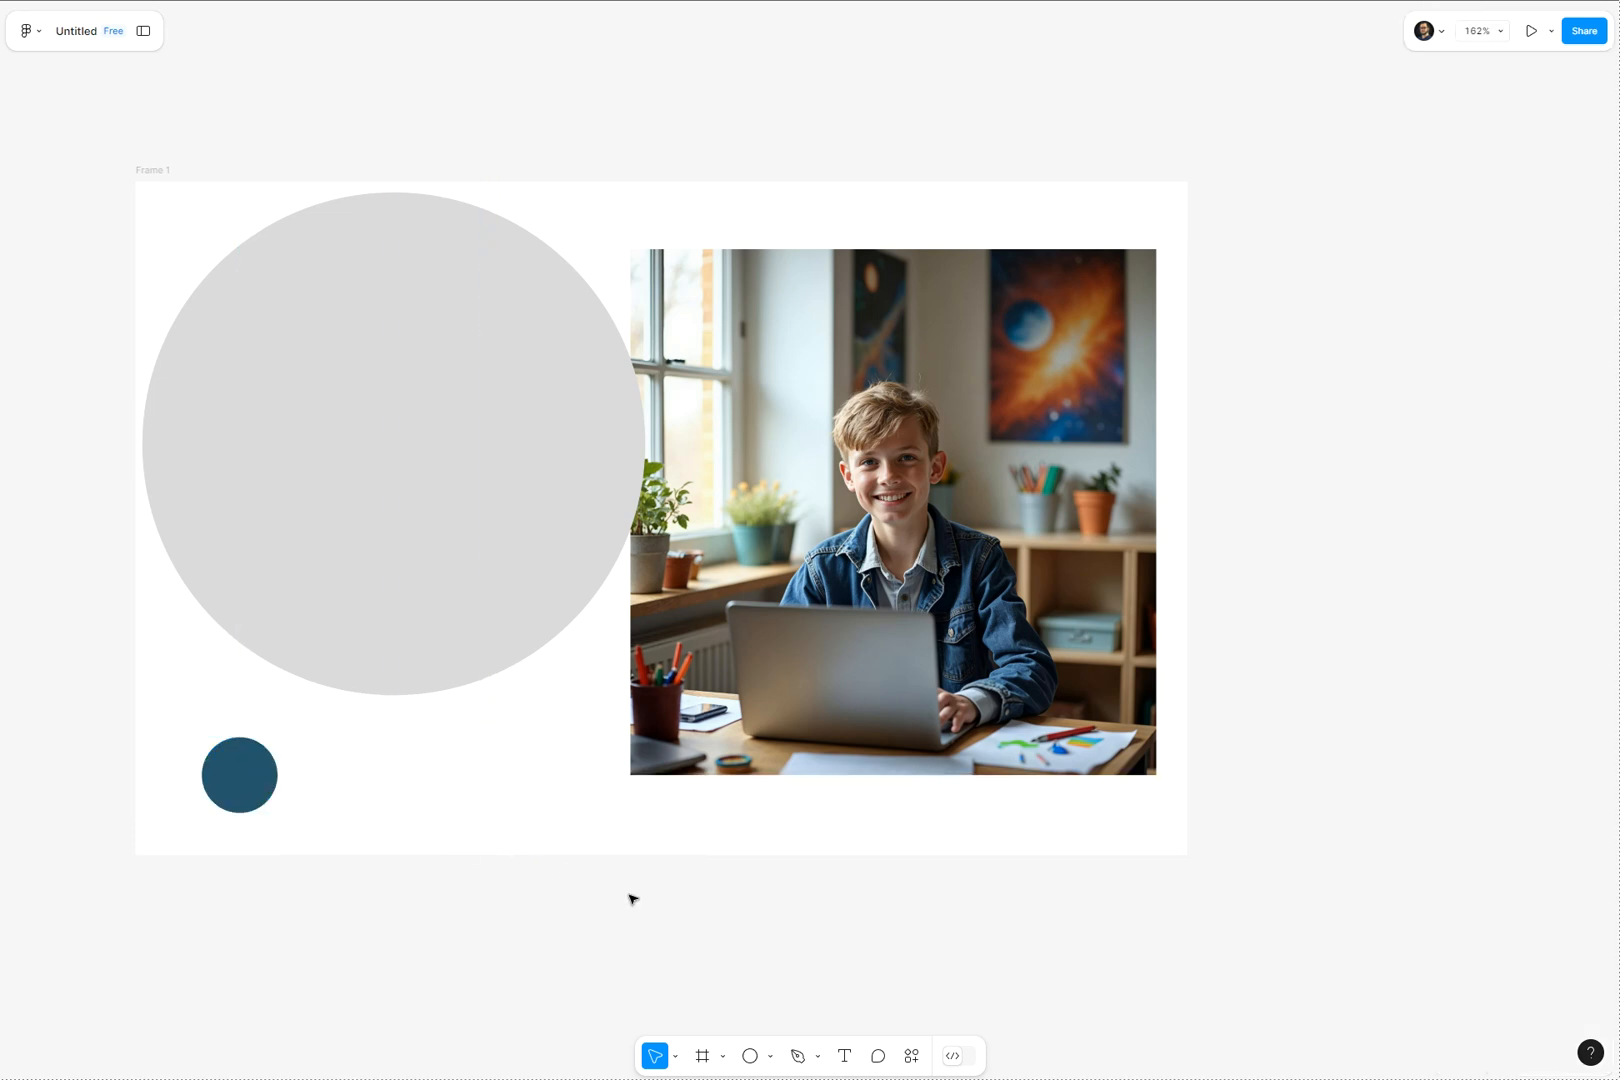
click(236, 776)
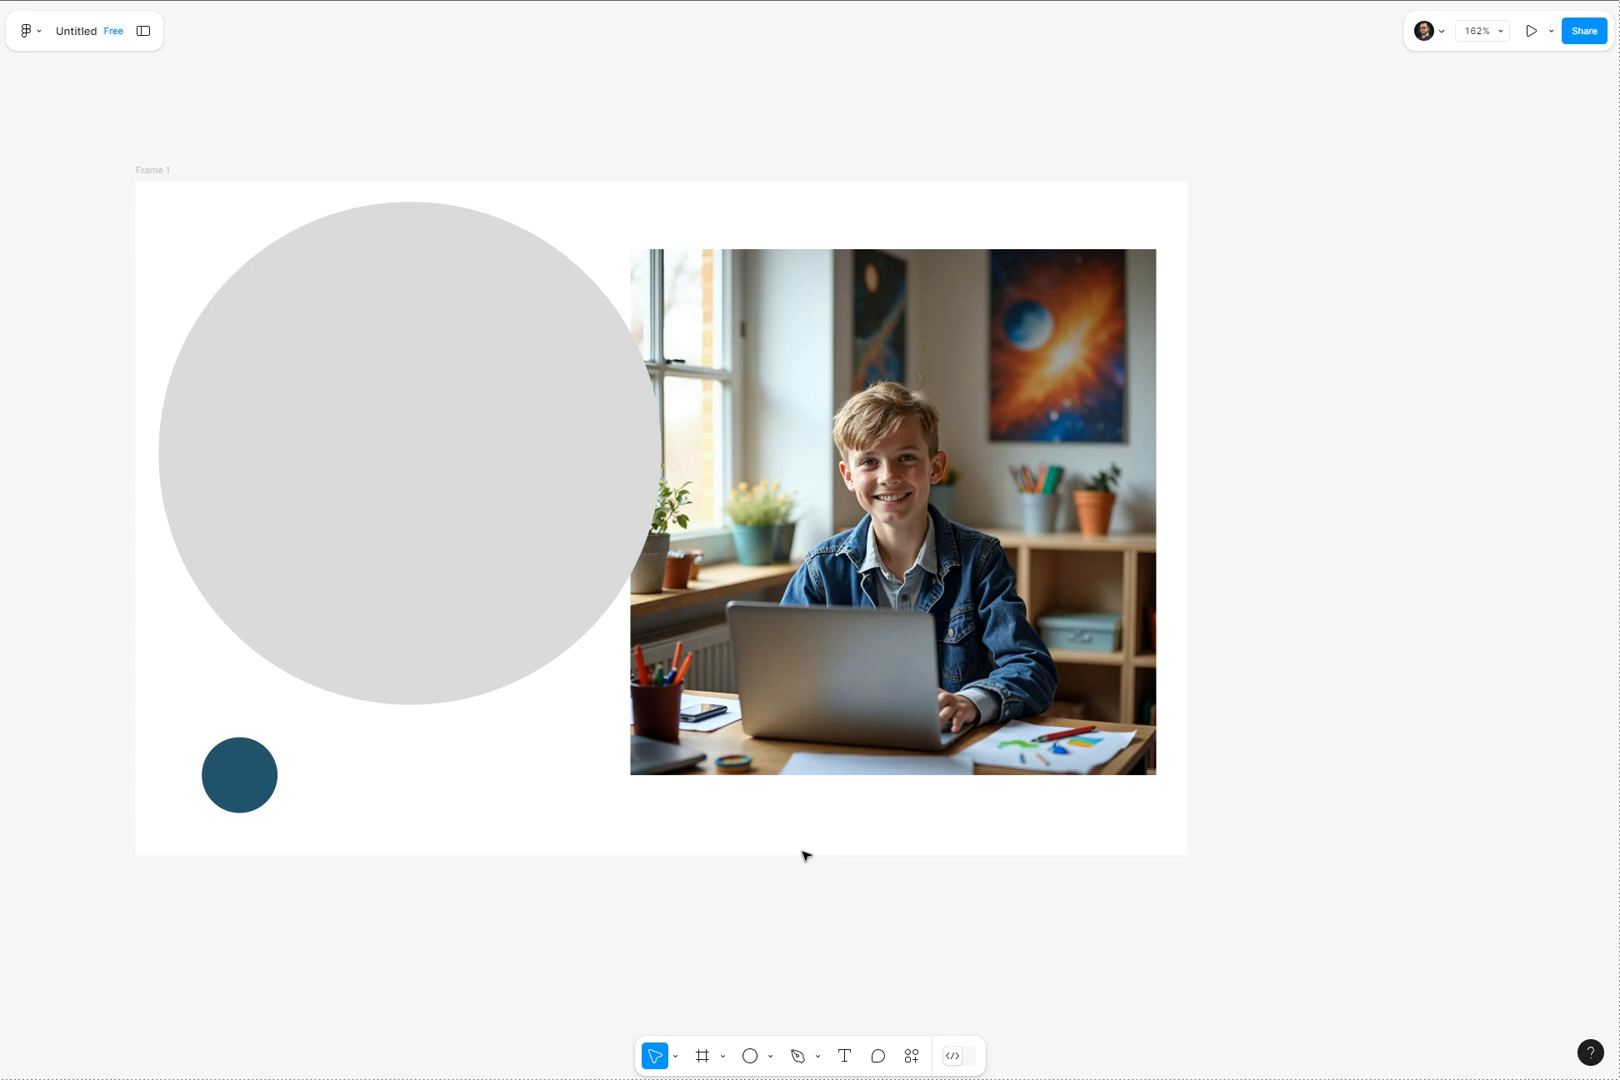
mouse_move(808, 846)
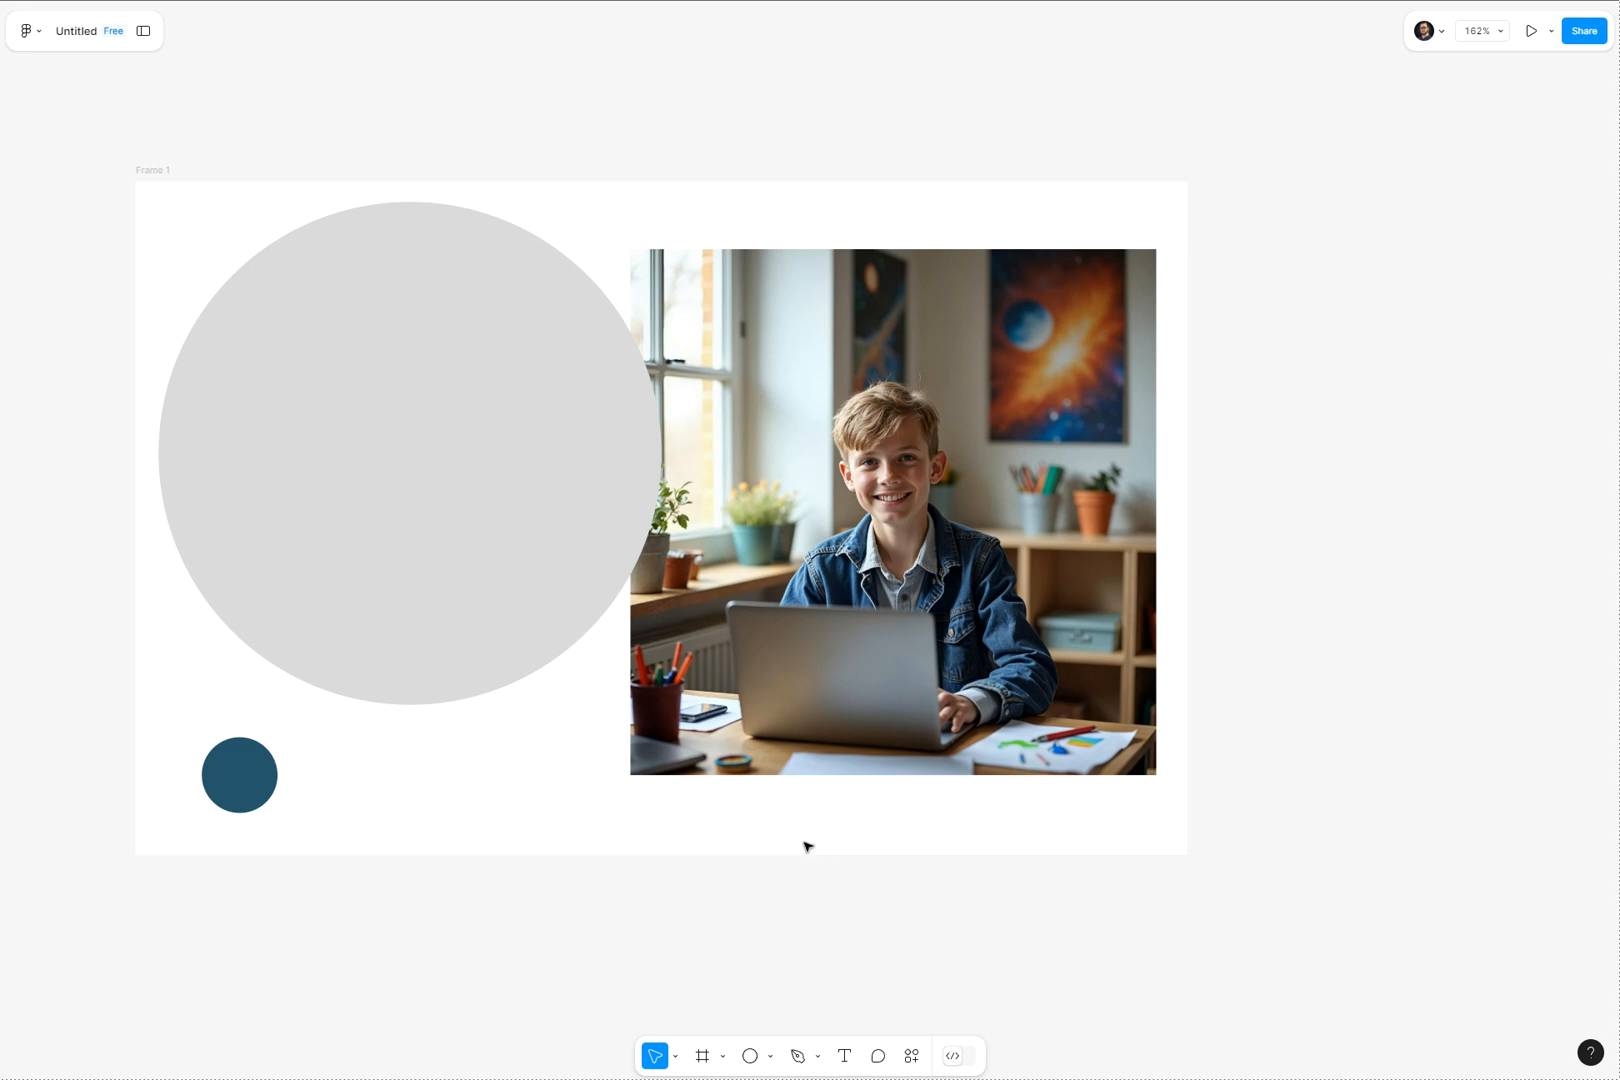
Step: Select the large grey circle and send it behind the photo
click(992, 520)
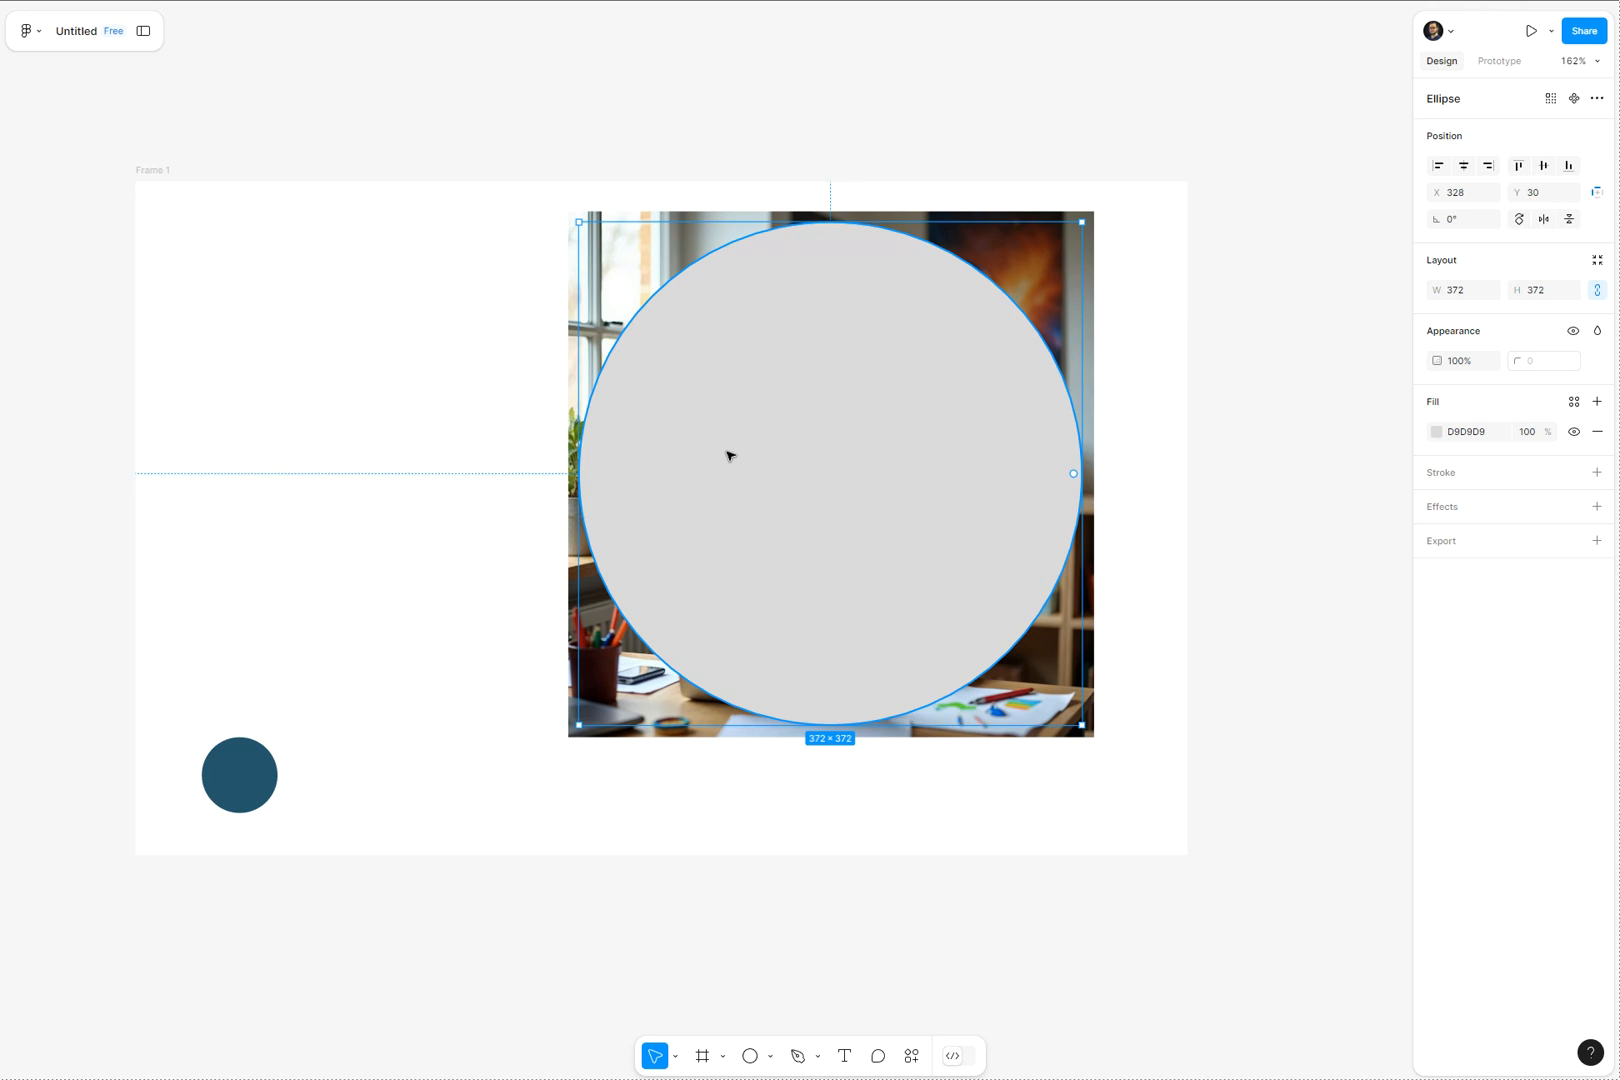
right_click(728, 456)
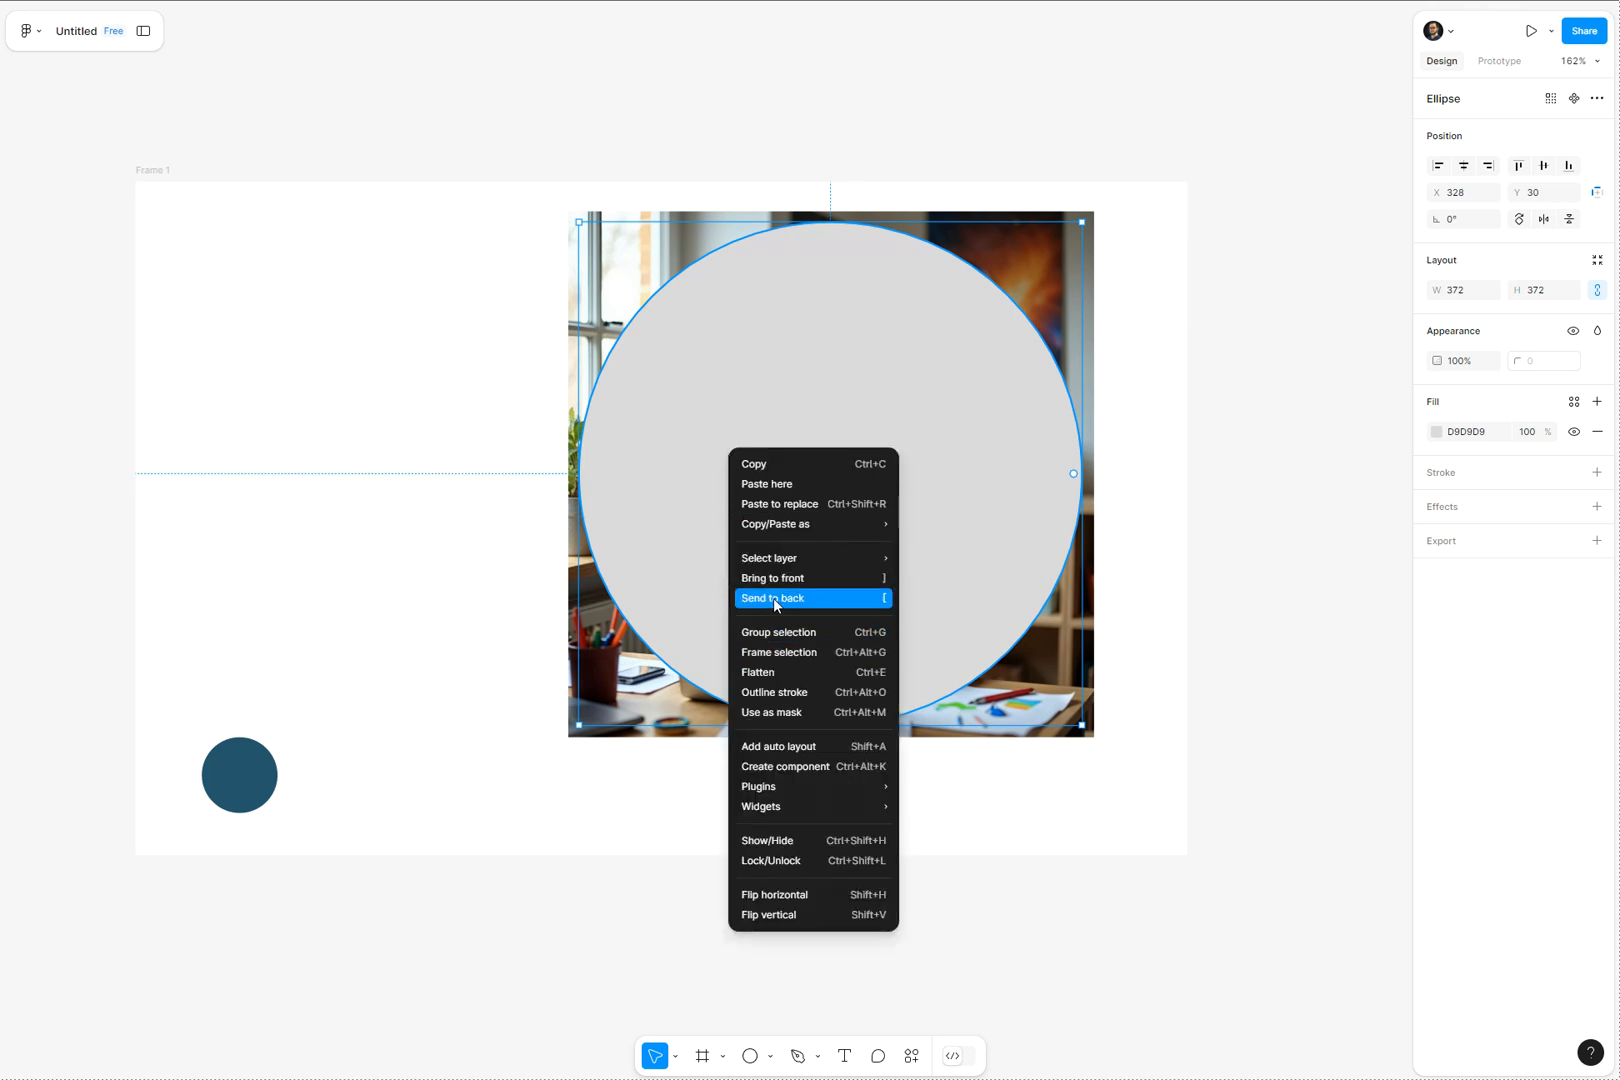
click(772, 598)
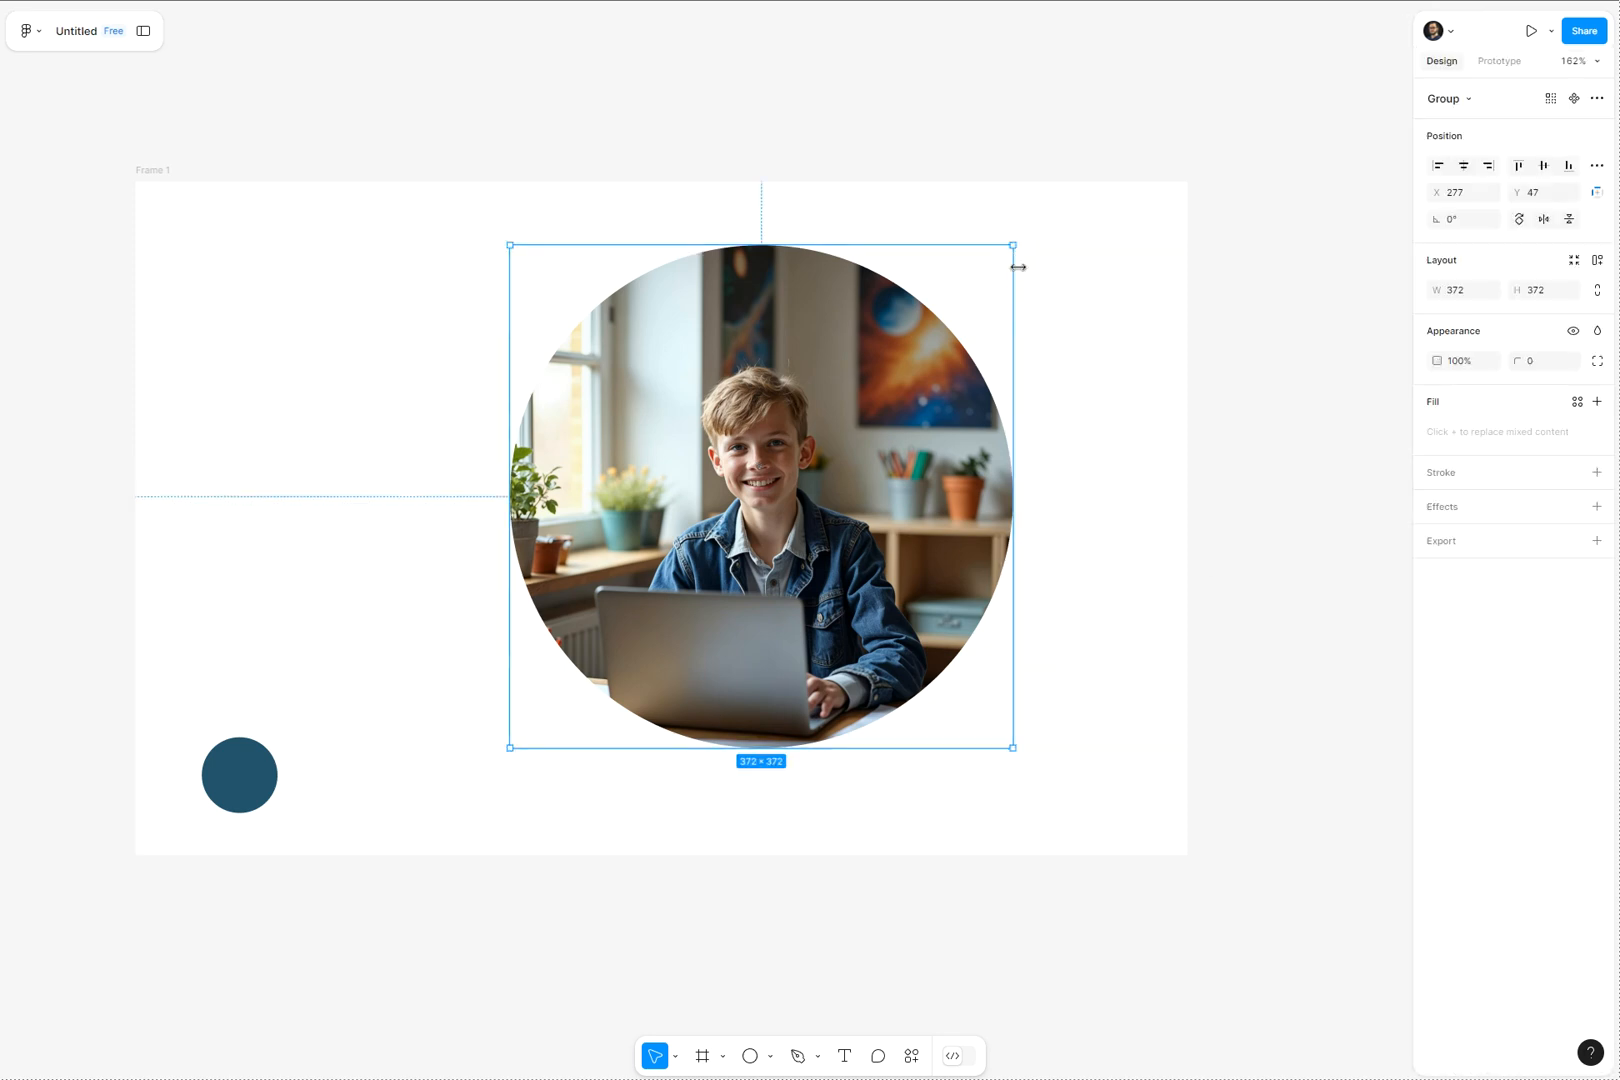
Step: Enlarge and reposition the boy's photo within its circular mask
drag(1012, 248, 1028, 234)
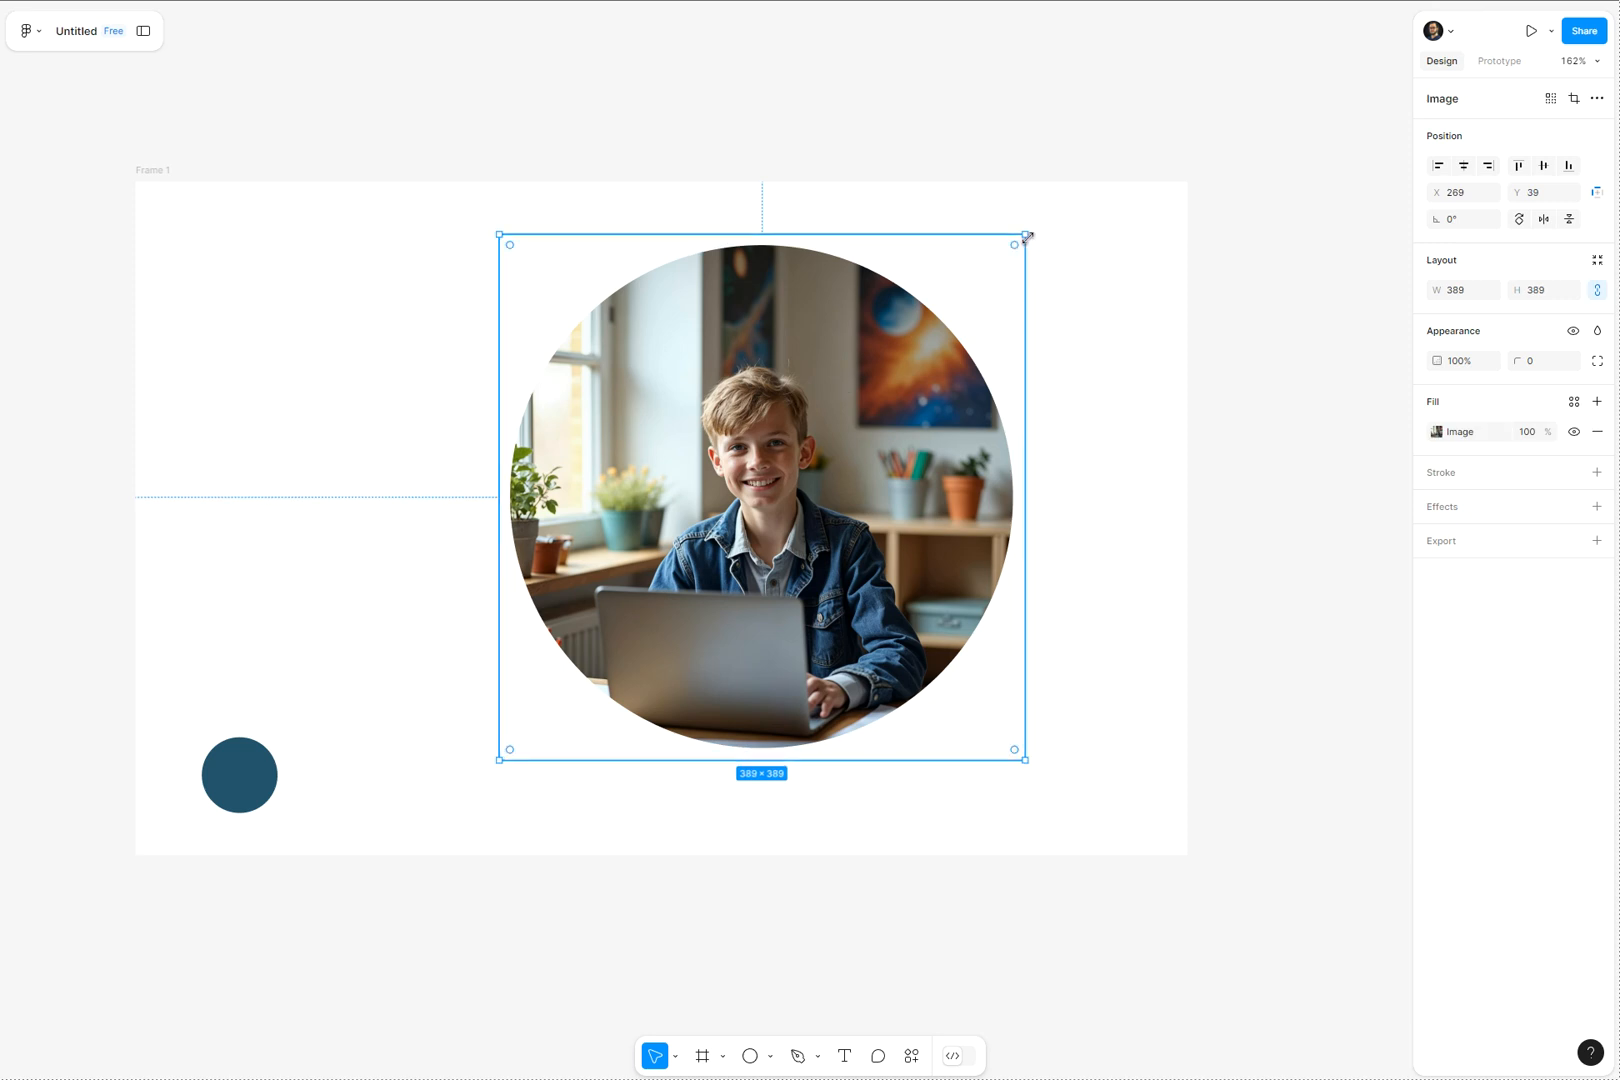
drag(1024, 234, 1218, 40)
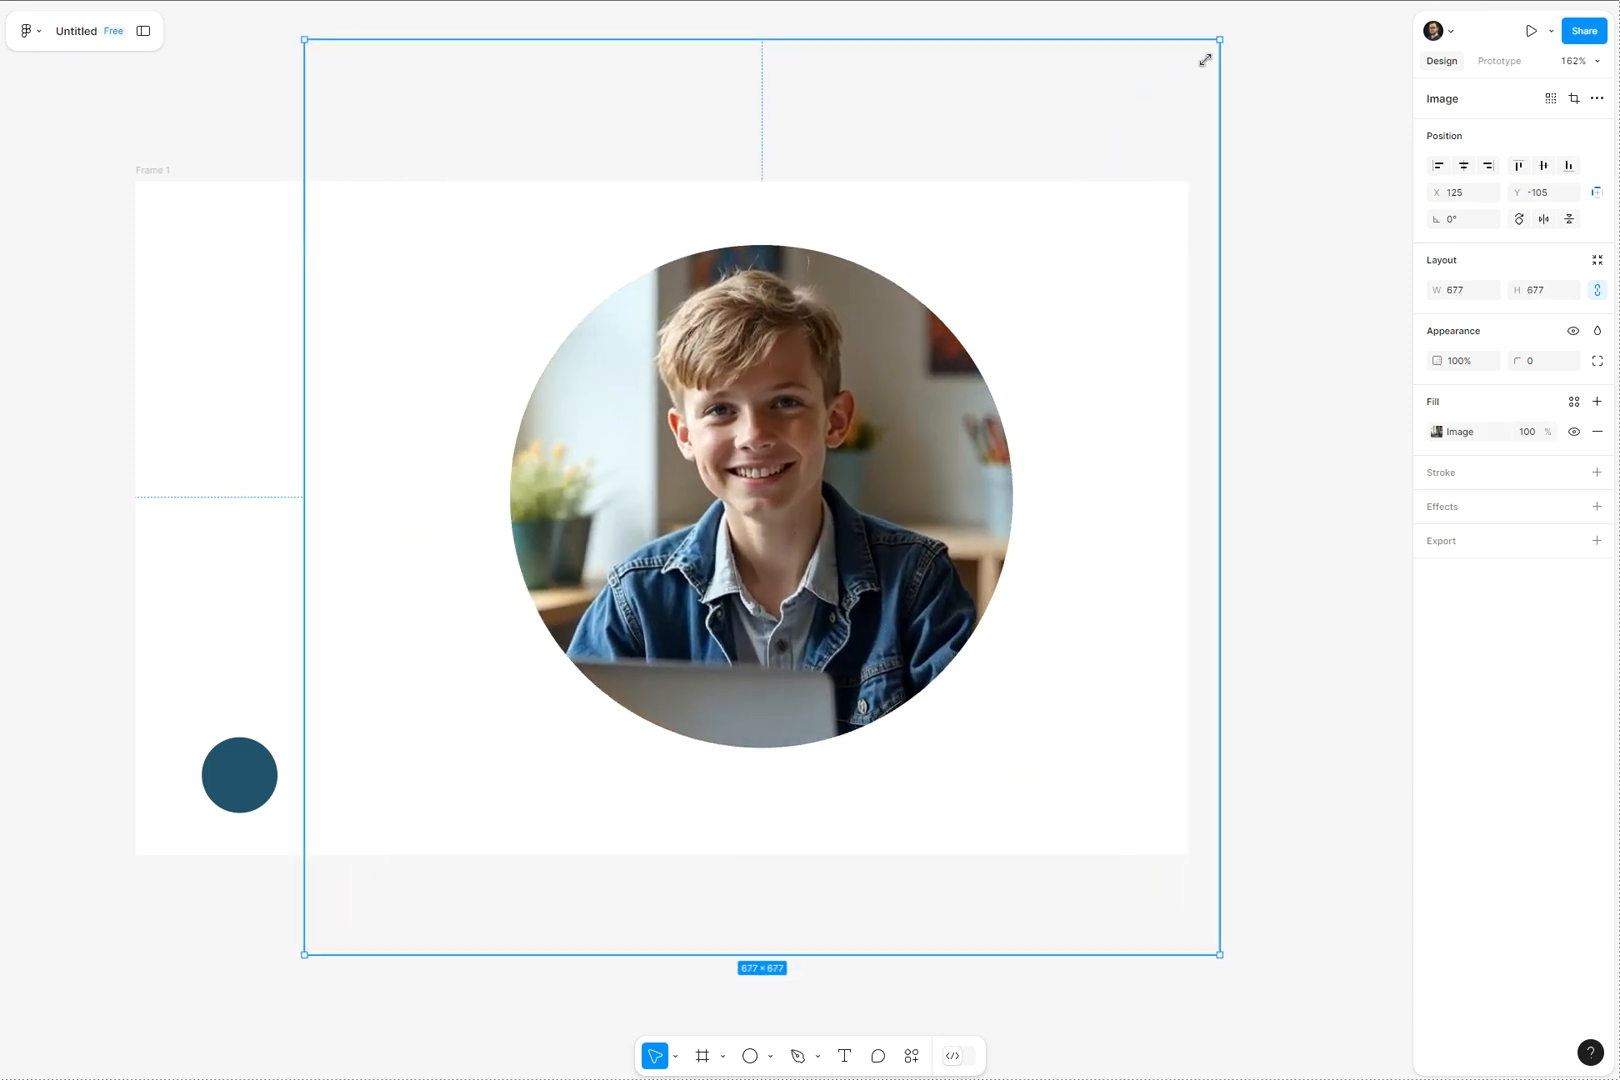
drag(1220, 34, 1030, 226)
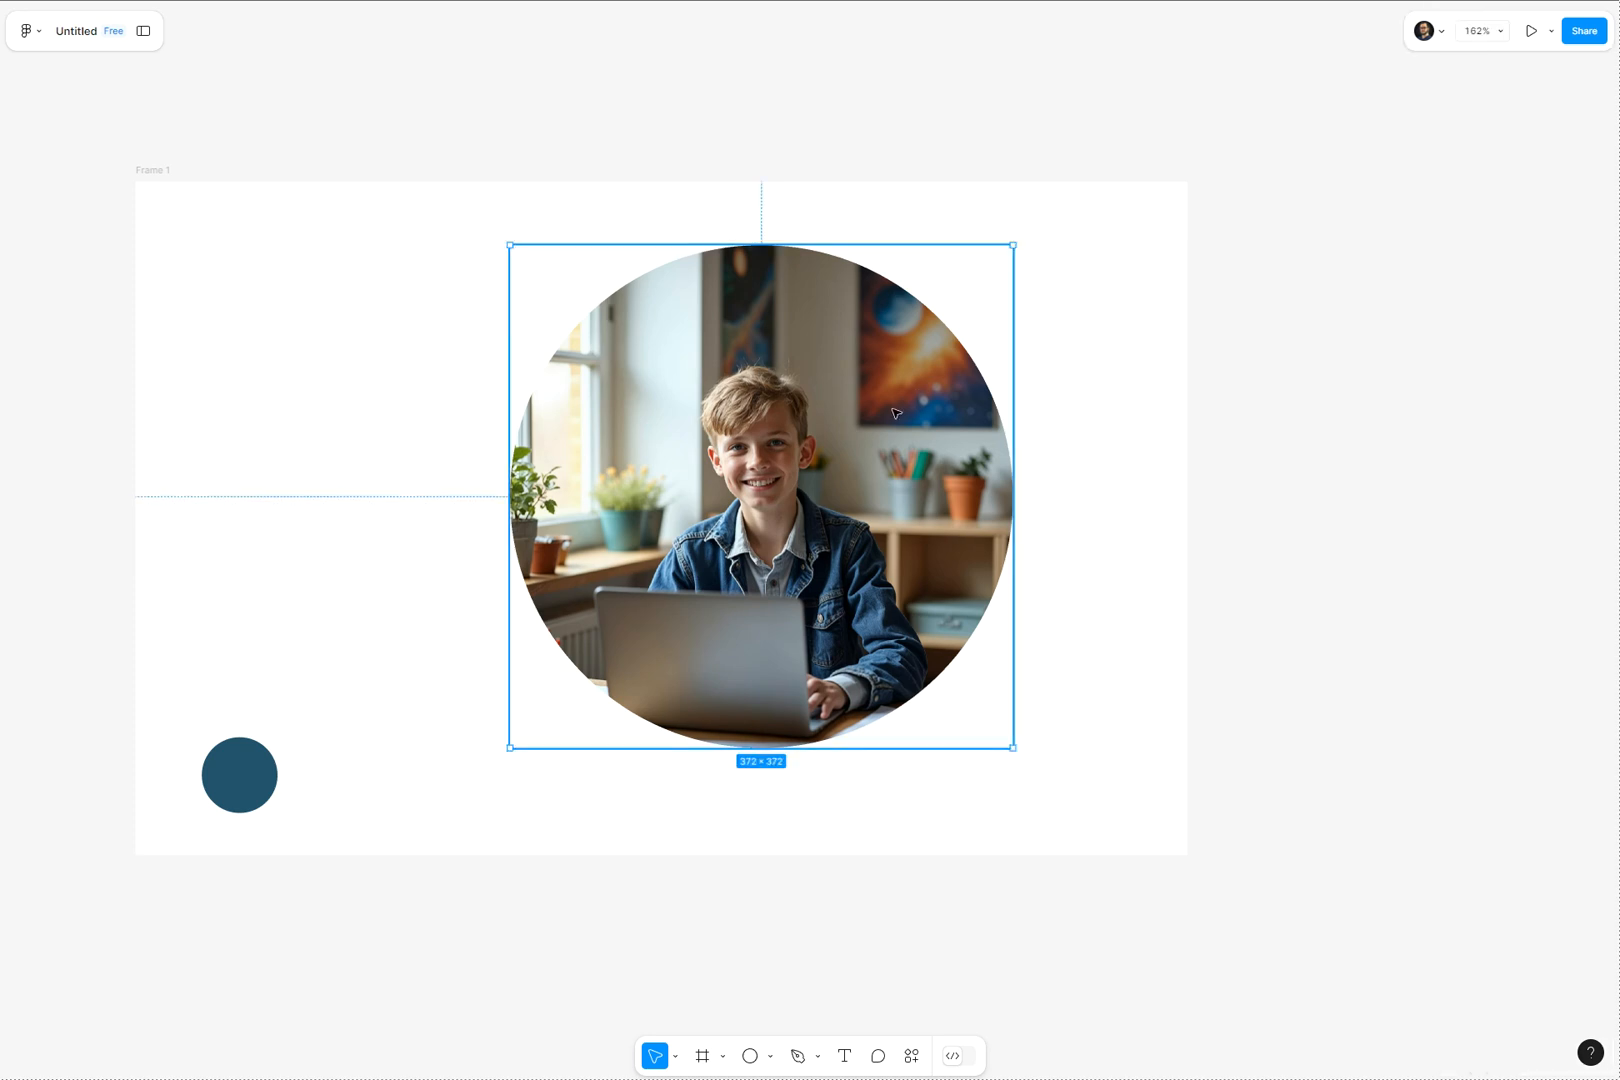
drag(1012, 742, 1082, 818)
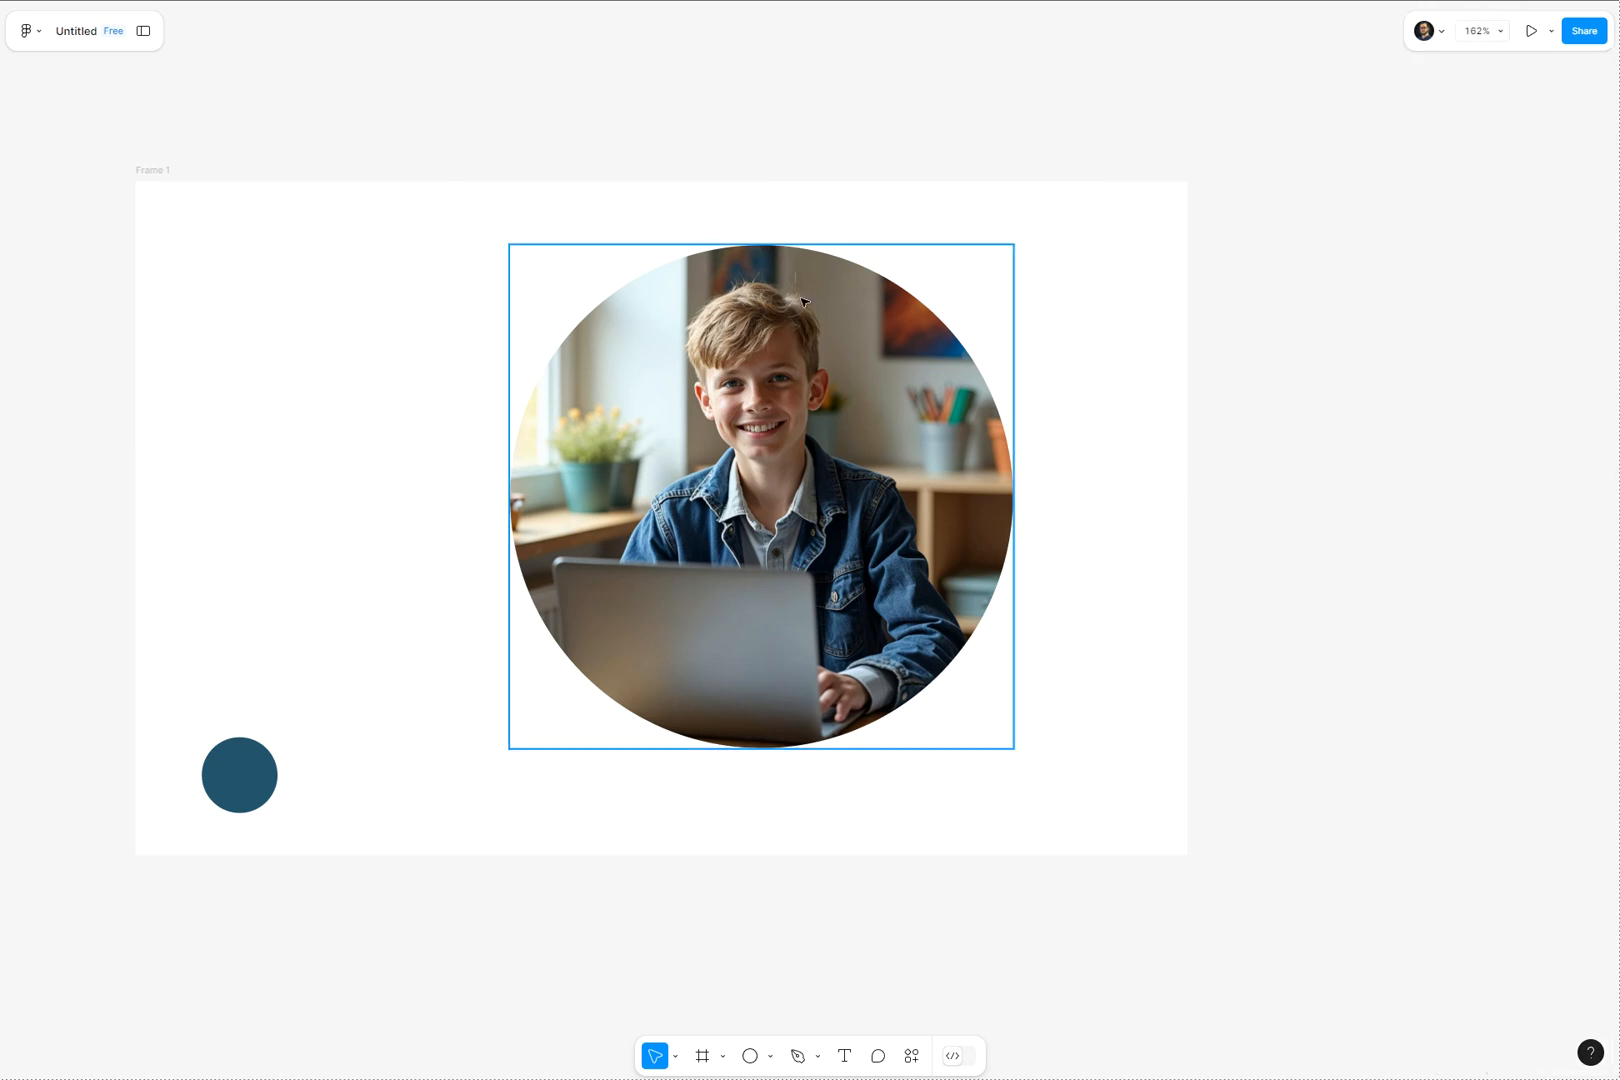
mouse_move(796, 422)
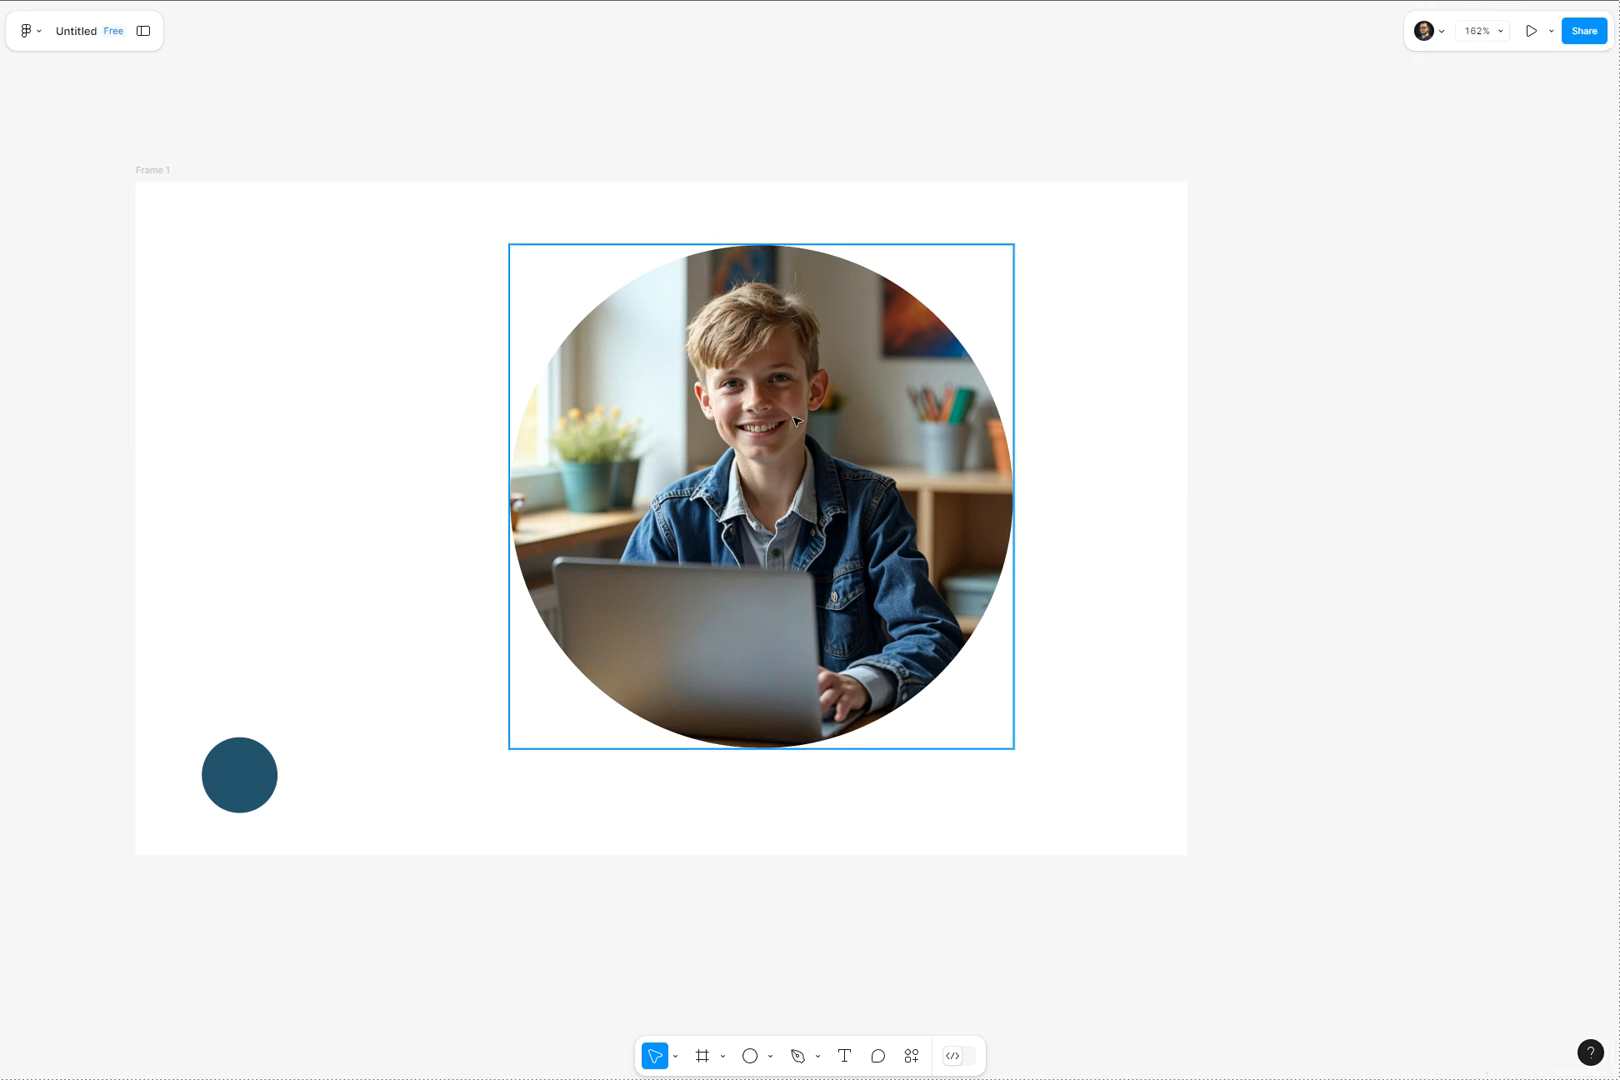
mouse_move(750, 702)
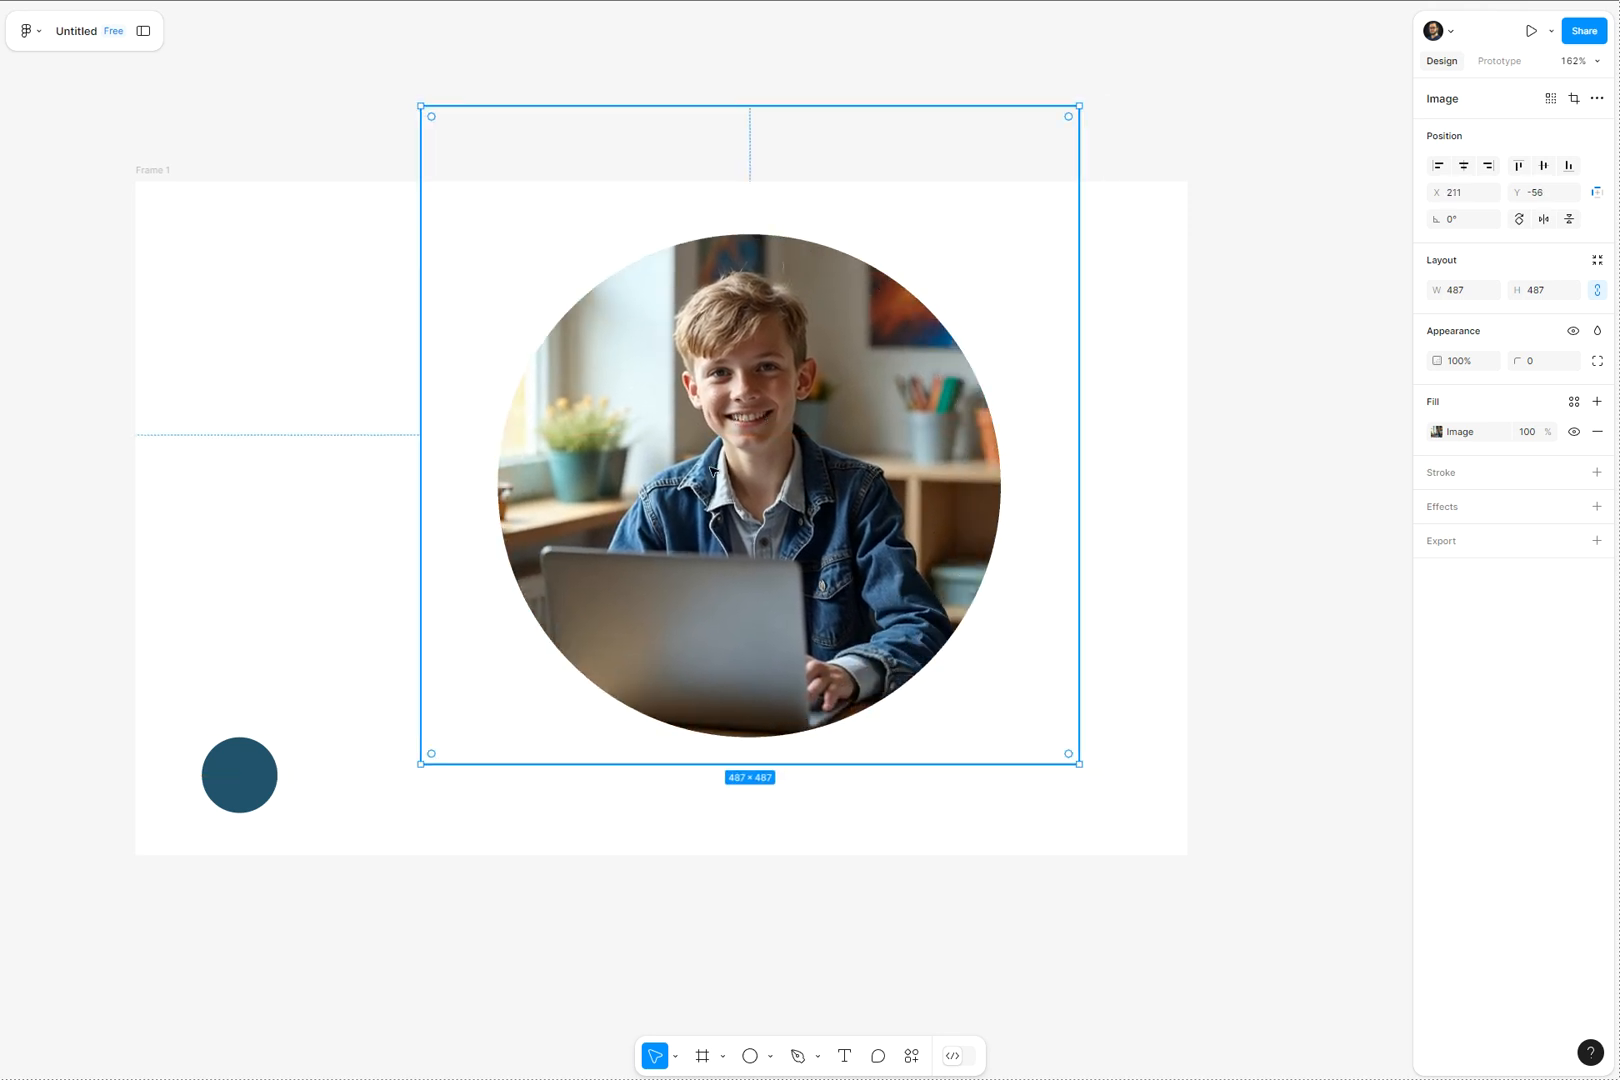
mouse_move(772, 1070)
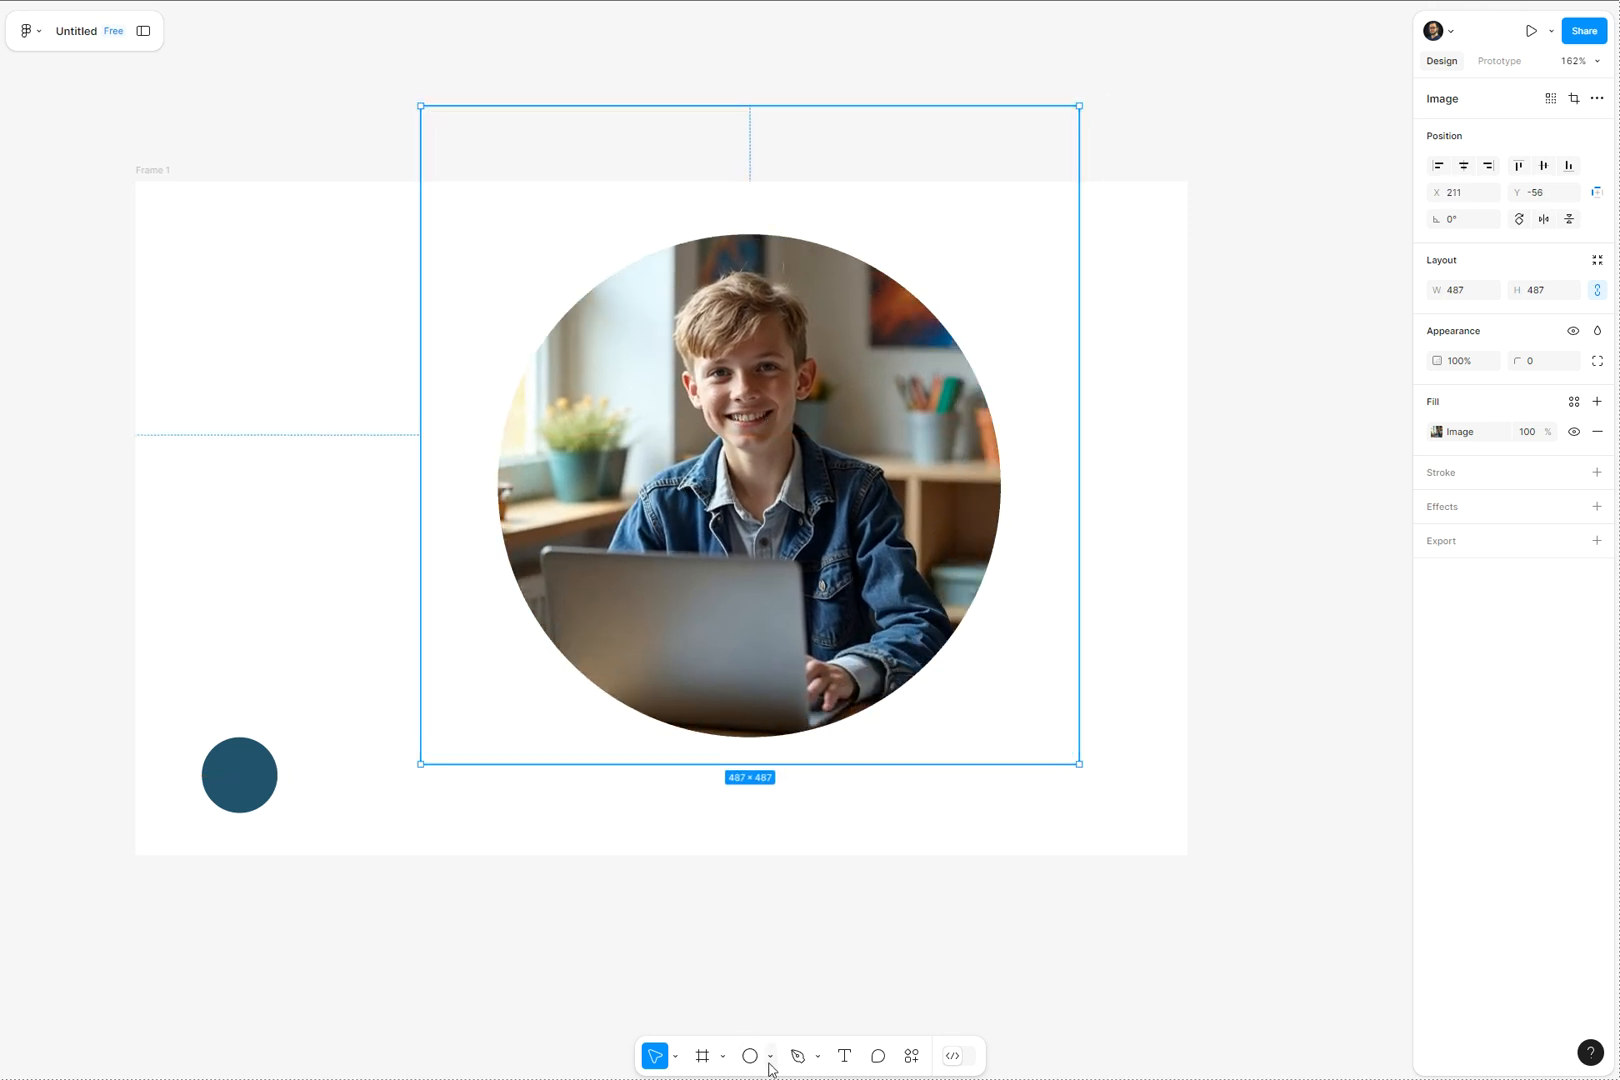
Step: Draw a grey rectangle covering the circular masked photo
click(750, 1056)
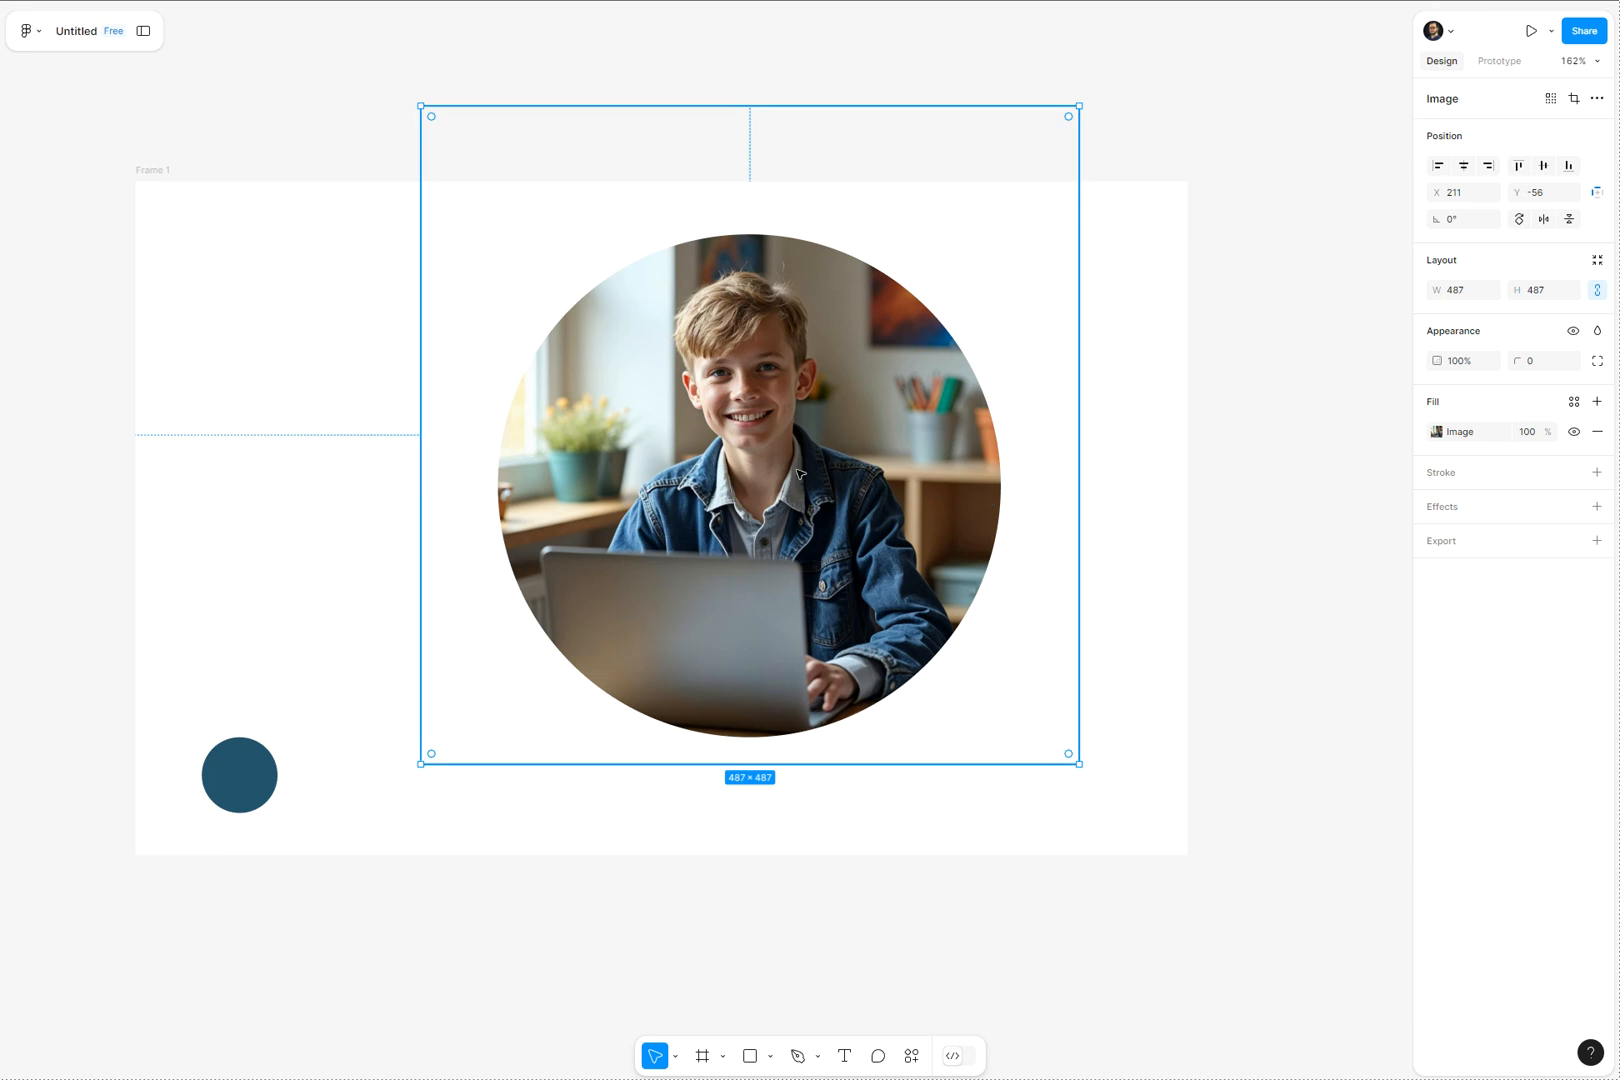
drag(832, 394, 1372, 924)
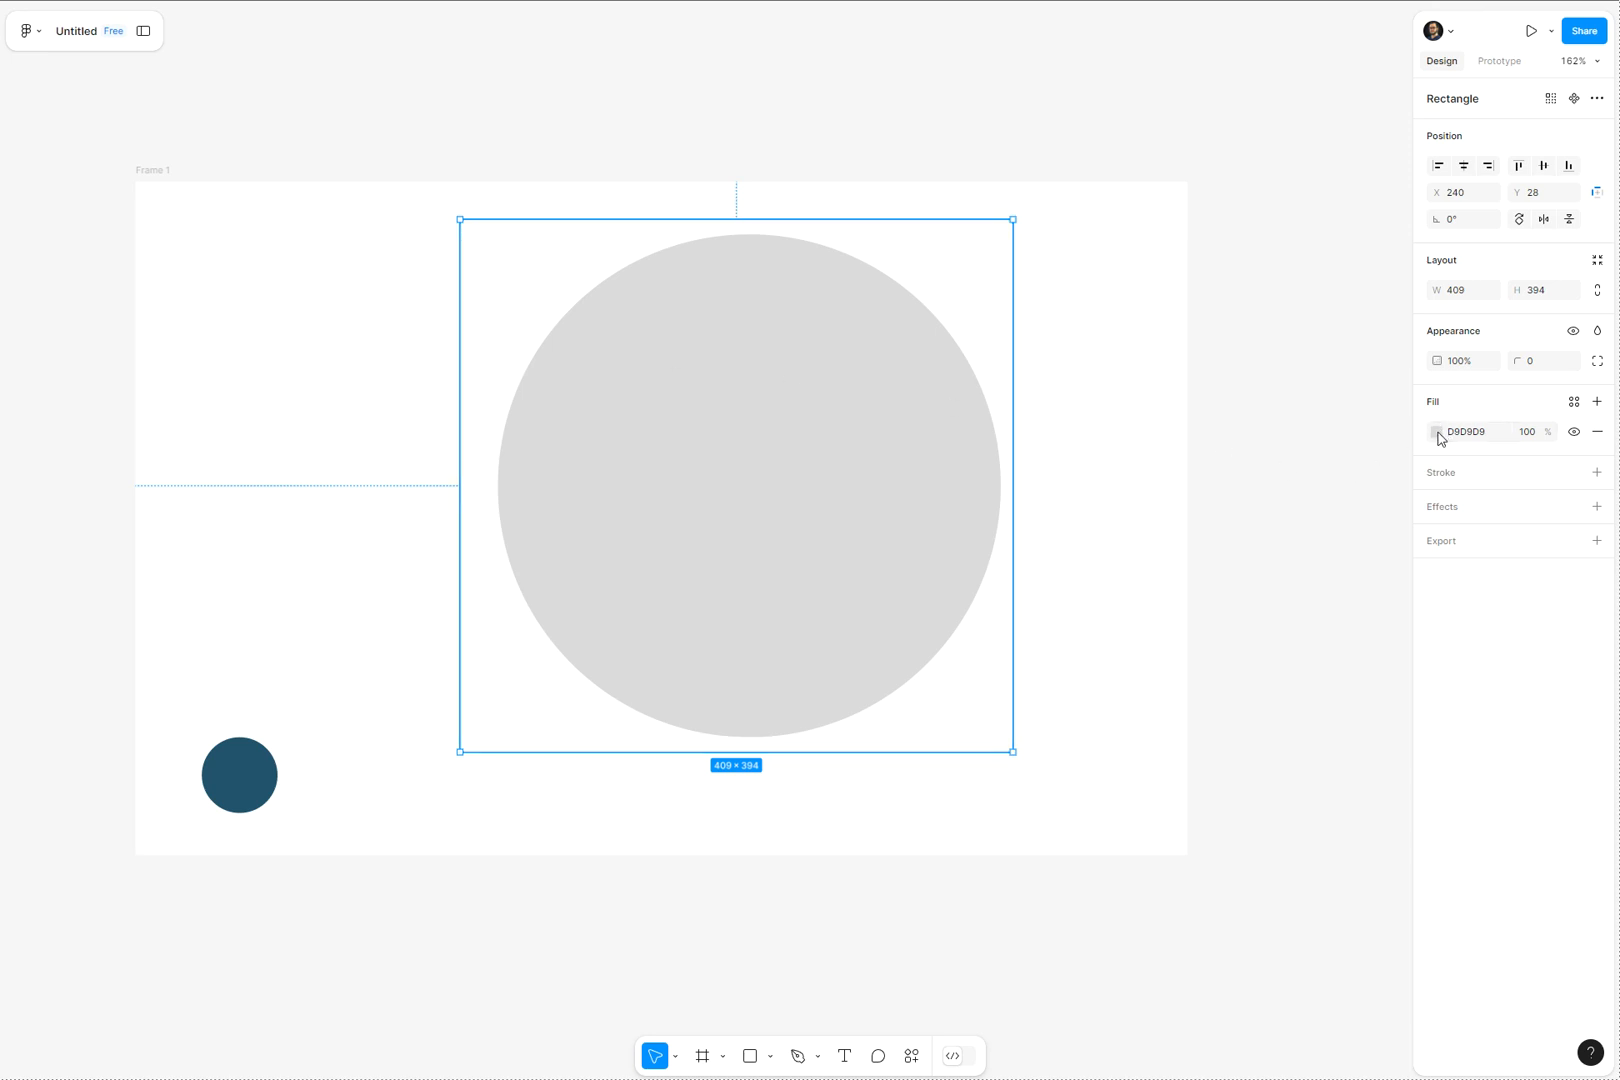
Step: Give the covering shape a linear gradient with both stops set to dark blue
click(1438, 432)
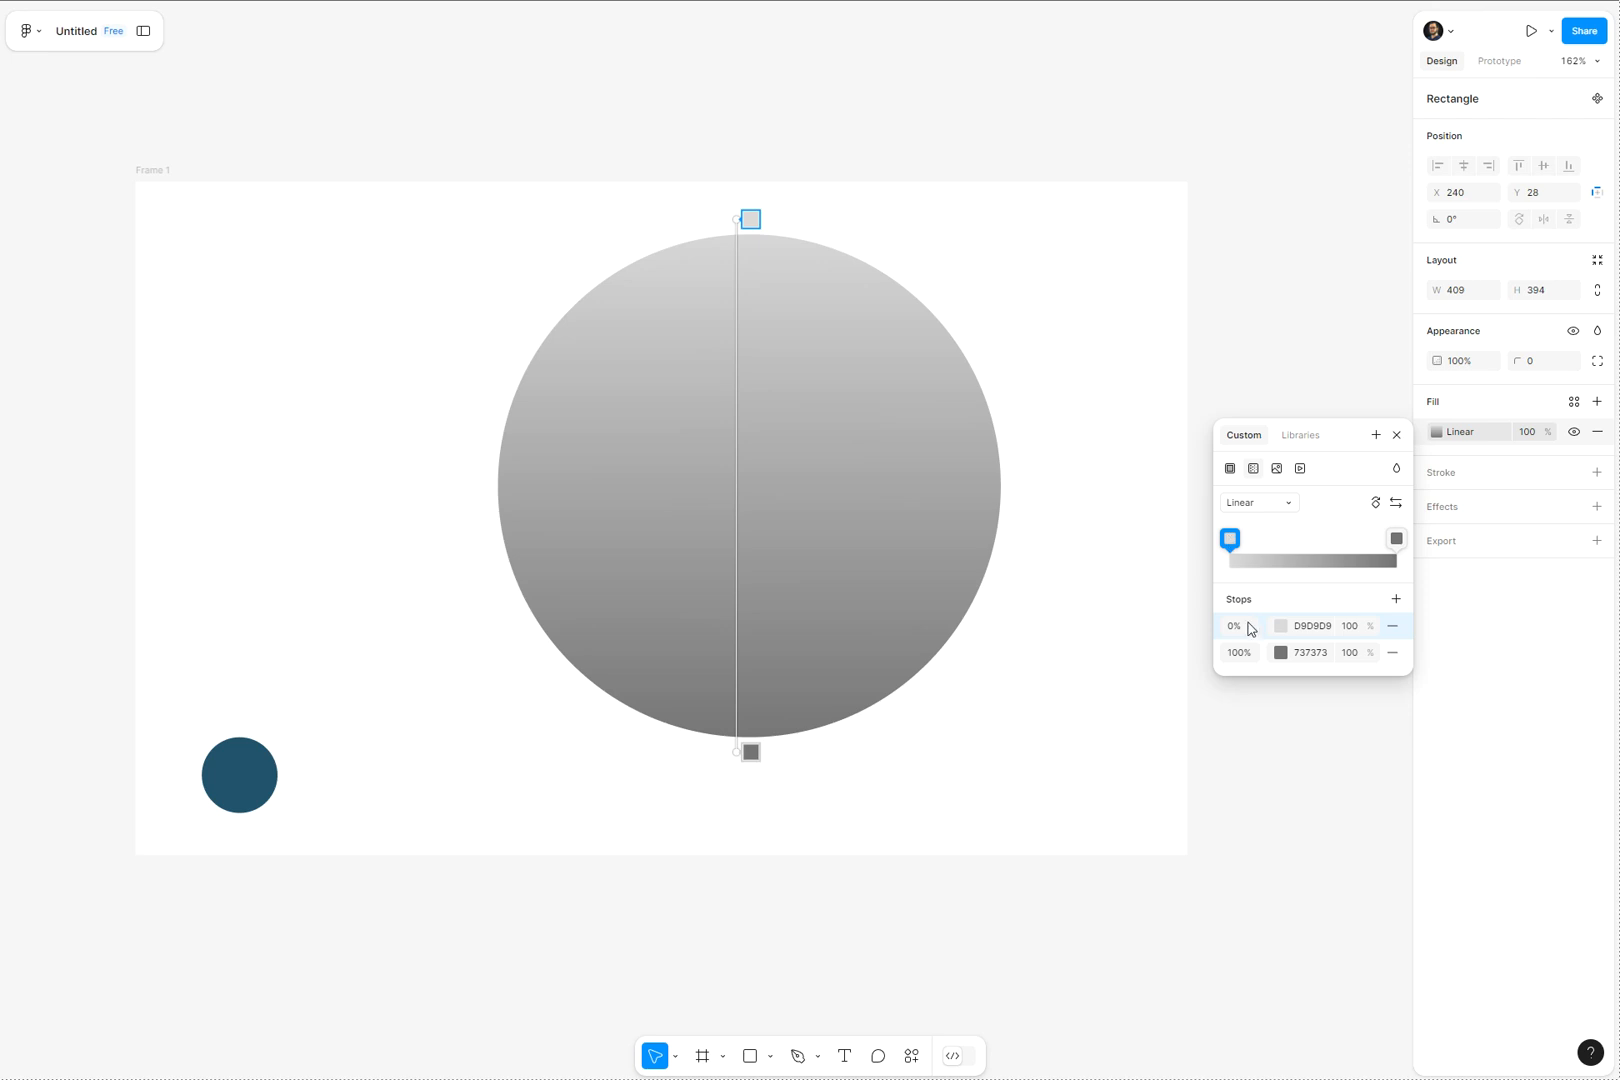
click(1280, 626)
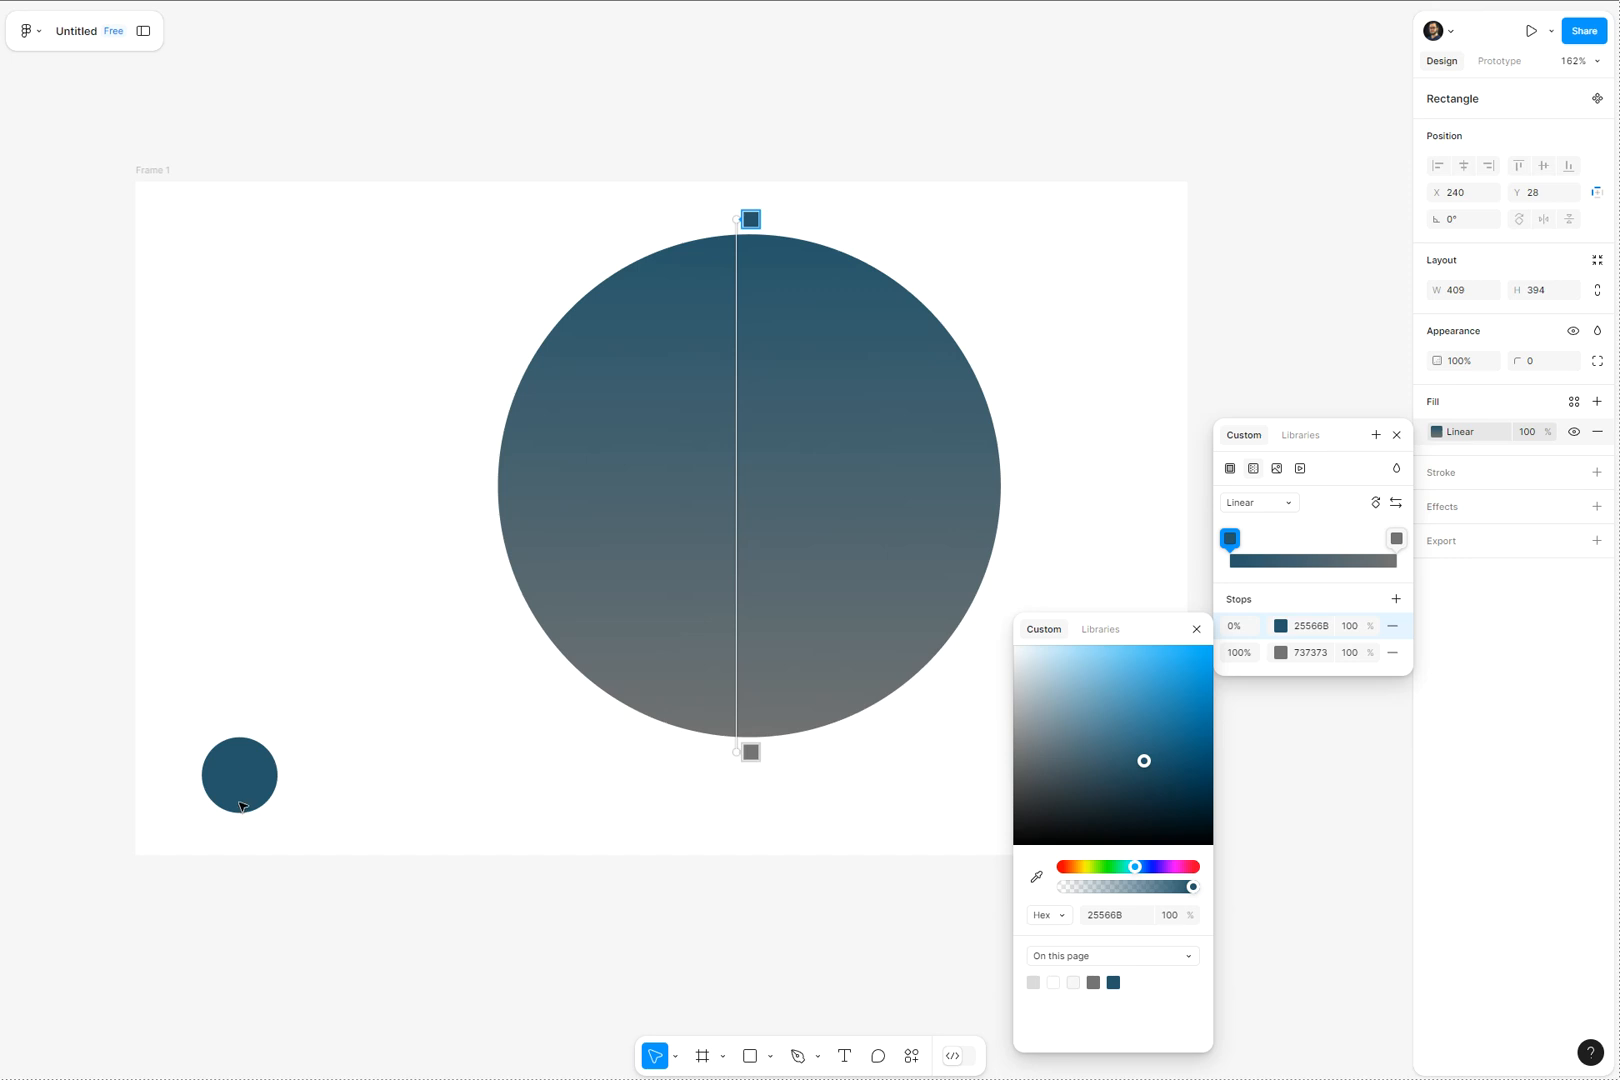
click(1396, 540)
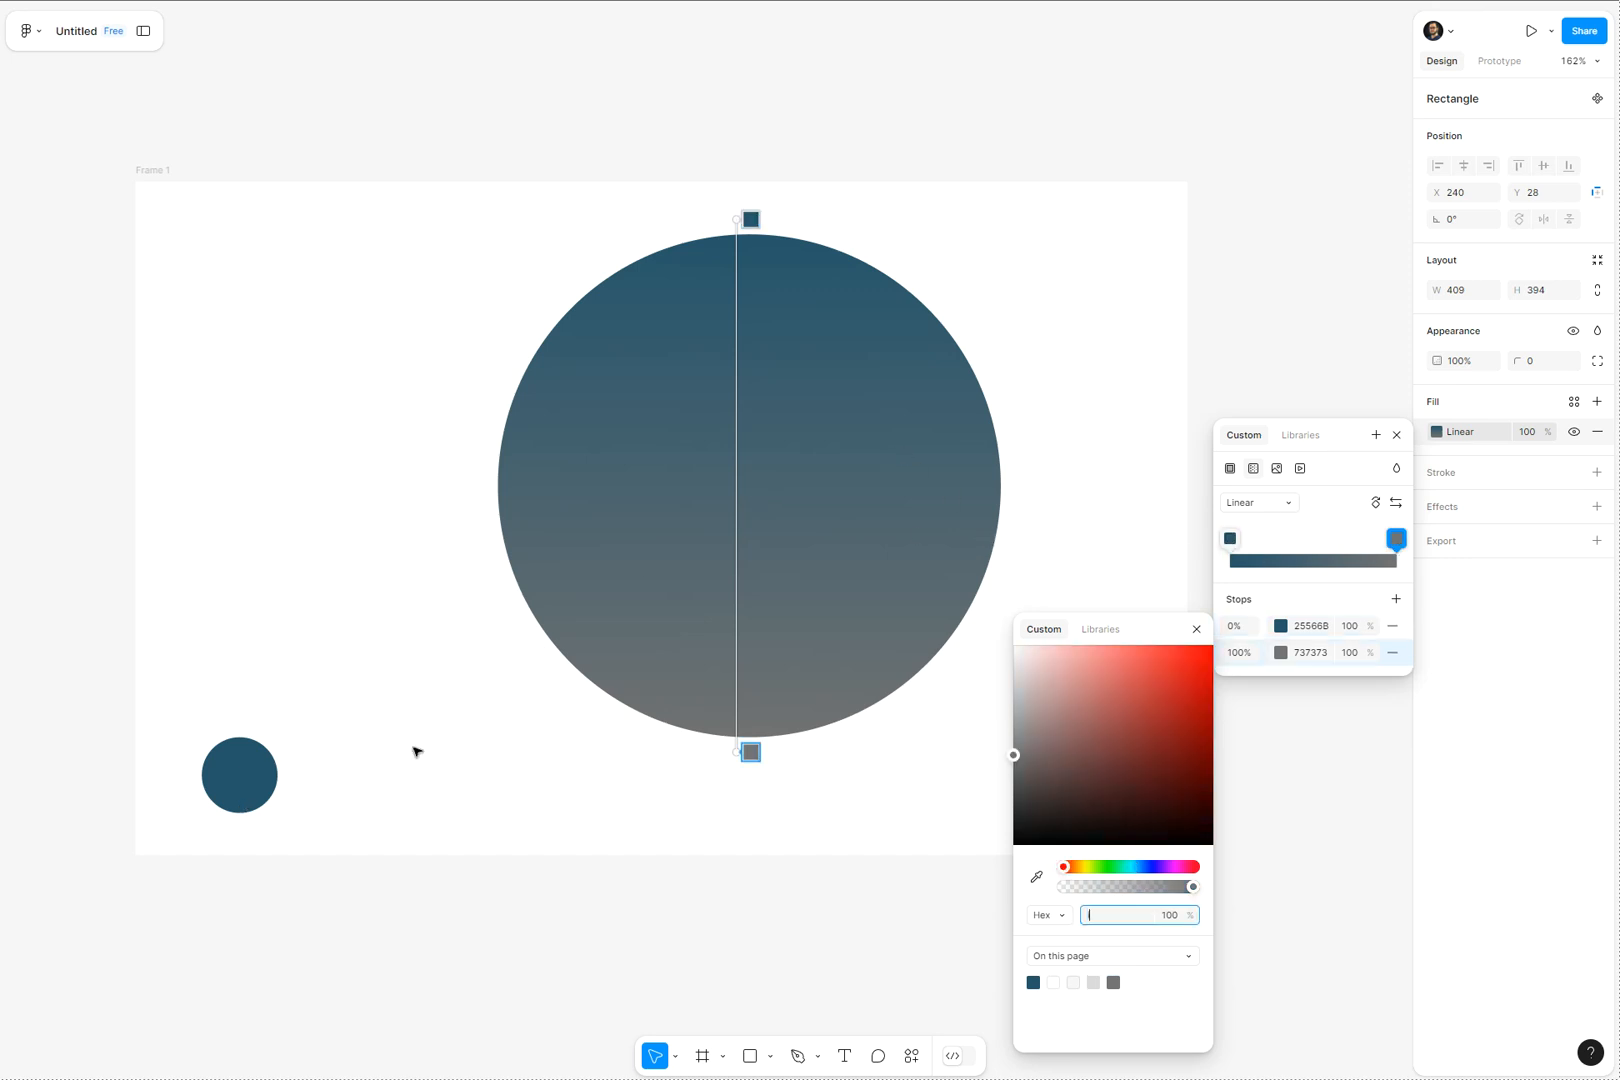
click(1036, 876)
text(25566B)
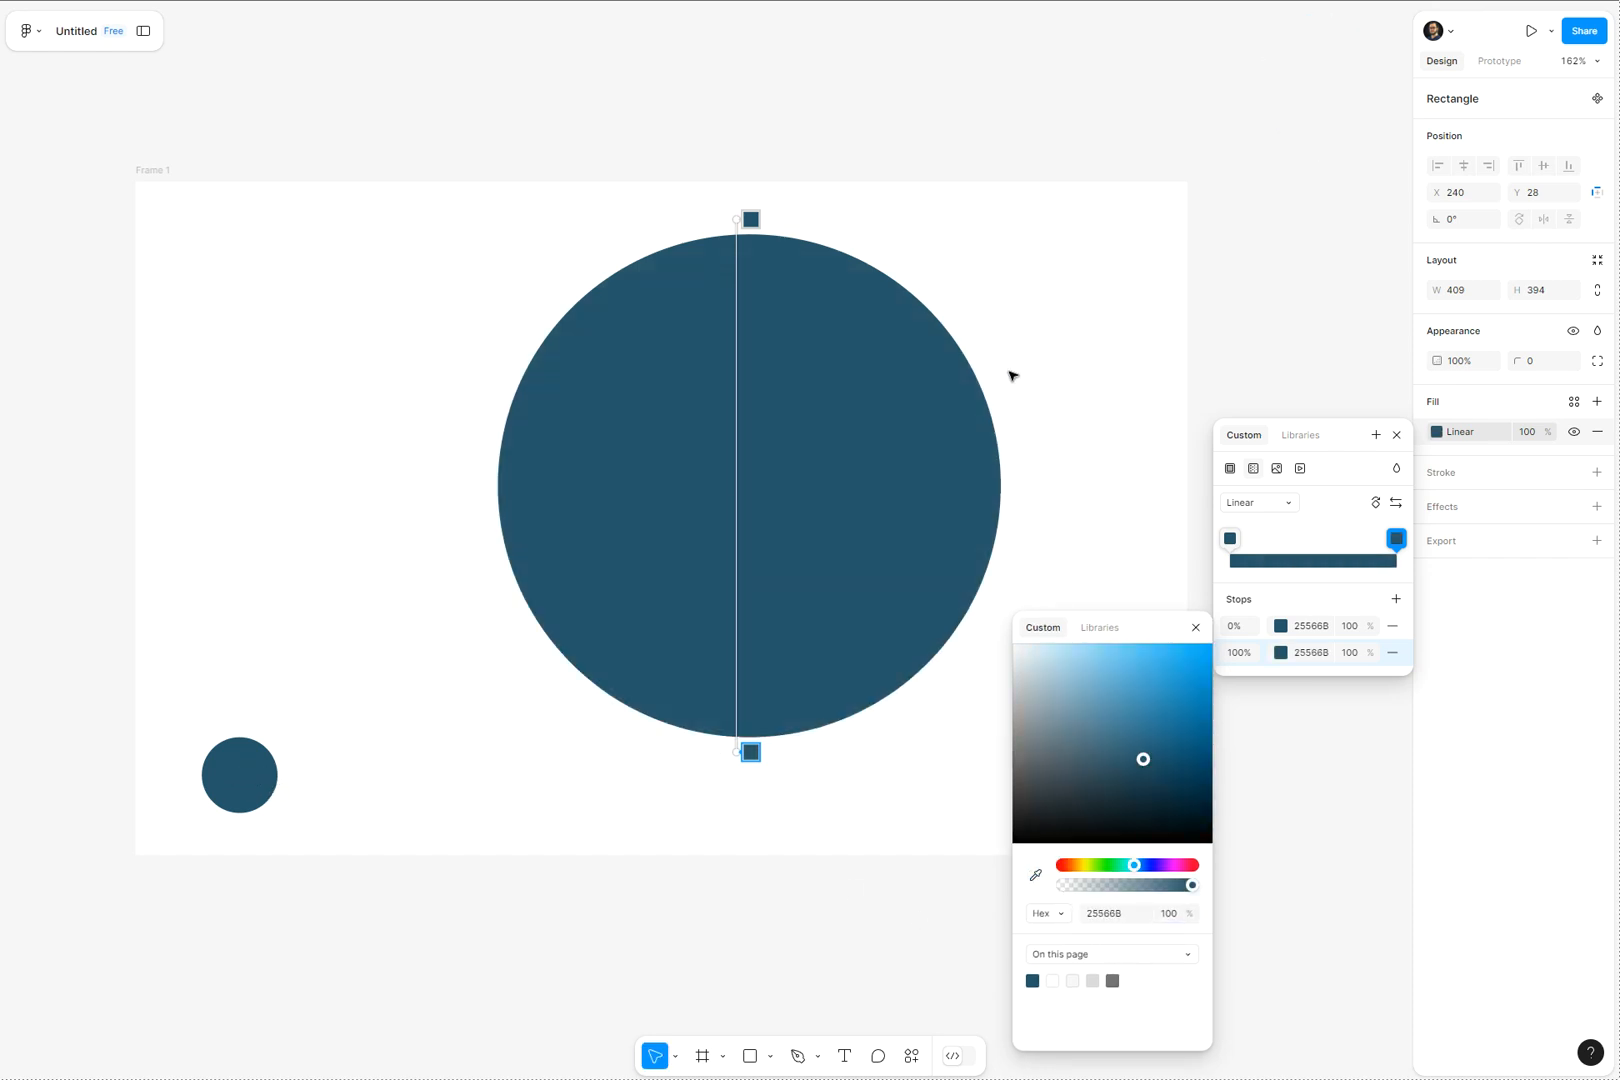
Step: Darken the gradient's end colour and lower the first stop's opacity to 20
click(1142, 752)
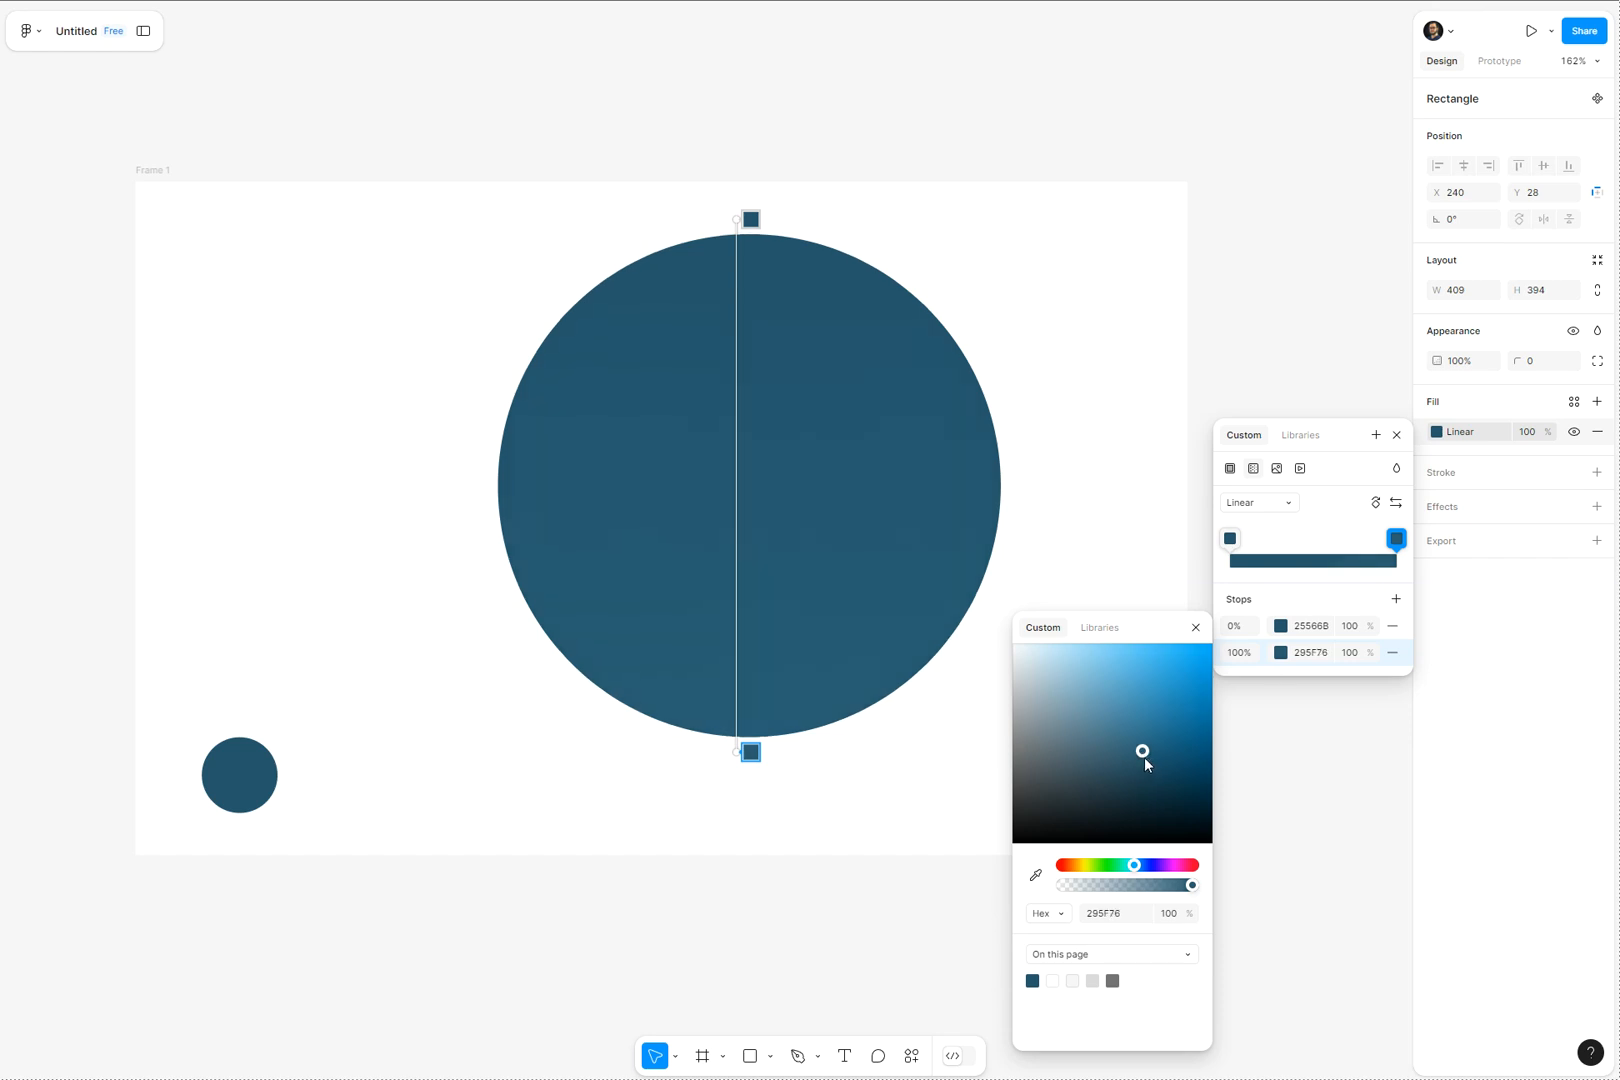
drag(1142, 750, 1158, 784)
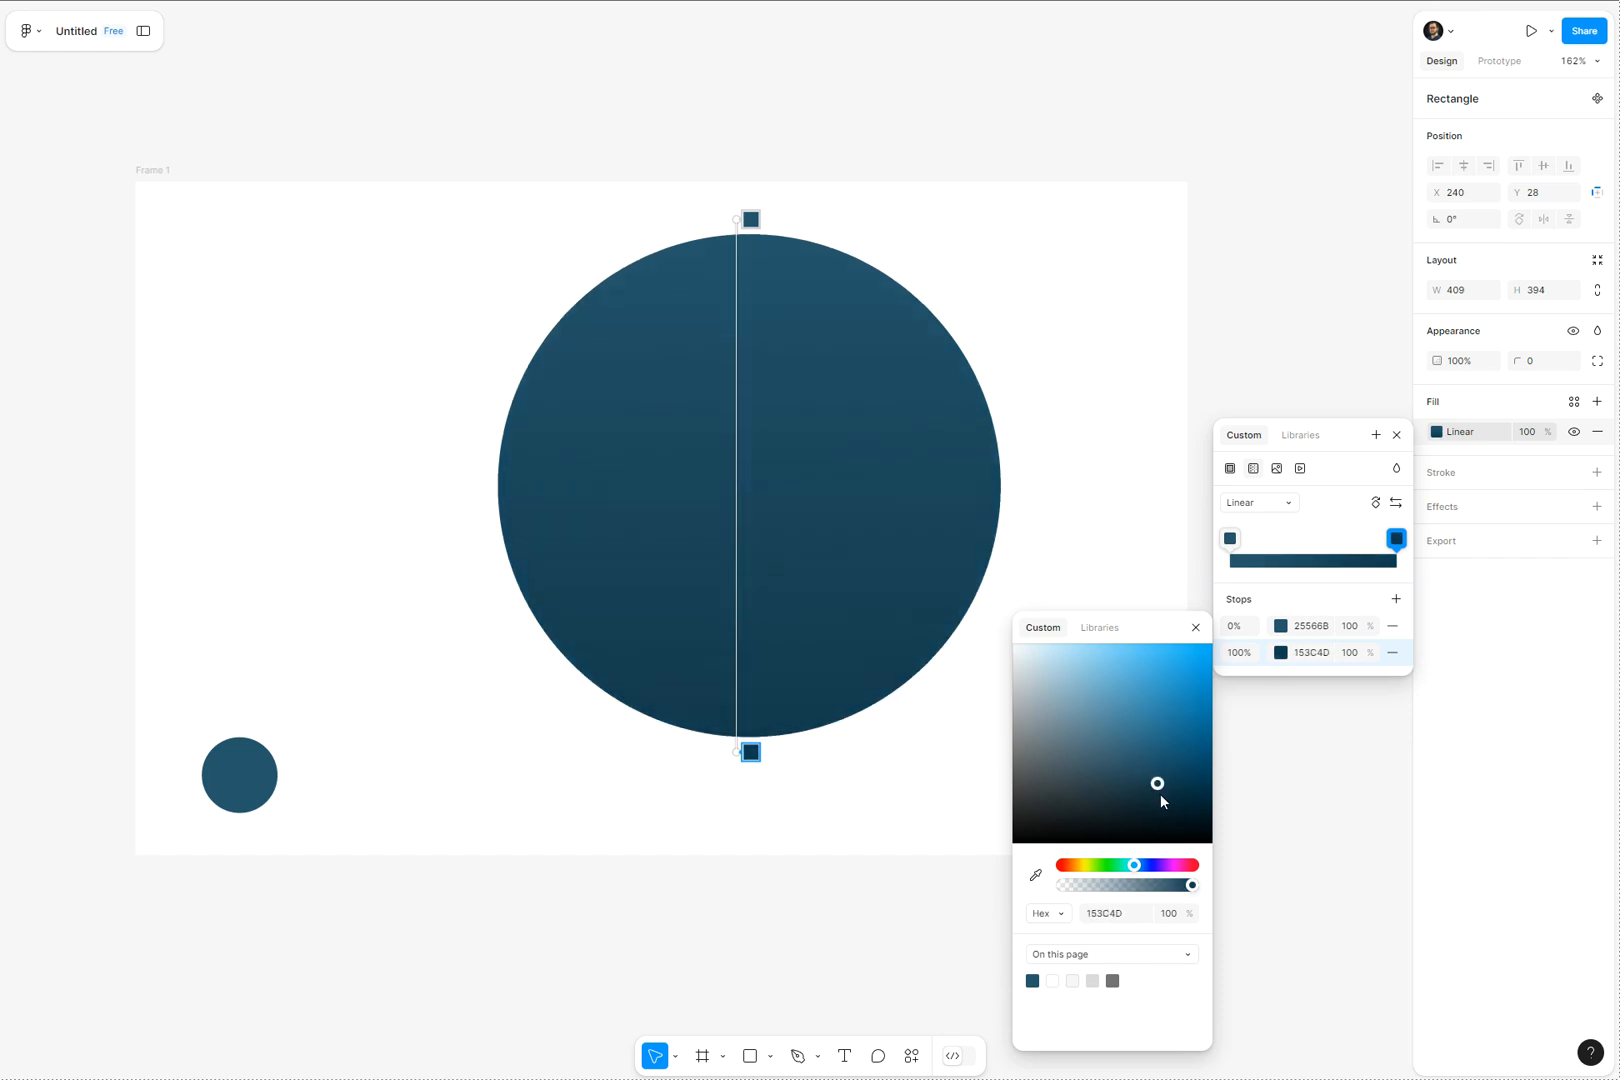
drag(1158, 784, 1164, 796)
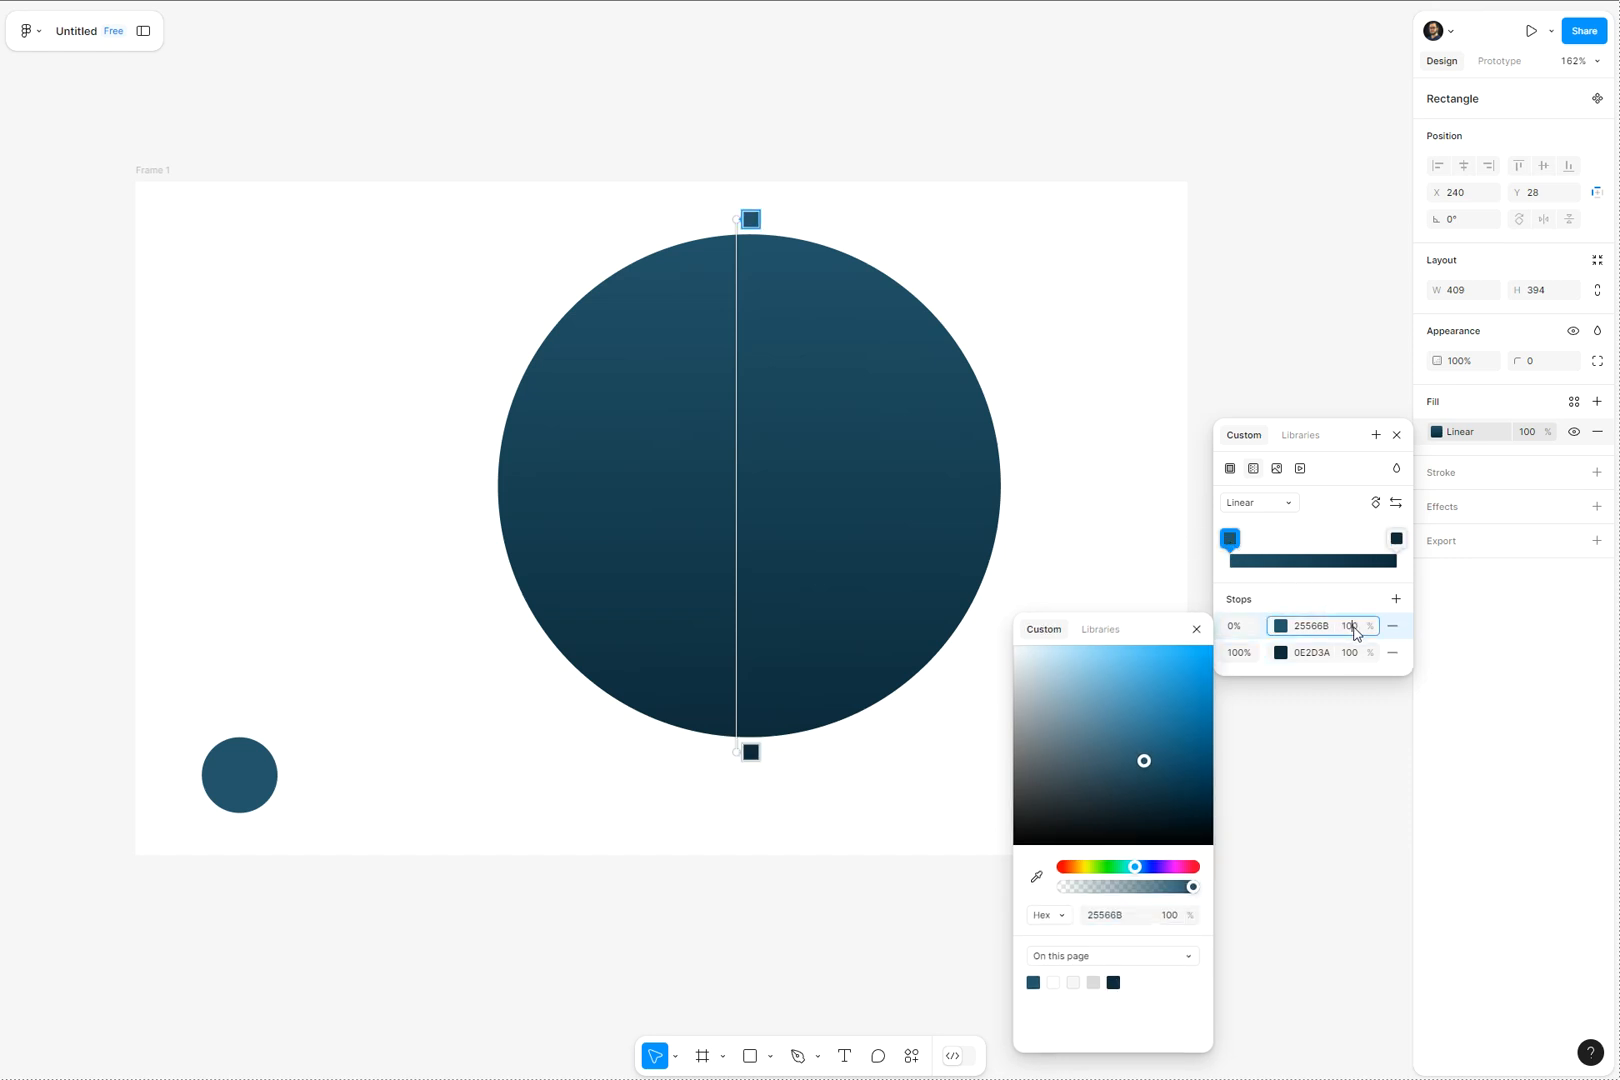
text(20)
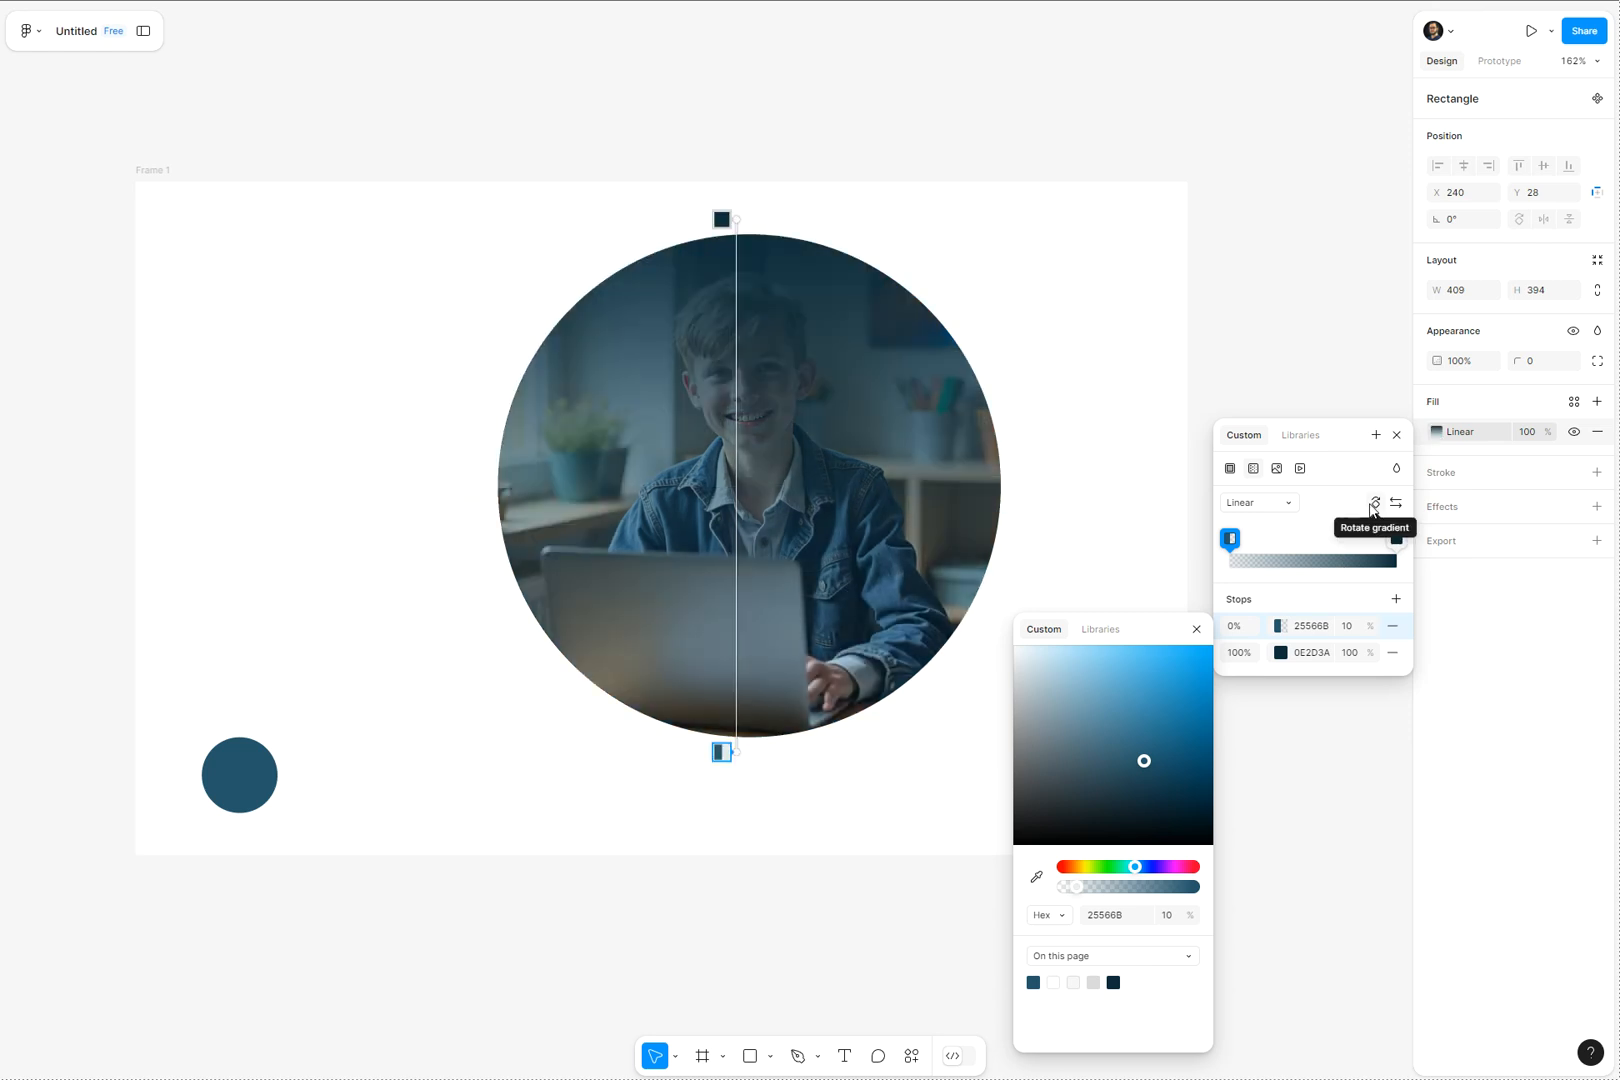
Step: Rotate the gradient to run vertically, clear at mid-circle and deepening toward the bottom
click(1374, 504)
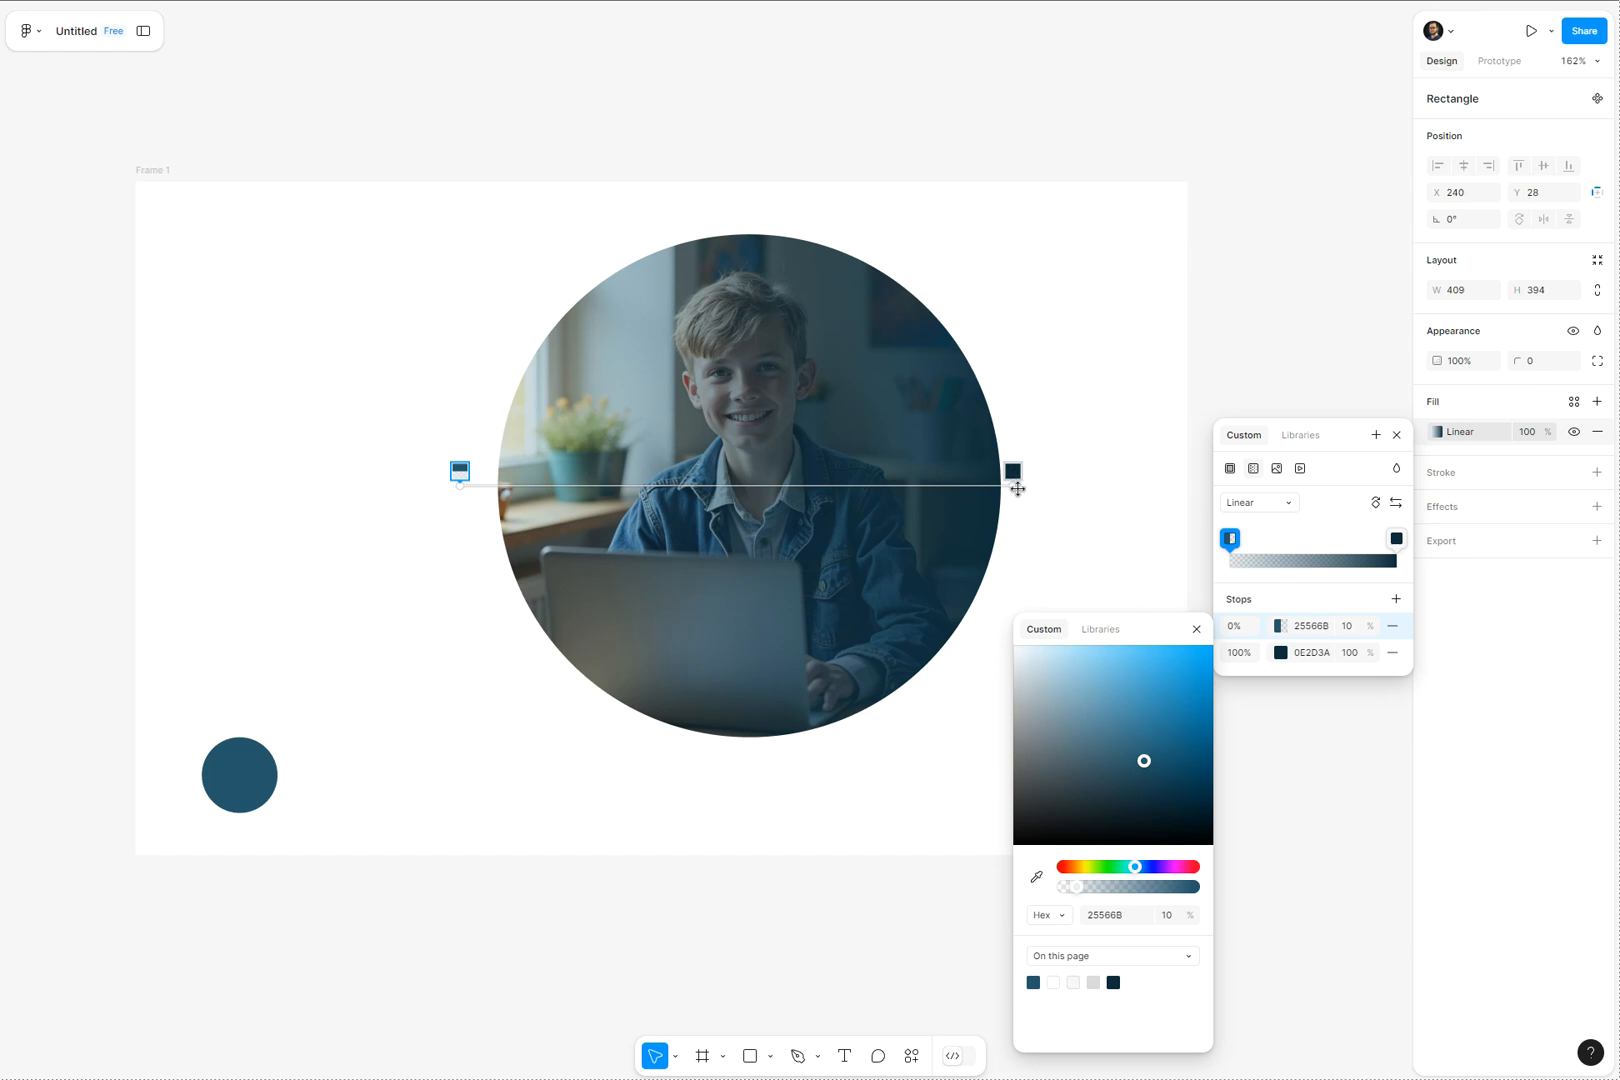
drag(1014, 472, 976, 742)
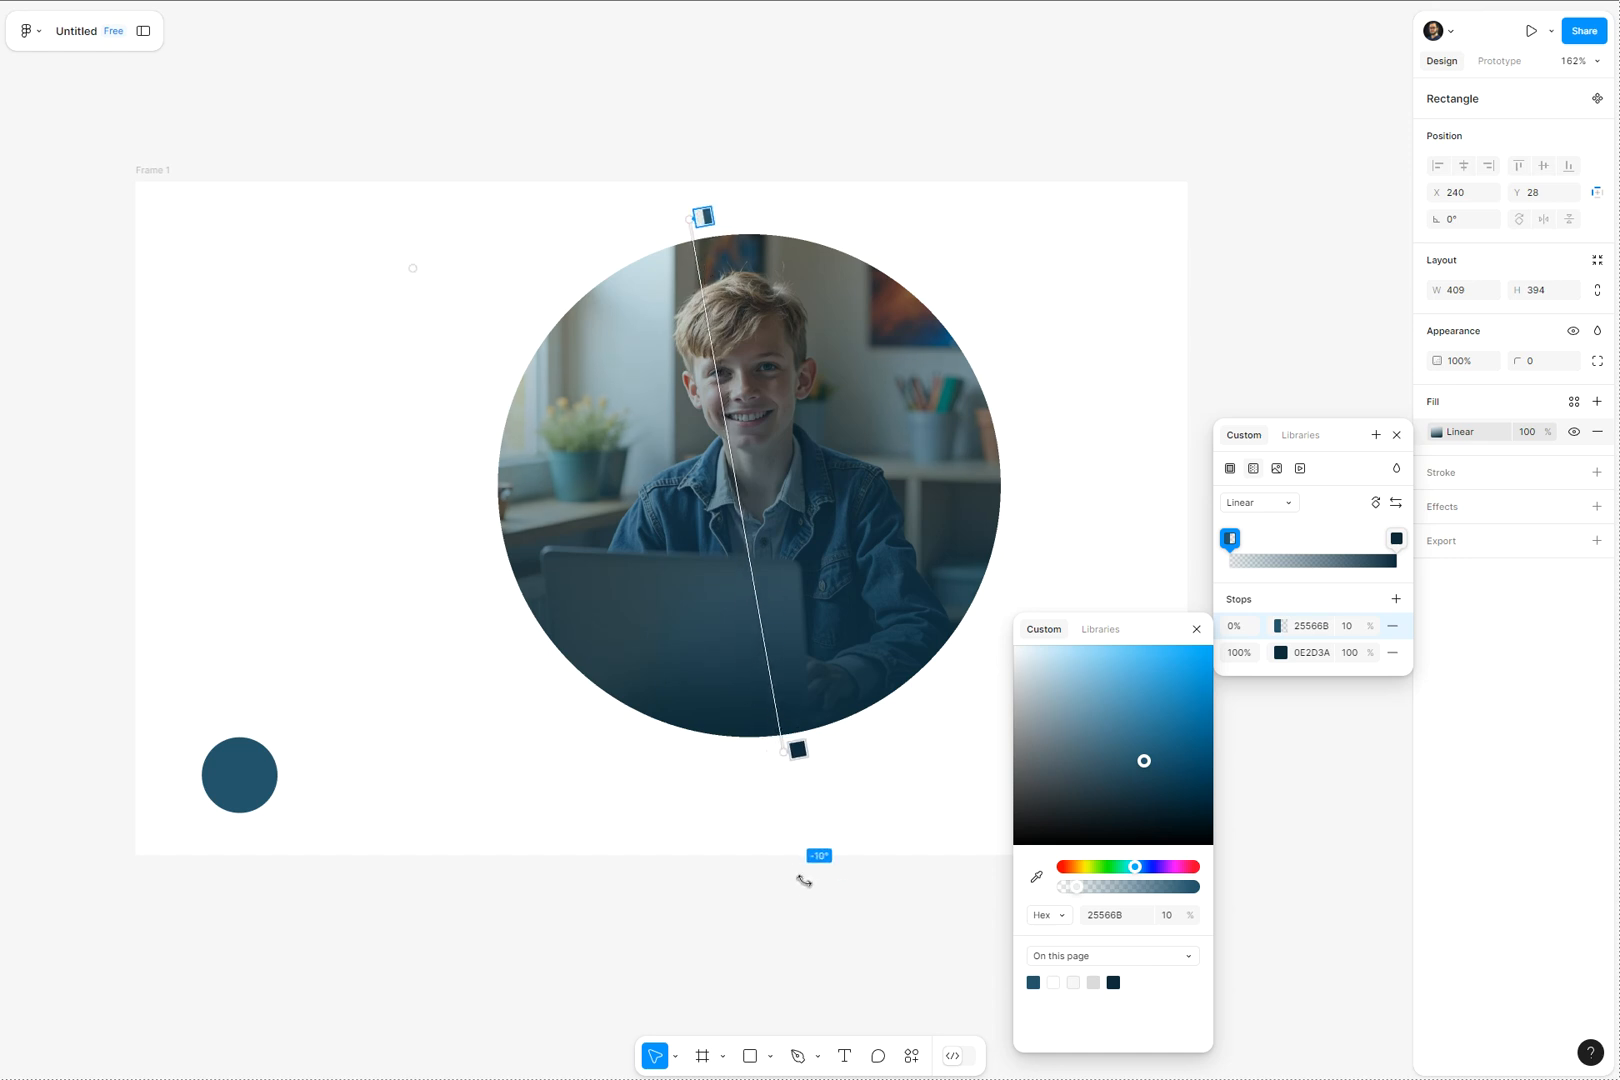
drag(702, 214, 466, 276)
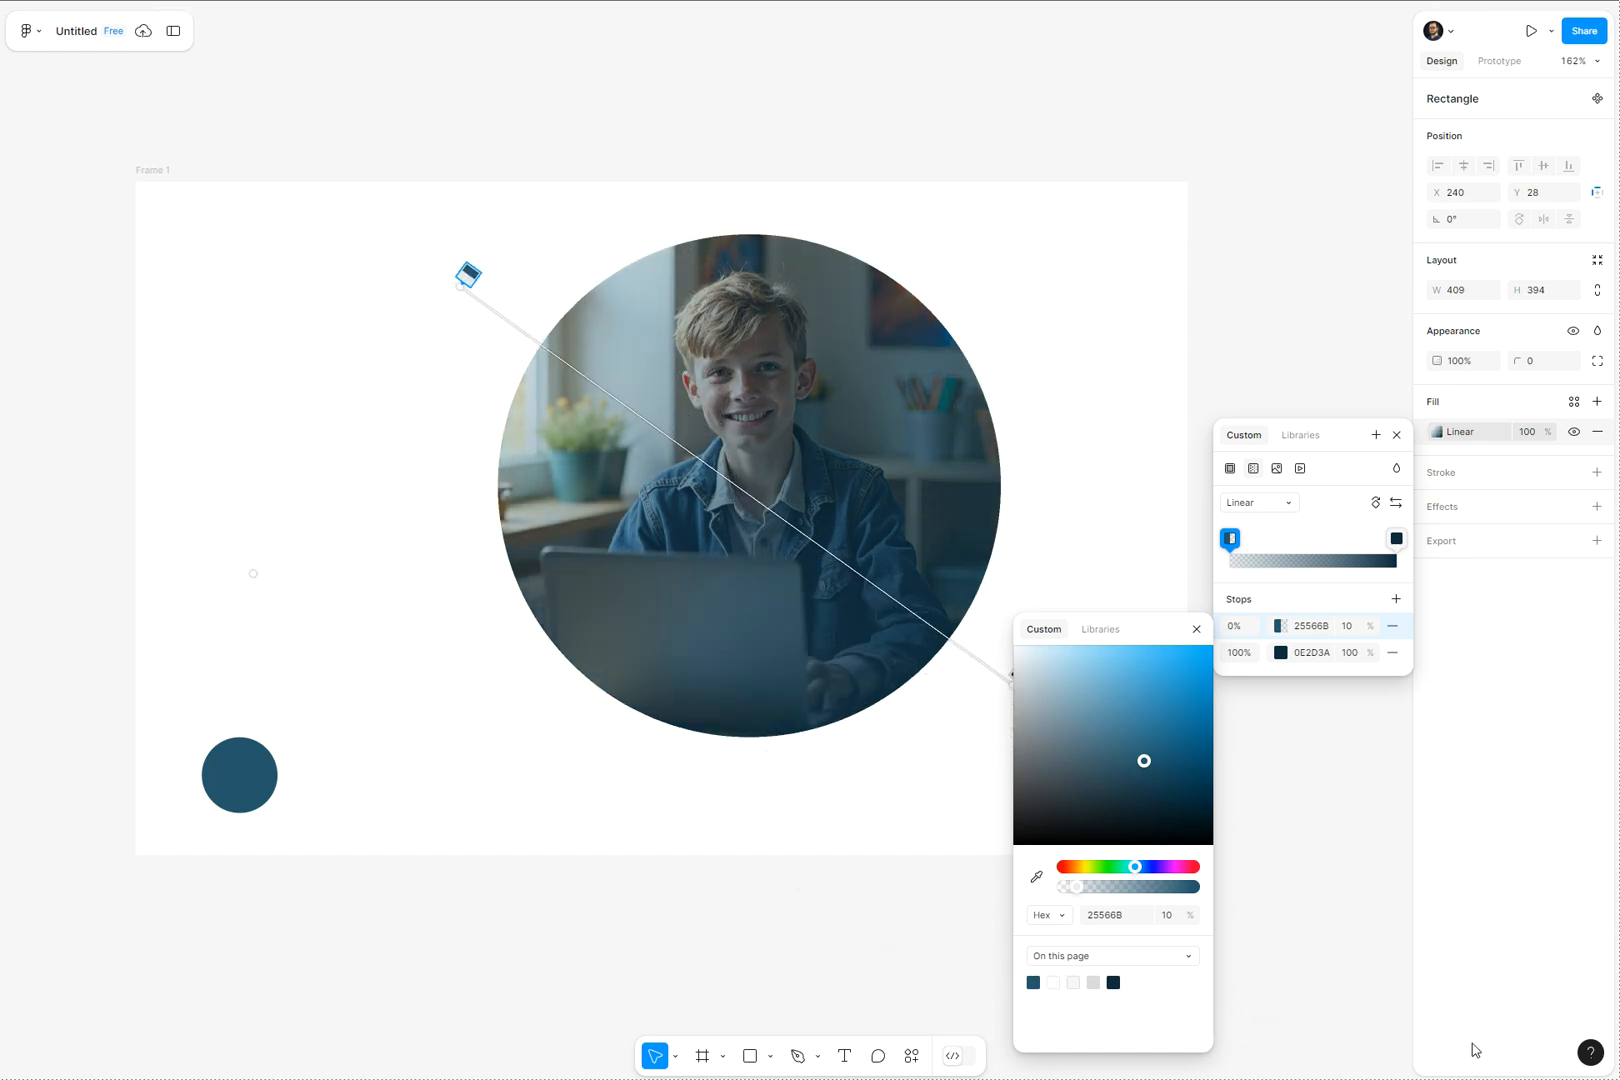
drag(466, 274, 972, 228)
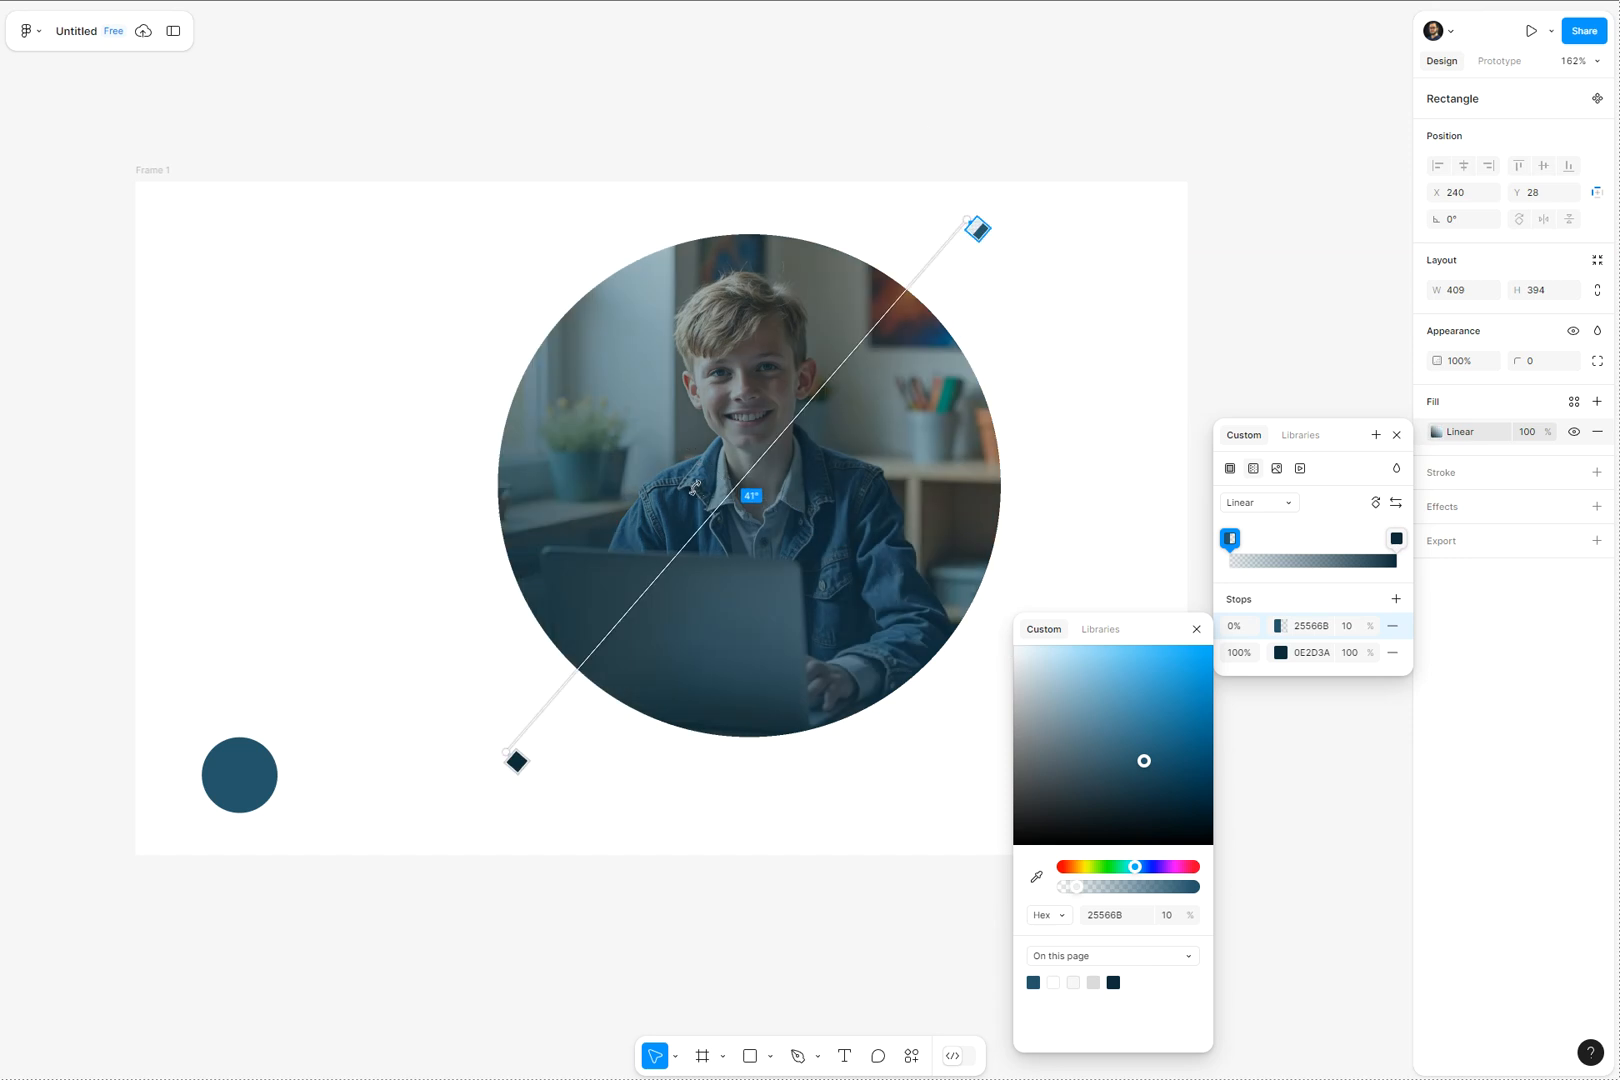
drag(972, 226, 740, 218)
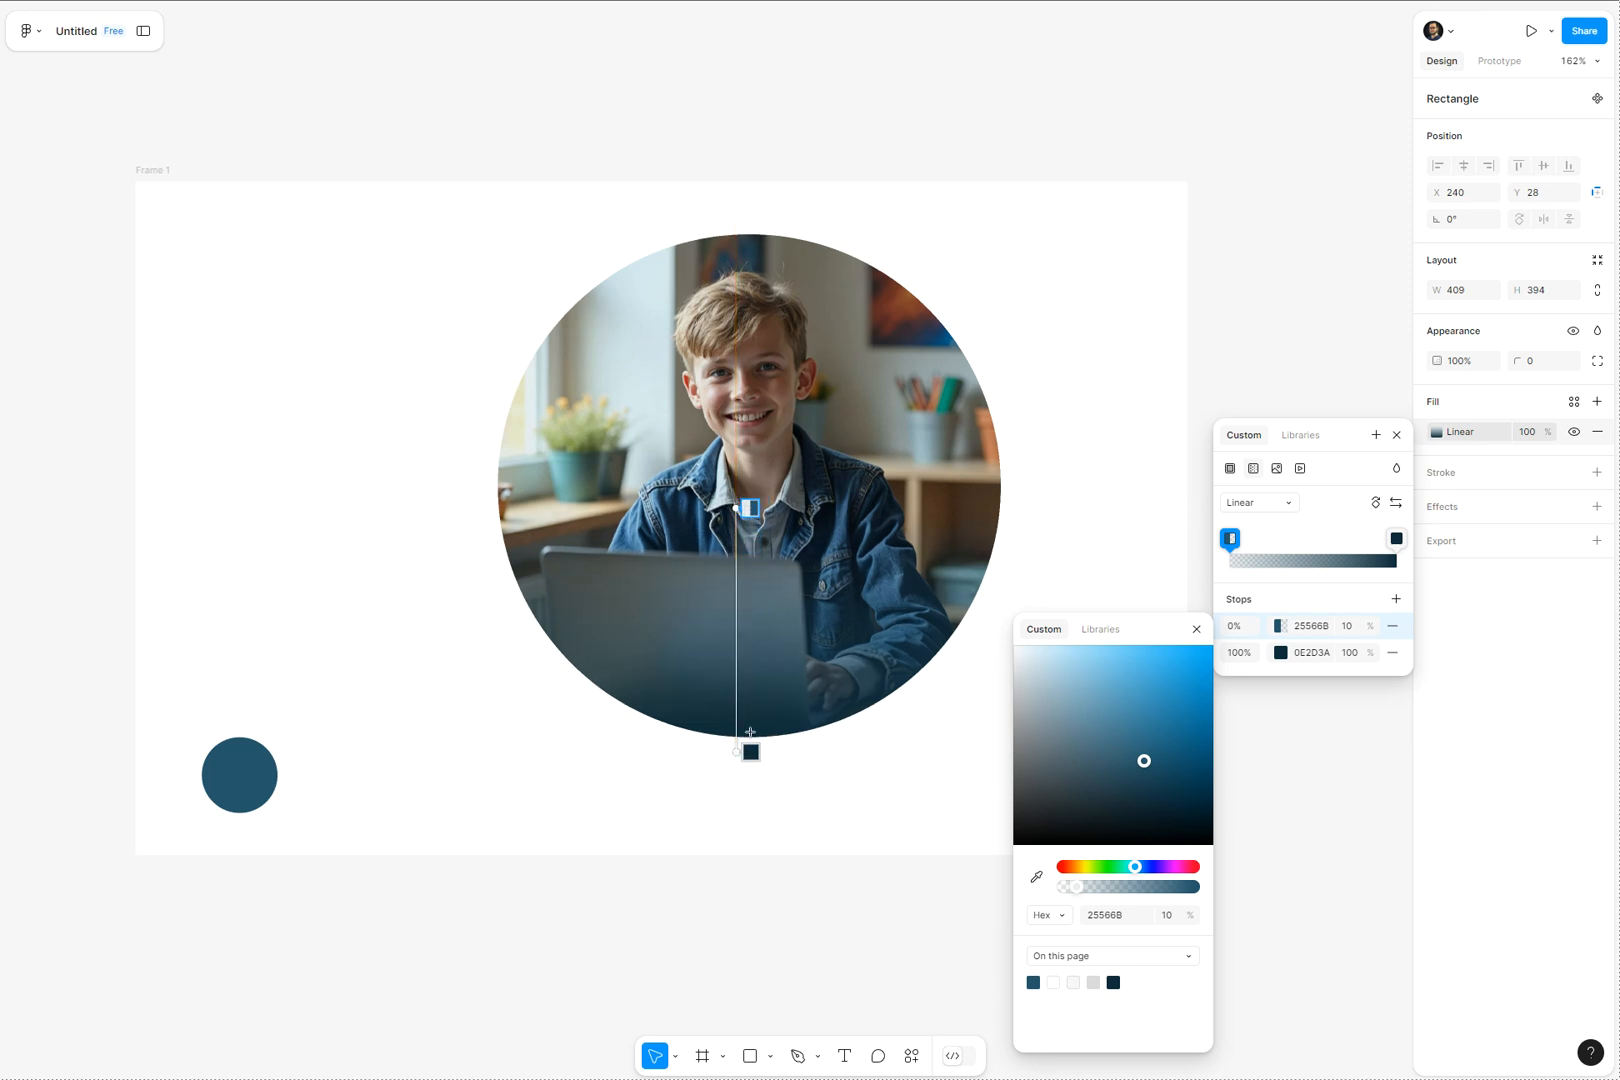
Step: Add a middle colour stop on the gradient and position it at about 34%
drag(752, 508, 752, 632)
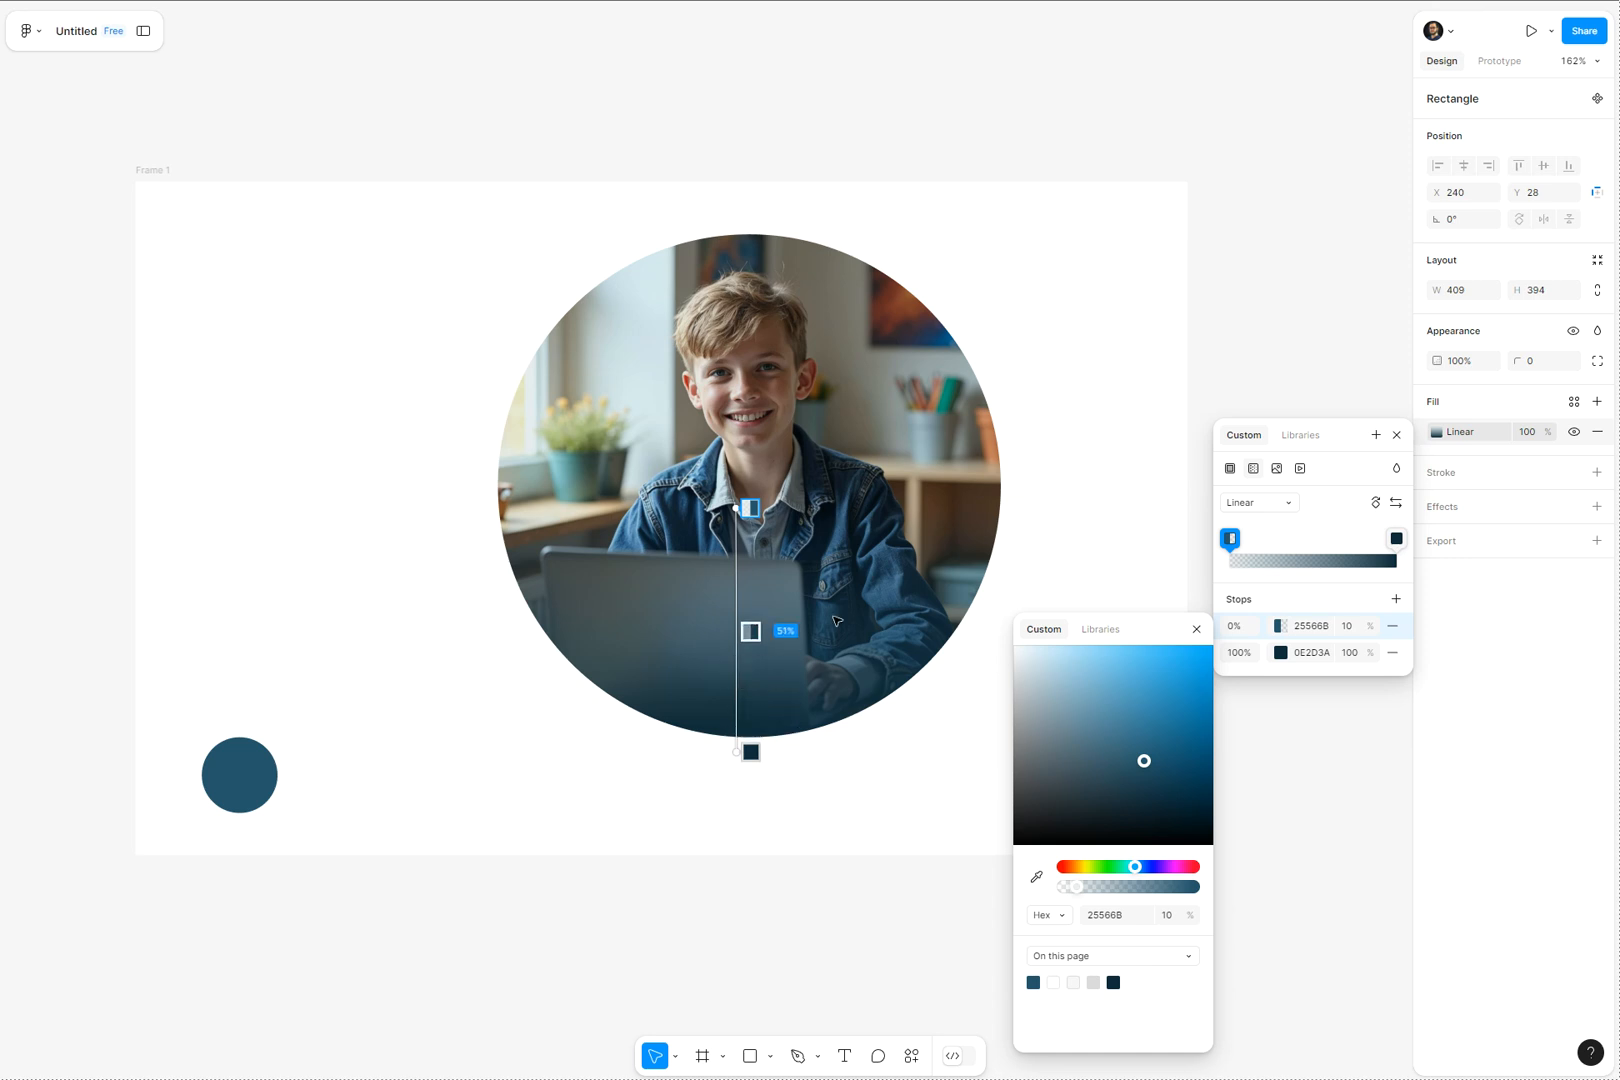
click(750, 616)
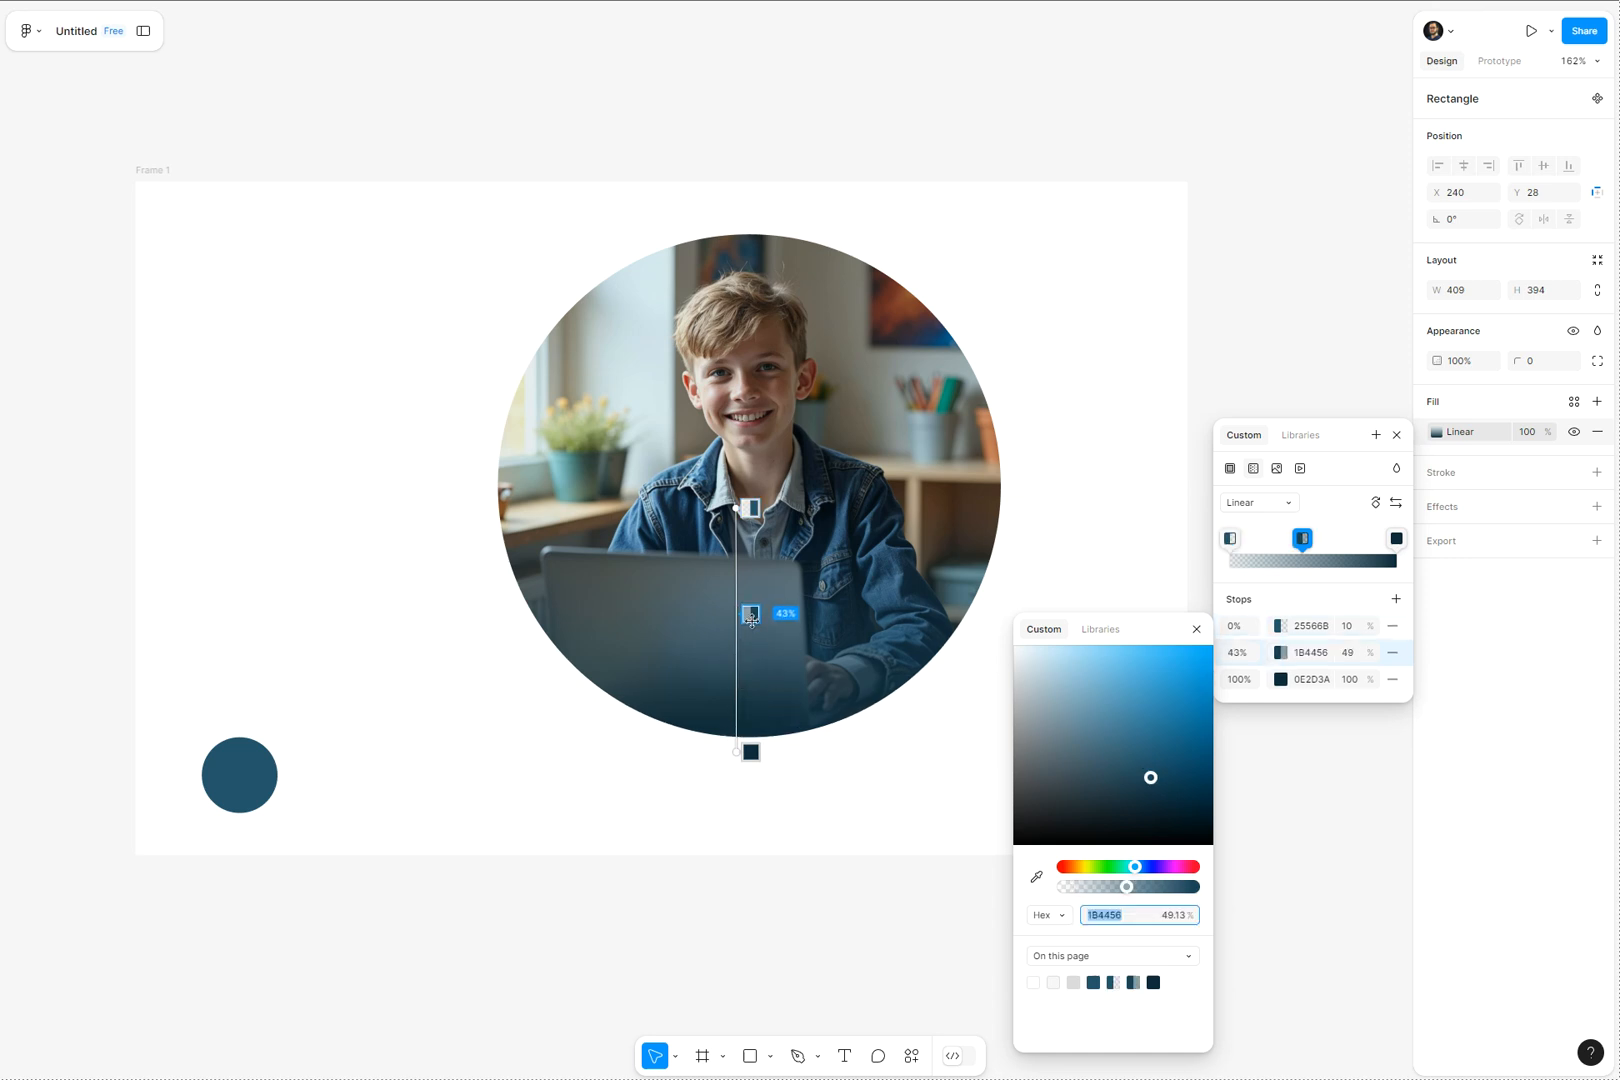
drag(752, 614, 752, 590)
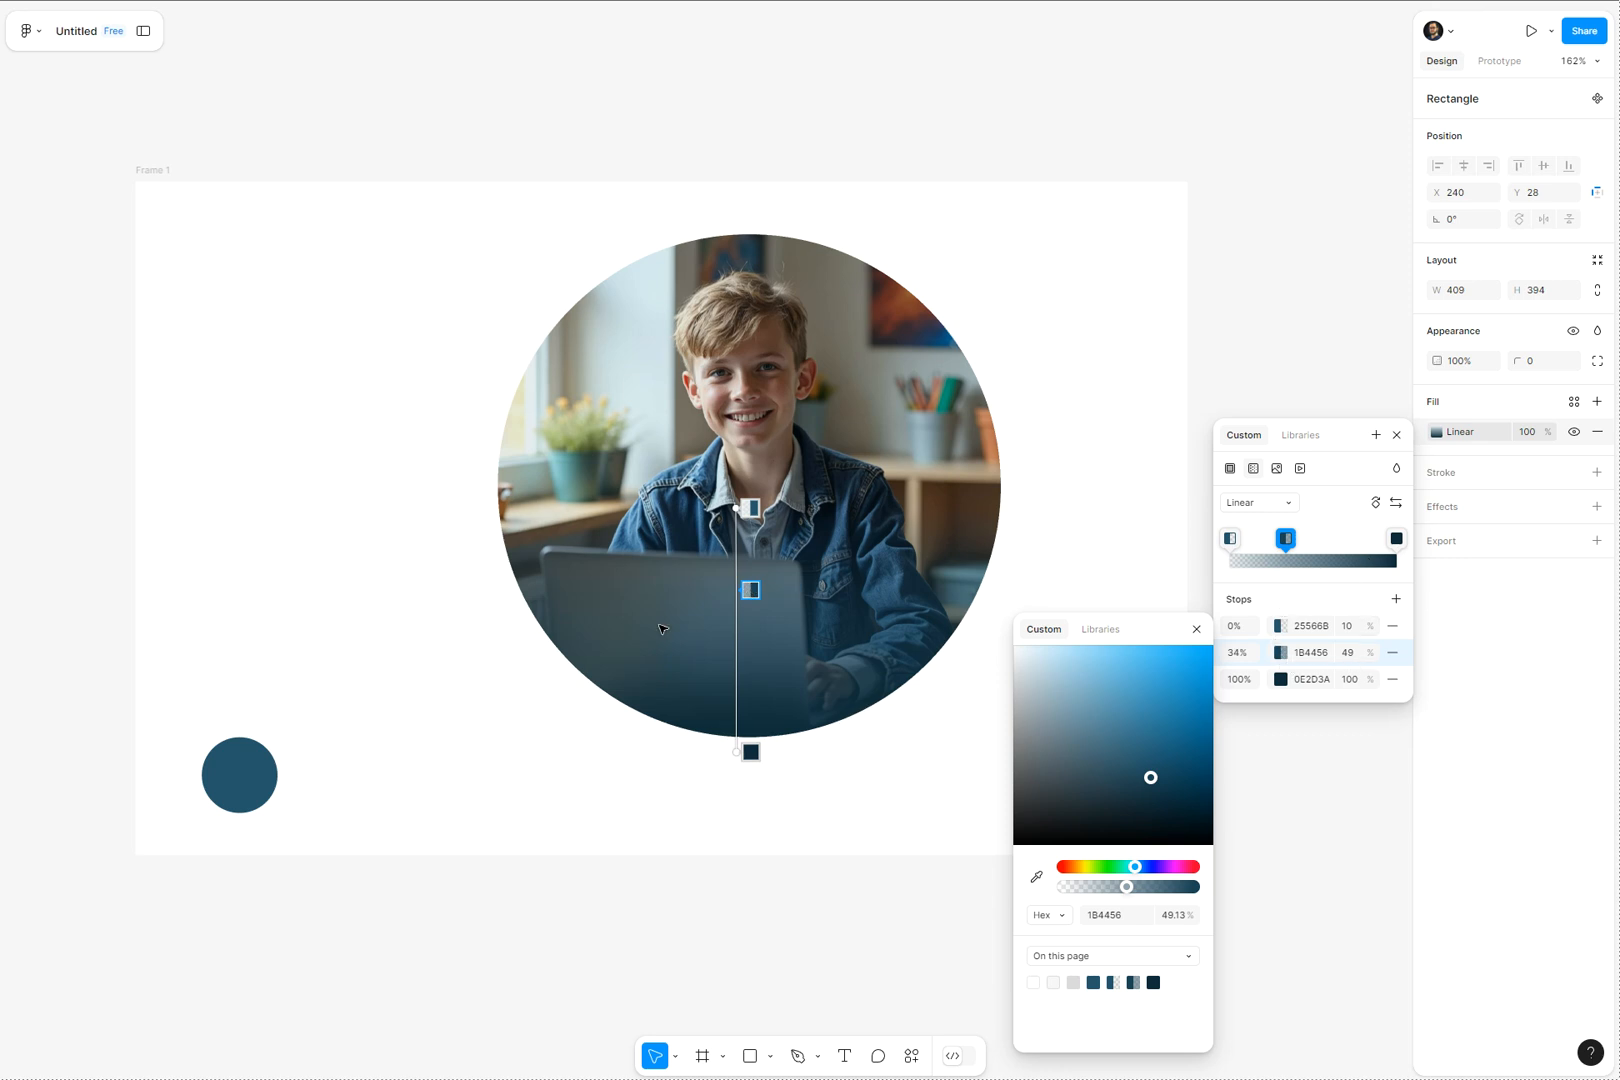
drag(752, 590, 750, 520)
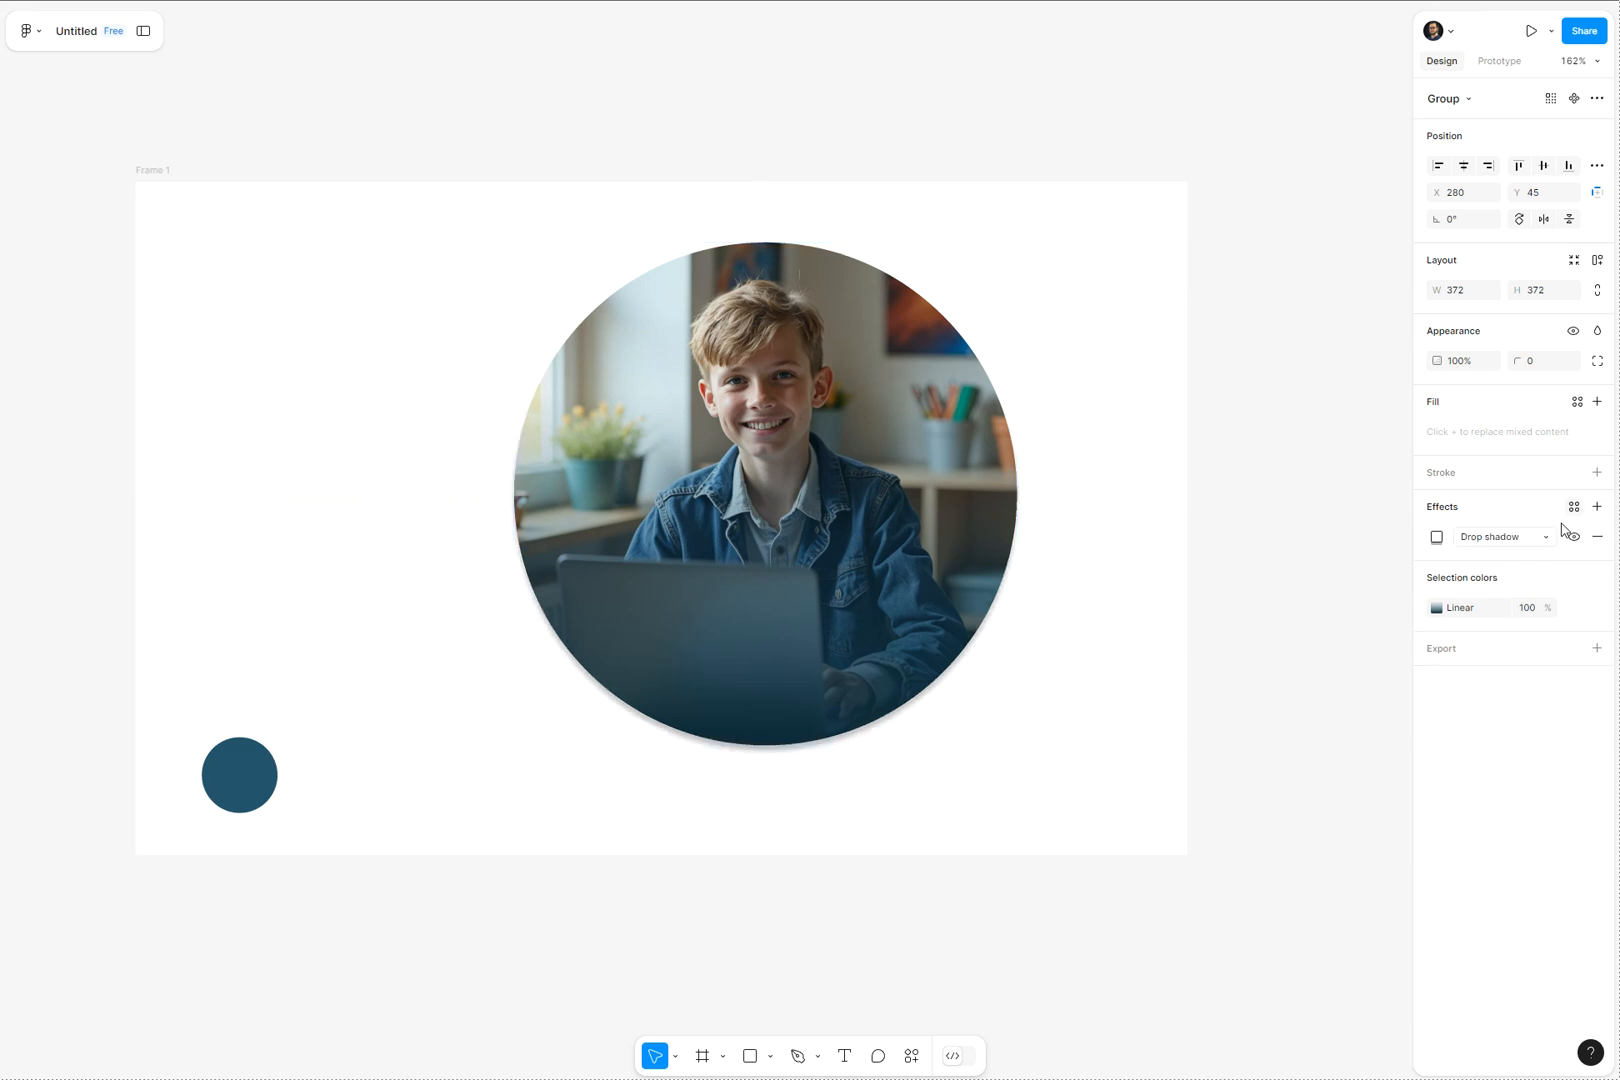
Step: Set the drop shadow to blur 39.5 with colour 25566B at 30% opacity
click(1436, 536)
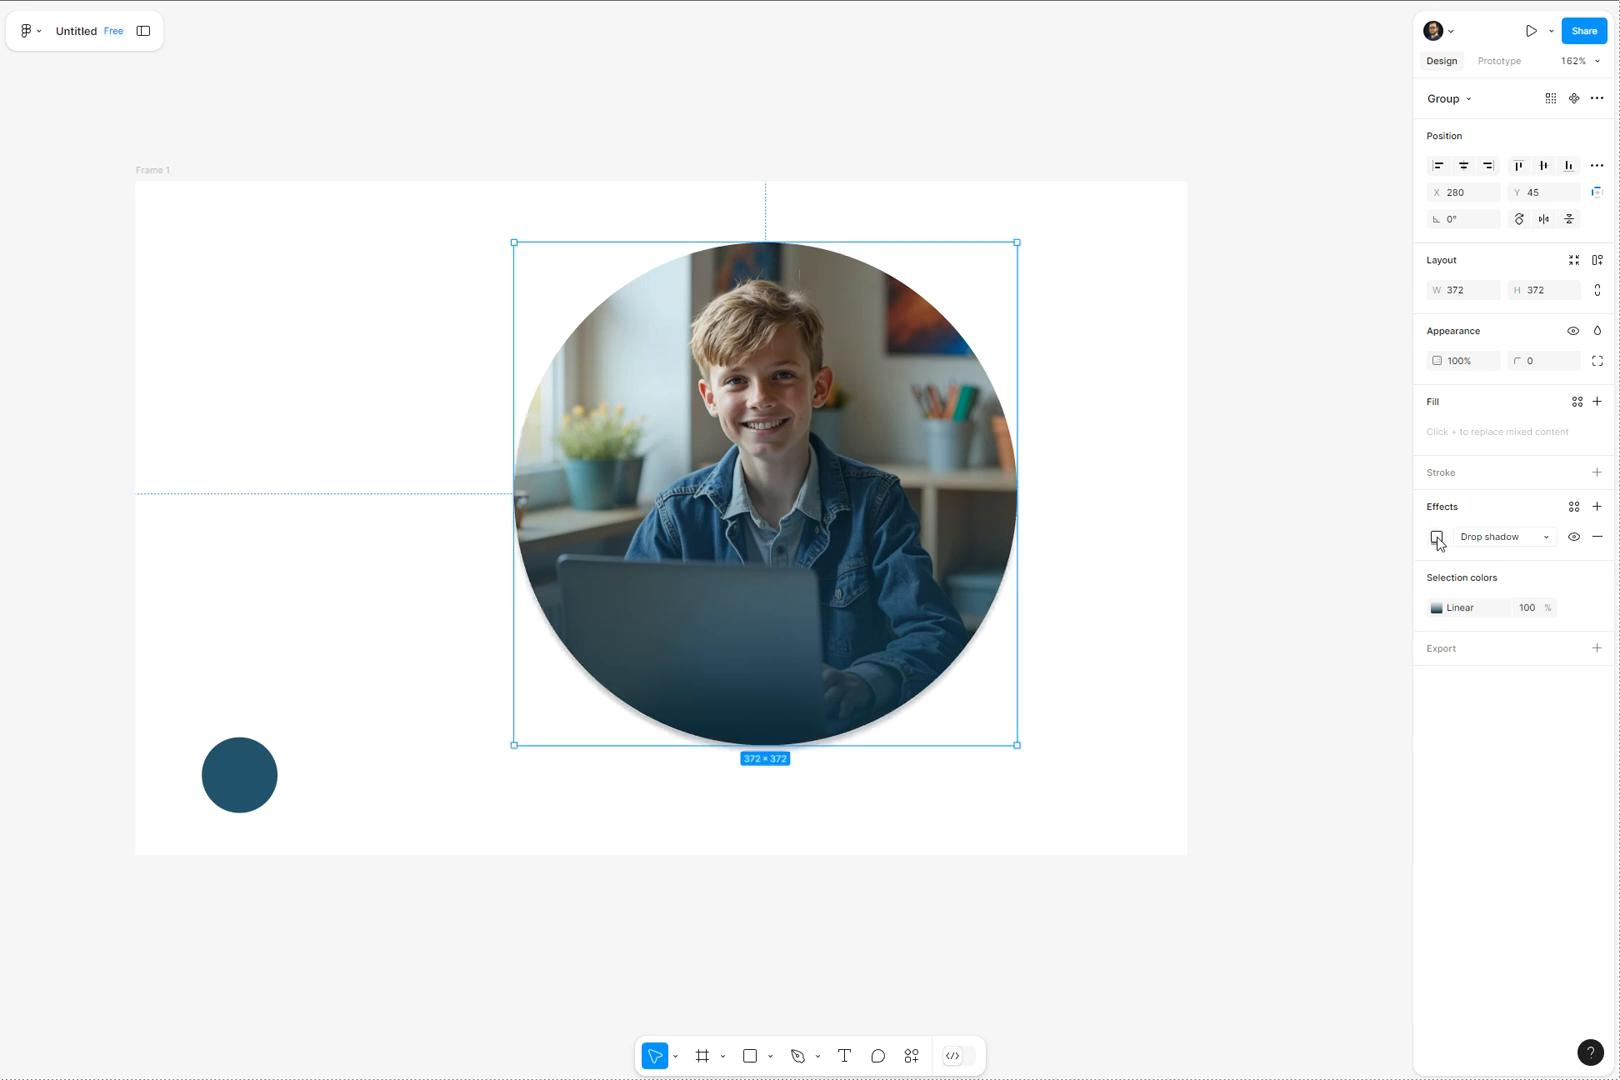
click(1436, 536)
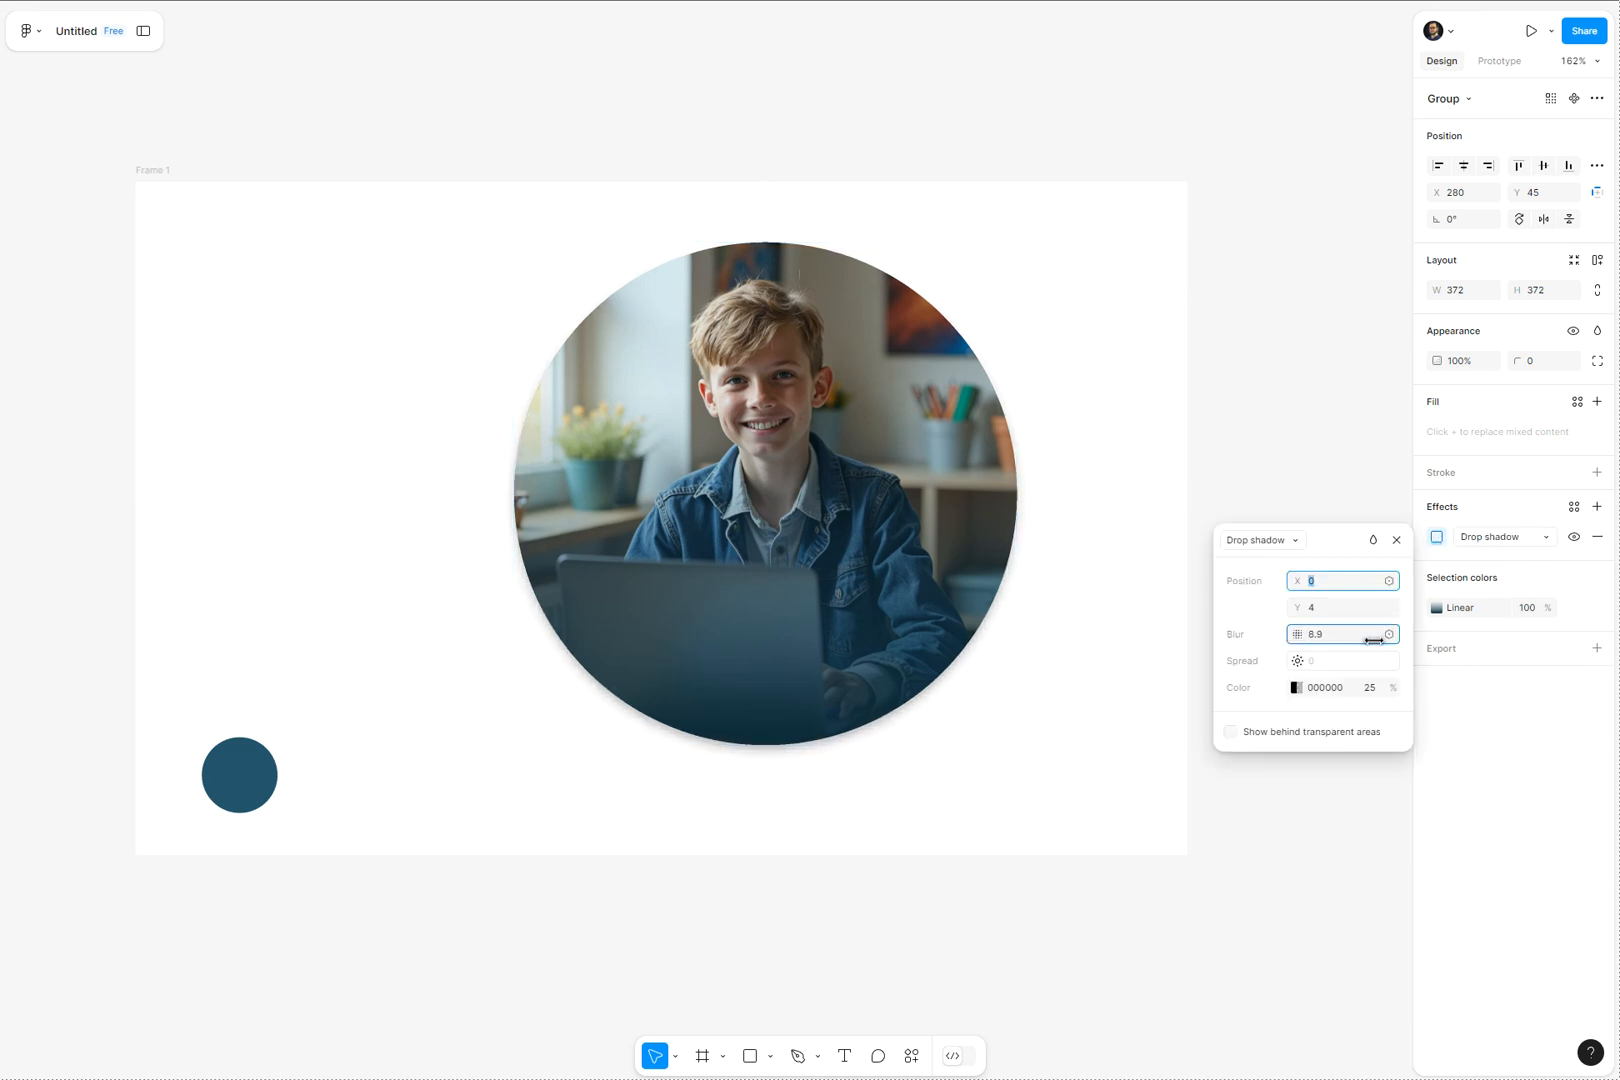
drag(1330, 634, 1478, 646)
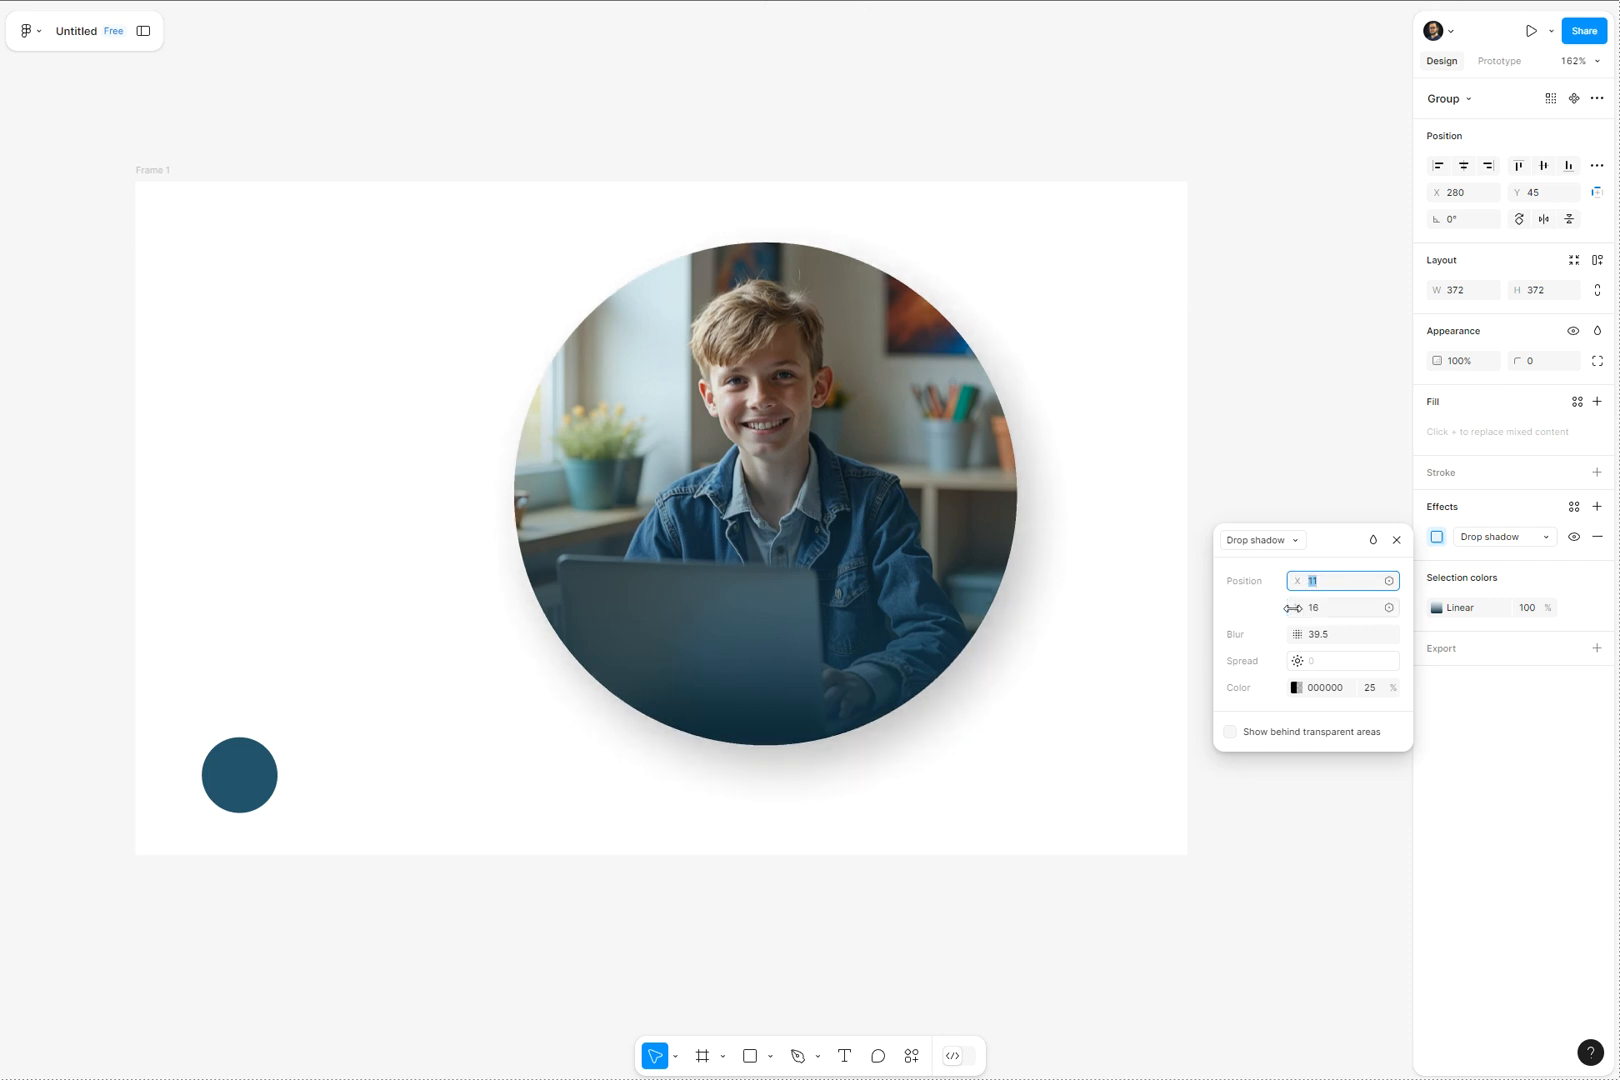
click(1296, 688)
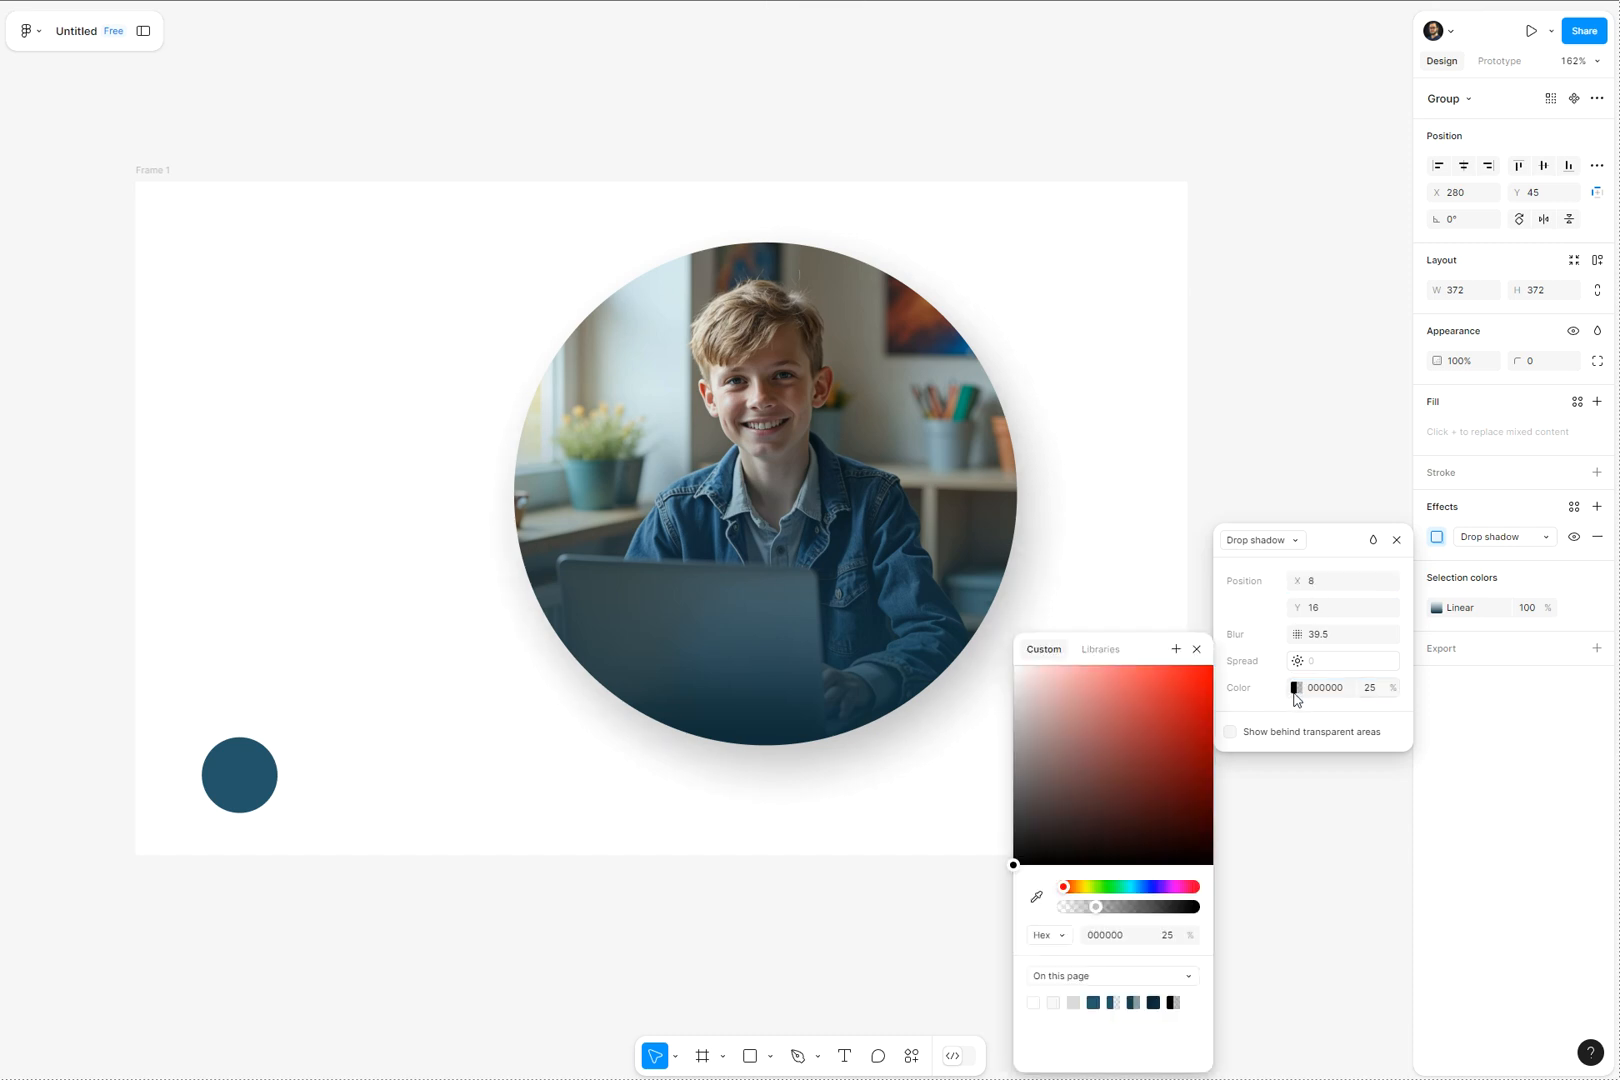
mouse_move(256, 784)
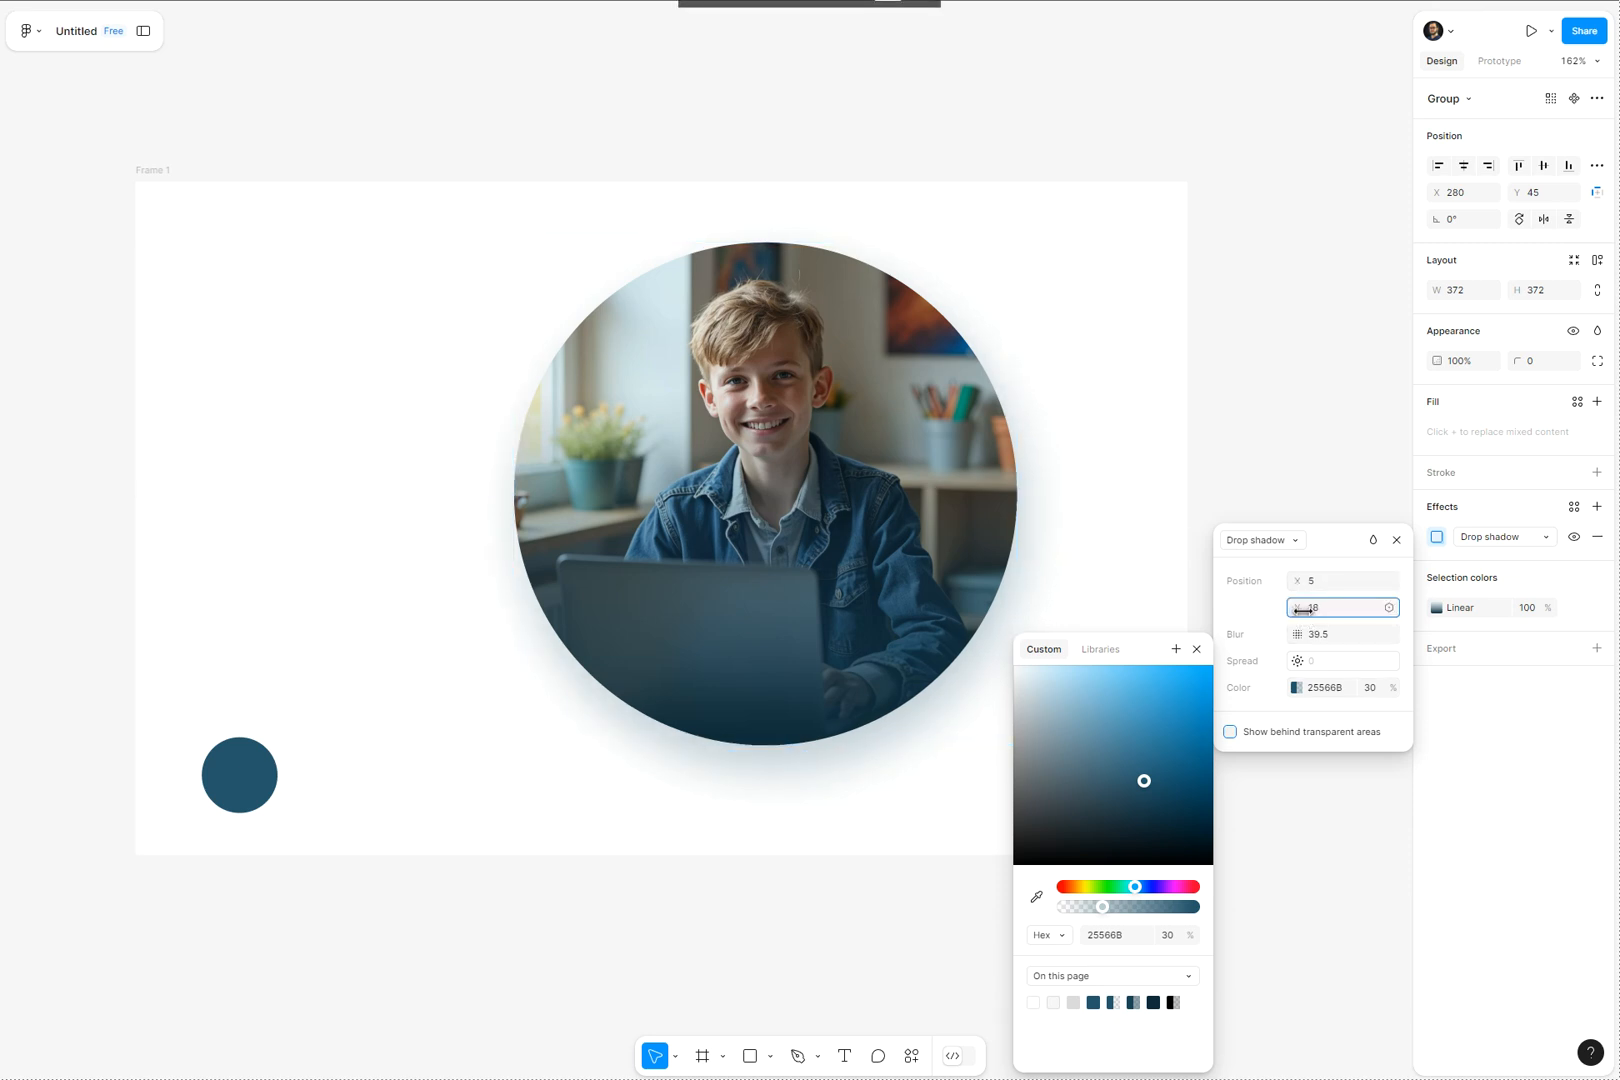
click(1268, 362)
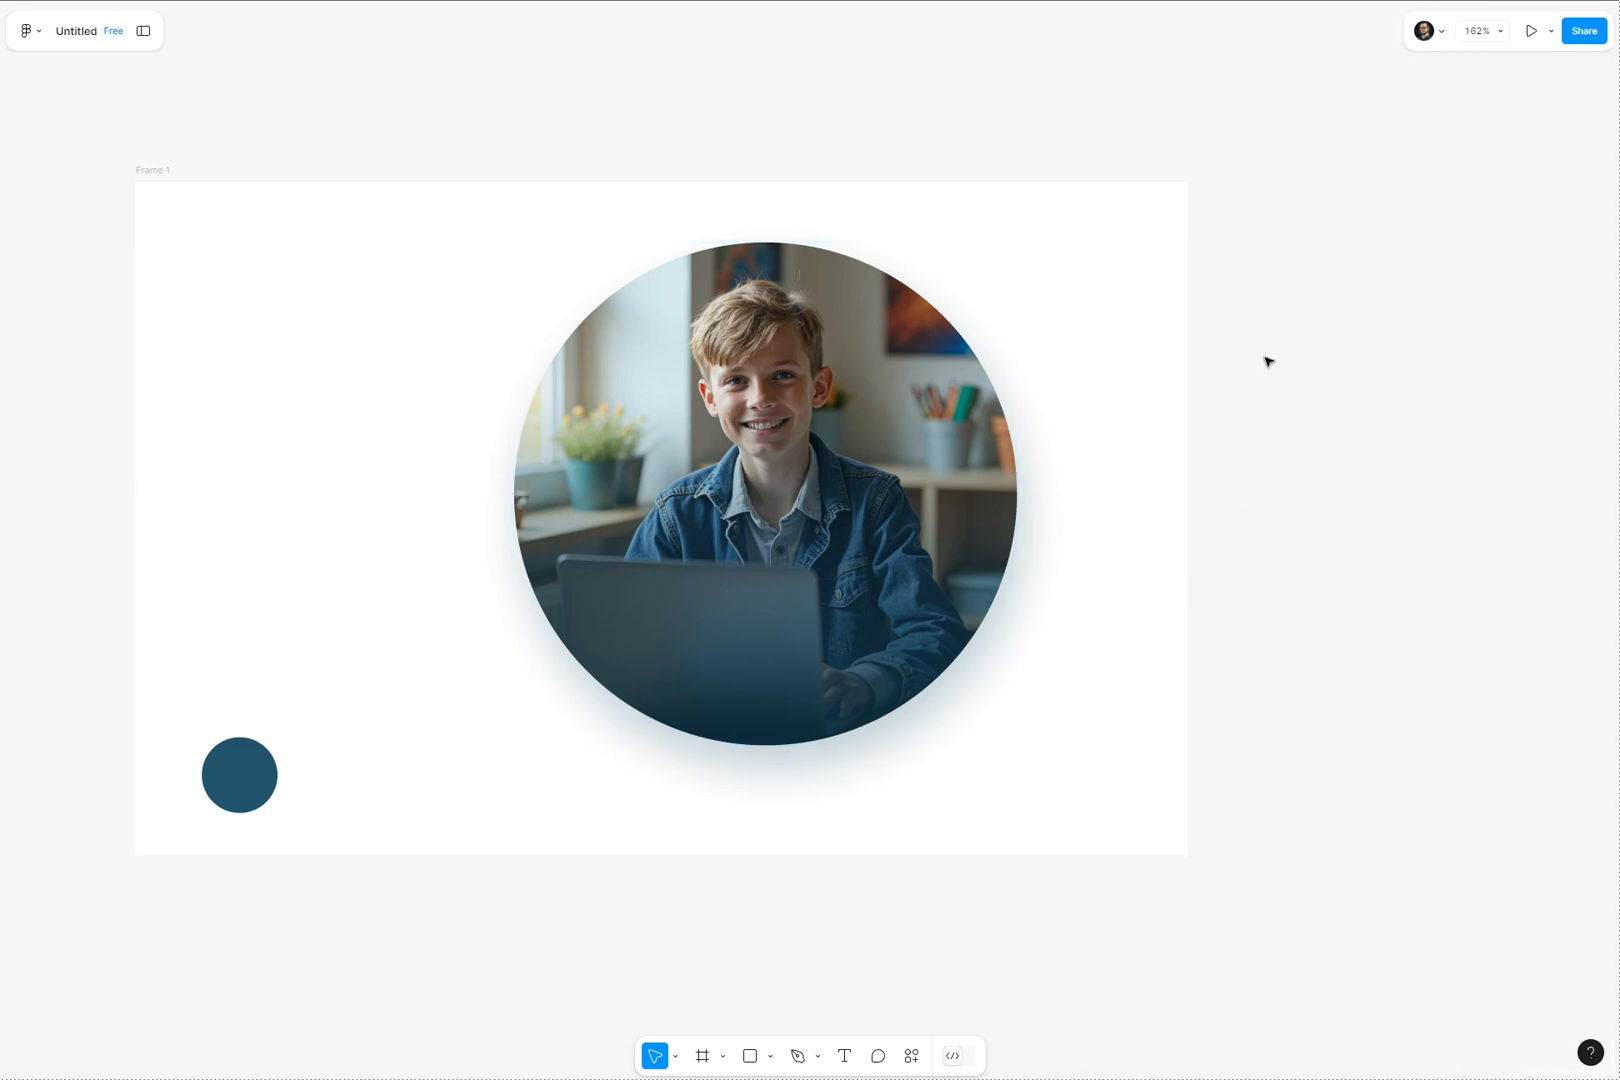
mouse_move(1404, 742)
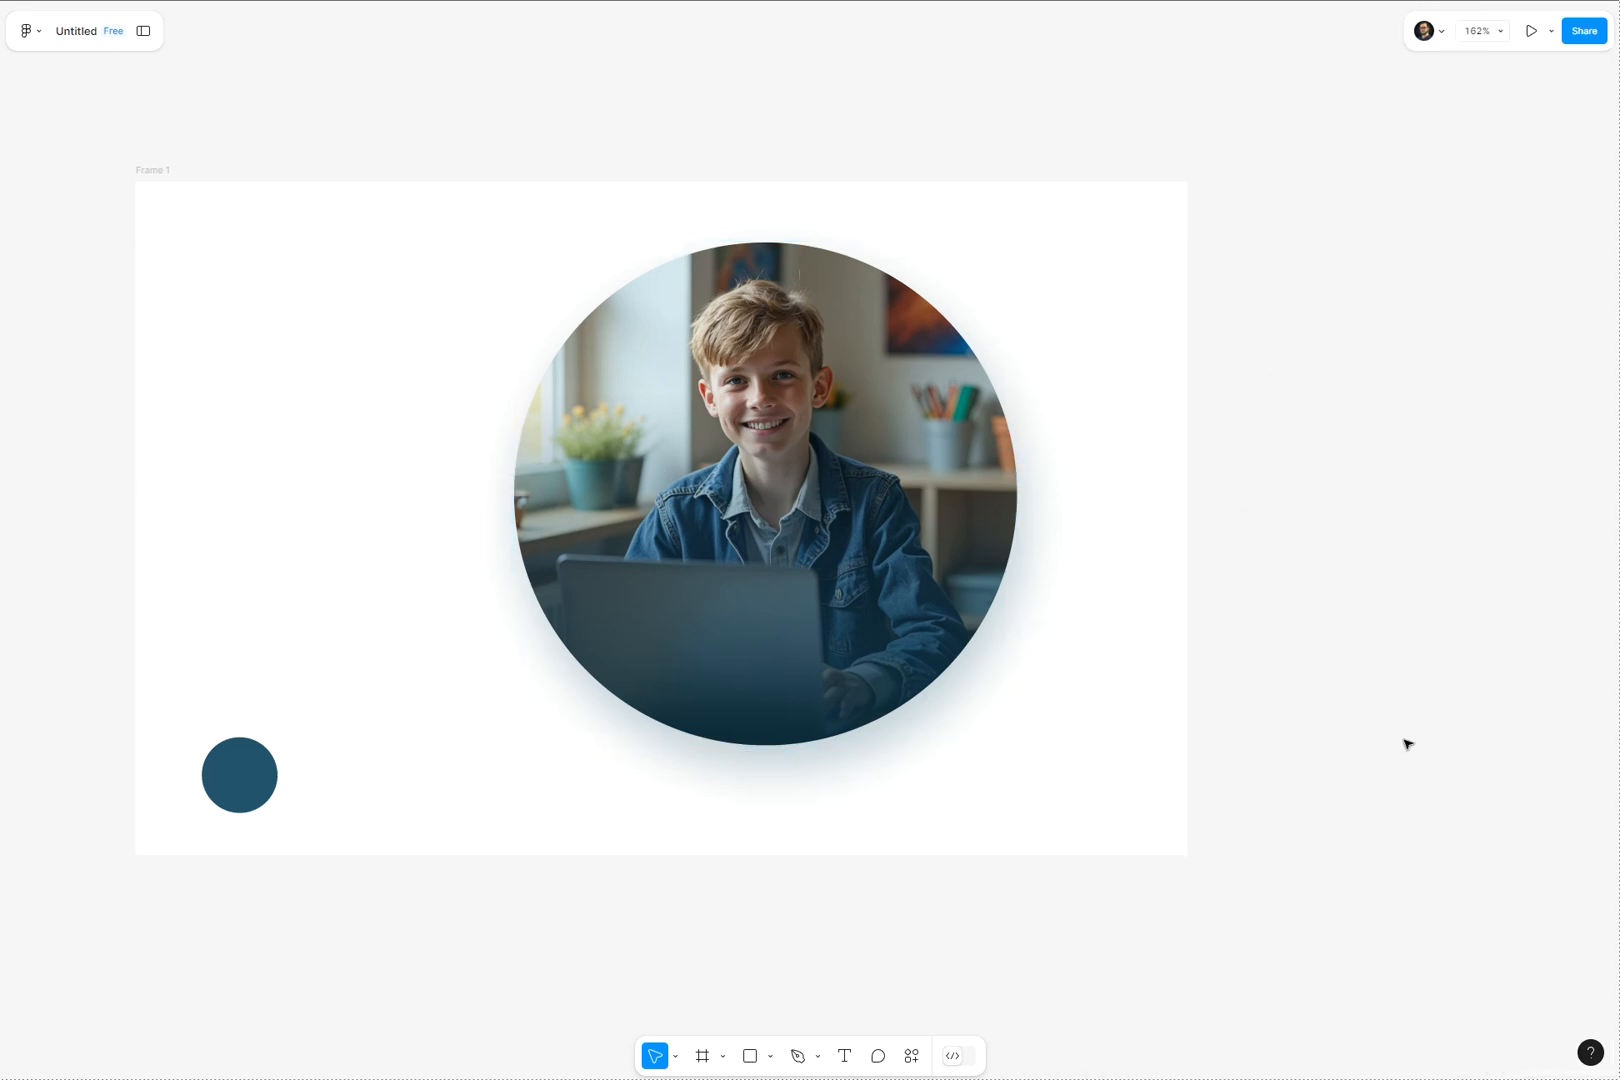
mouse_move(1384, 710)
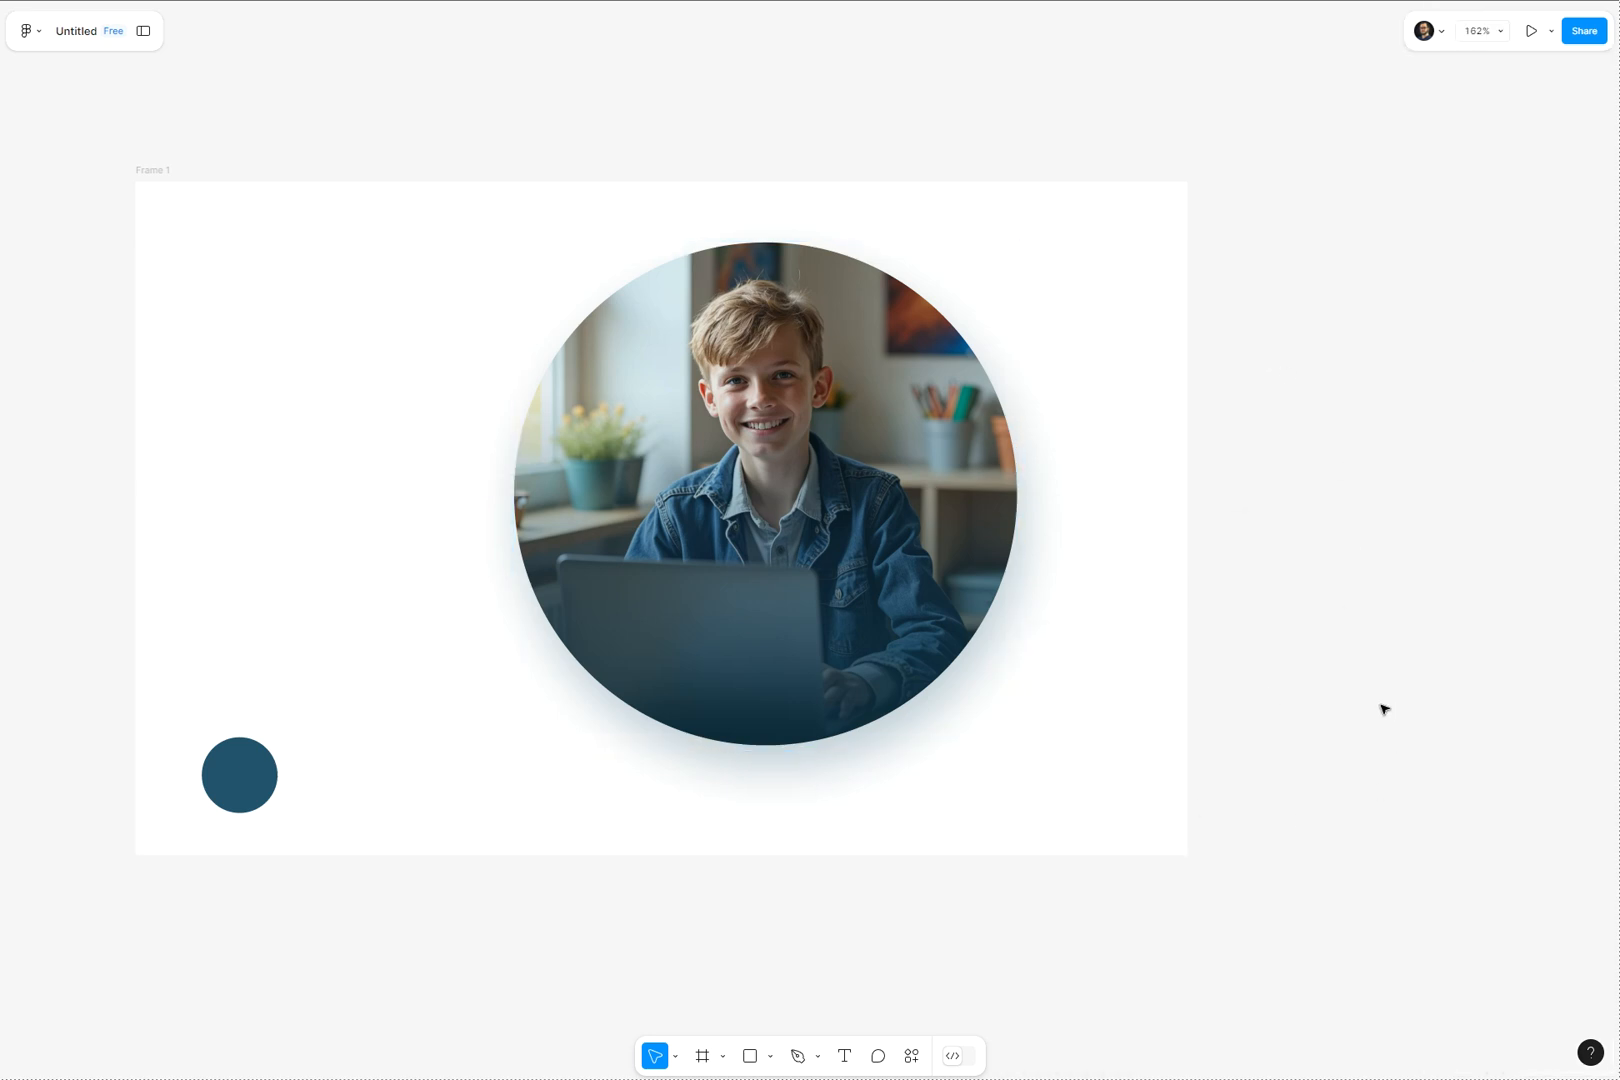
Step: Add a text layer left of the photo and enter the name John Stewart
click(772, 1056)
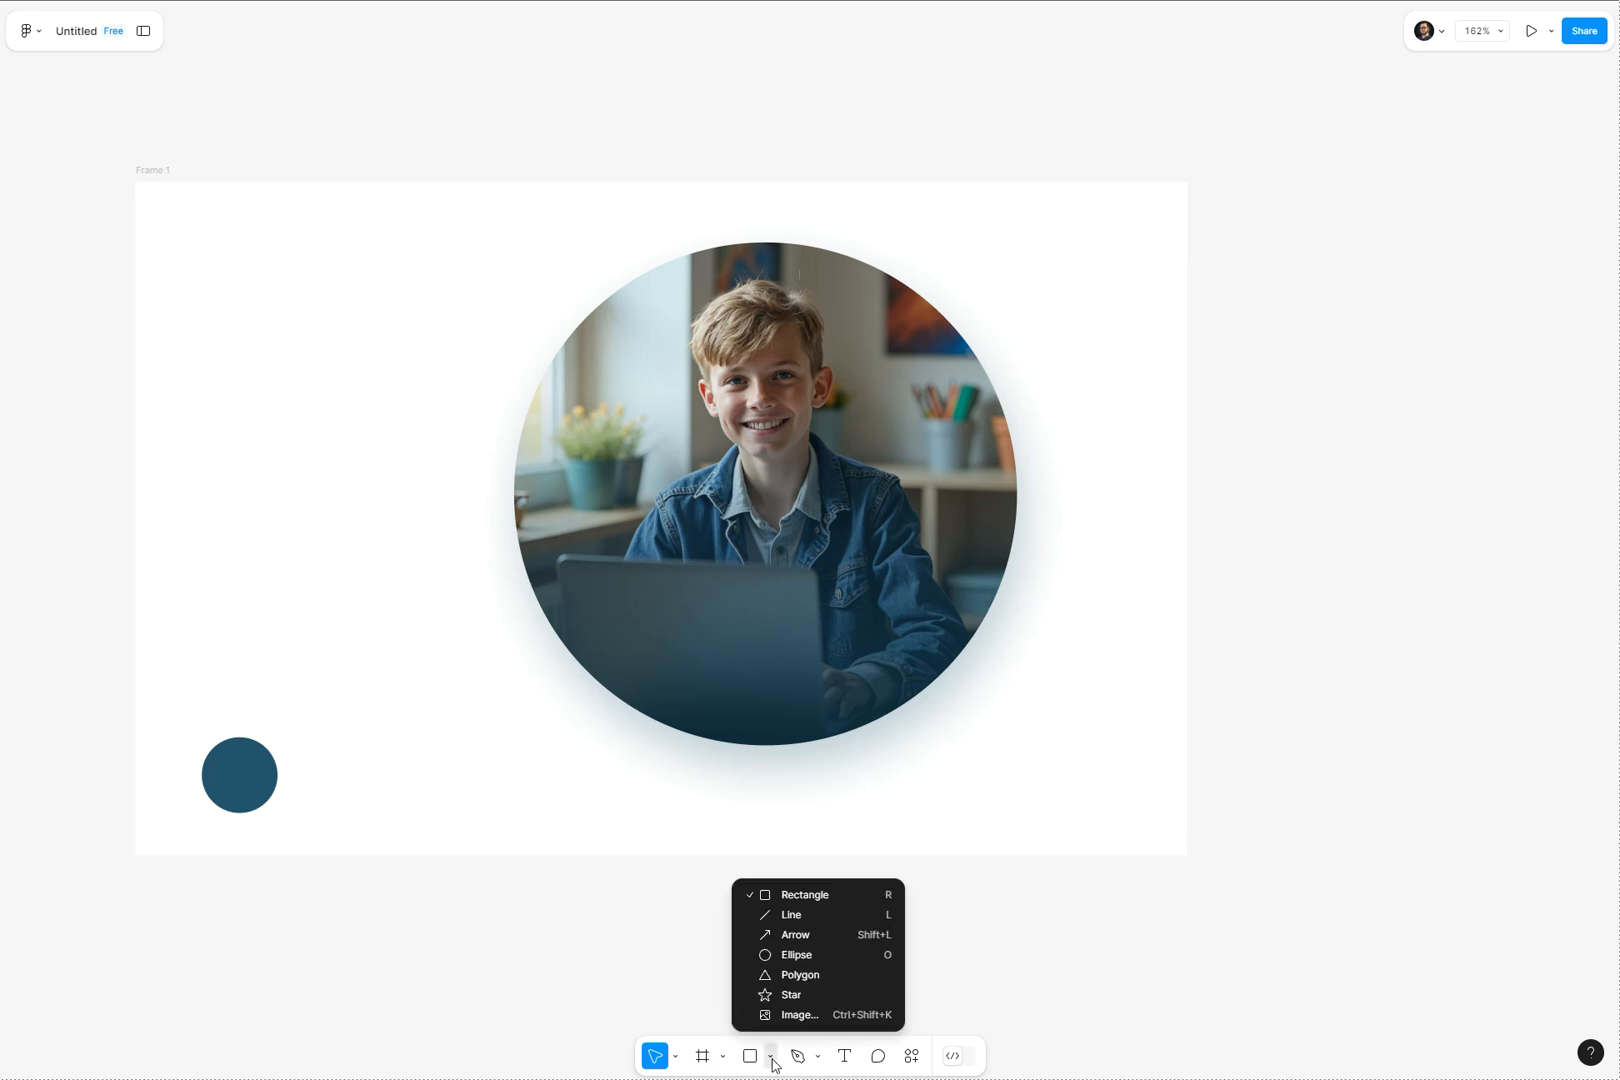
click(844, 1056)
text(M)
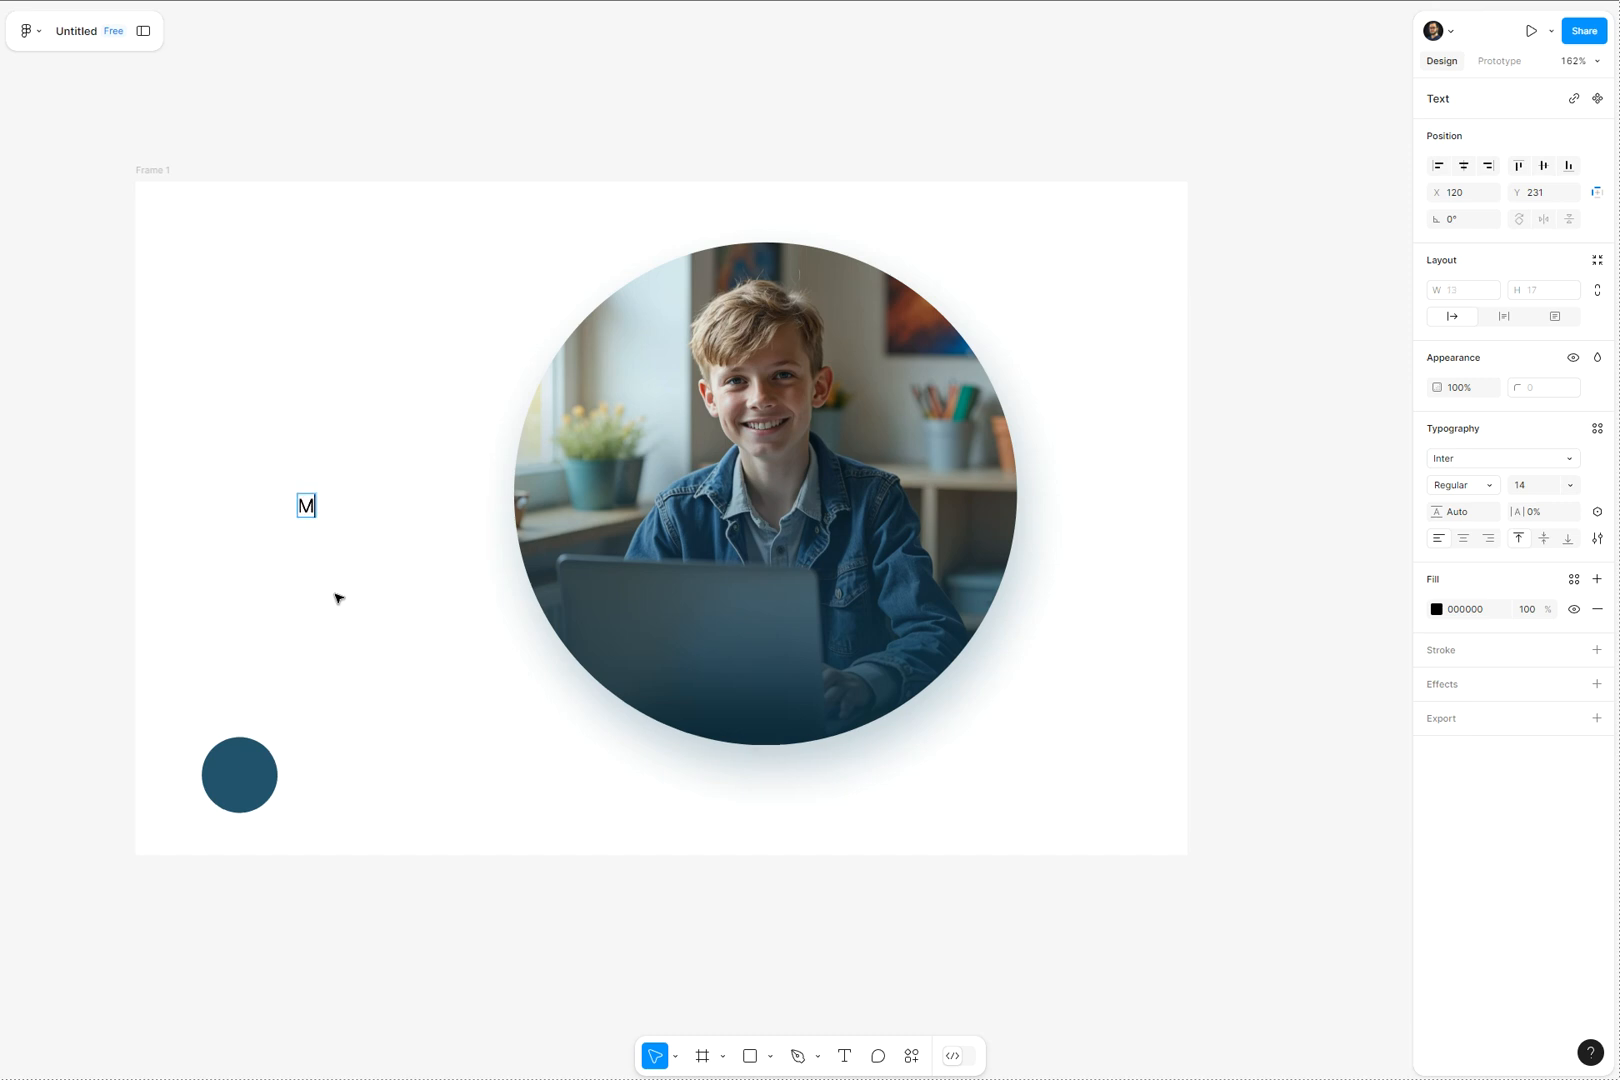
text(S)
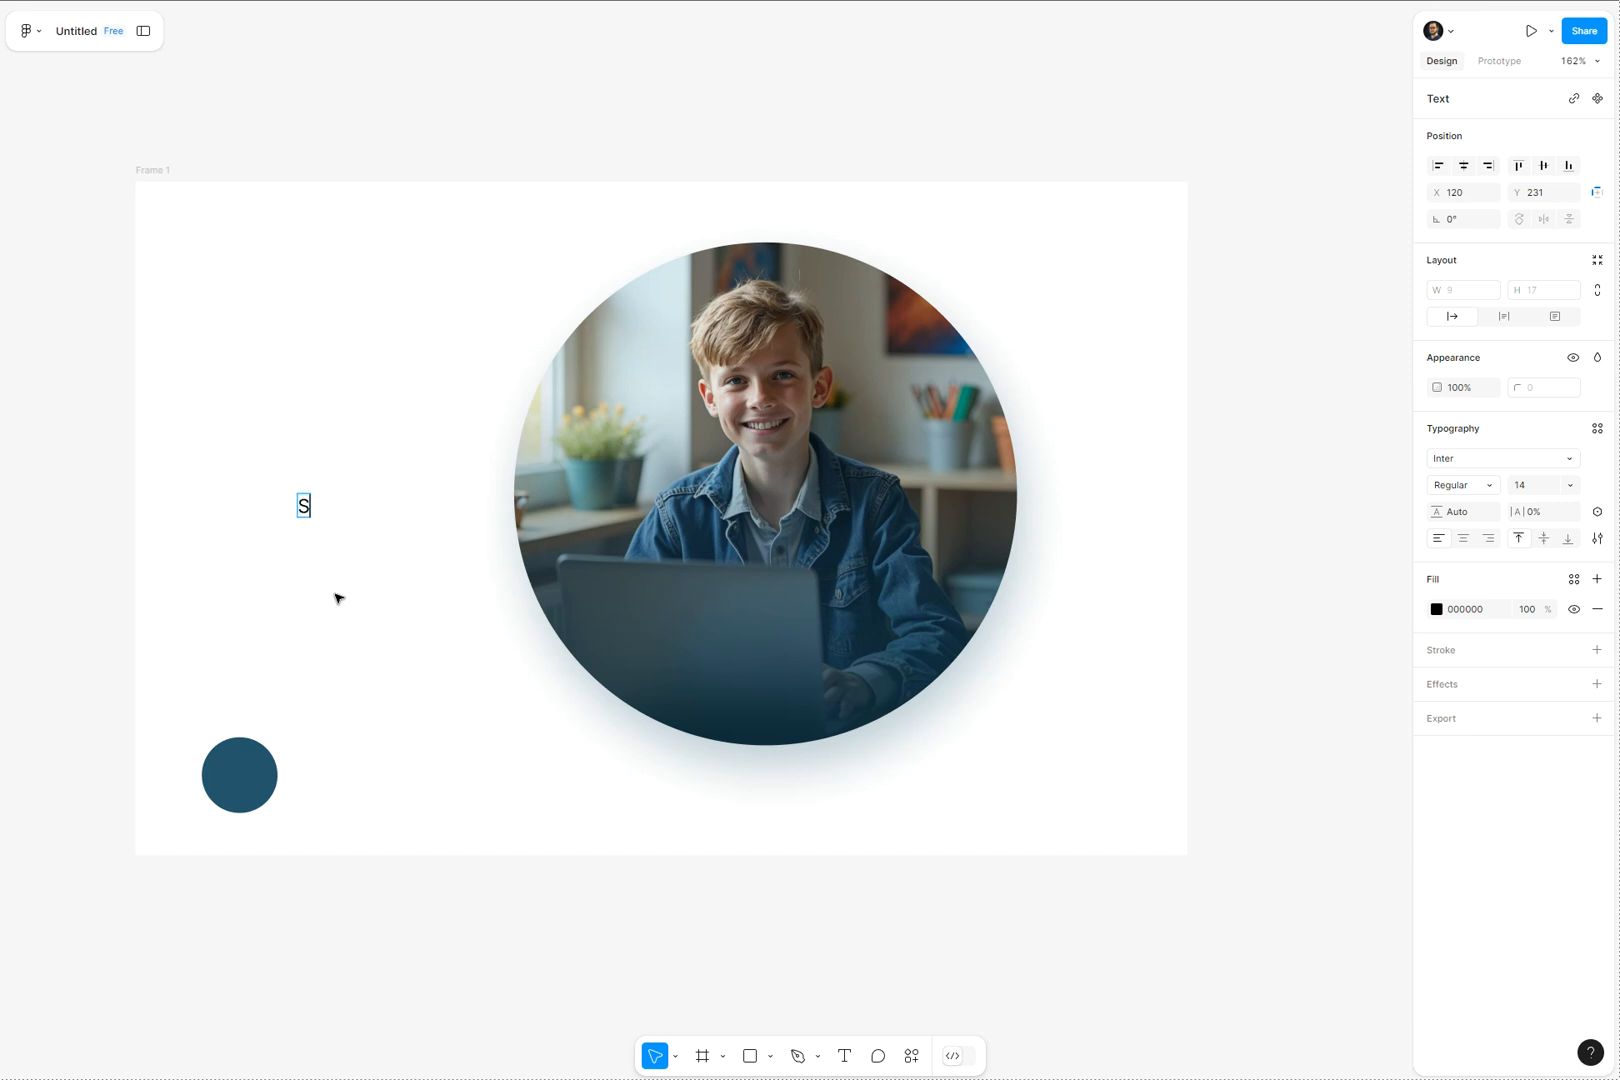
text(tudent)
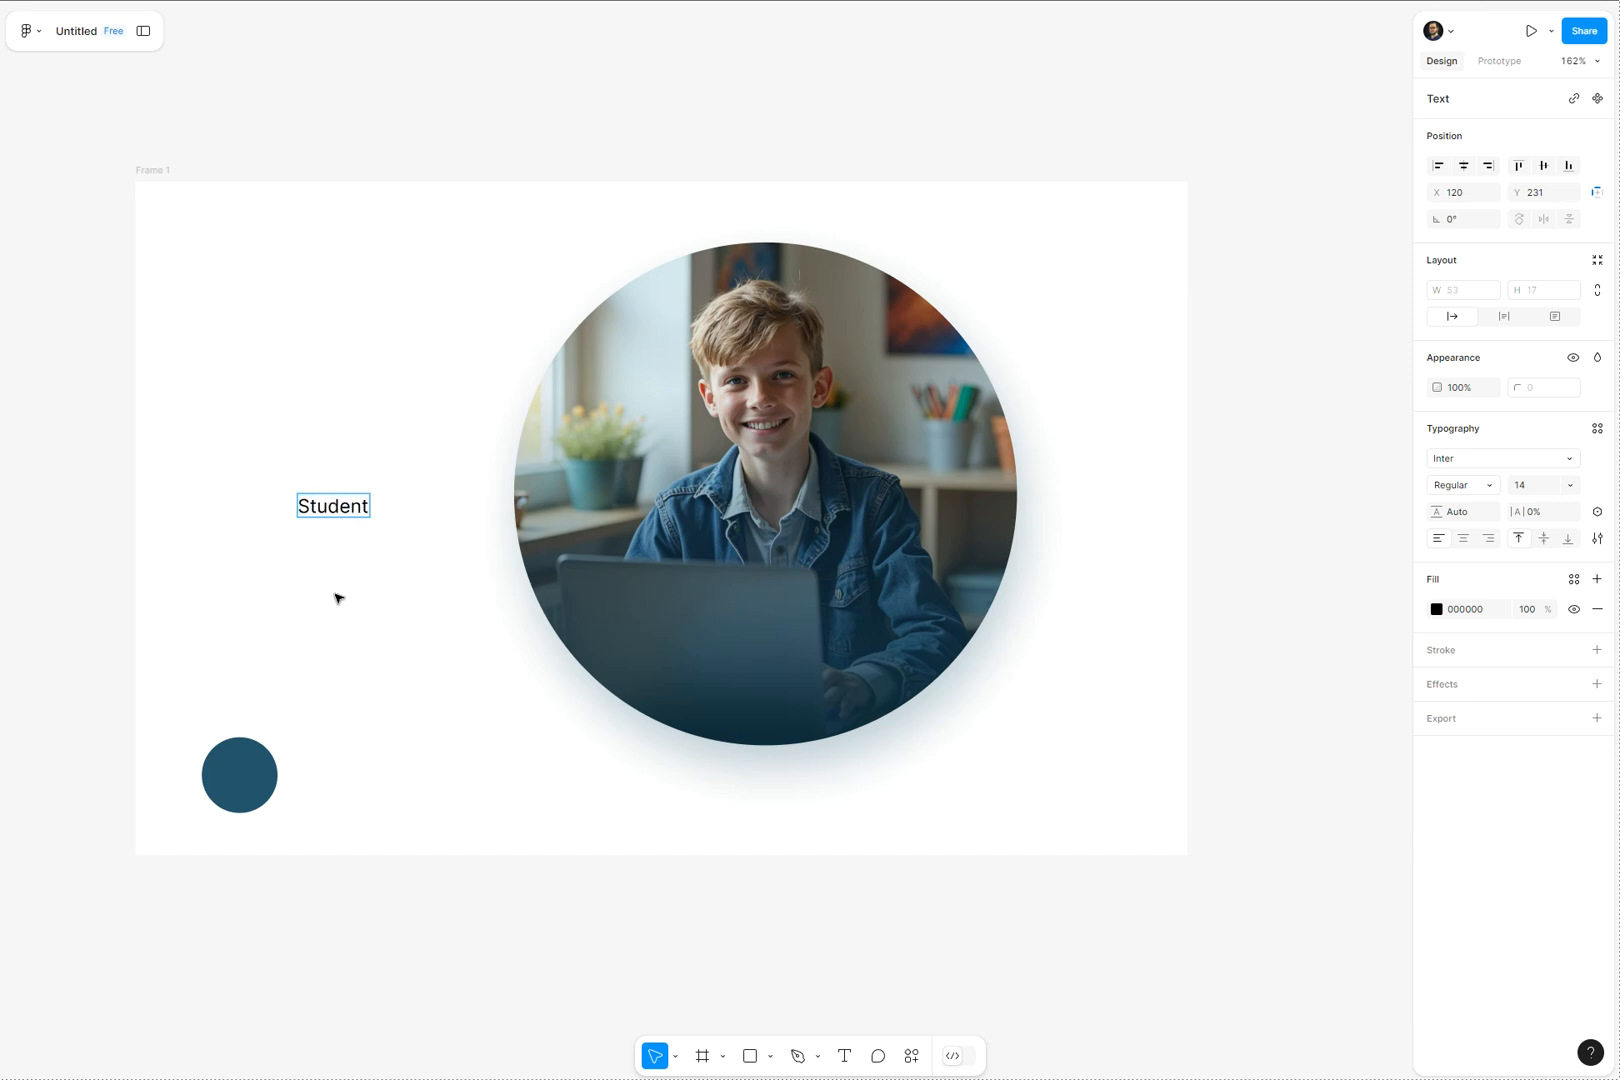
text(John)
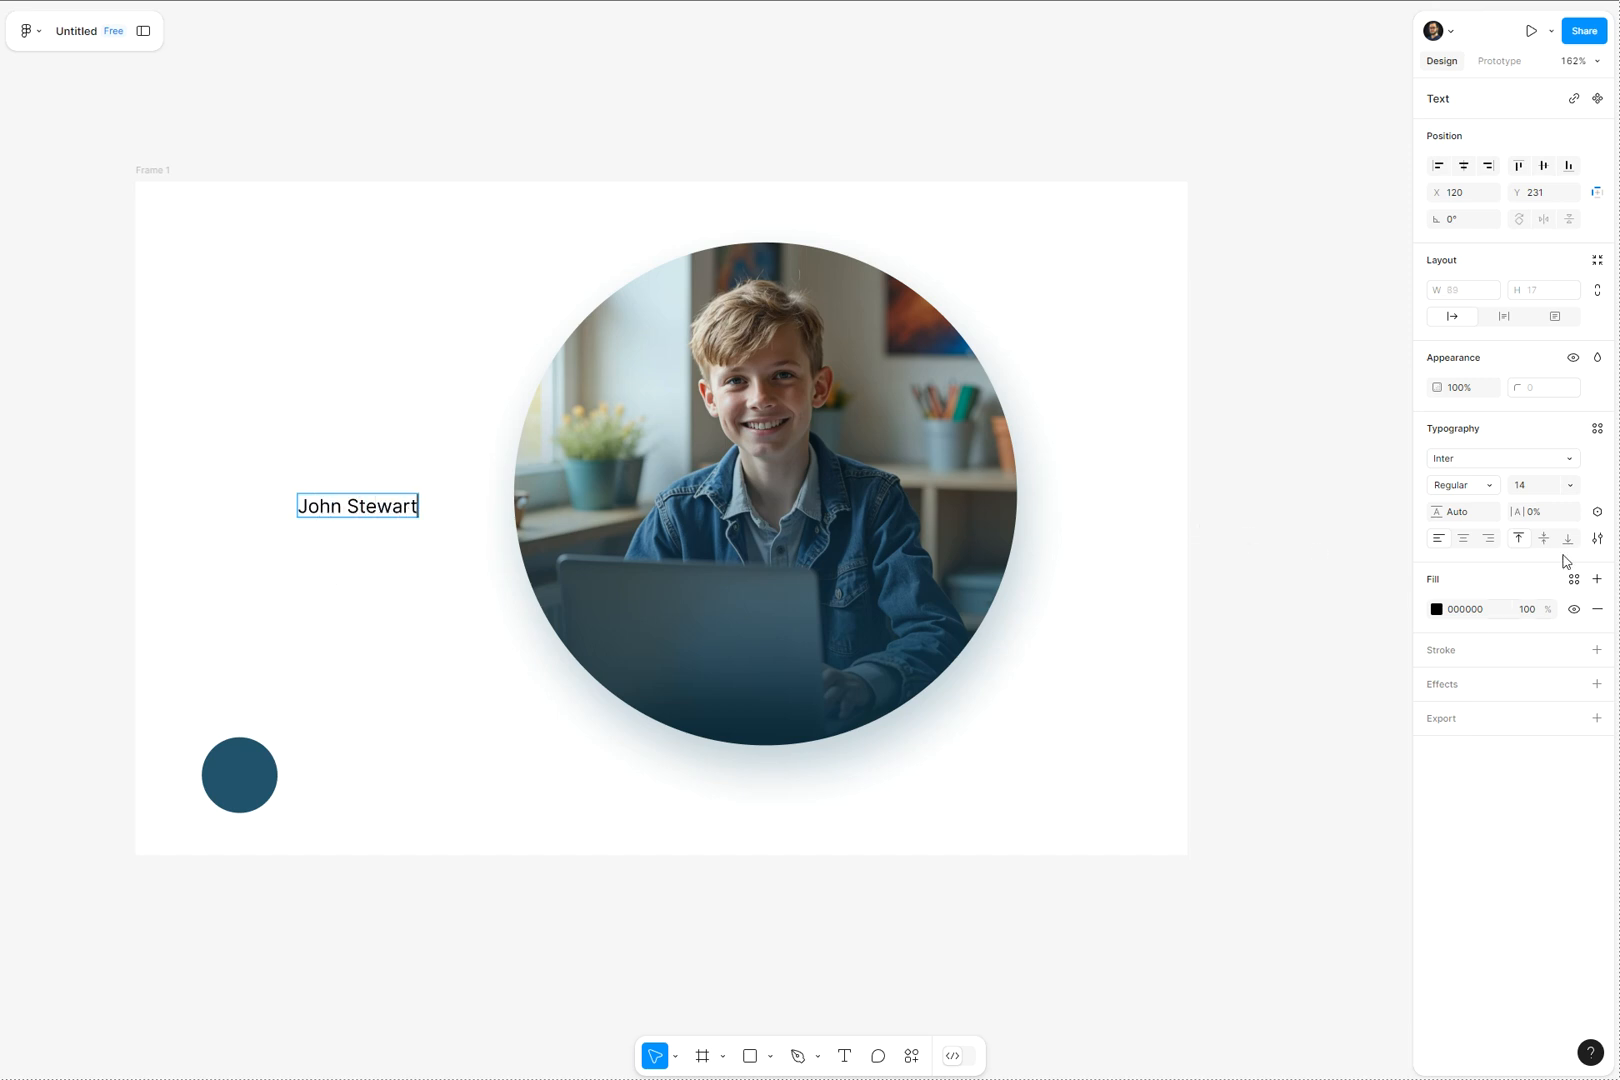
Step: Set the whole name text in the Inspiration script font
click(1502, 458)
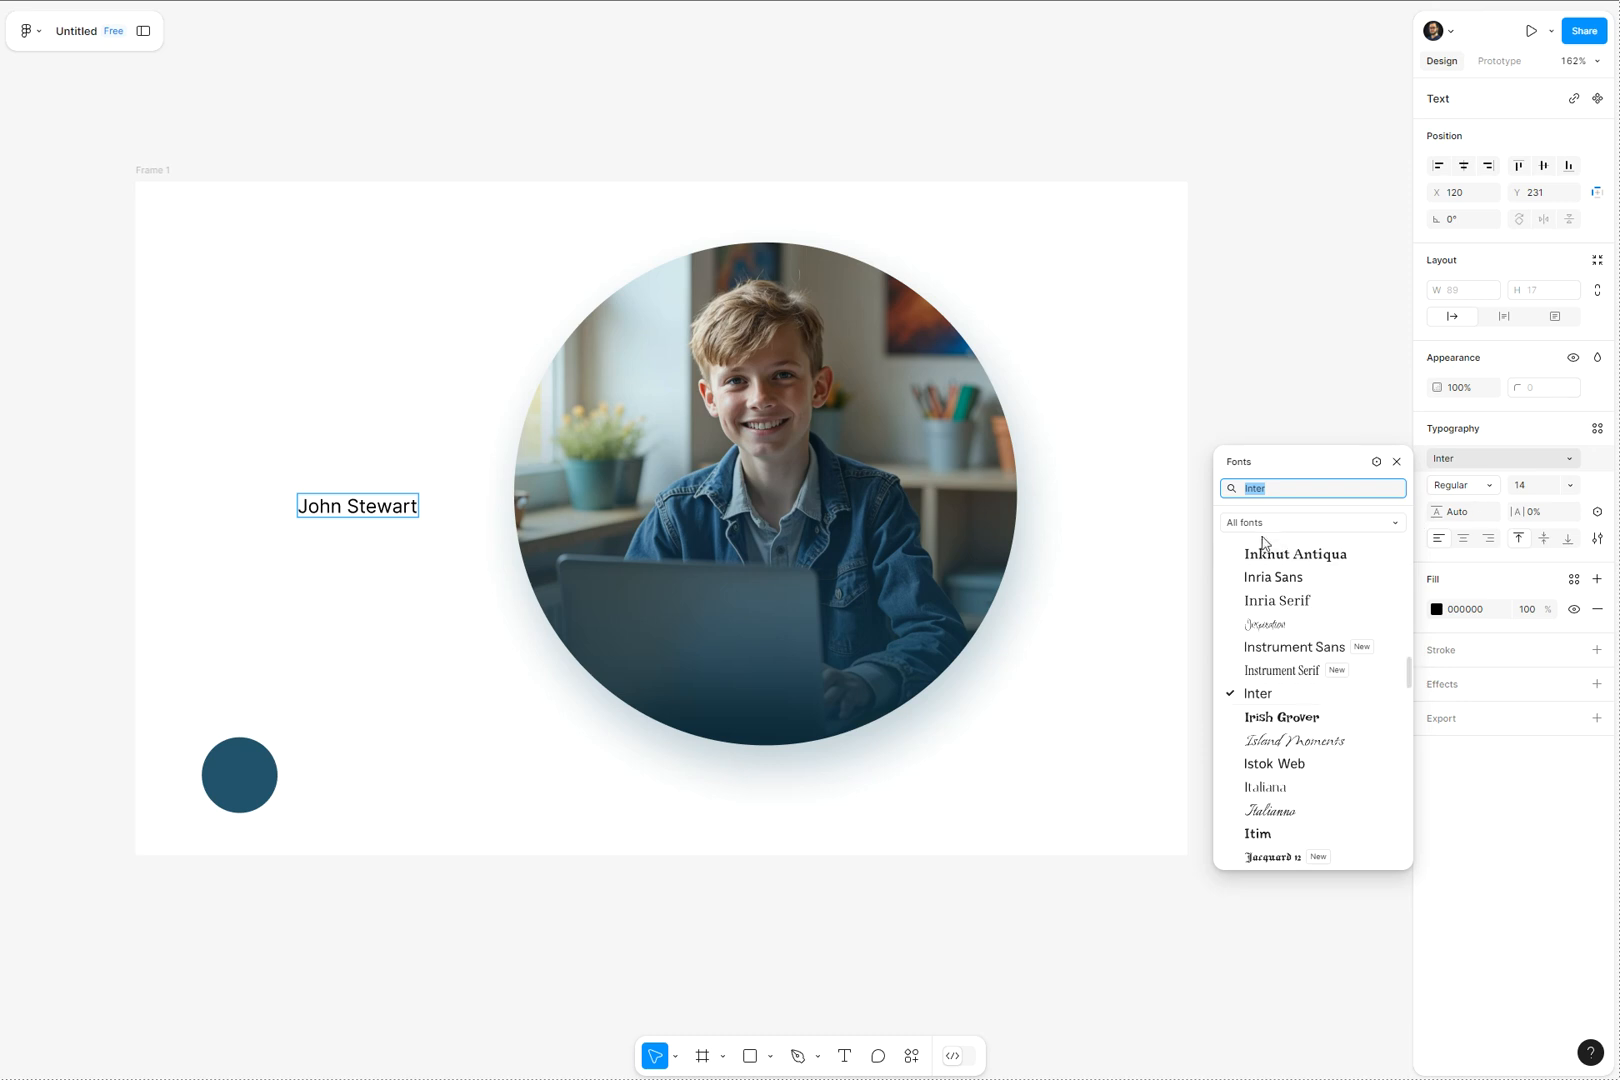
click(1312, 522)
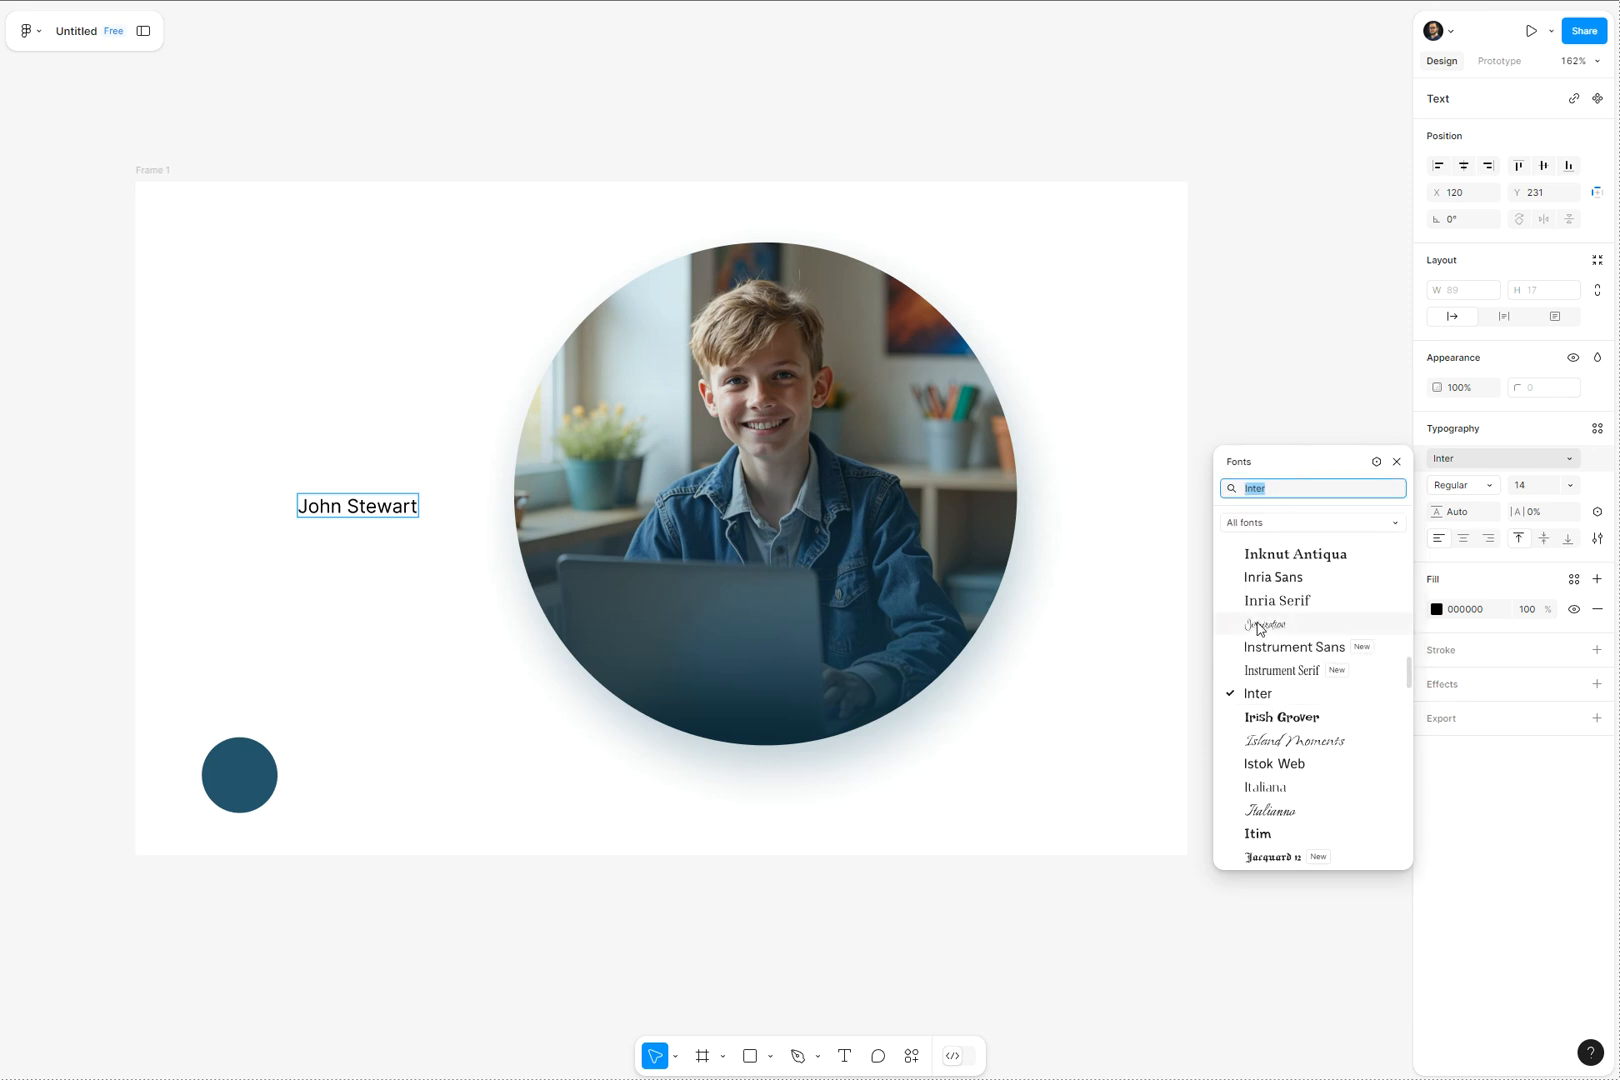
click(1396, 462)
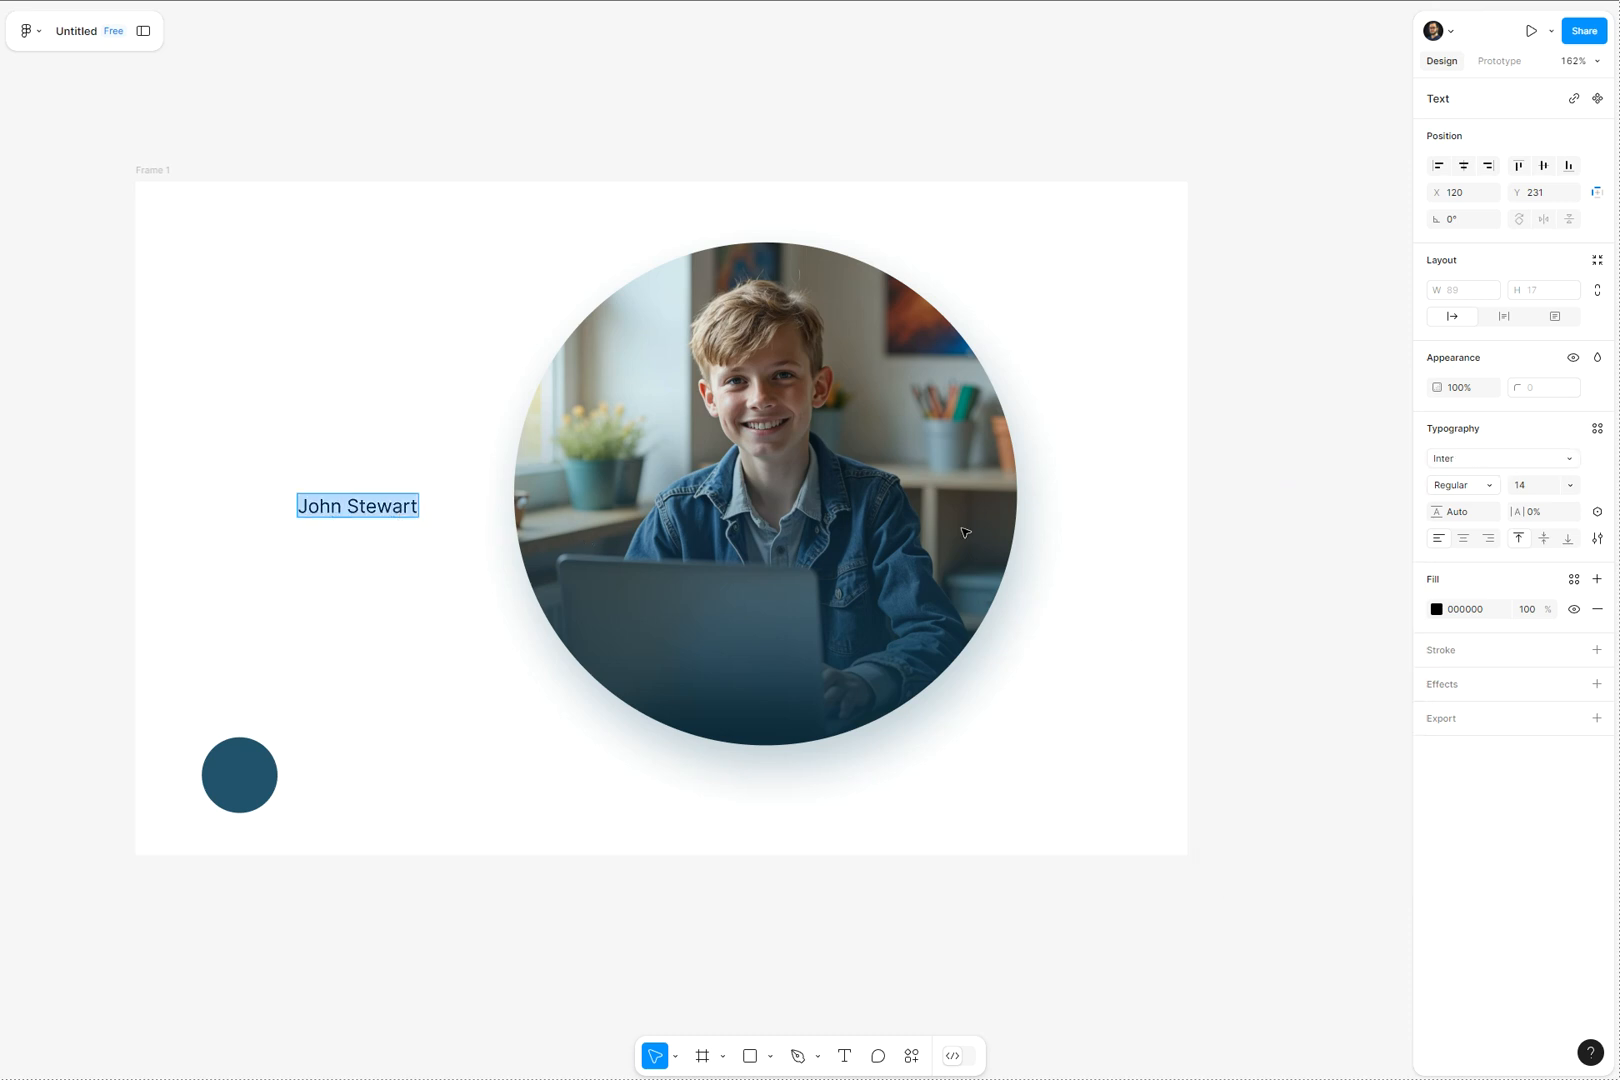
click(1500, 458)
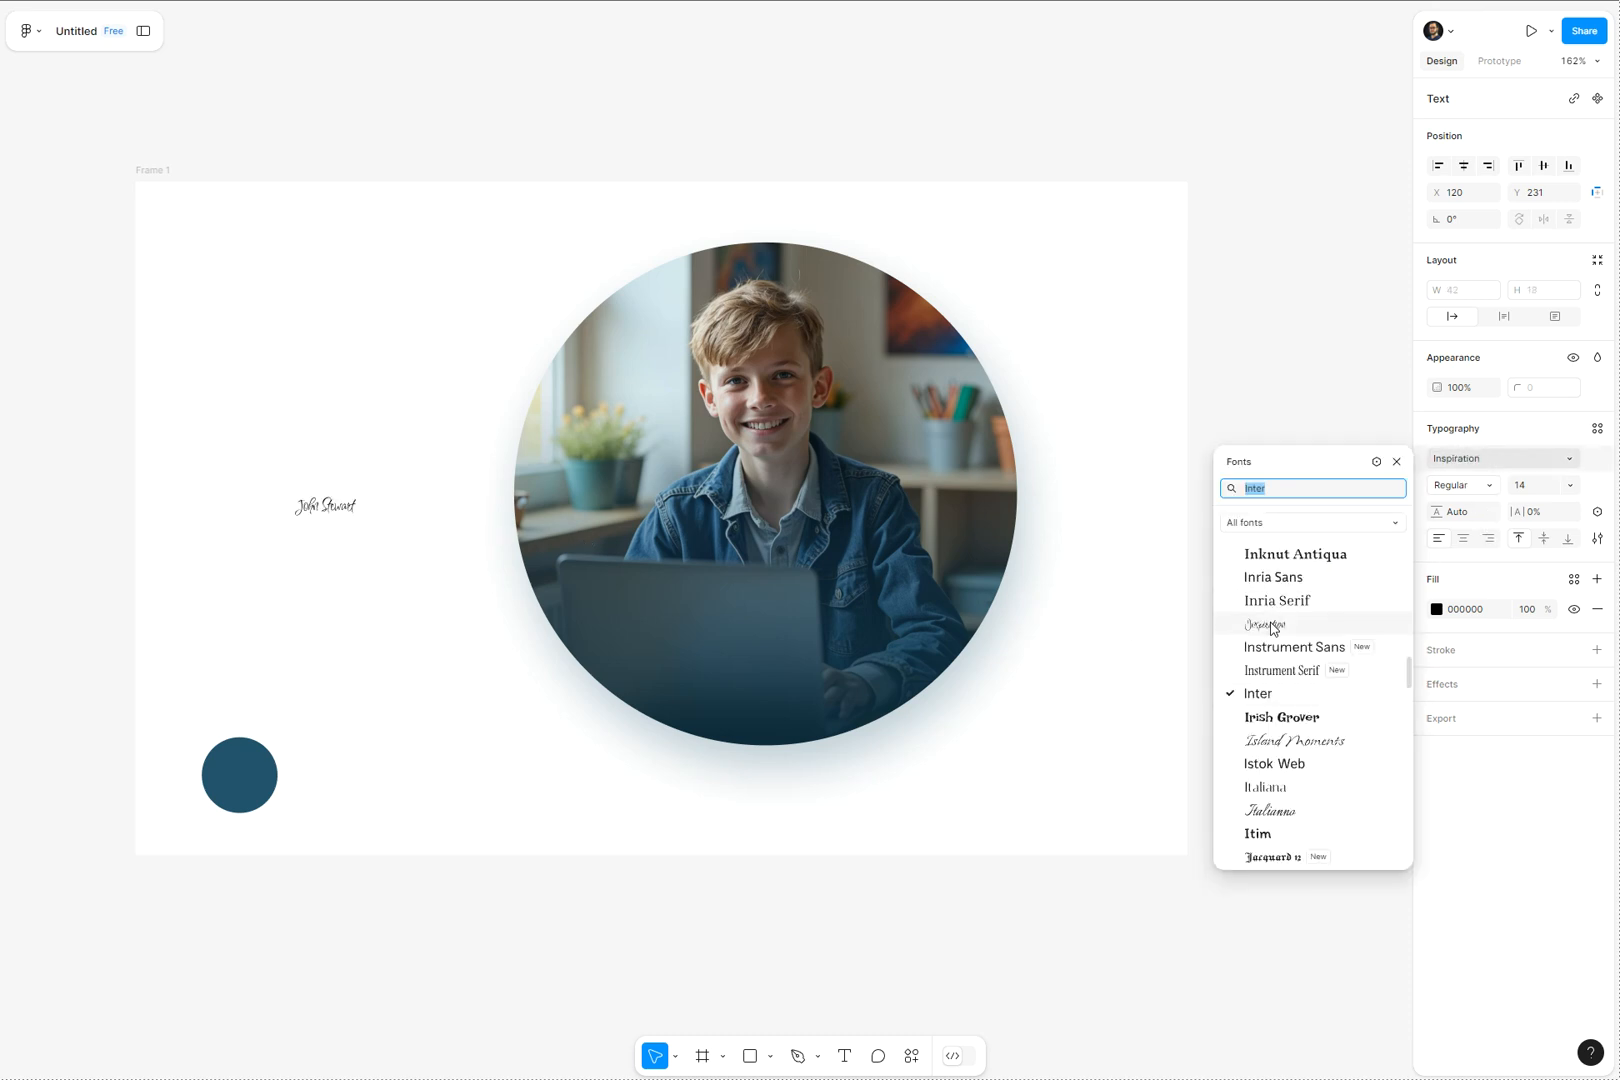
click(1396, 462)
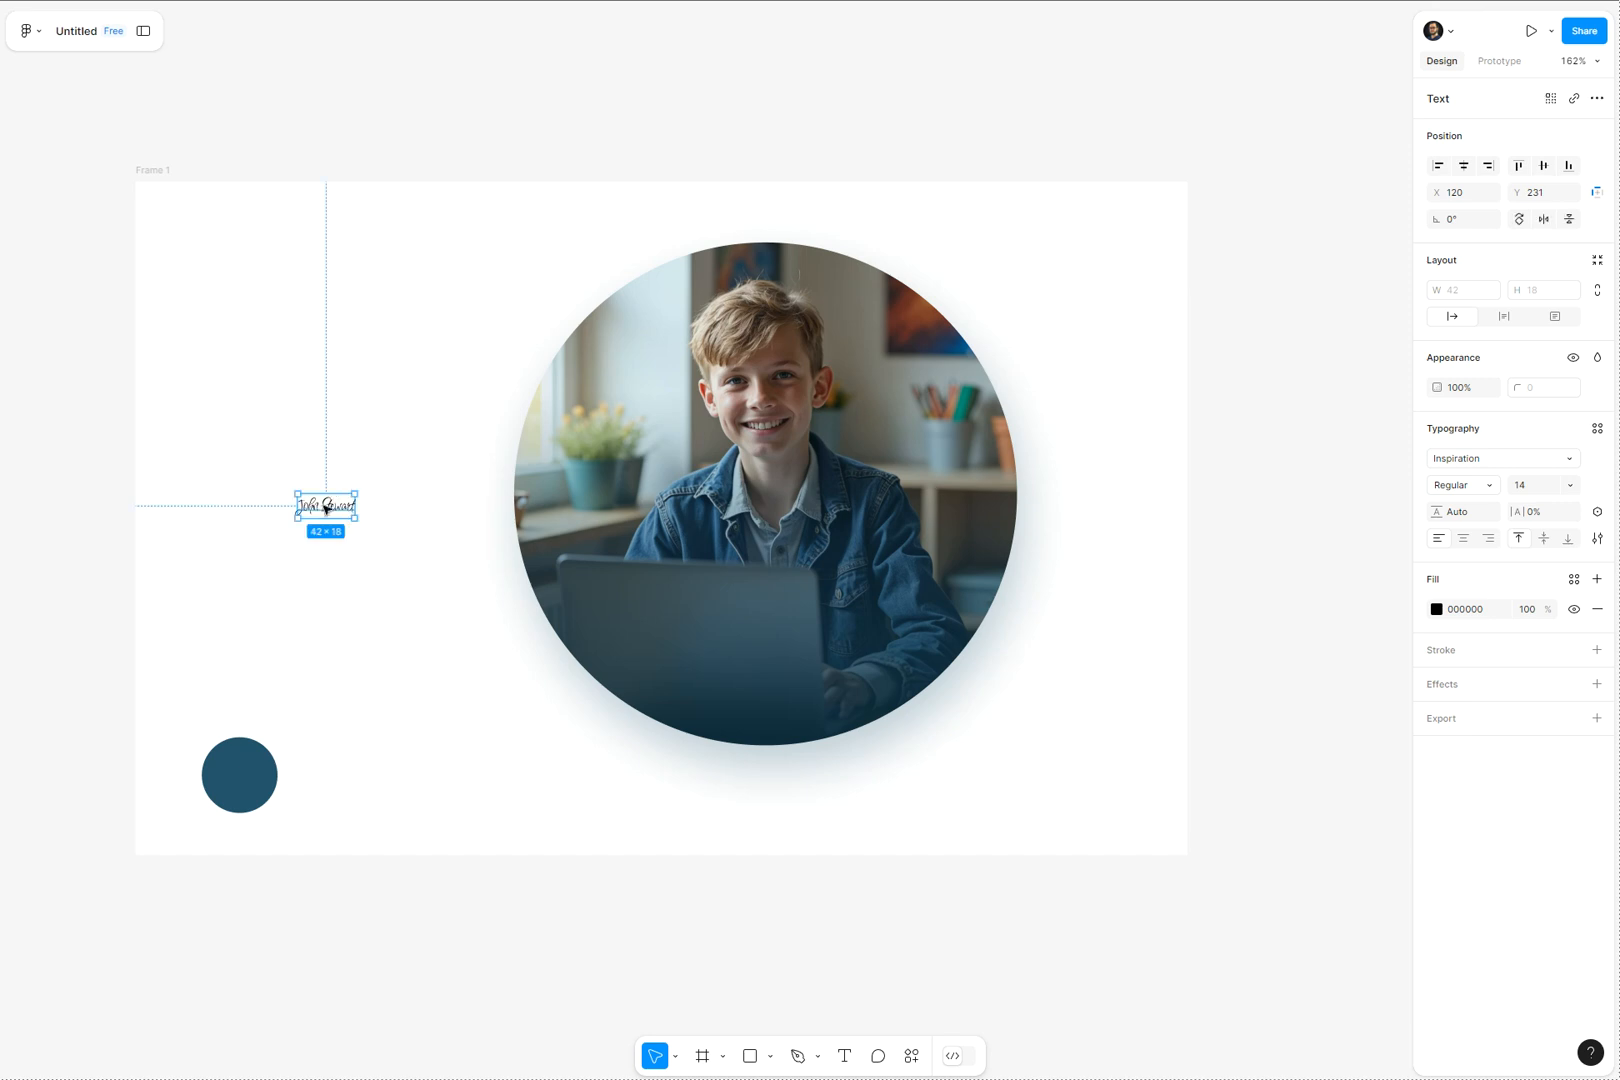
Step: Widen the name box to one line, set size 24 and fill colour FFFFFF
drag(354, 518, 362, 524)
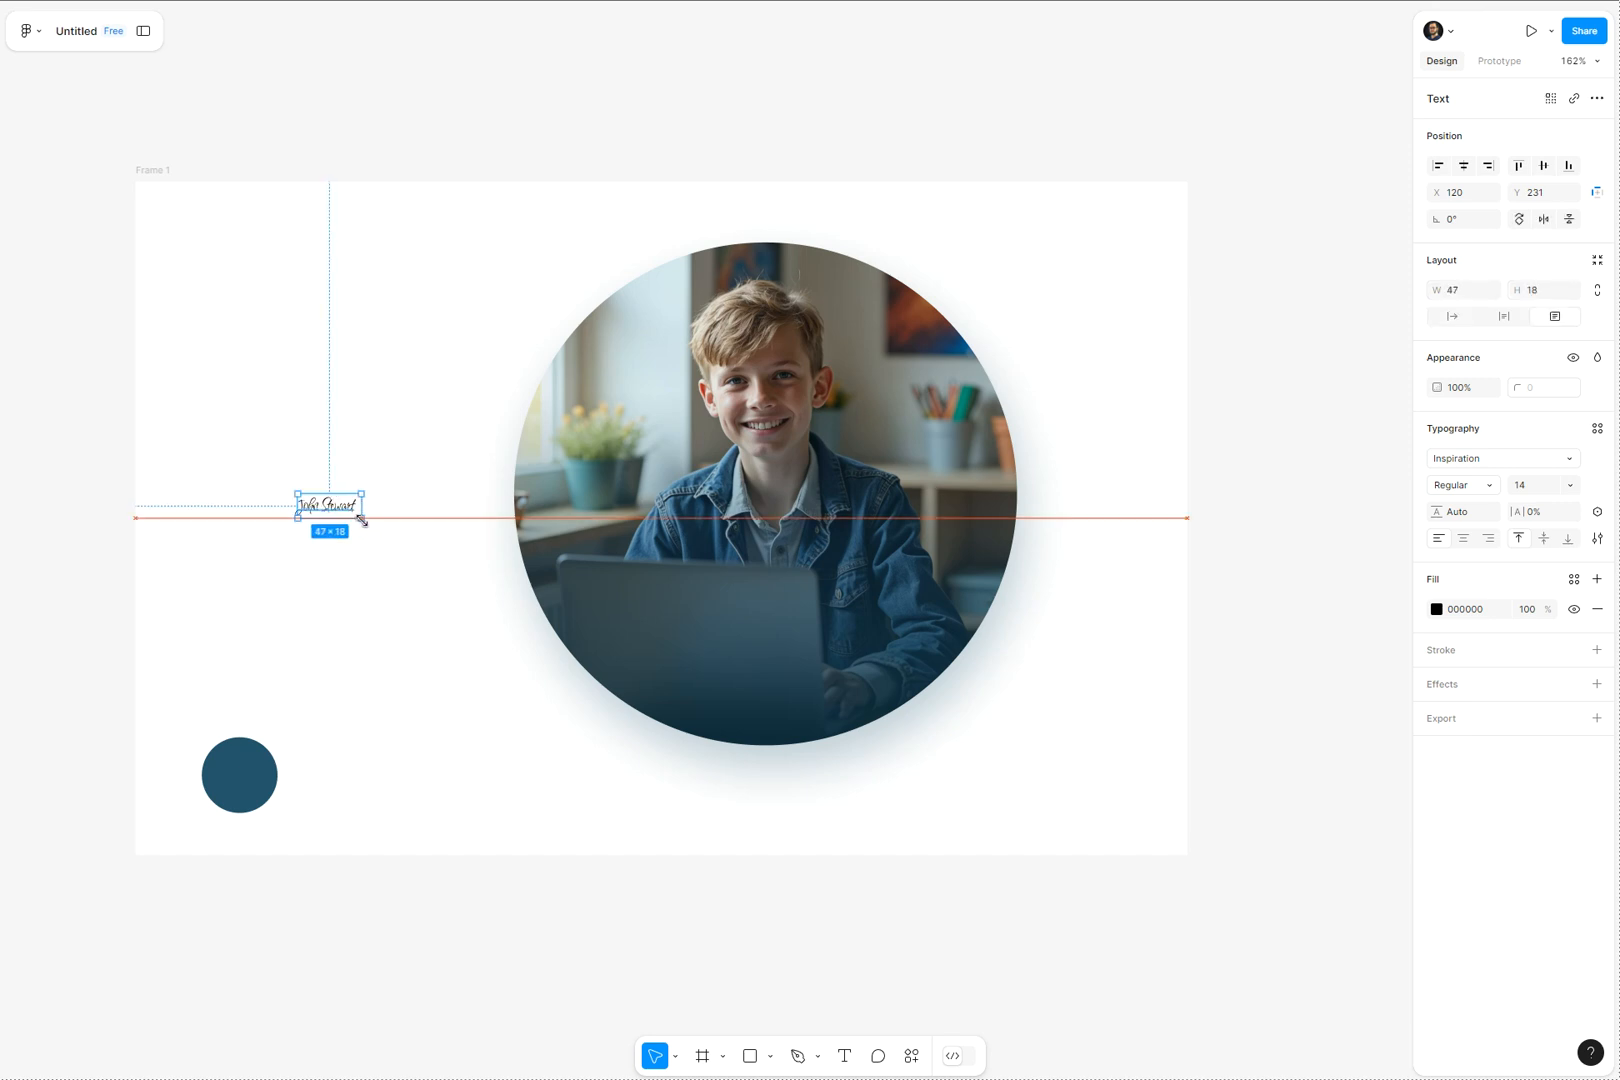
click(1544, 484)
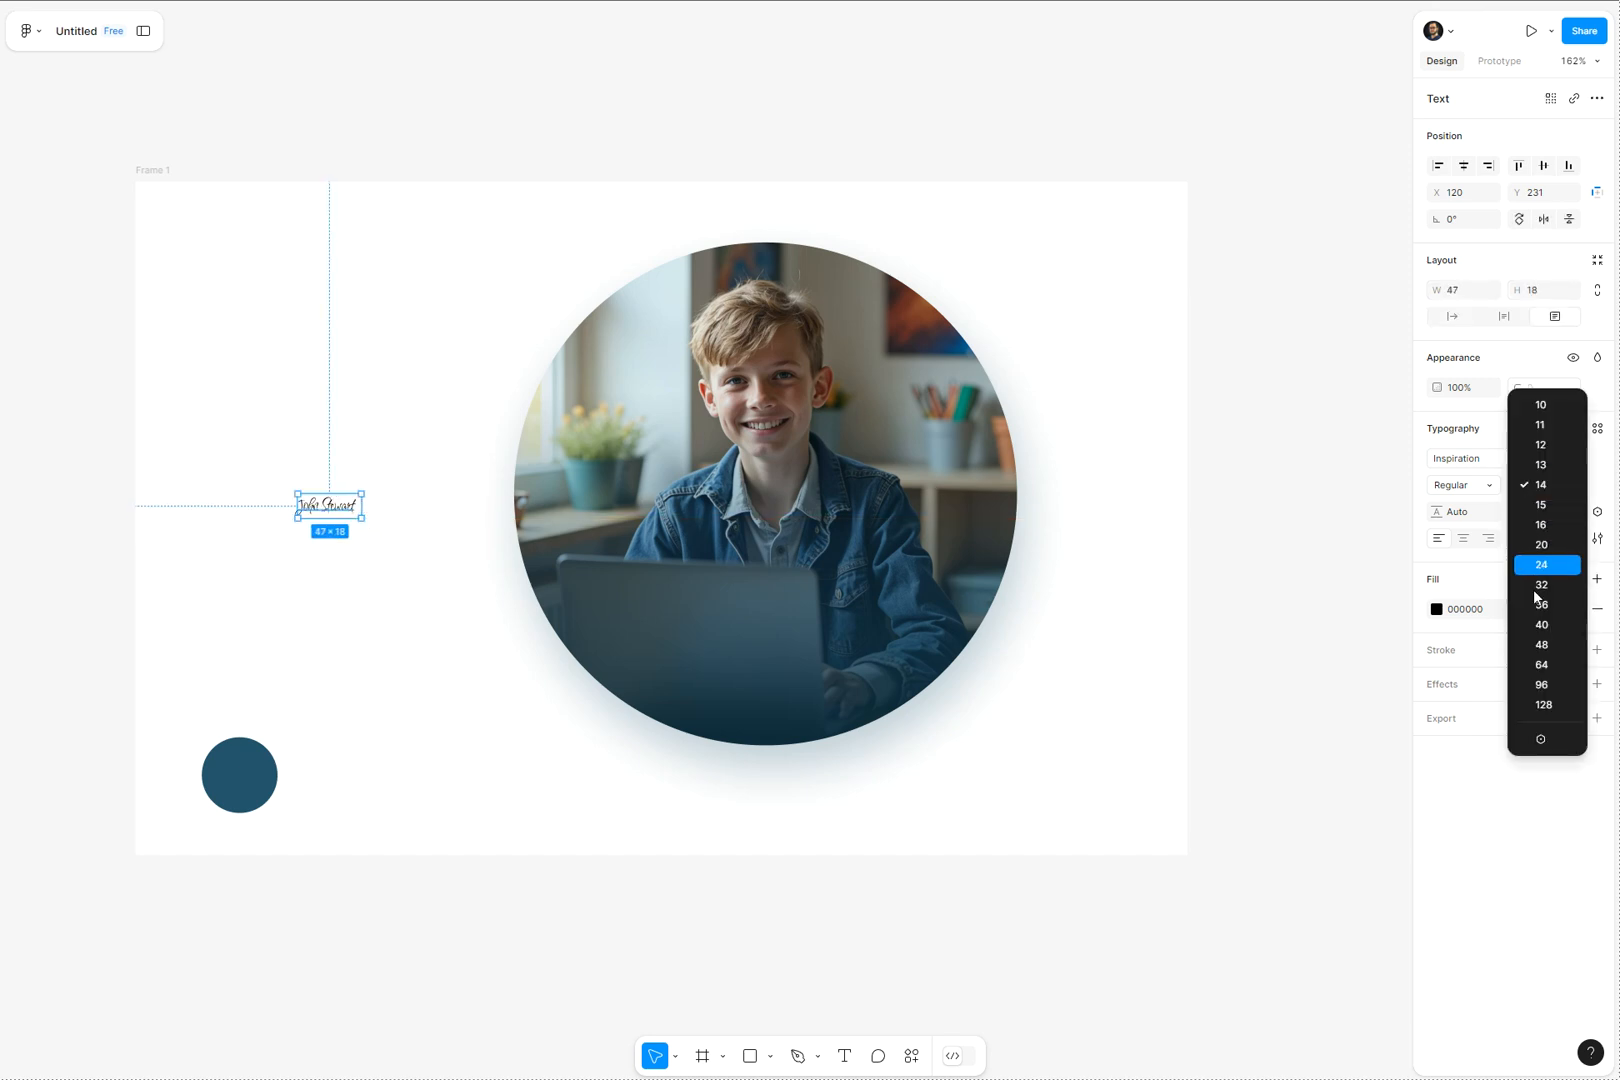
click(1542, 564)
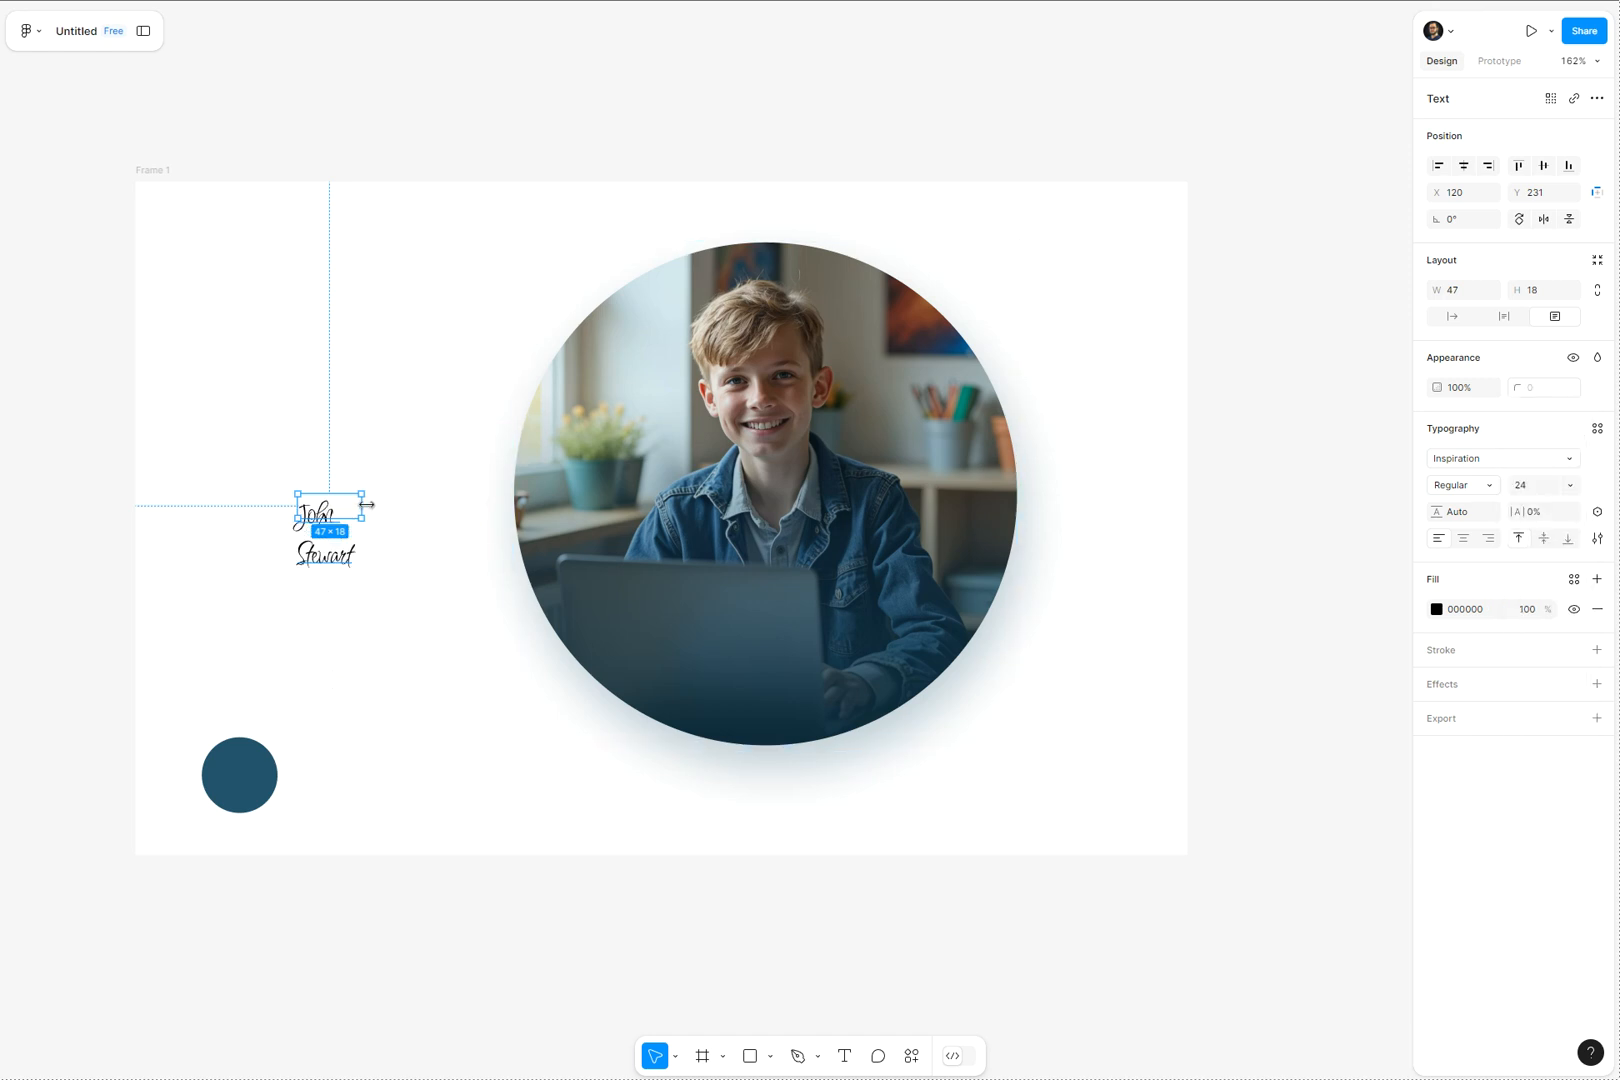
drag(366, 504, 402, 504)
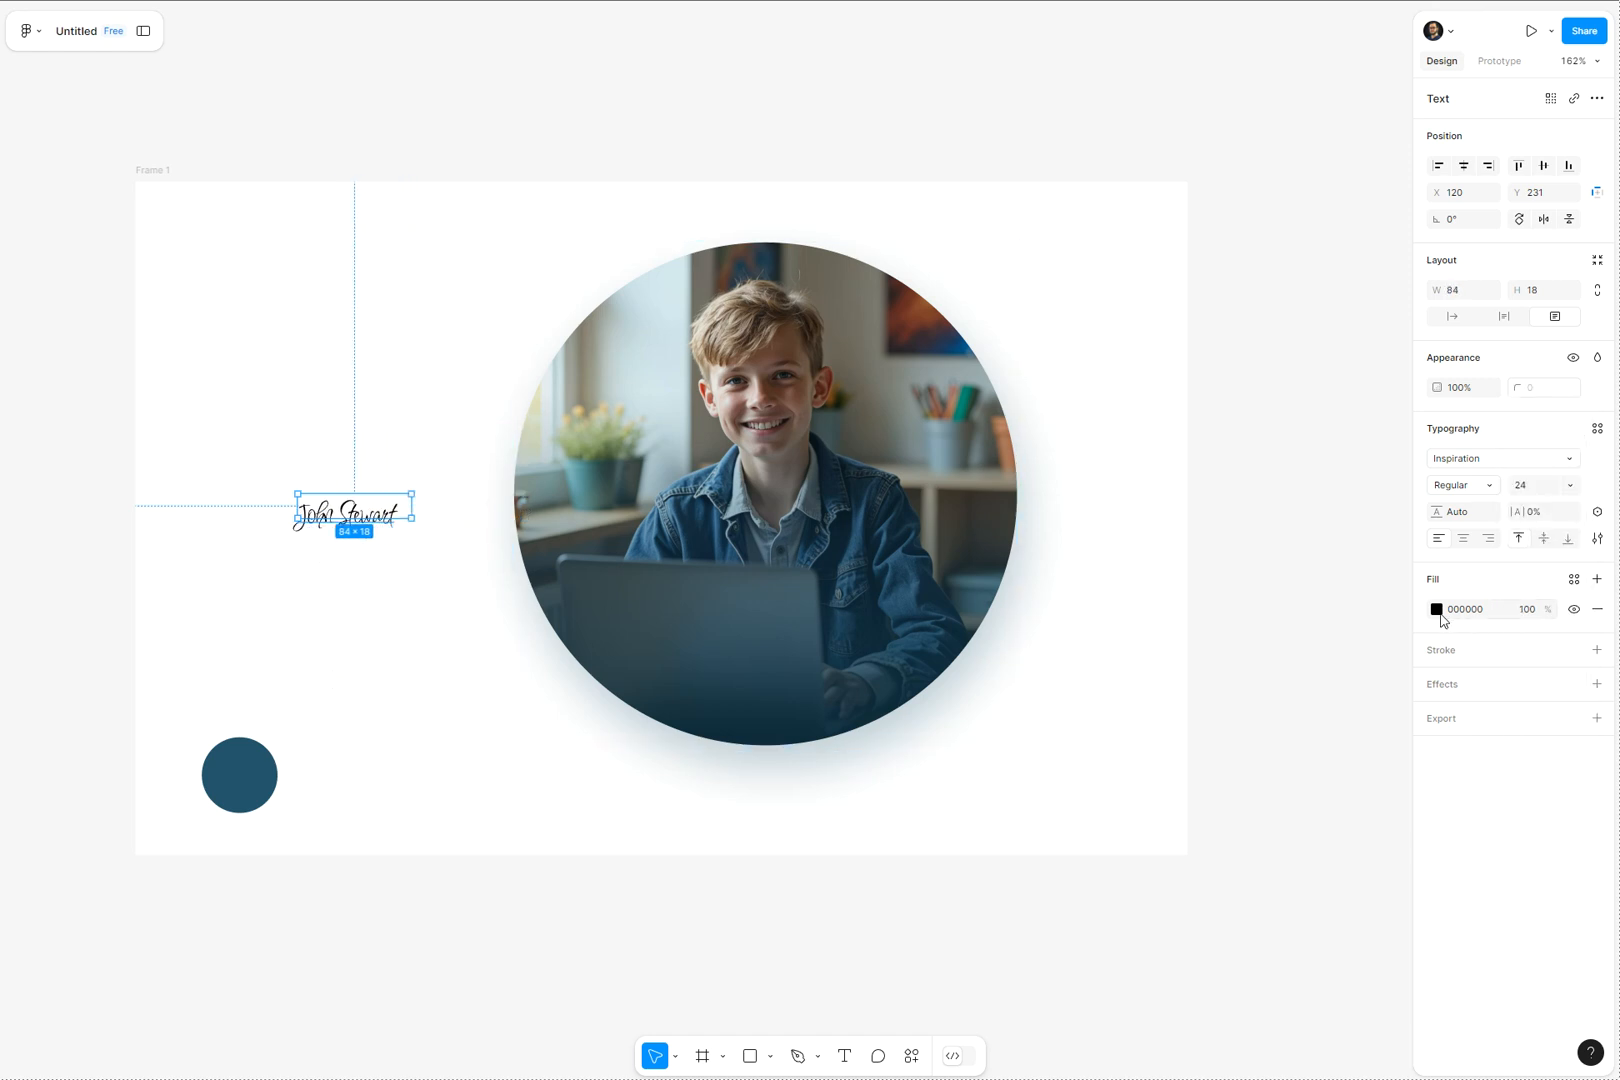
click(1436, 610)
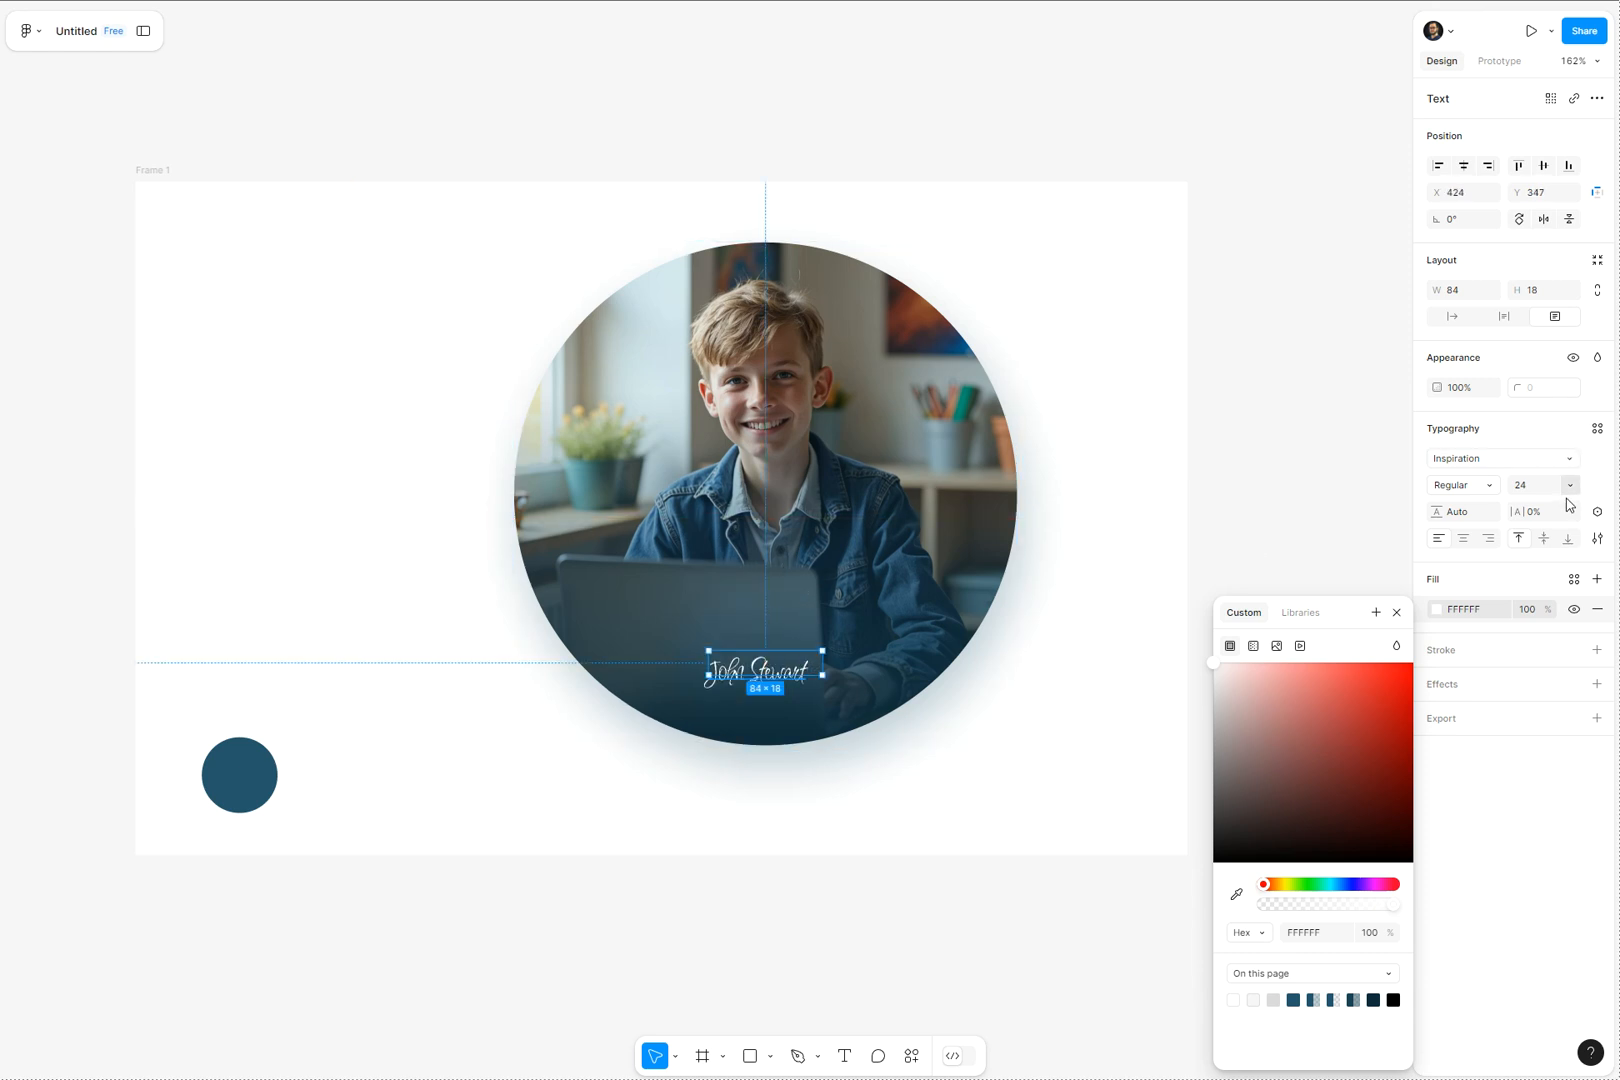
Step: Enlarge the name to size 48 and centre it across the photo's lower edge
click(1596, 484)
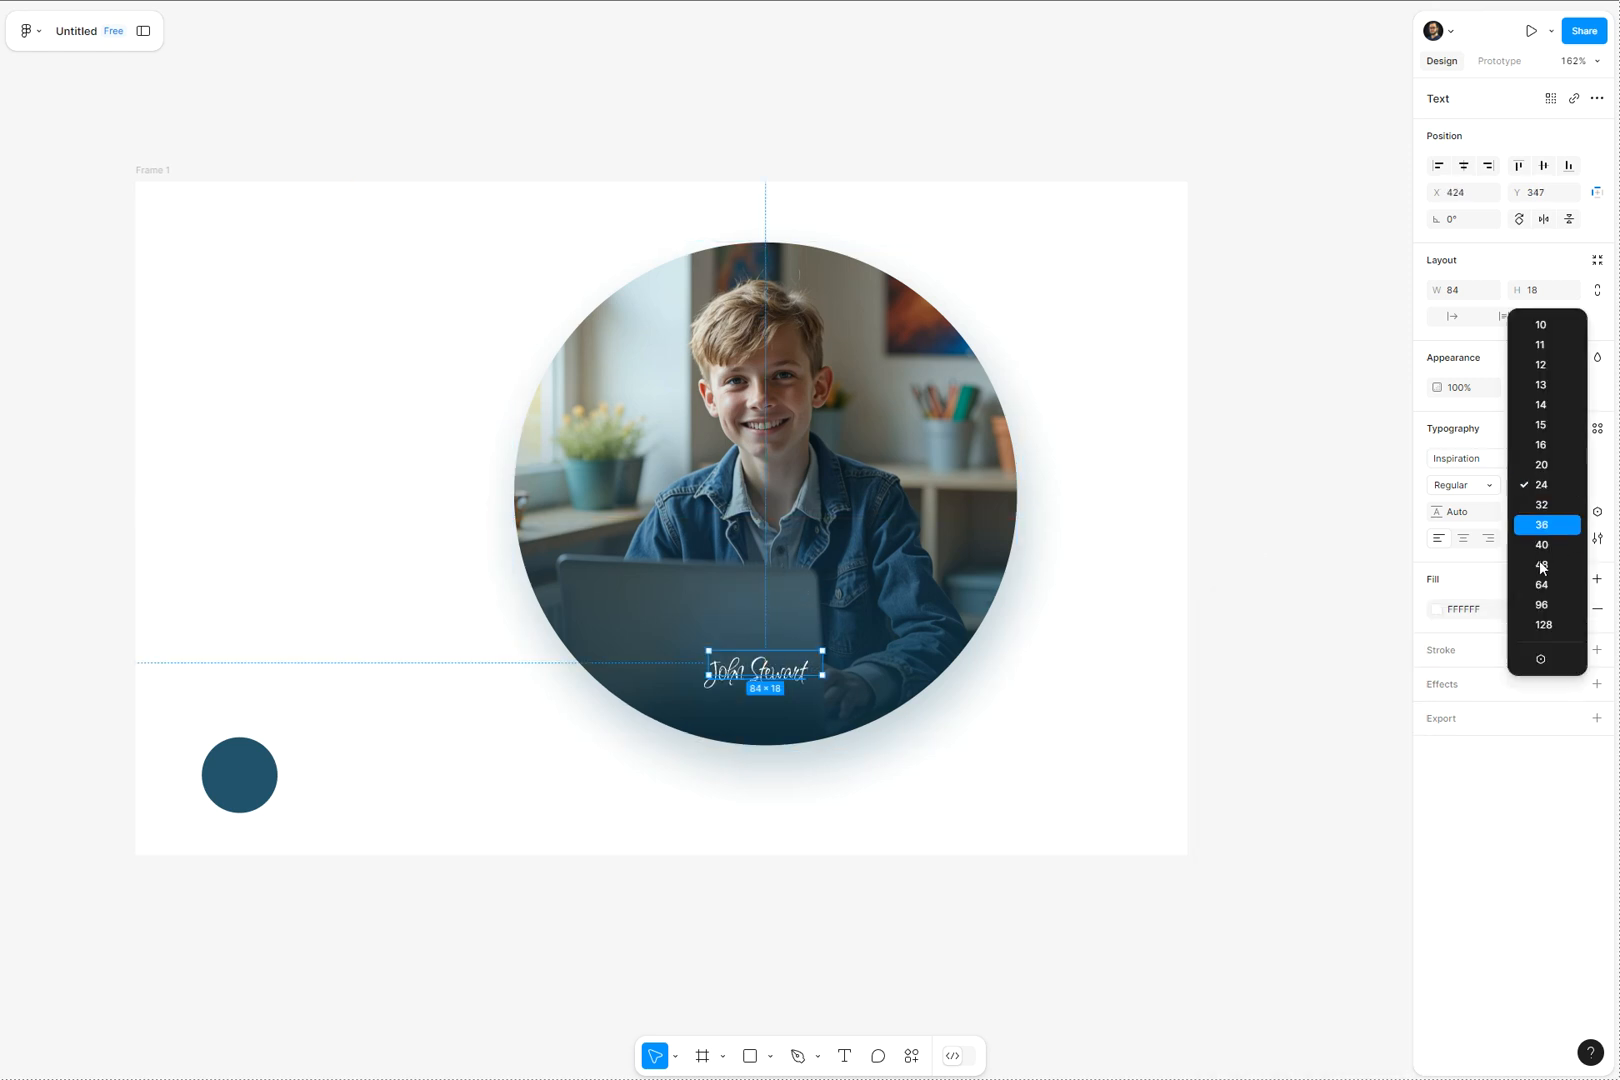
click(1542, 566)
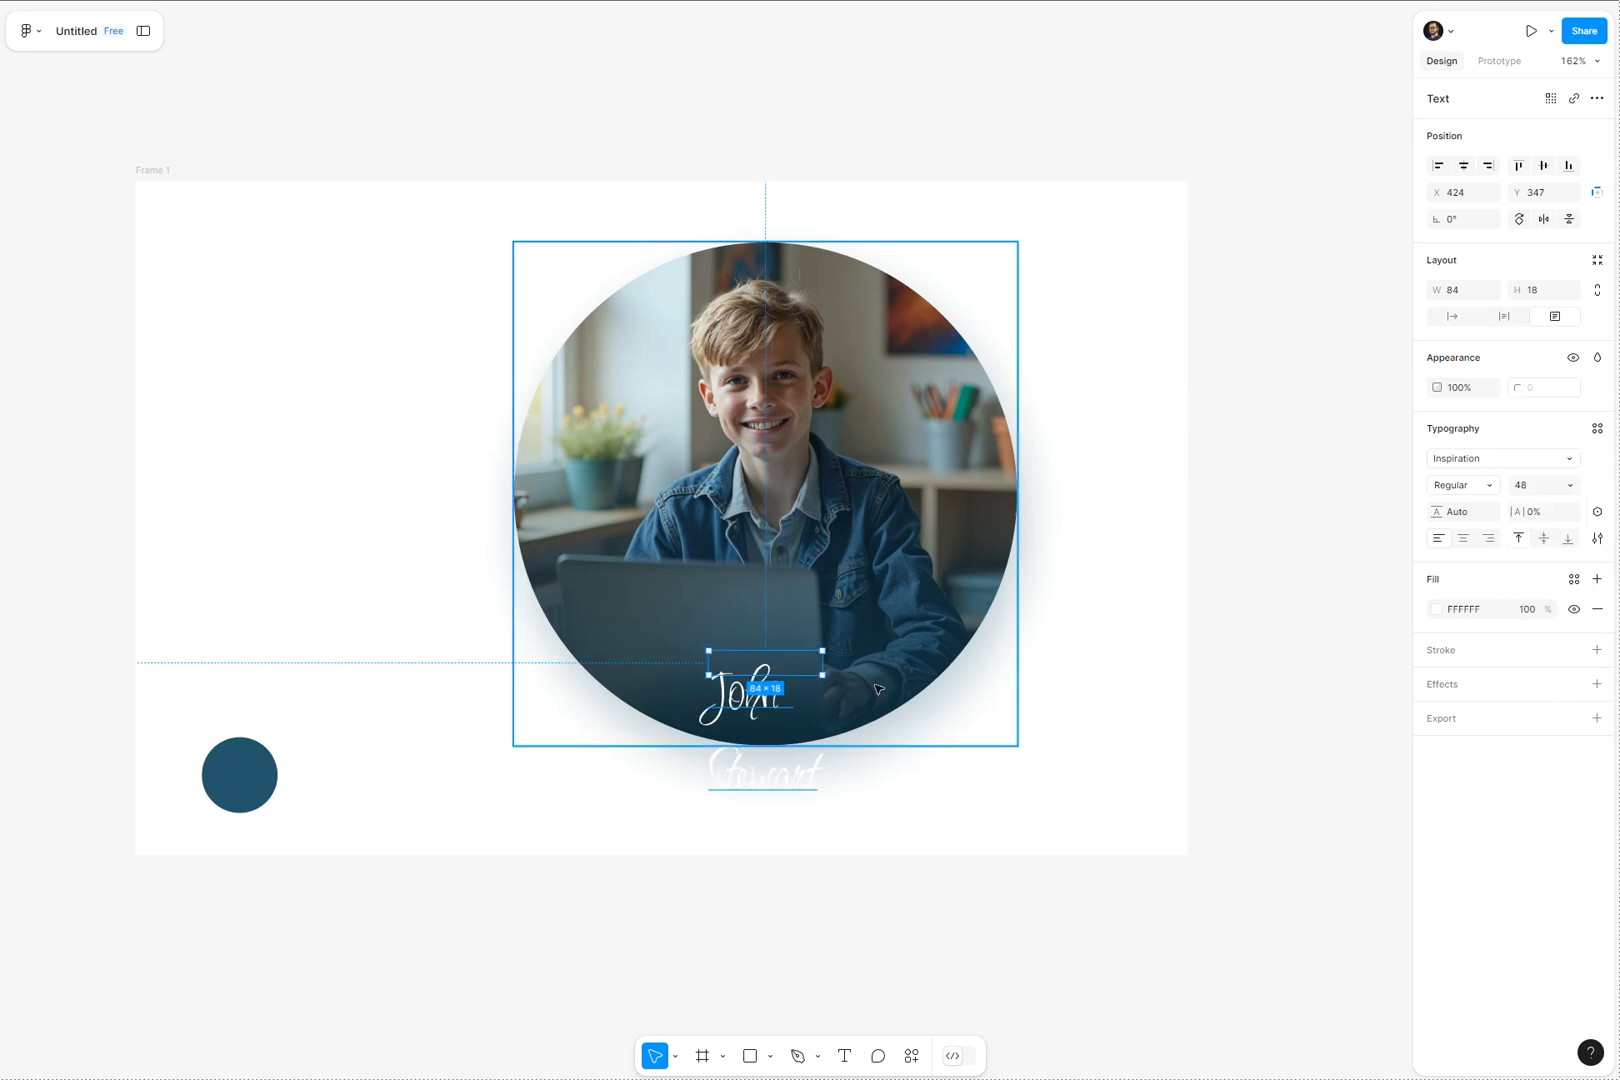
drag(820, 654, 878, 670)
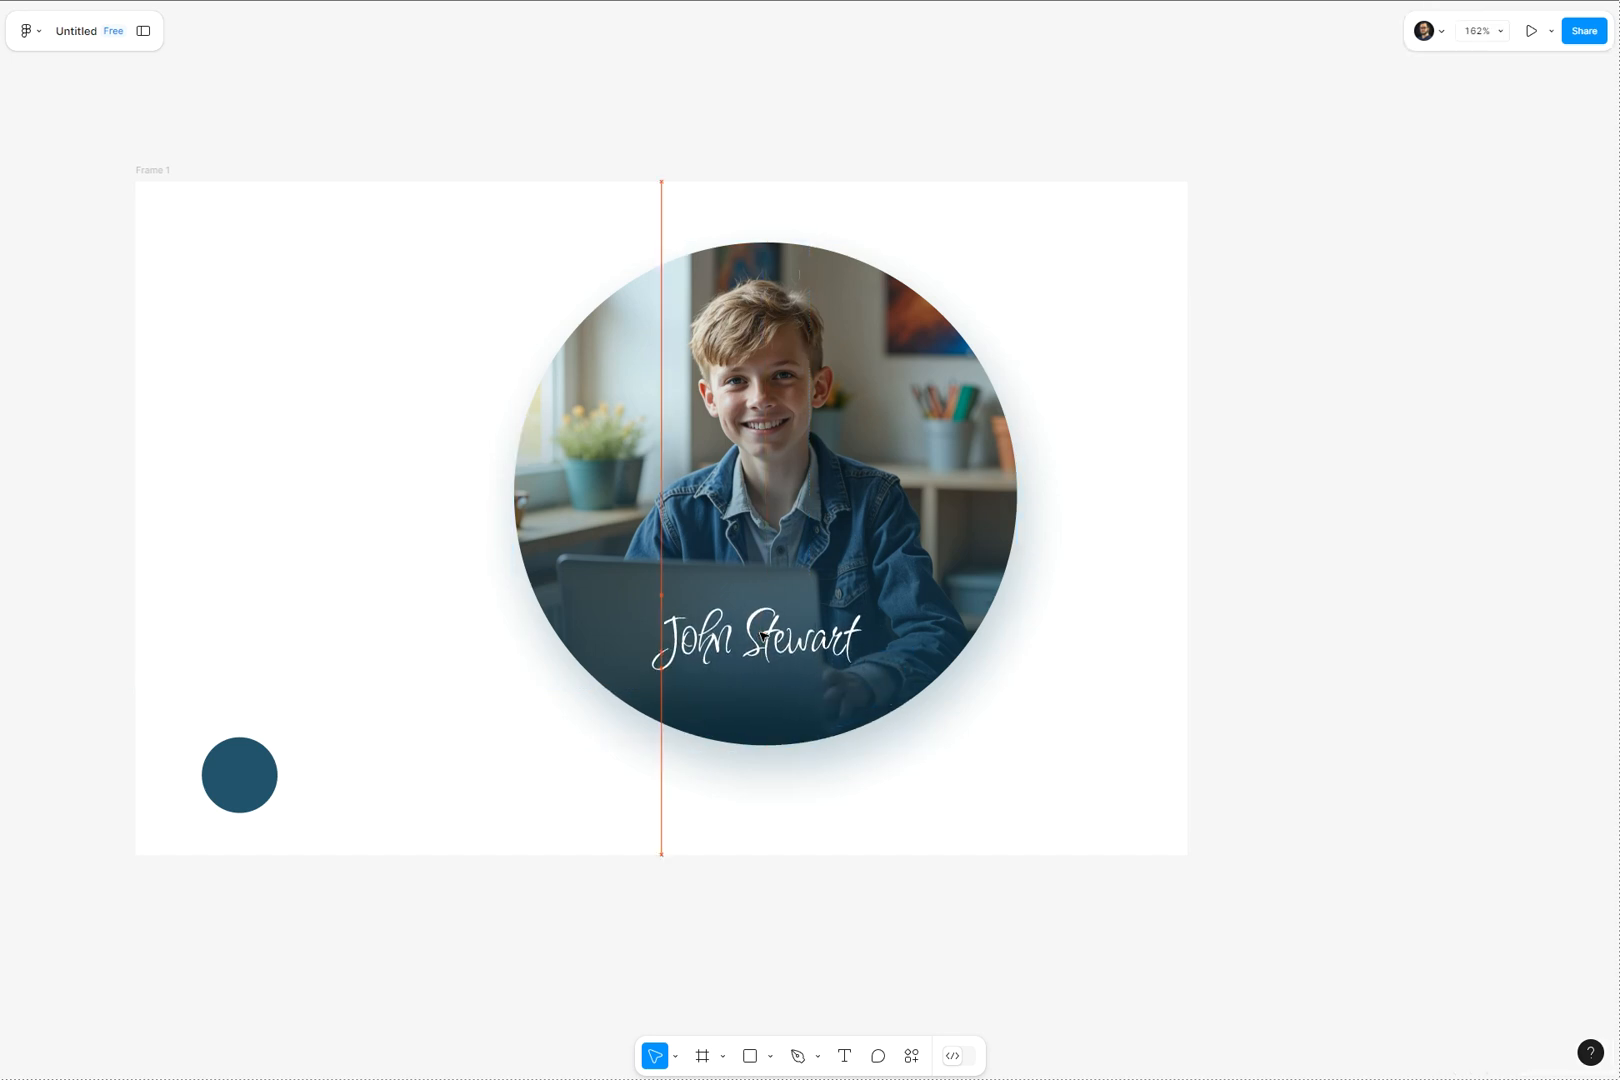
click(772, 1056)
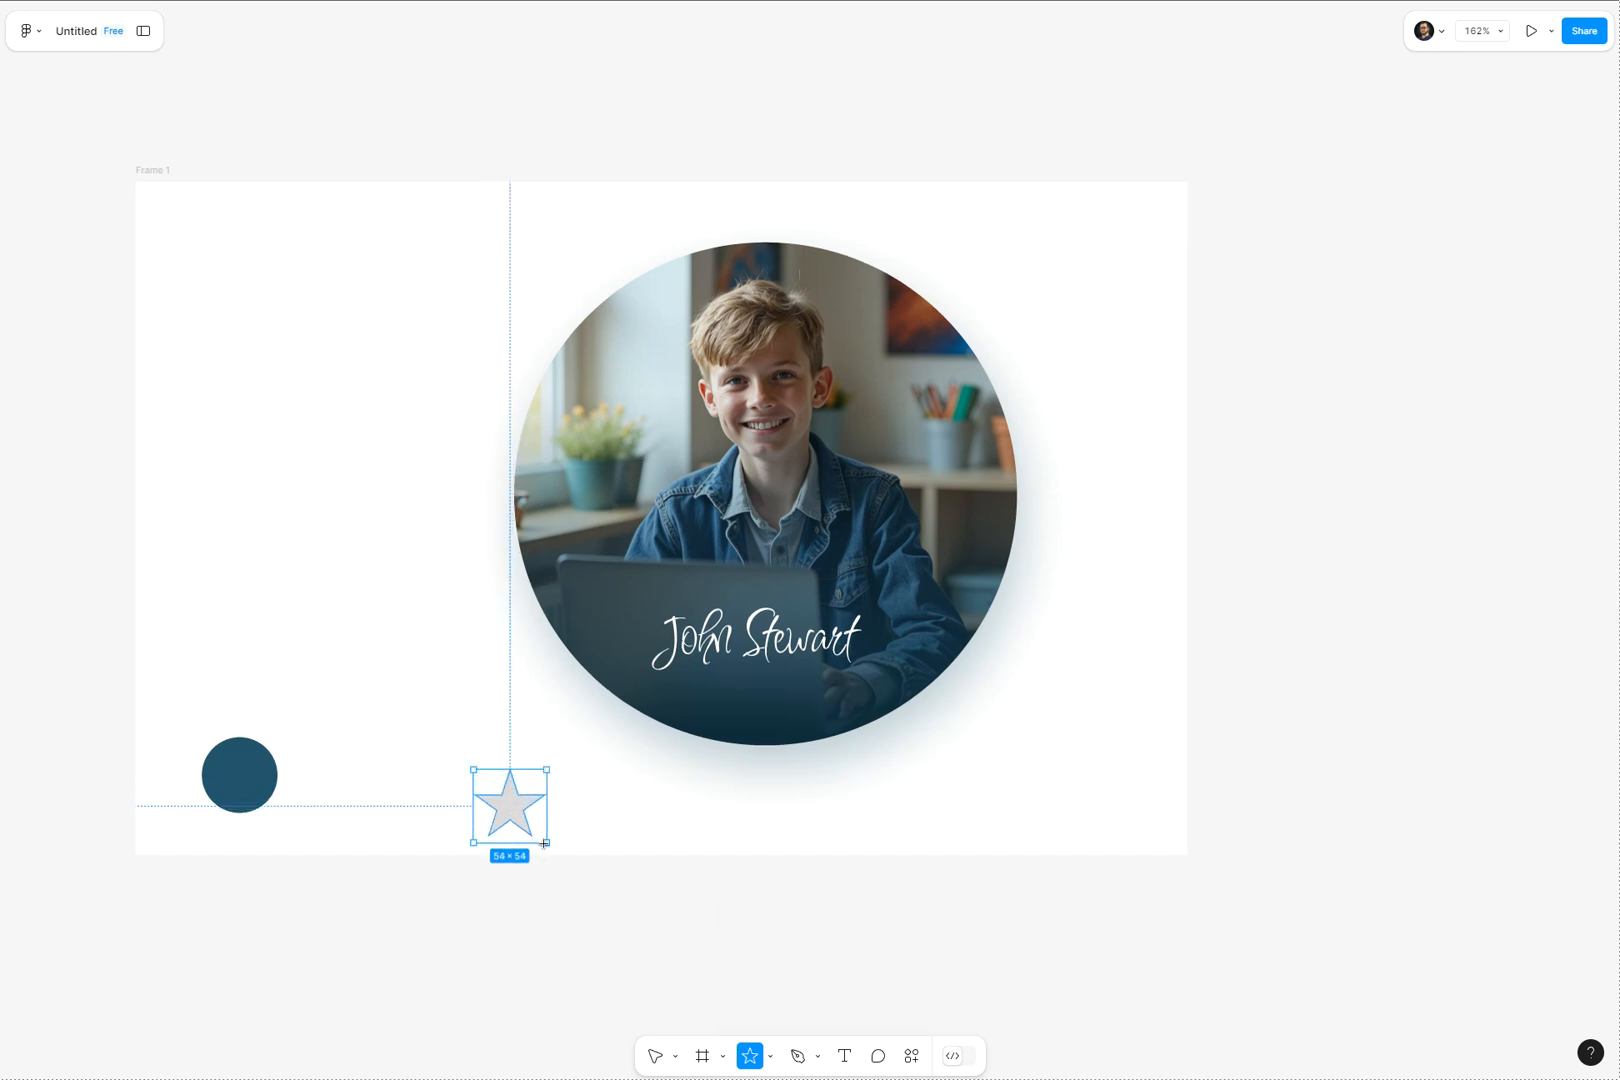
Step: Change the star's fill colour to yellow
click(1446, 458)
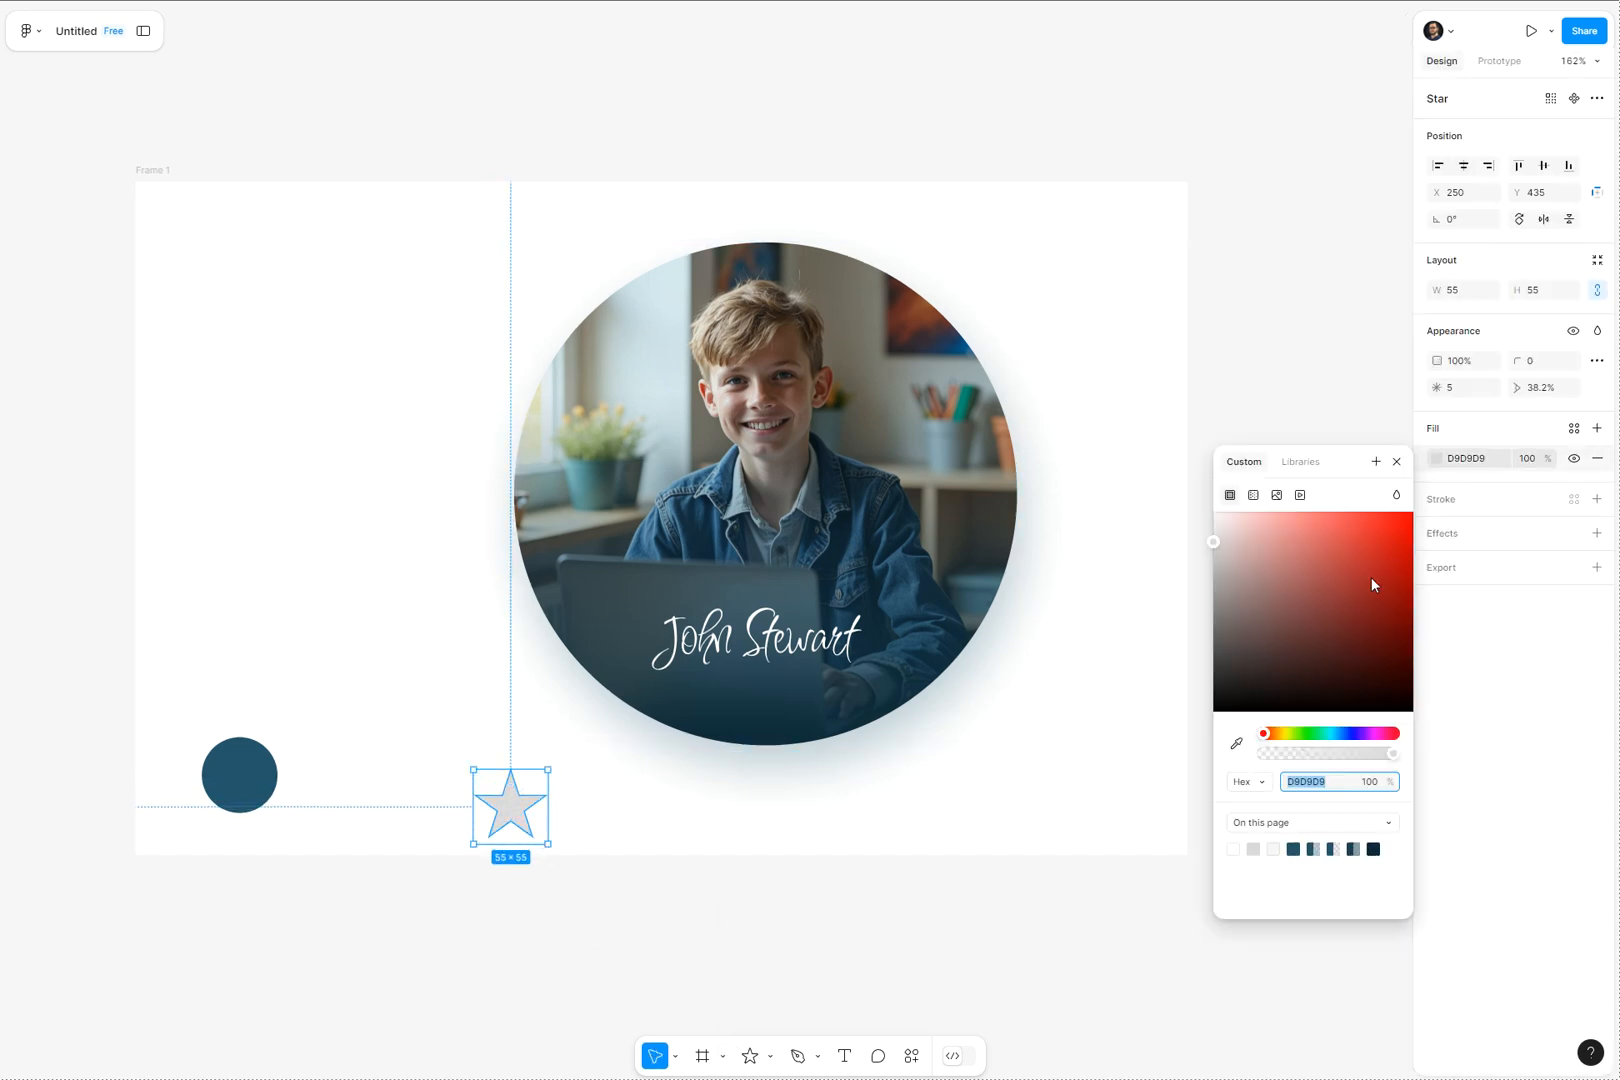
click(1284, 734)
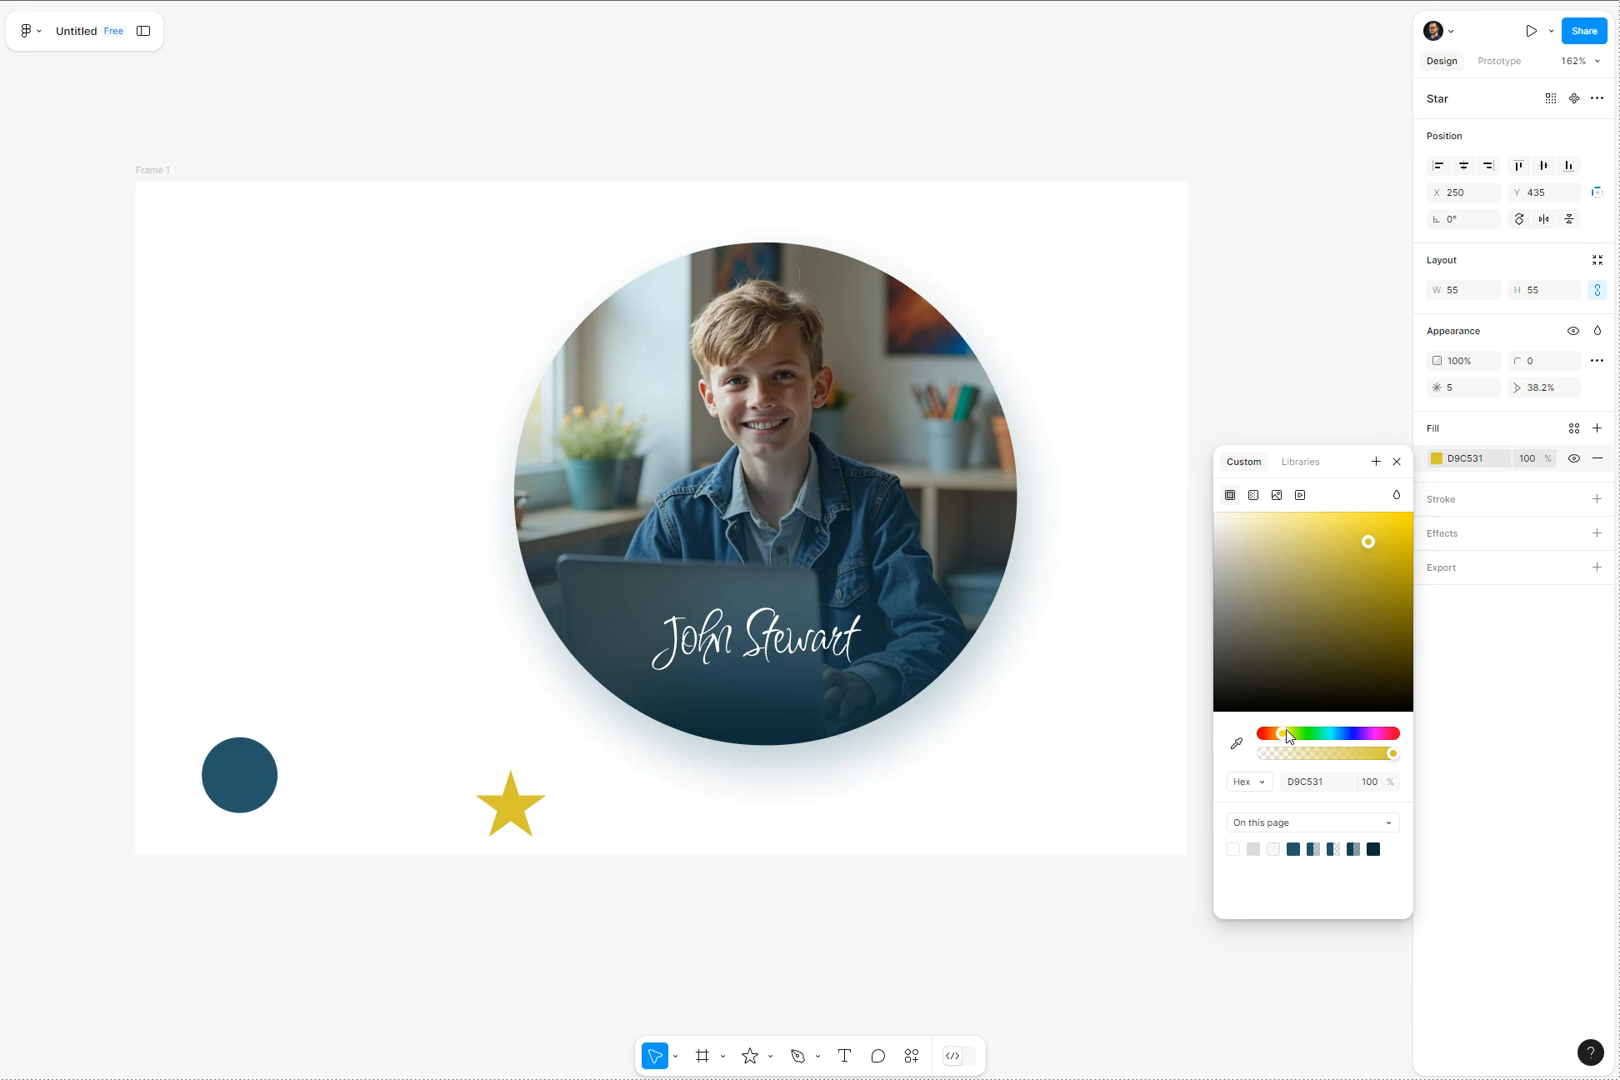
mouse_move(1406, 518)
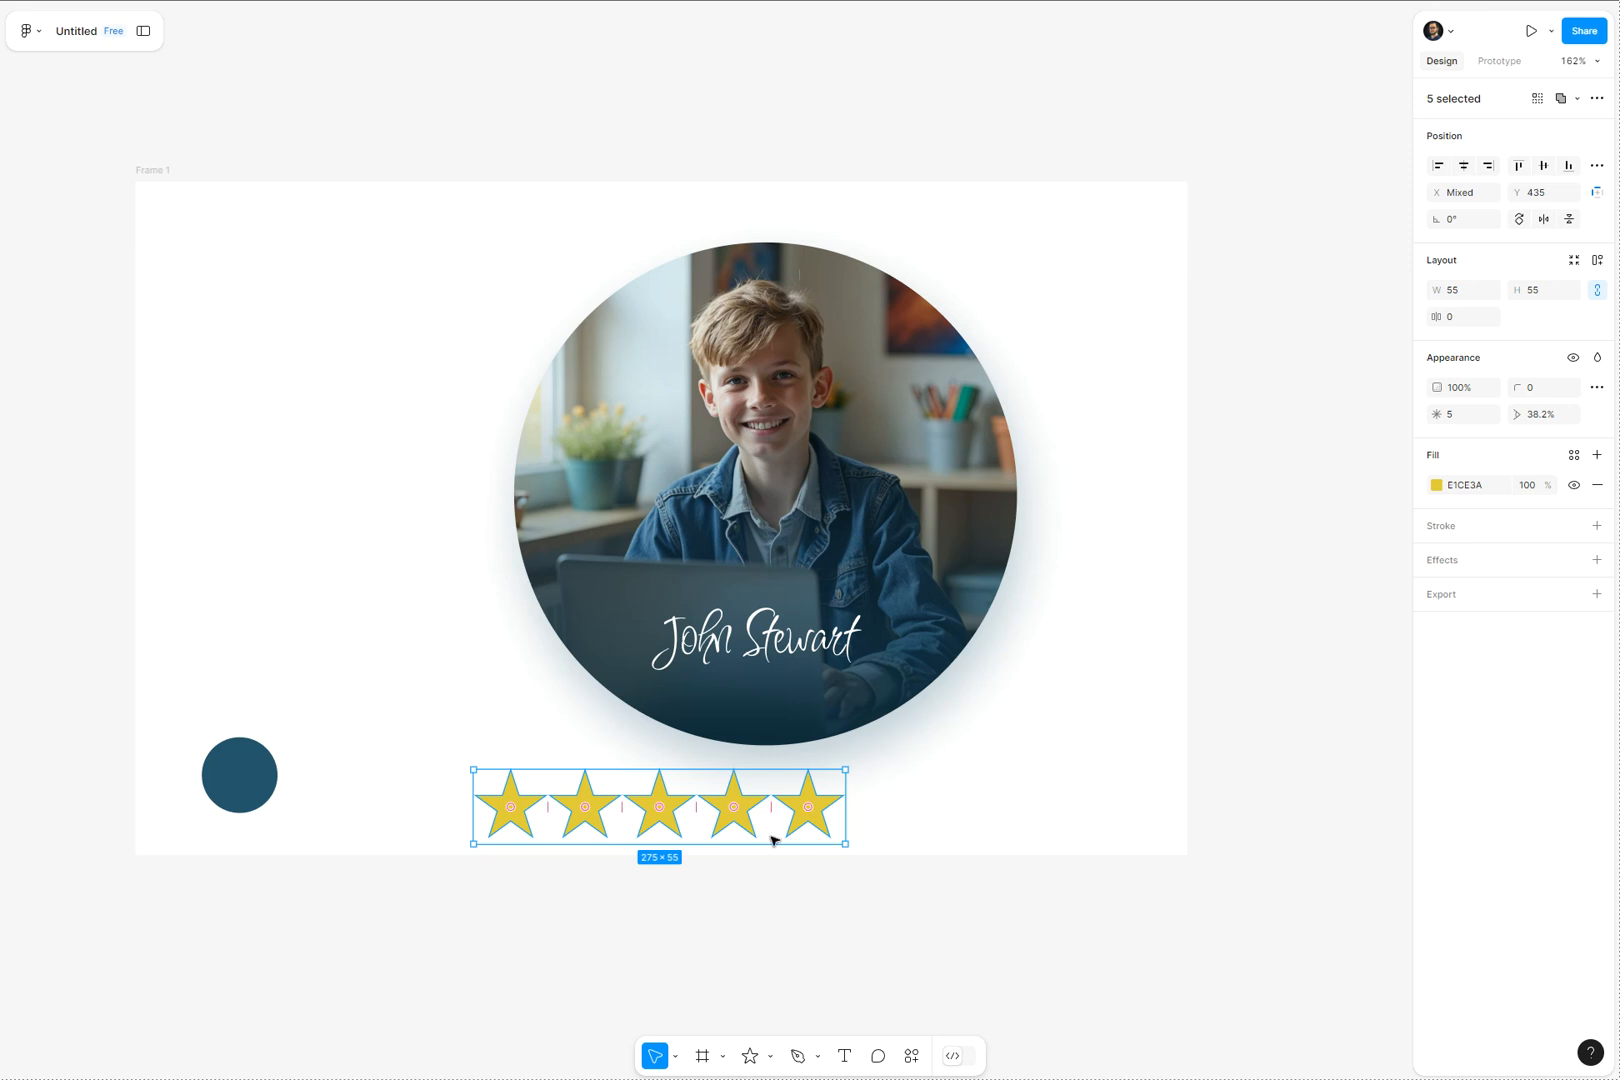
Step: Shrink the row of five stars and place it beneath the name on the photo
drag(846, 842, 676, 808)
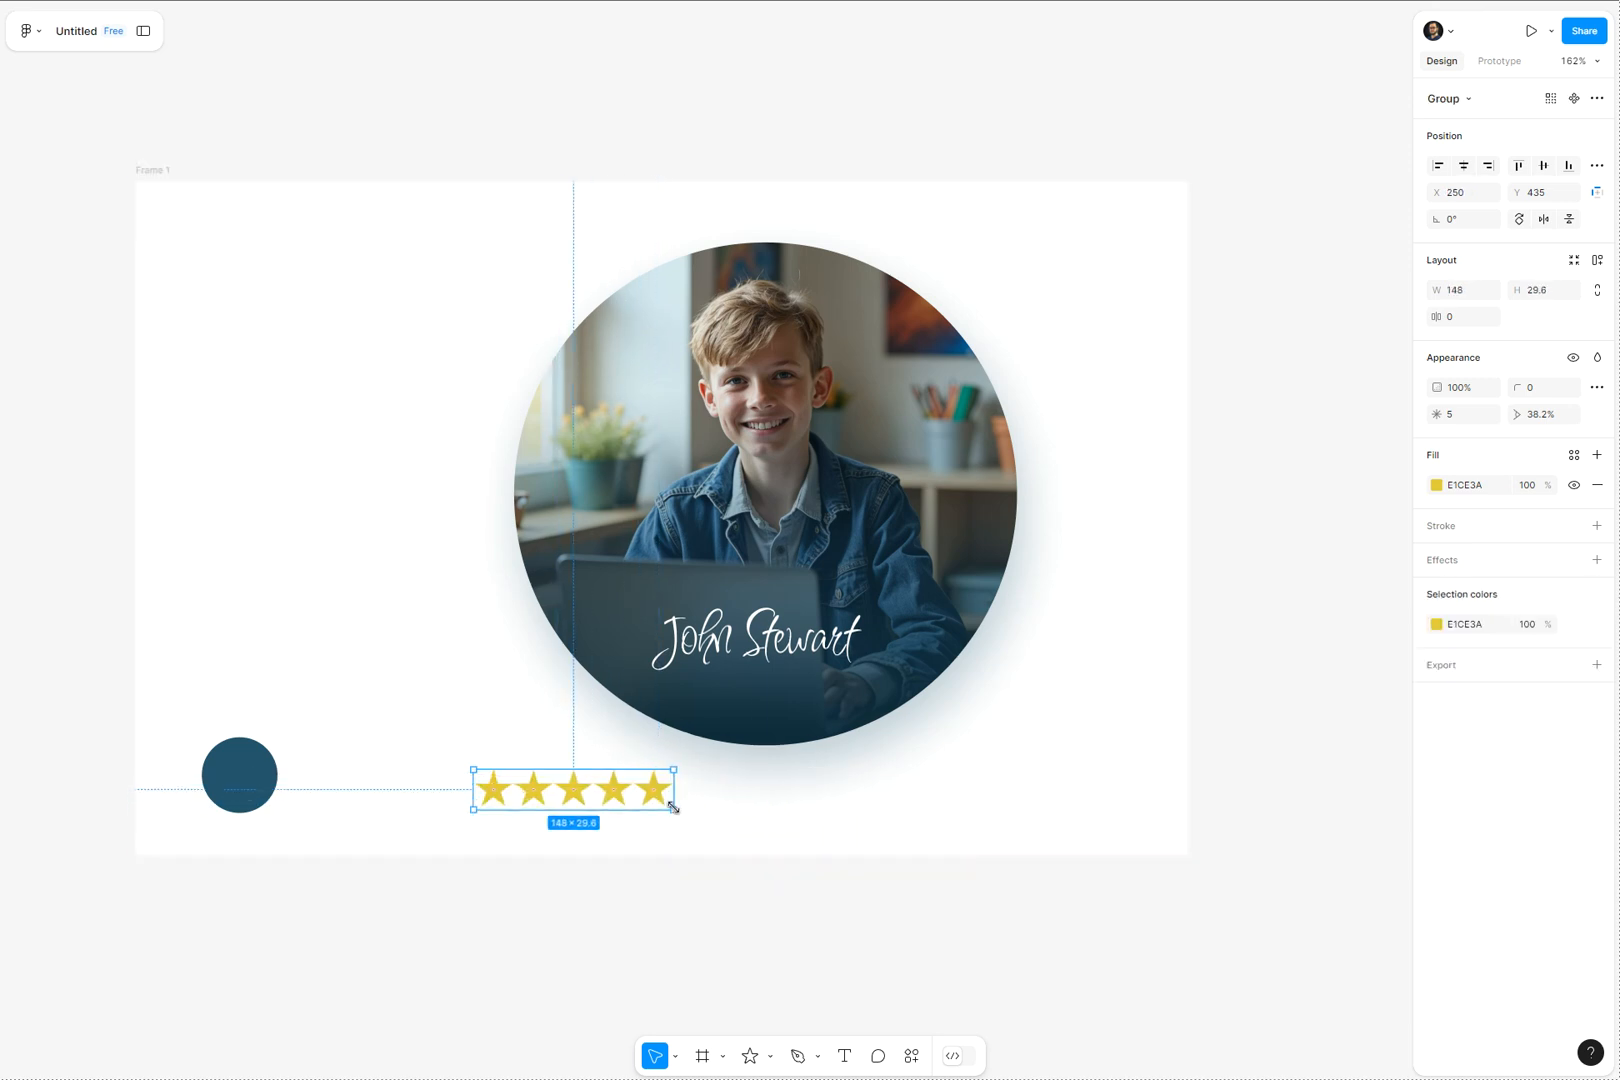
drag(572, 788, 788, 680)
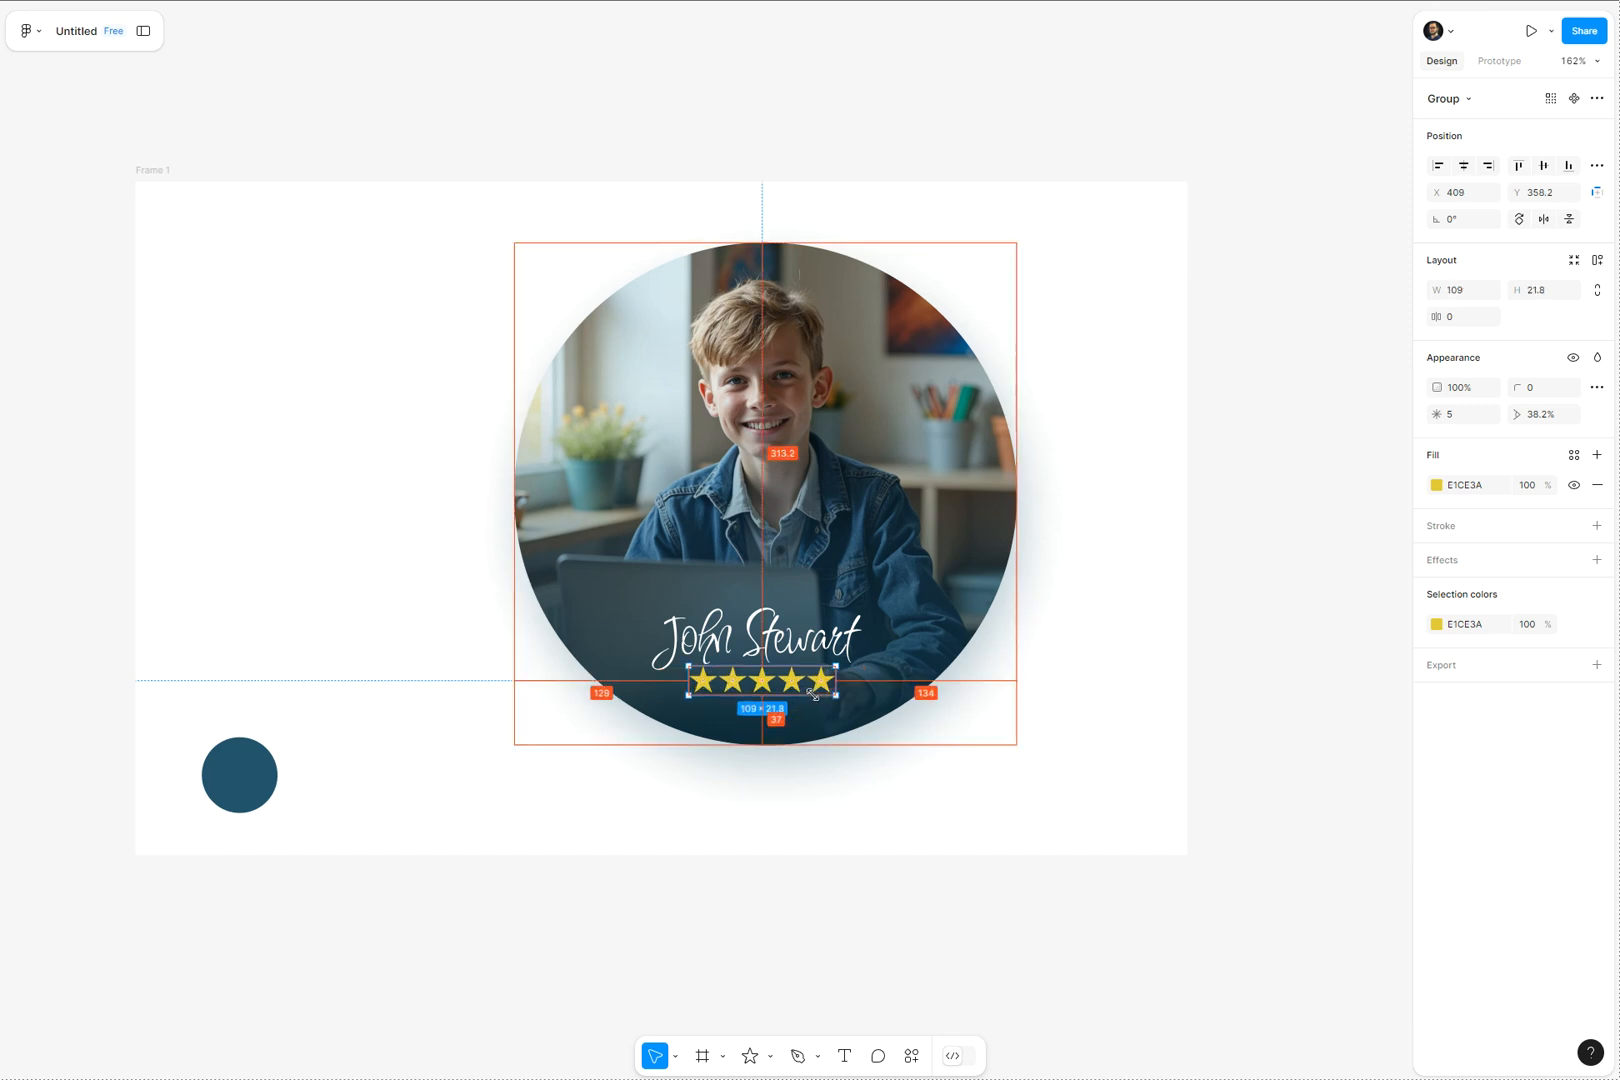
drag(830, 682, 794, 682)
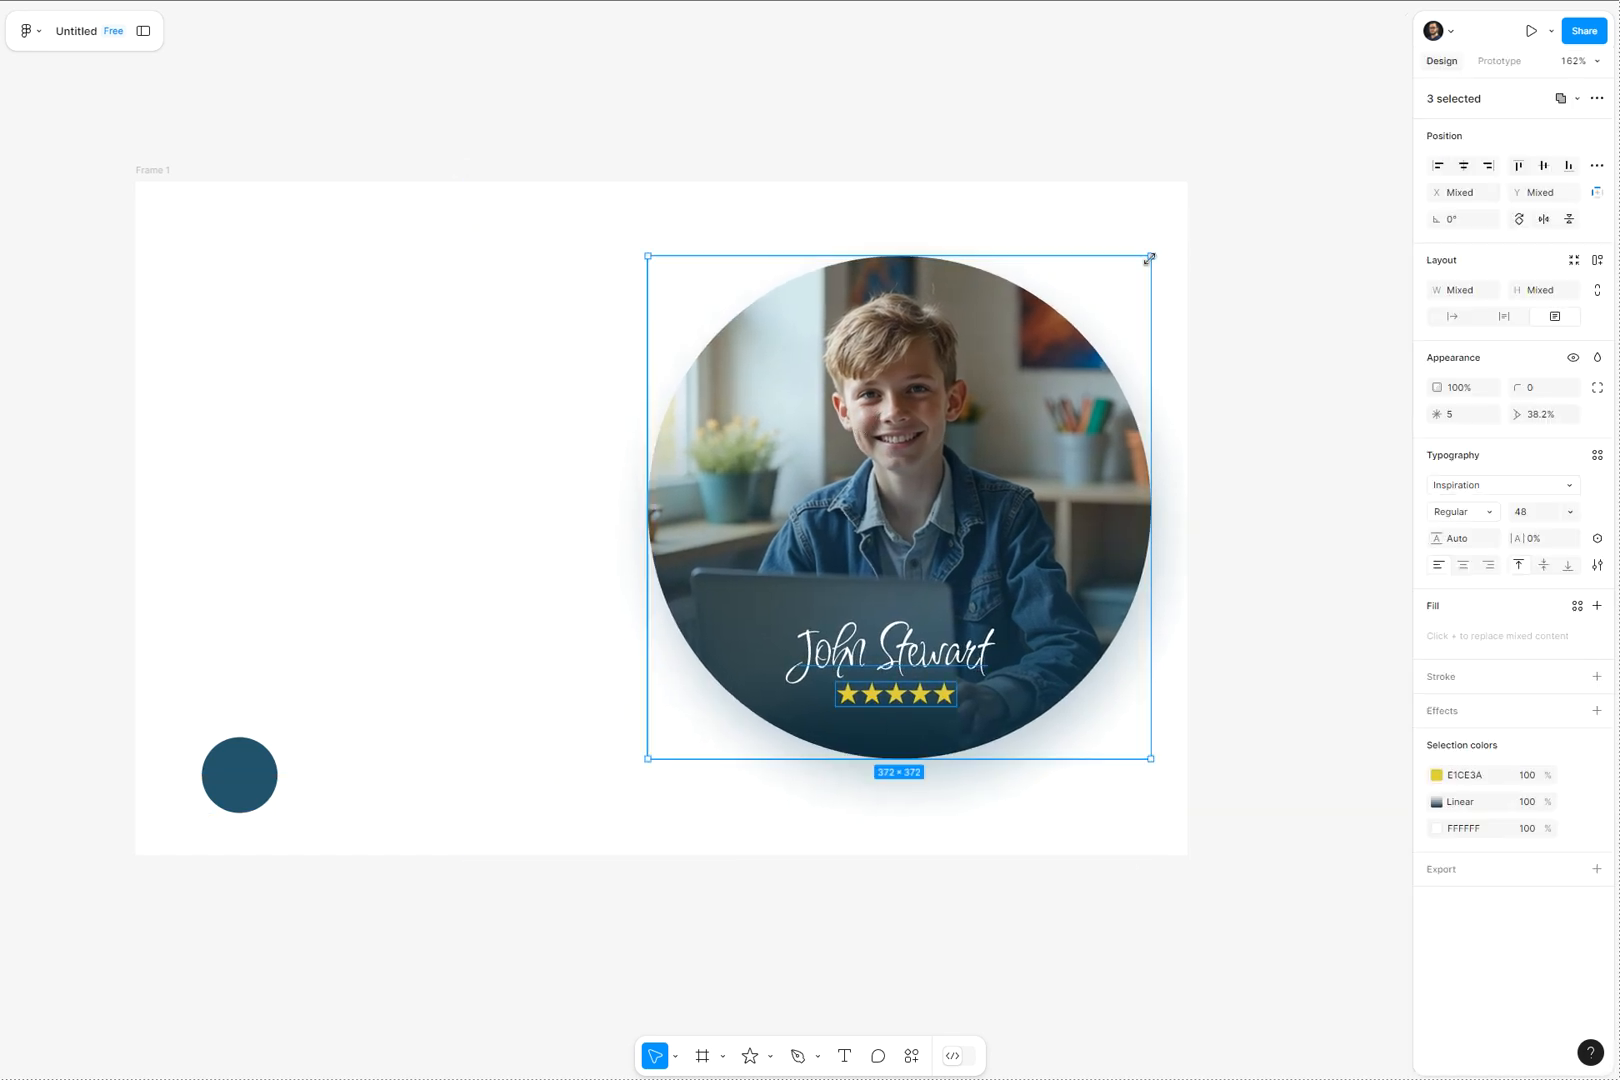
mouse_move(1212, 450)
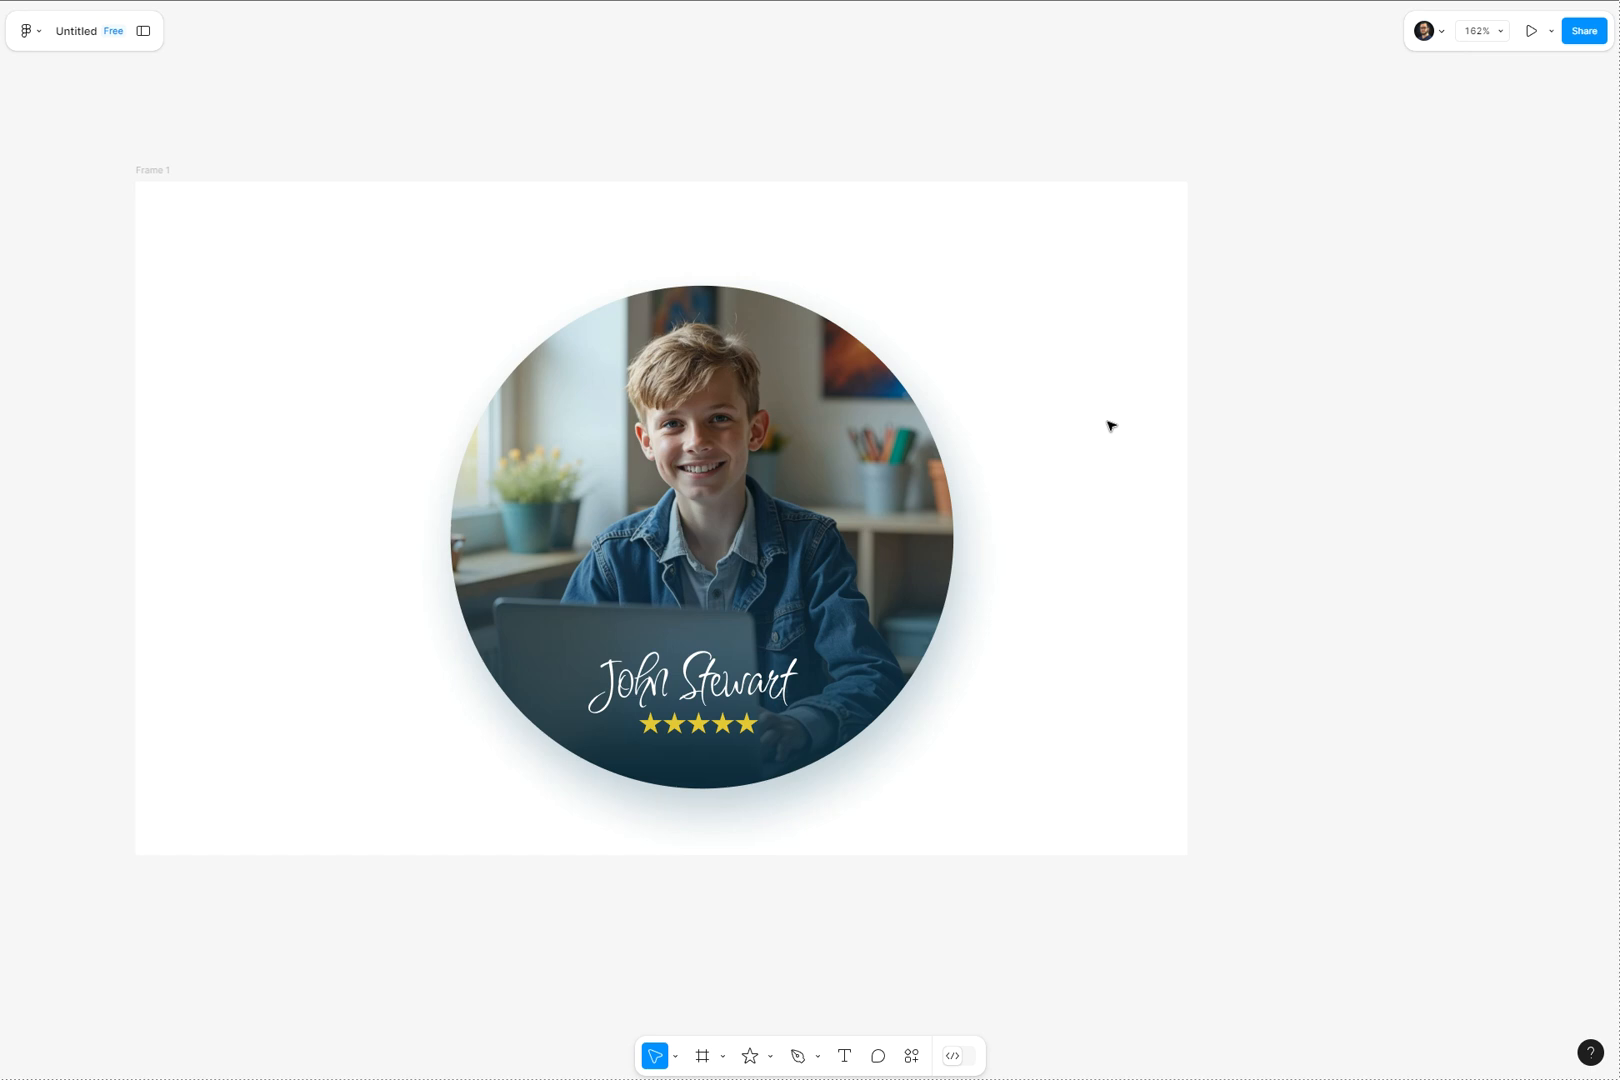
mouse_move(1084, 458)
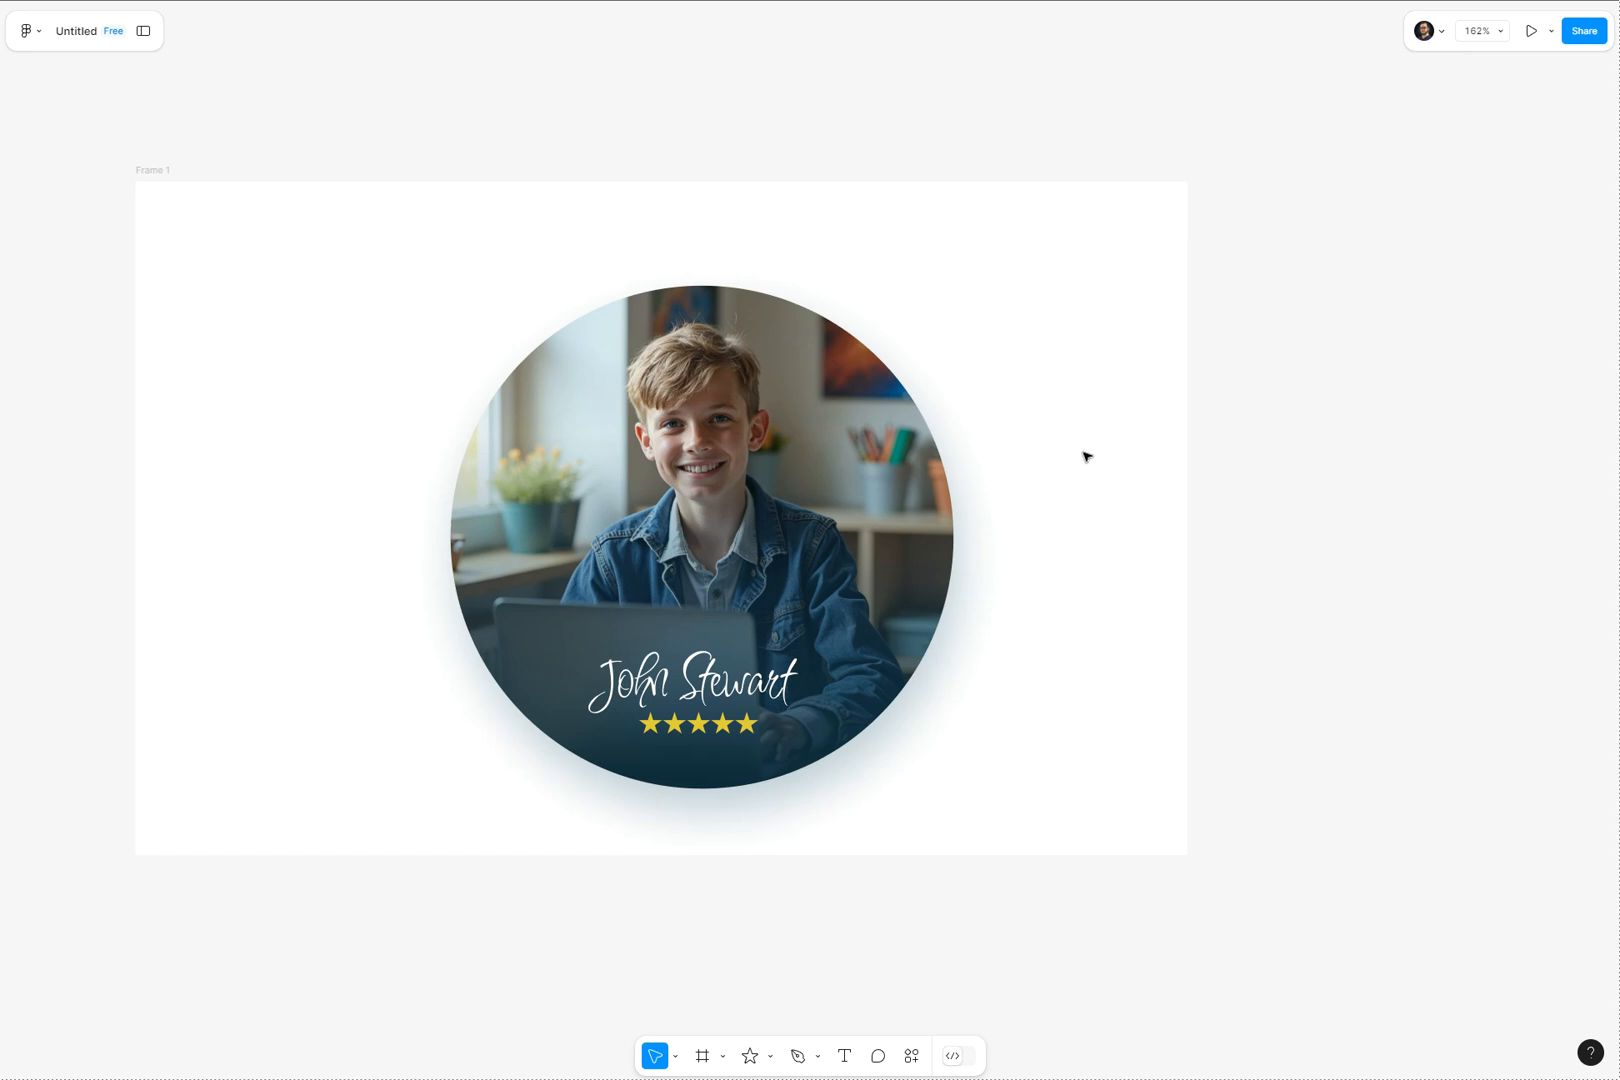
mouse_move(1084, 474)
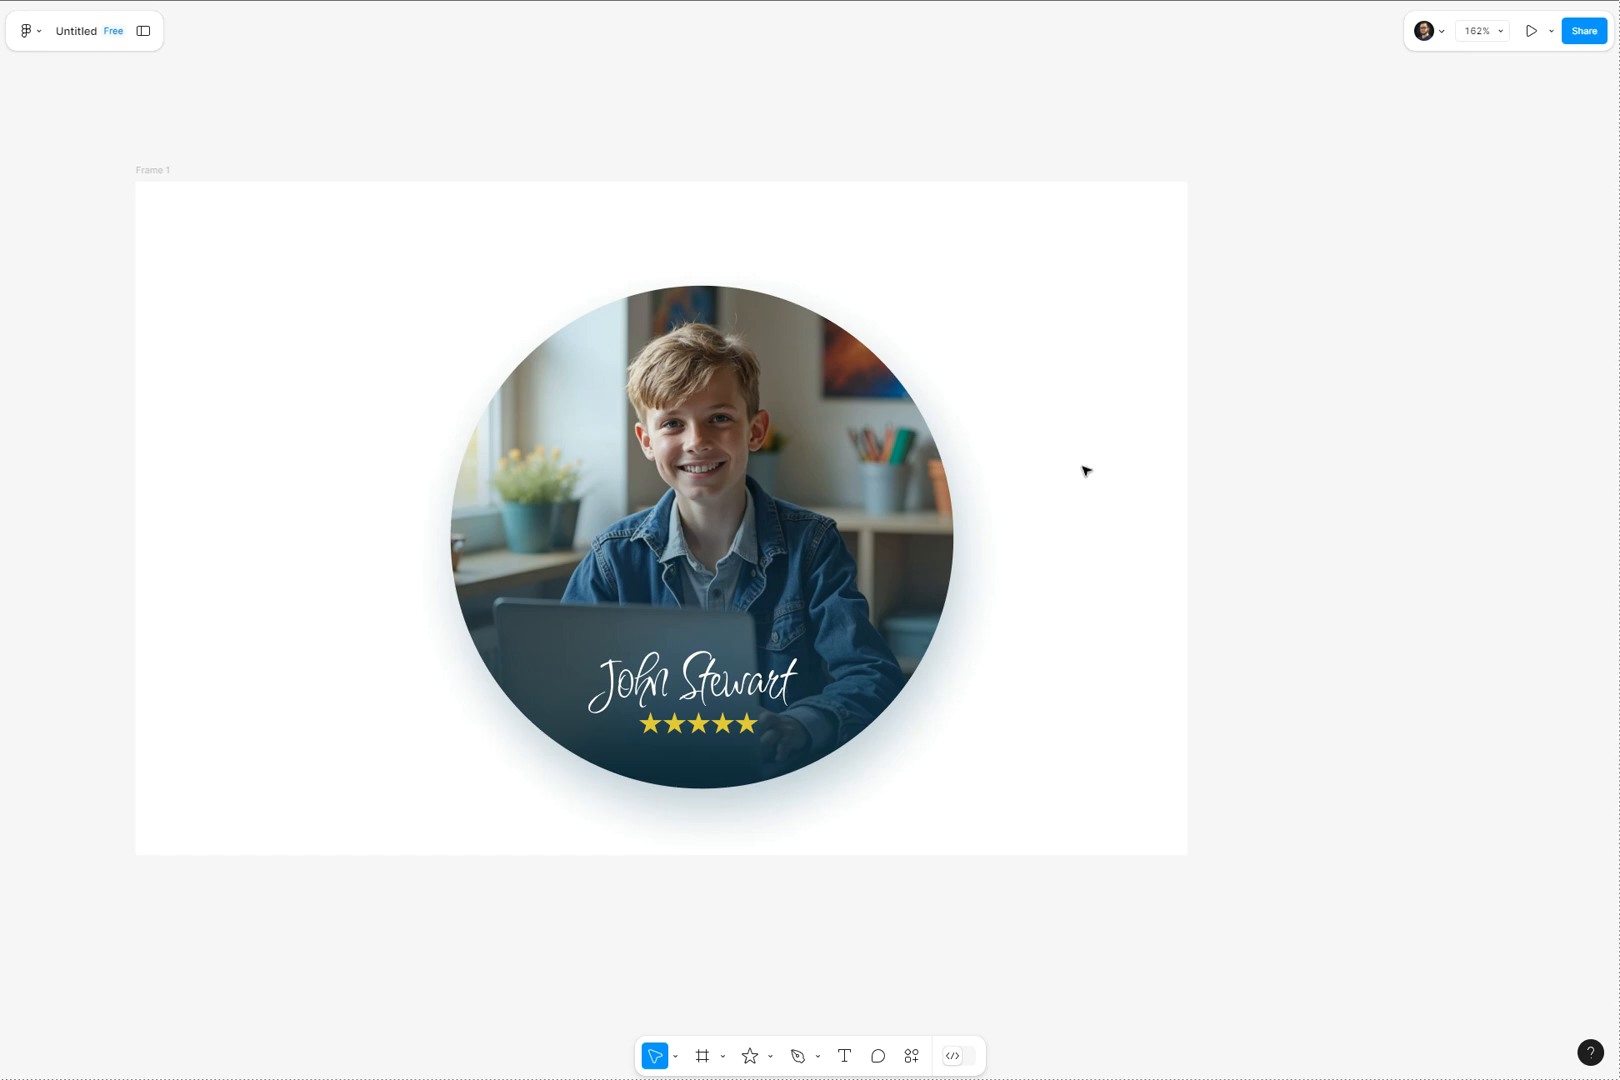
mouse_move(1088, 458)
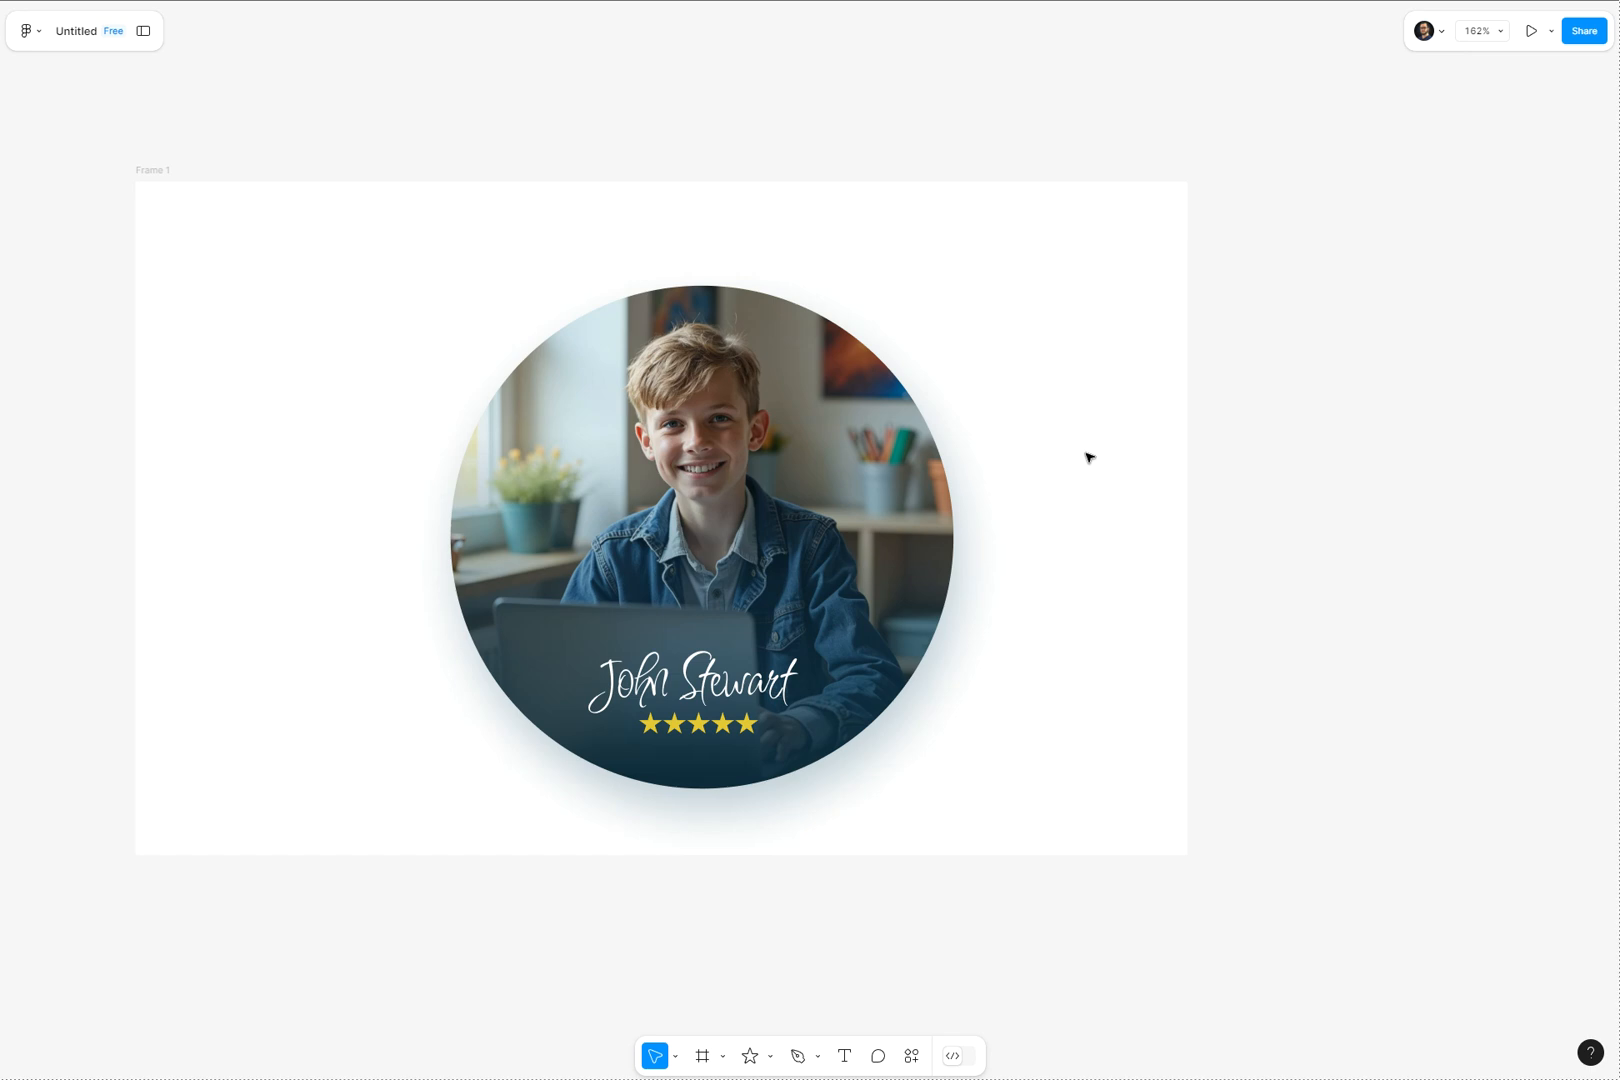